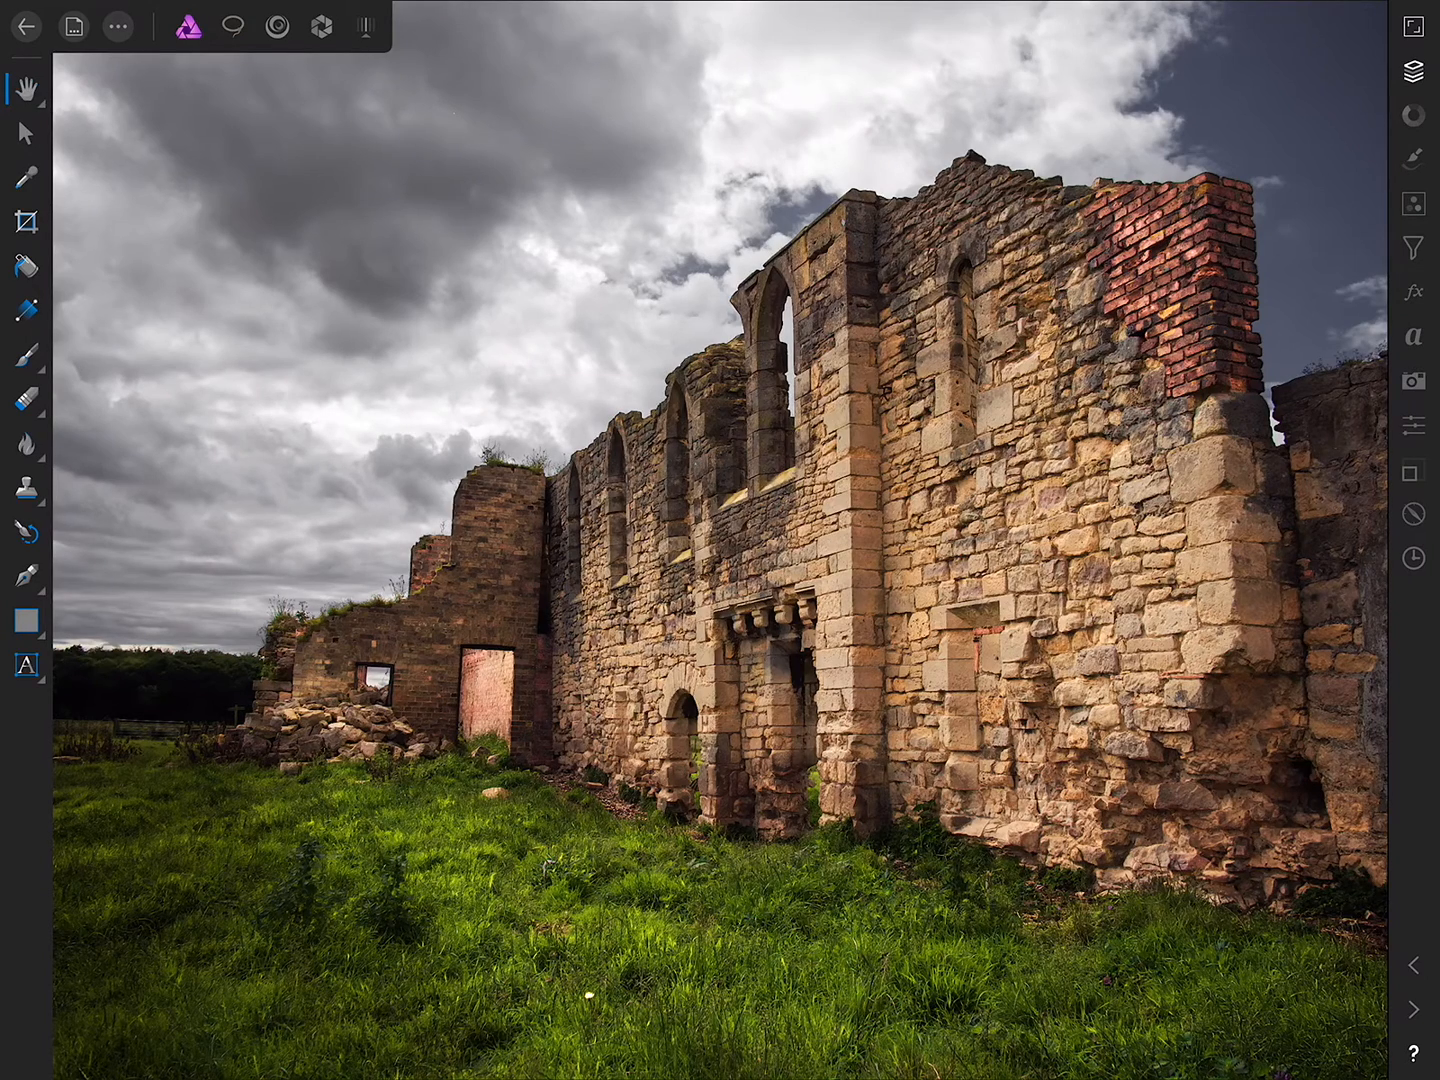
In Document > Assistant, set the RAW tone curve option to Take no action
left_click(72, 27)
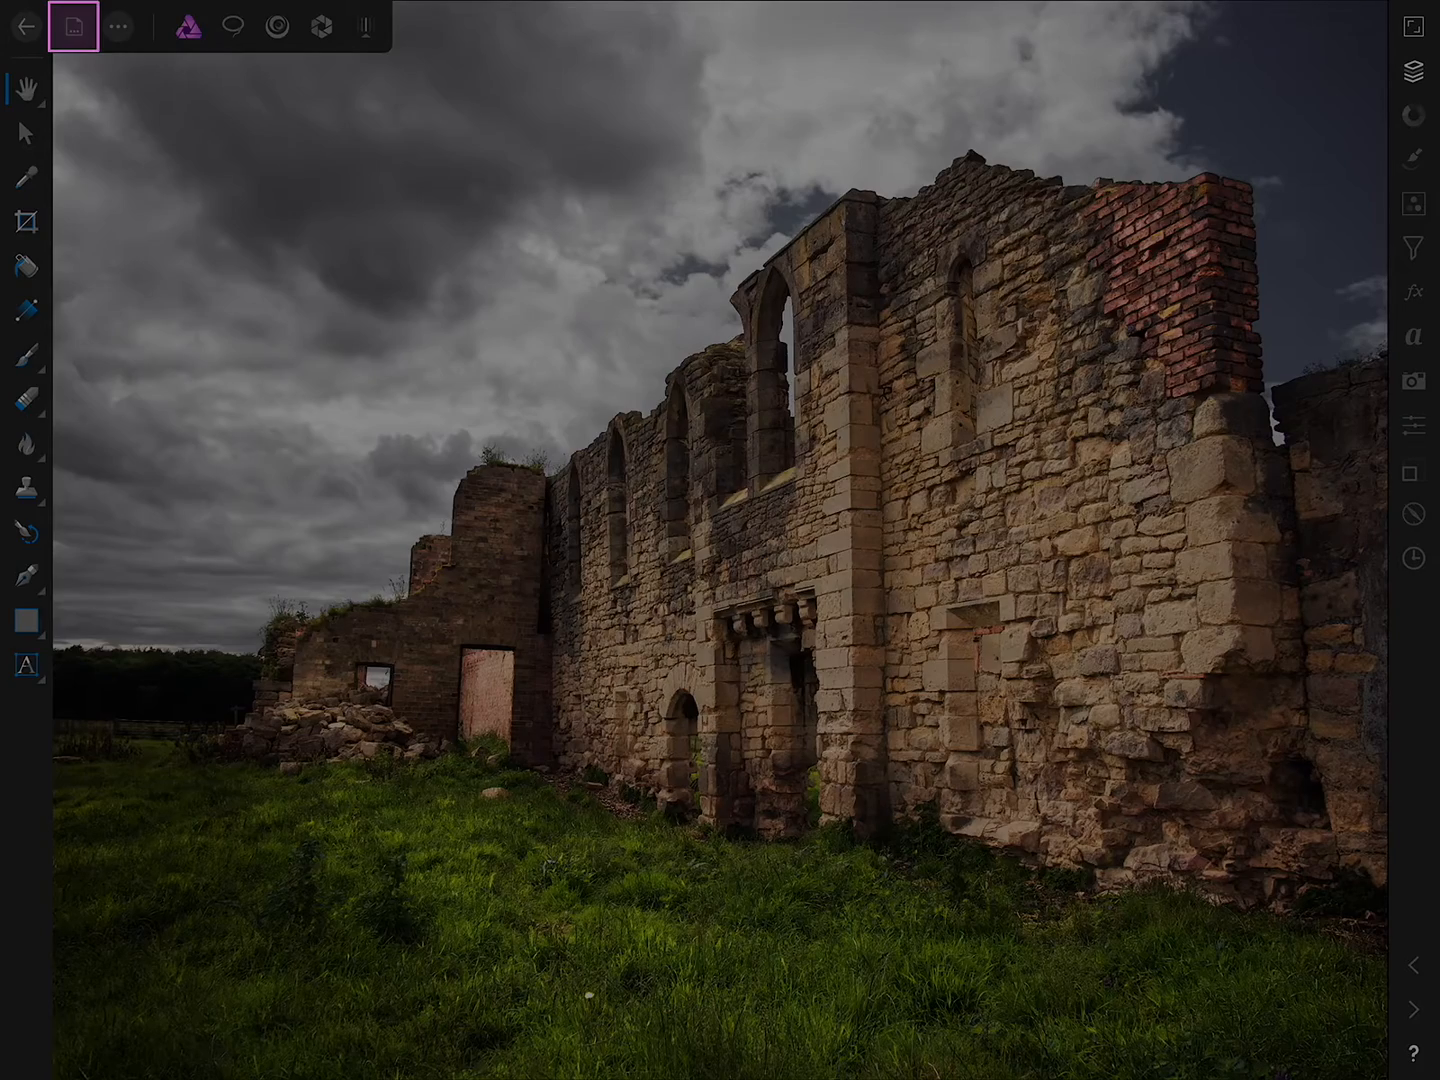
left_click(73, 27)
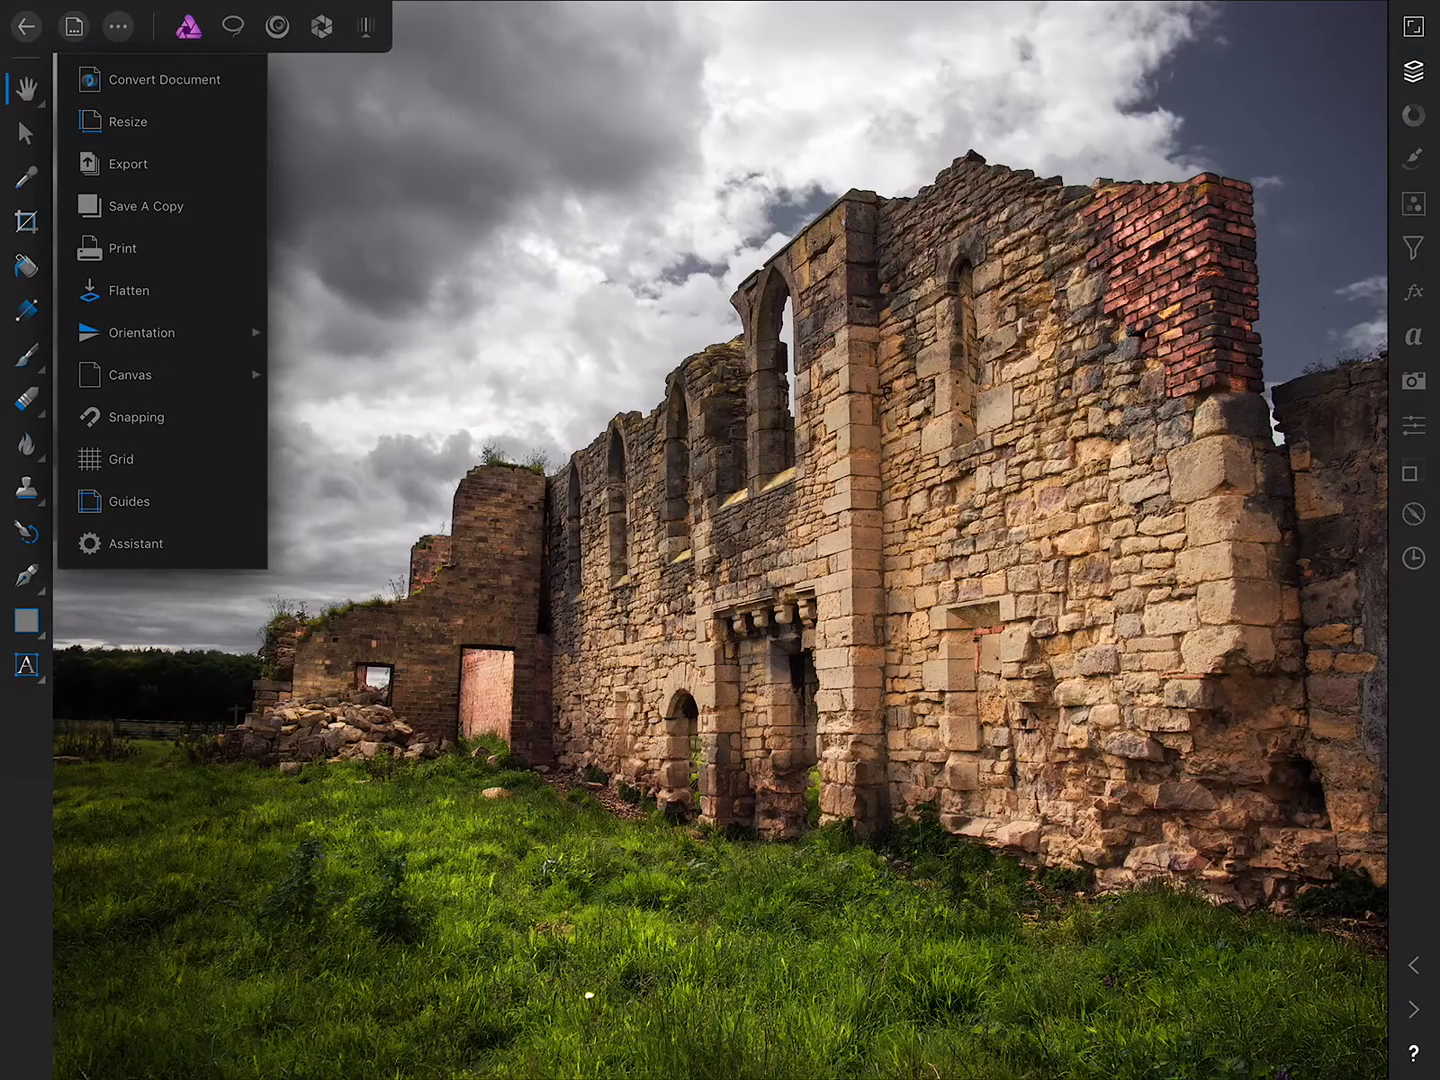
mouse_move(136, 543)
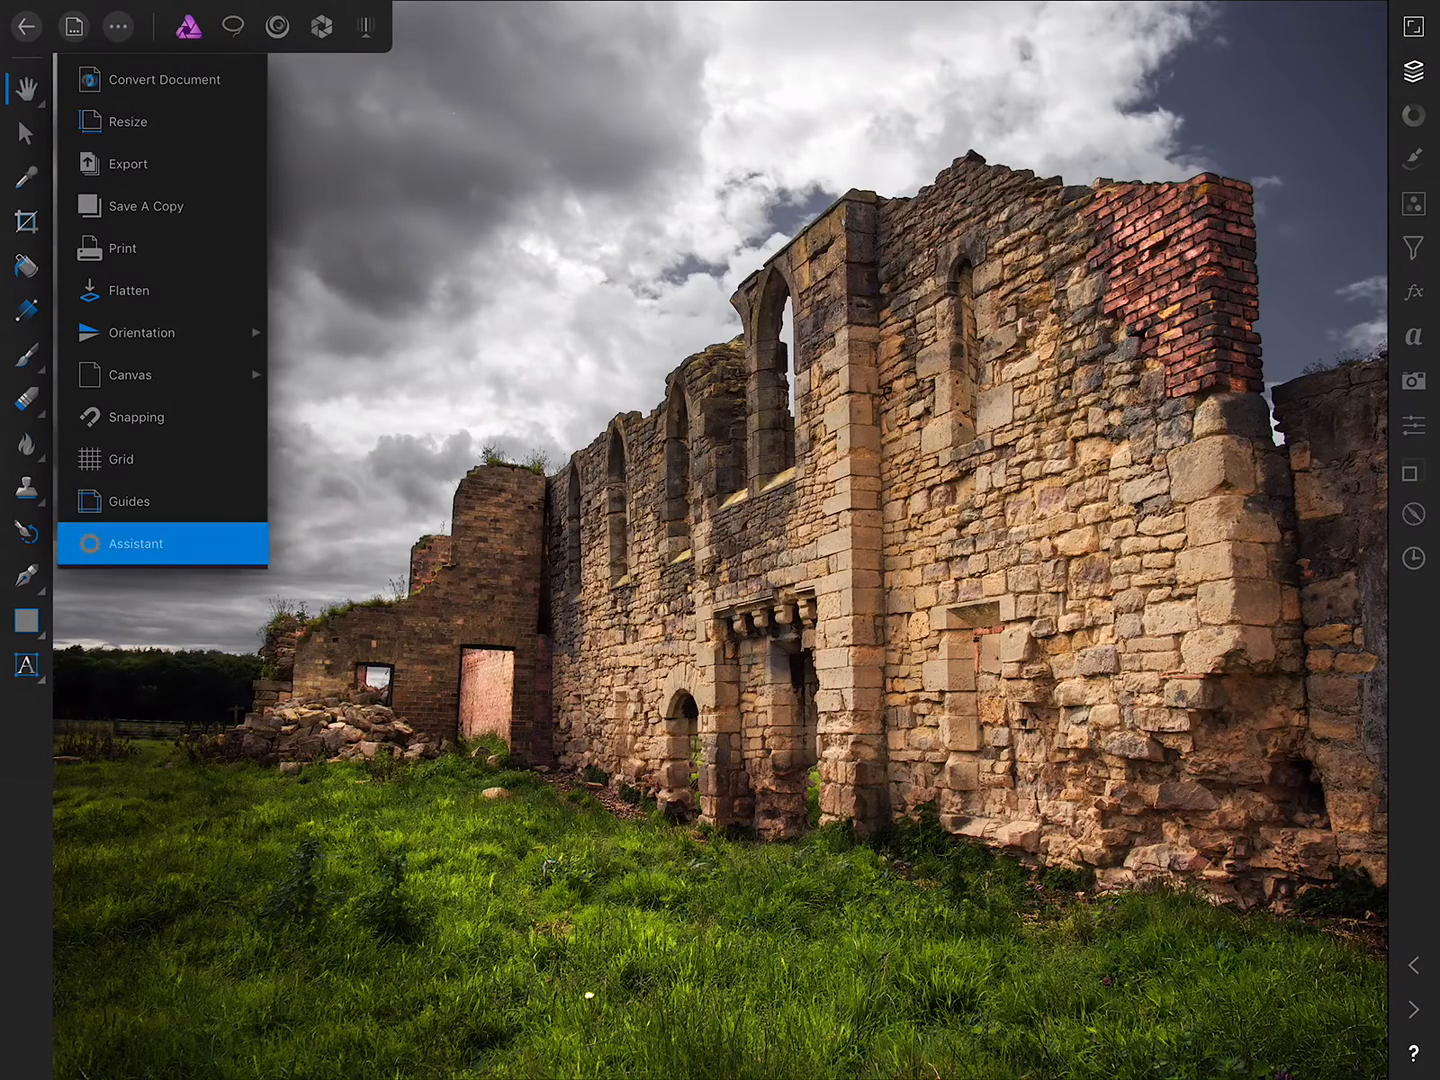
left_click(136, 543)
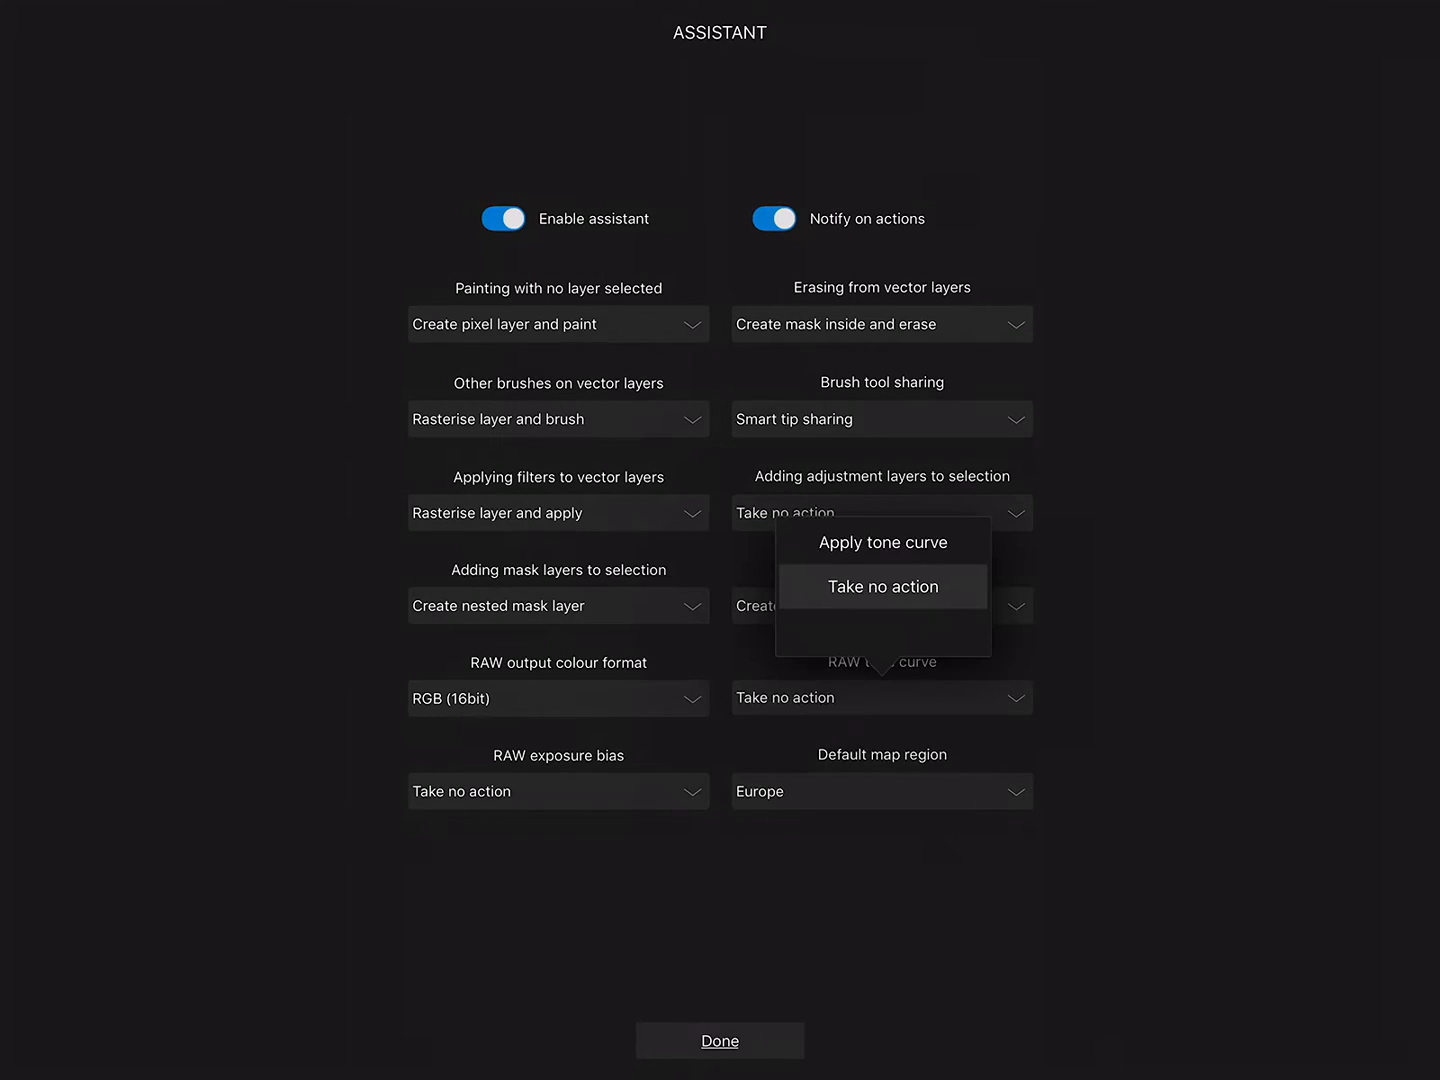
mouse_move(882, 590)
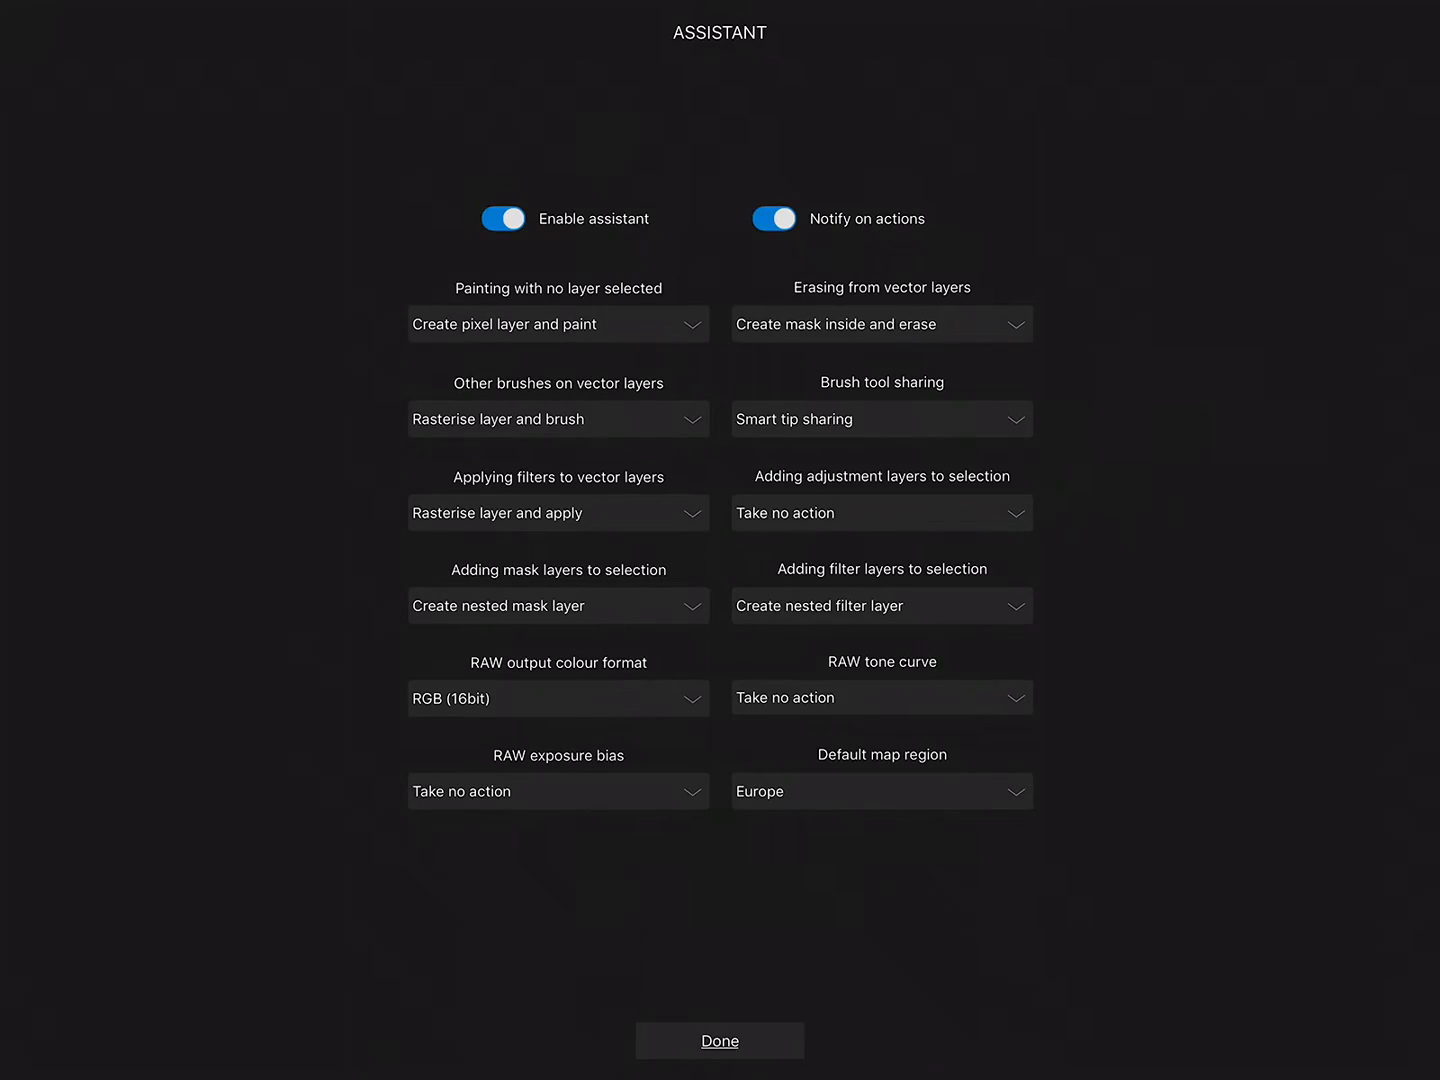
left_click(719, 1040)
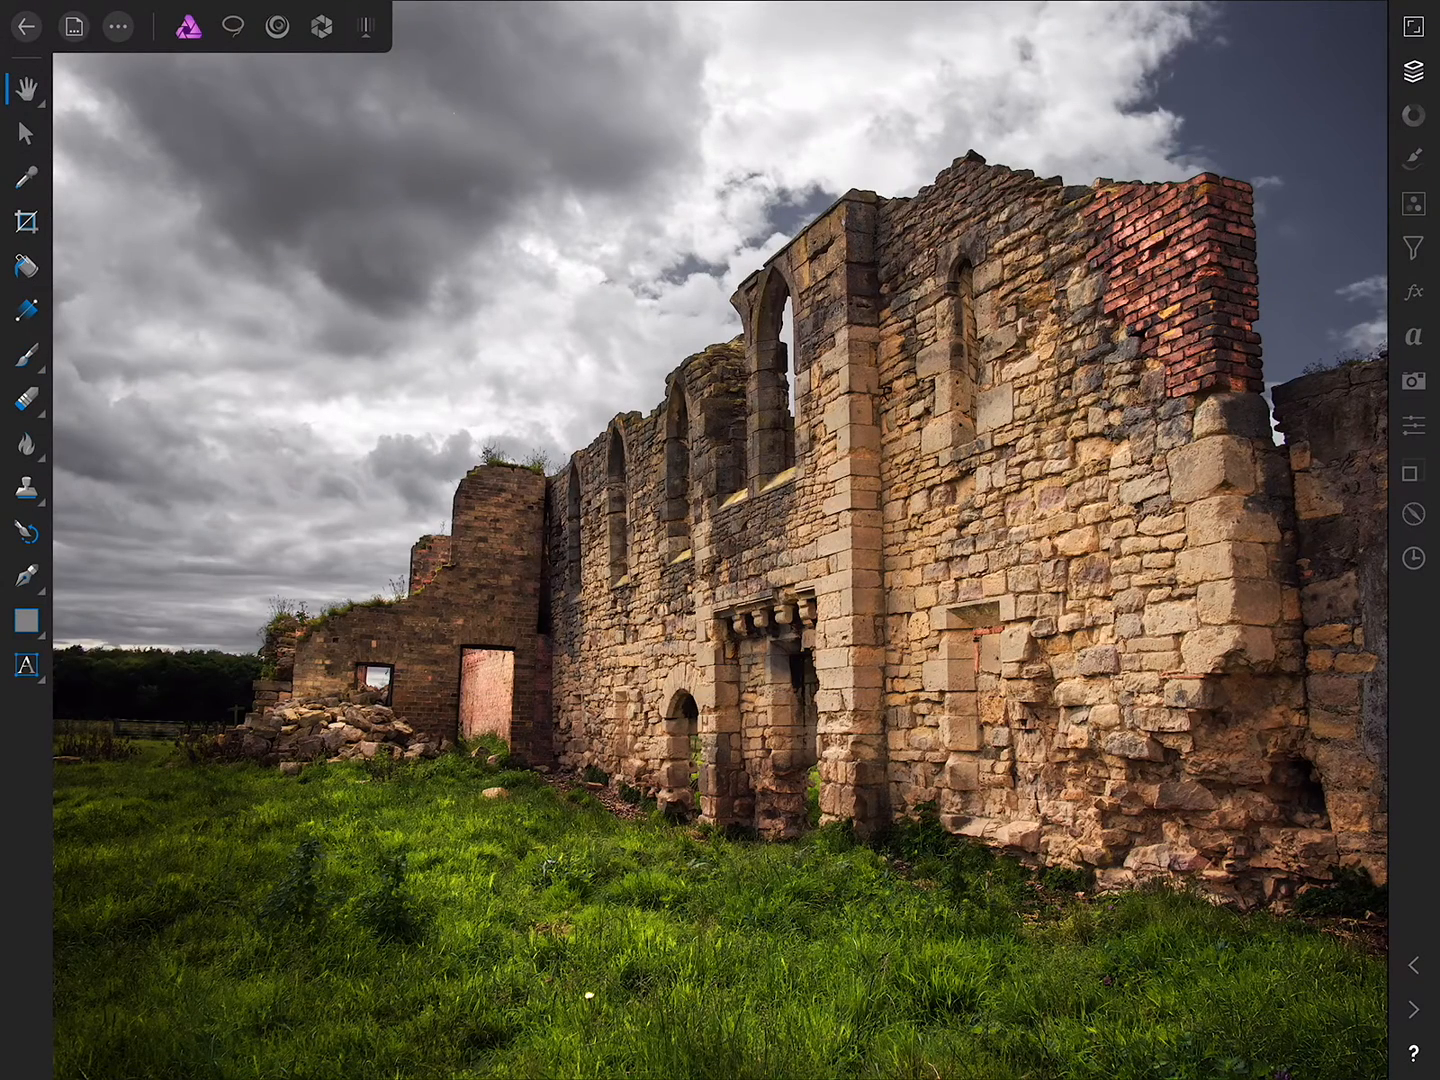
From the gallery, import the RAW ruins image using Import From Photos
left_click(25, 30)
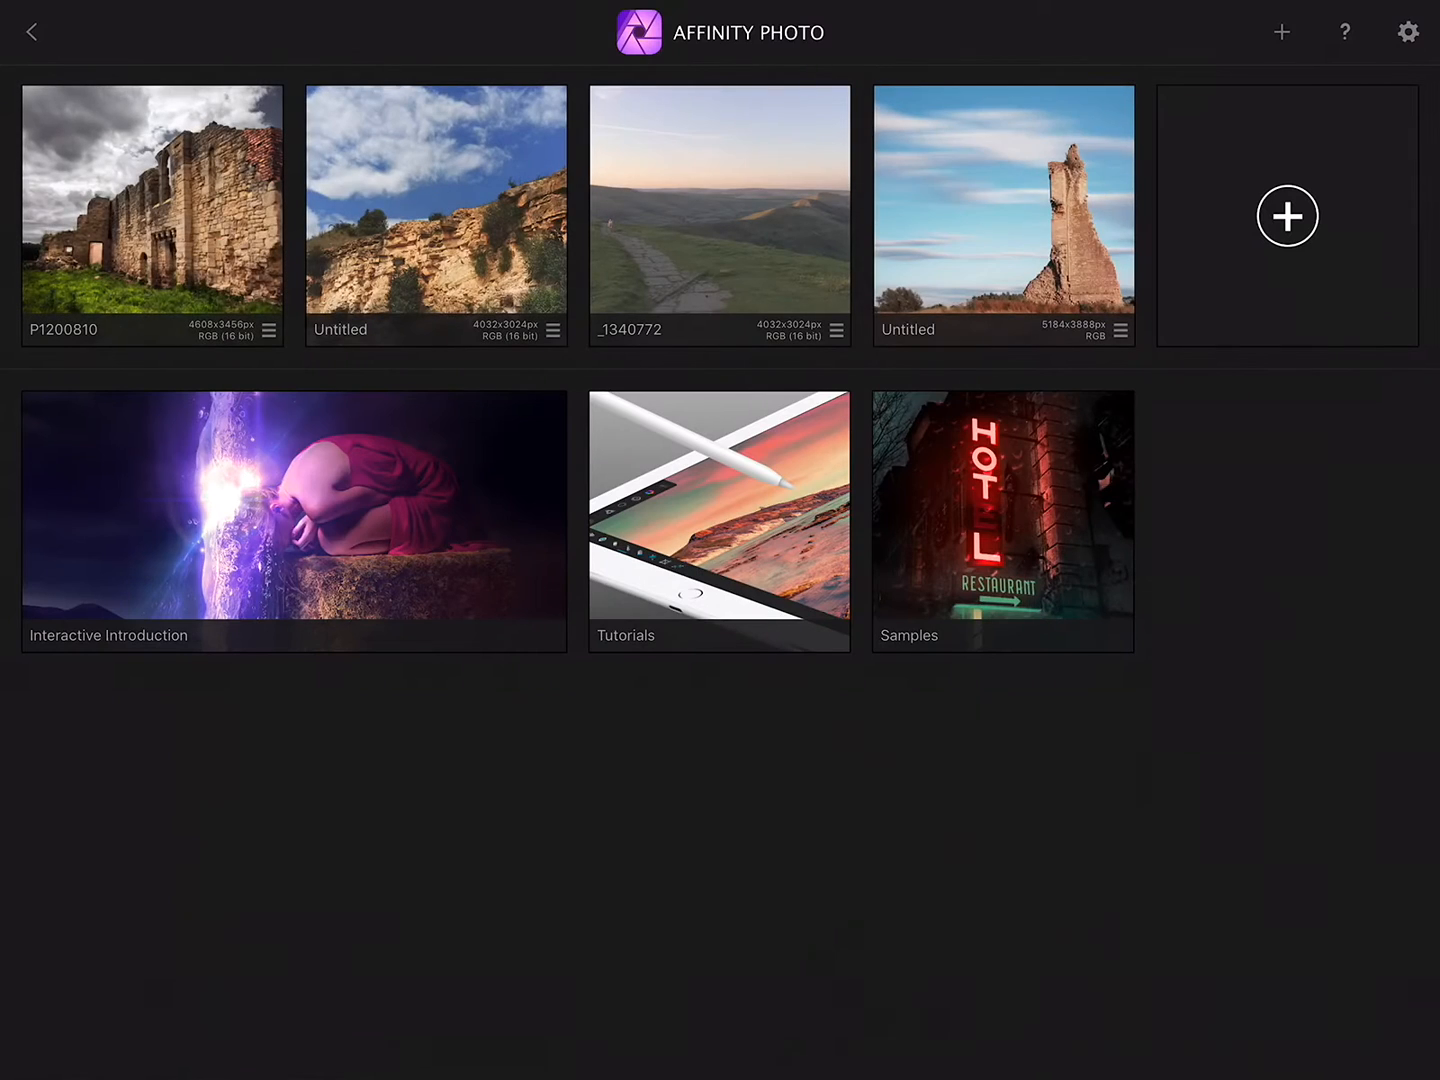
left_click(1287, 216)
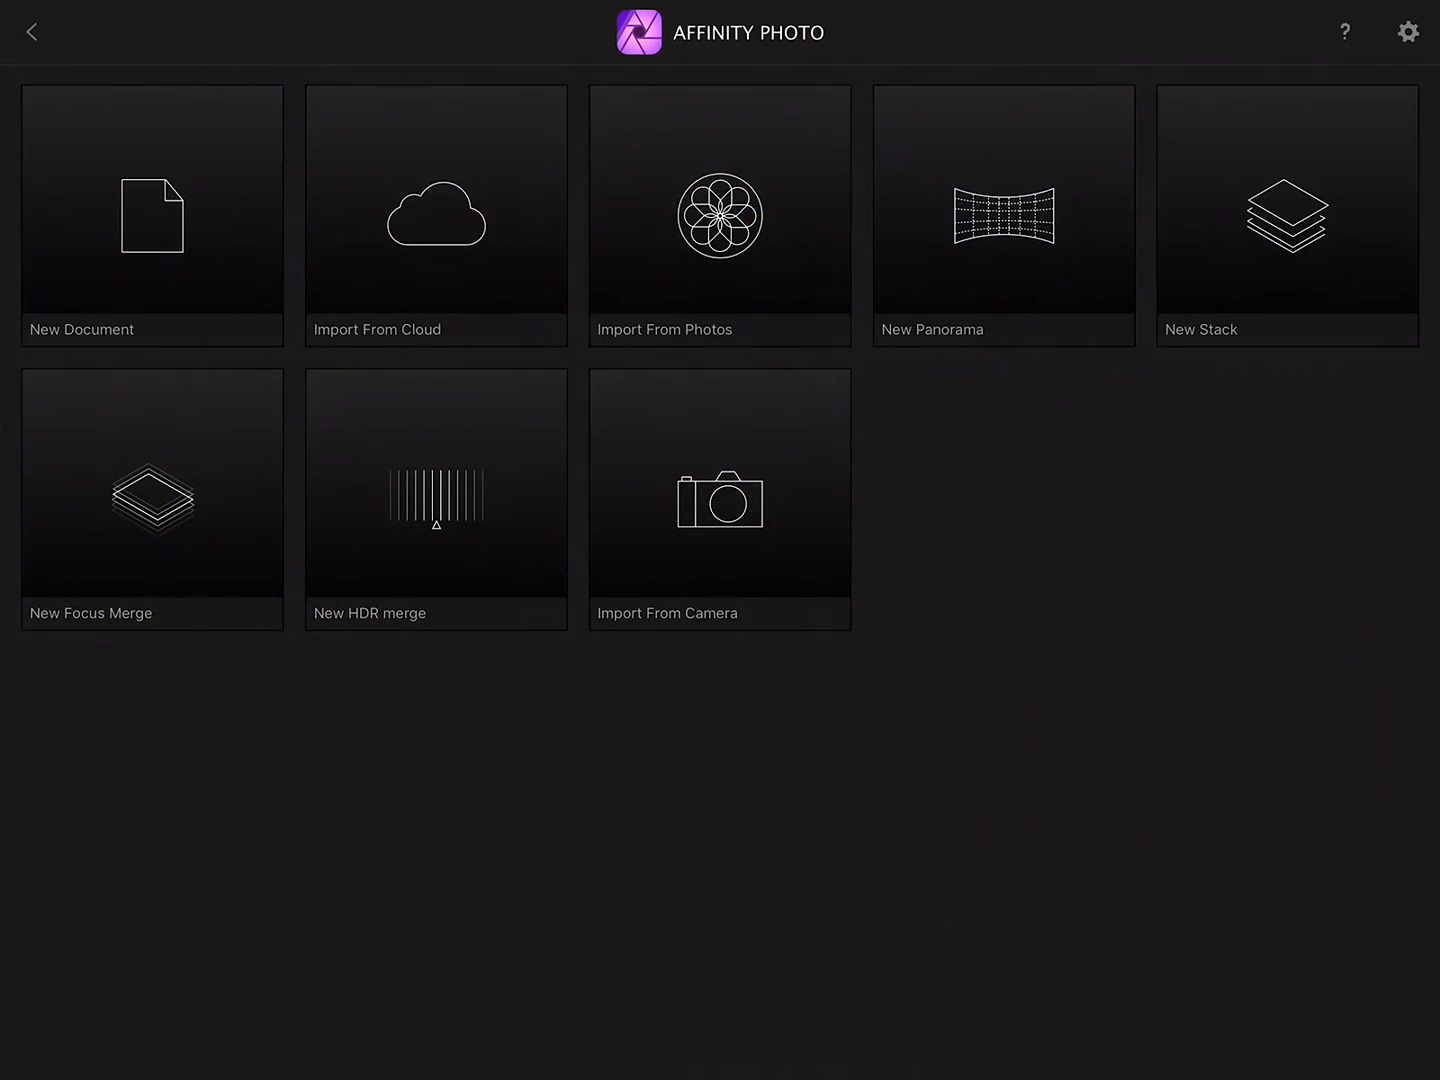
left_click(435, 215)
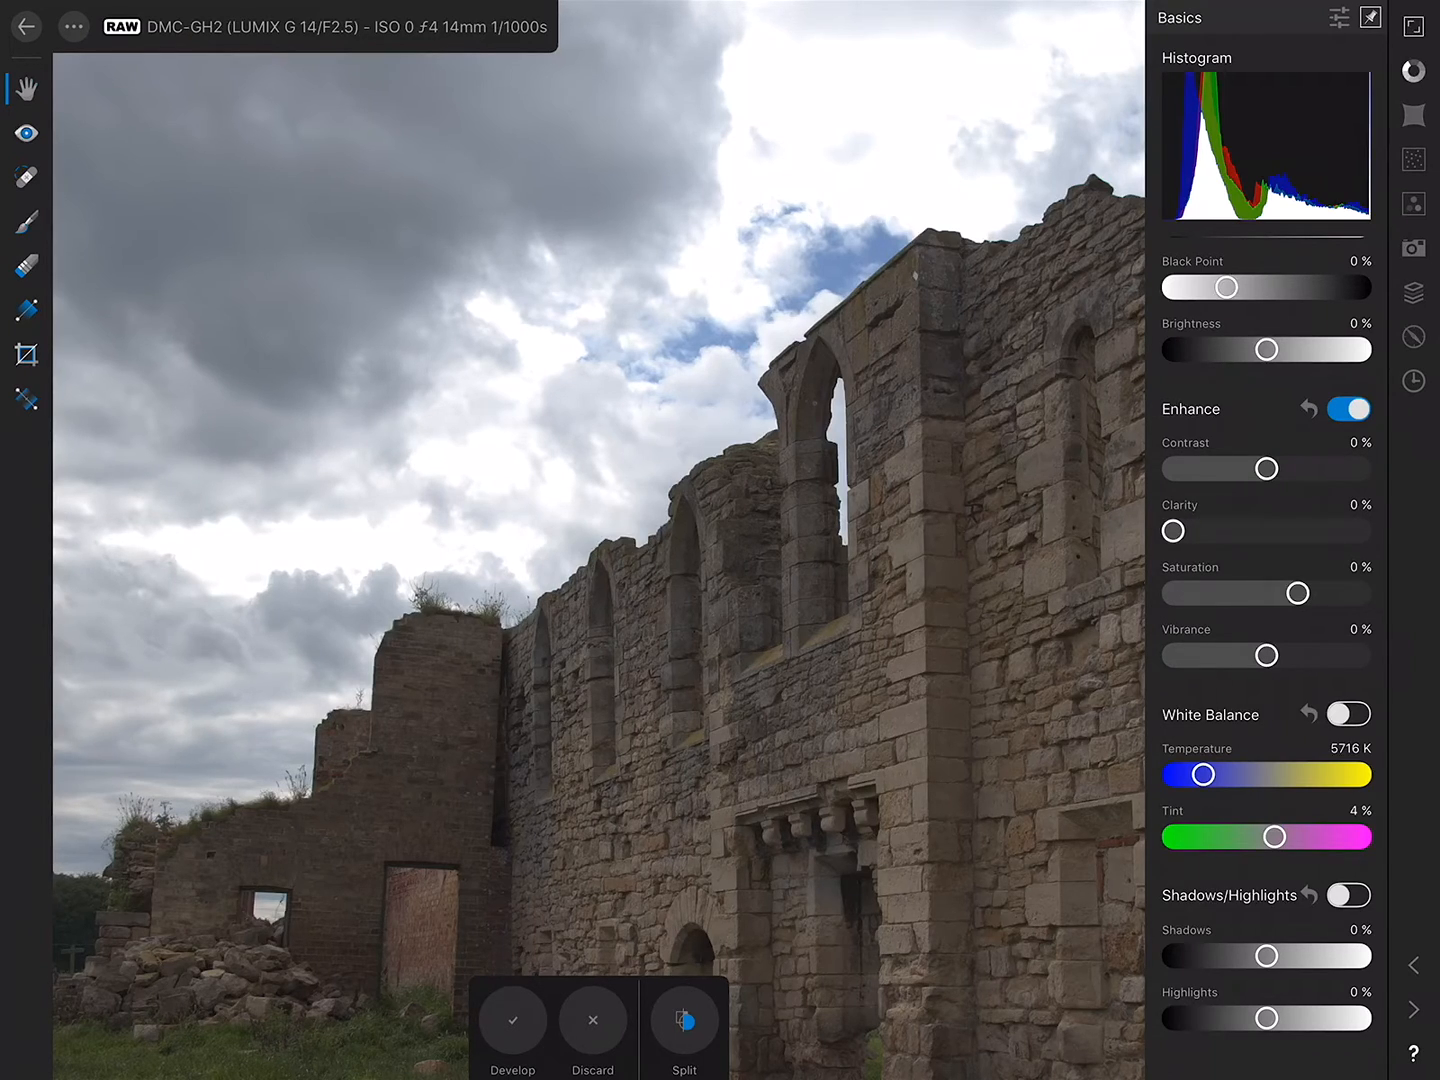
Drop Highlights to -100%, then enable Curves in Tones and drag the curve upward
left_click(1348, 895)
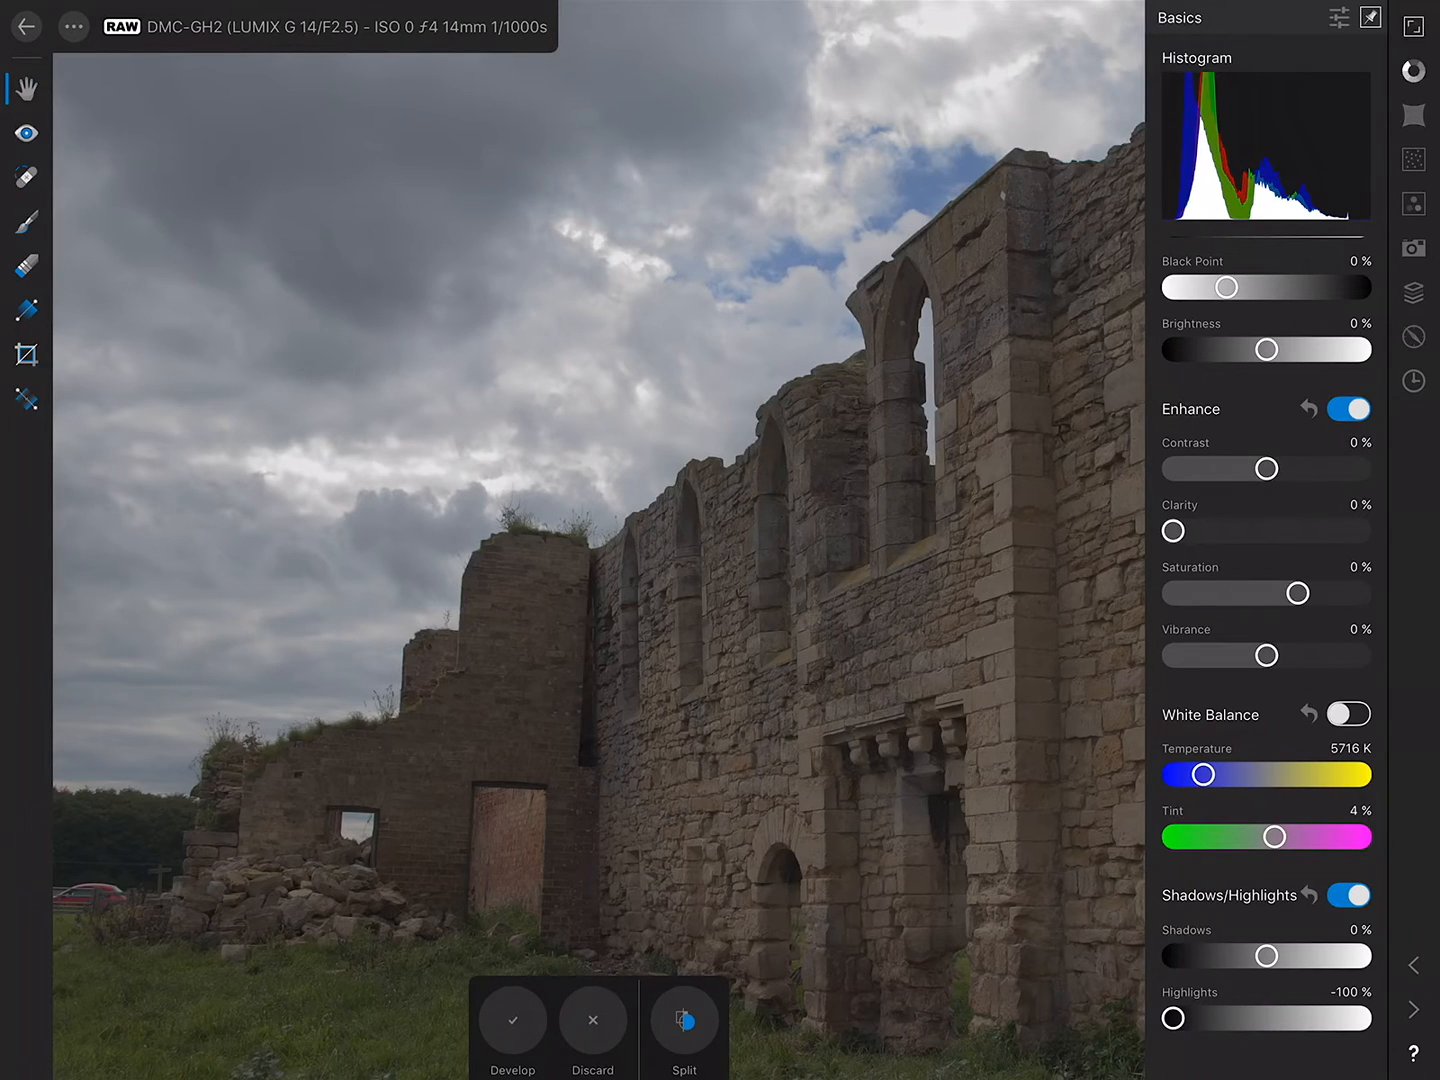
left_click(1413, 204)
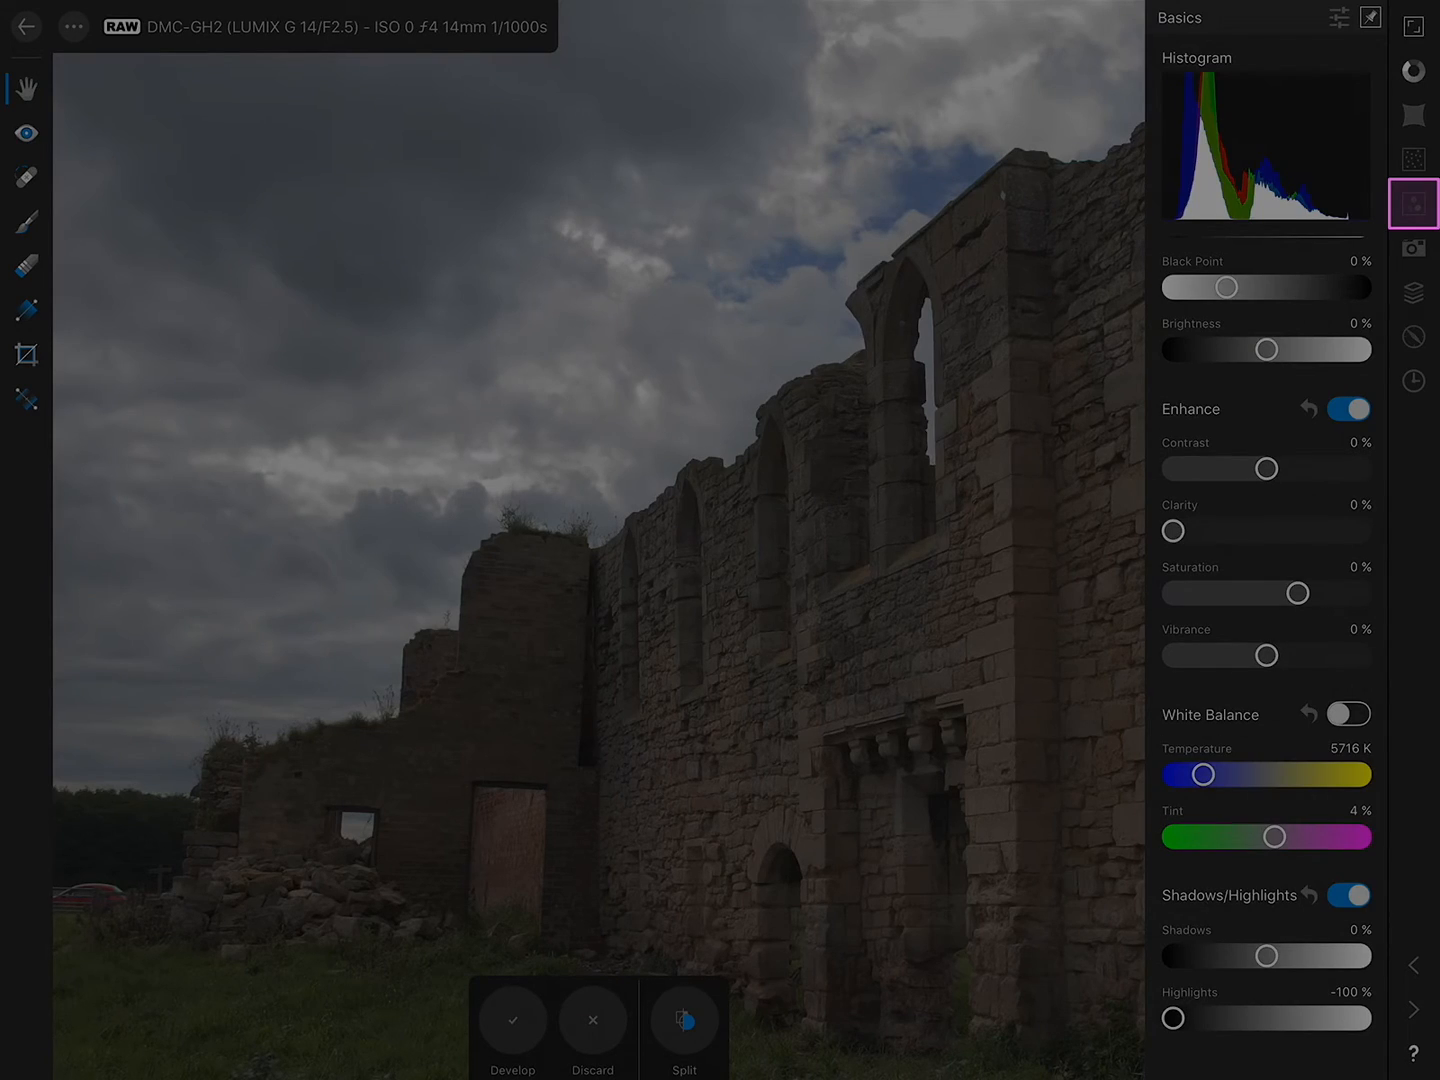
left_click(1413, 204)
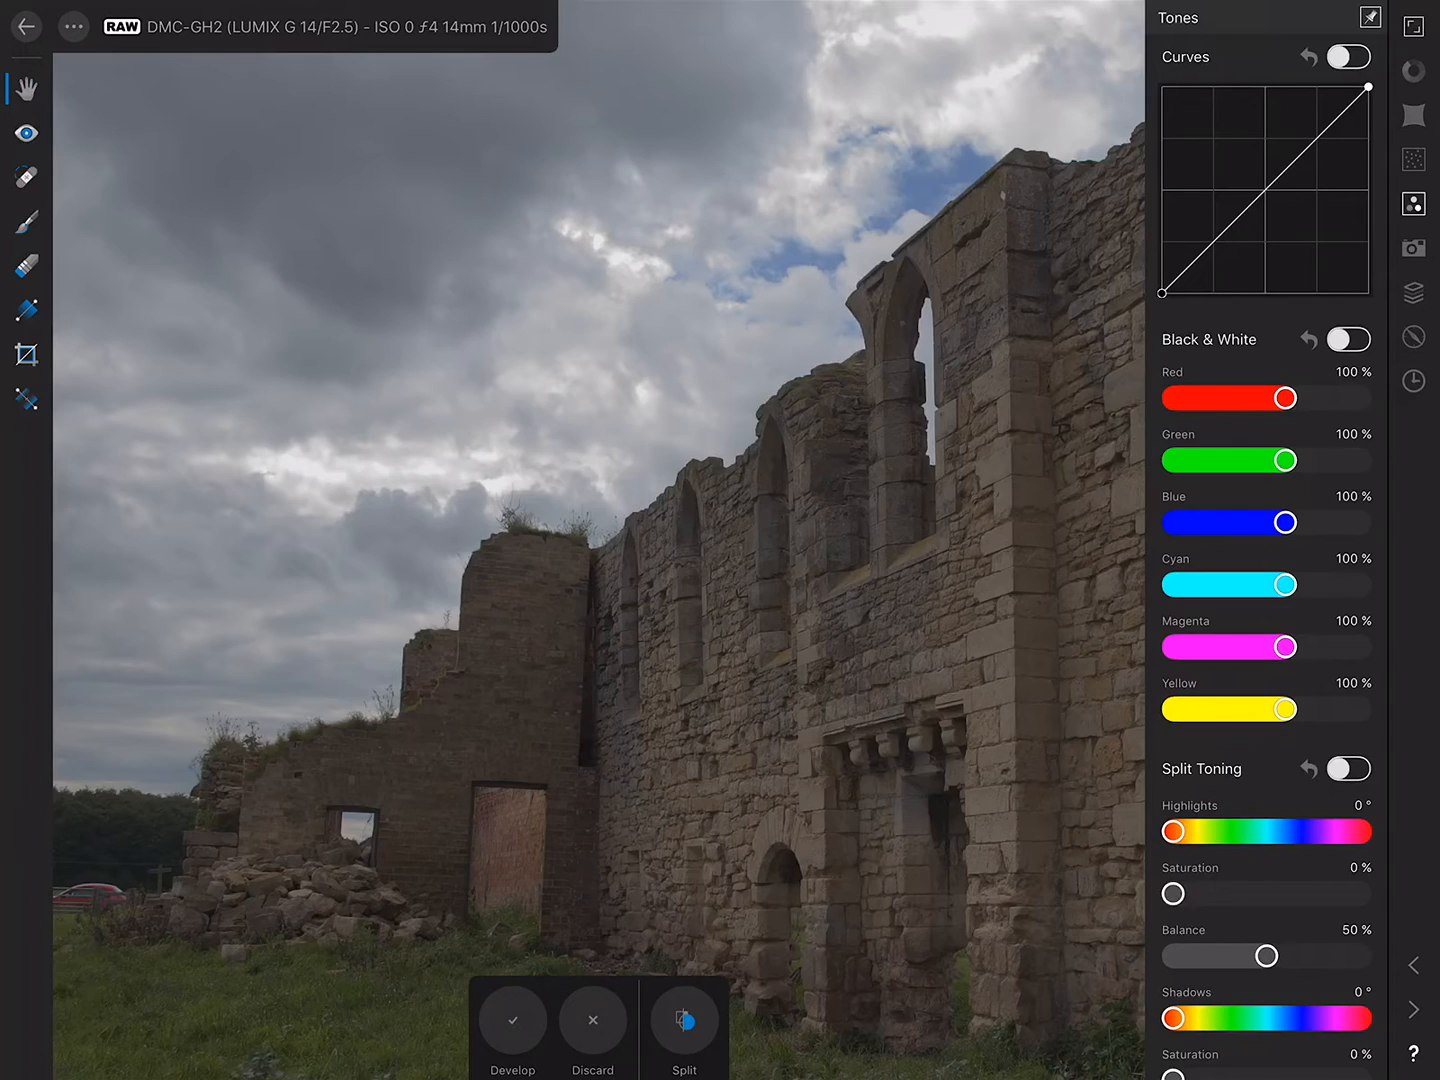
left_click(1347, 57)
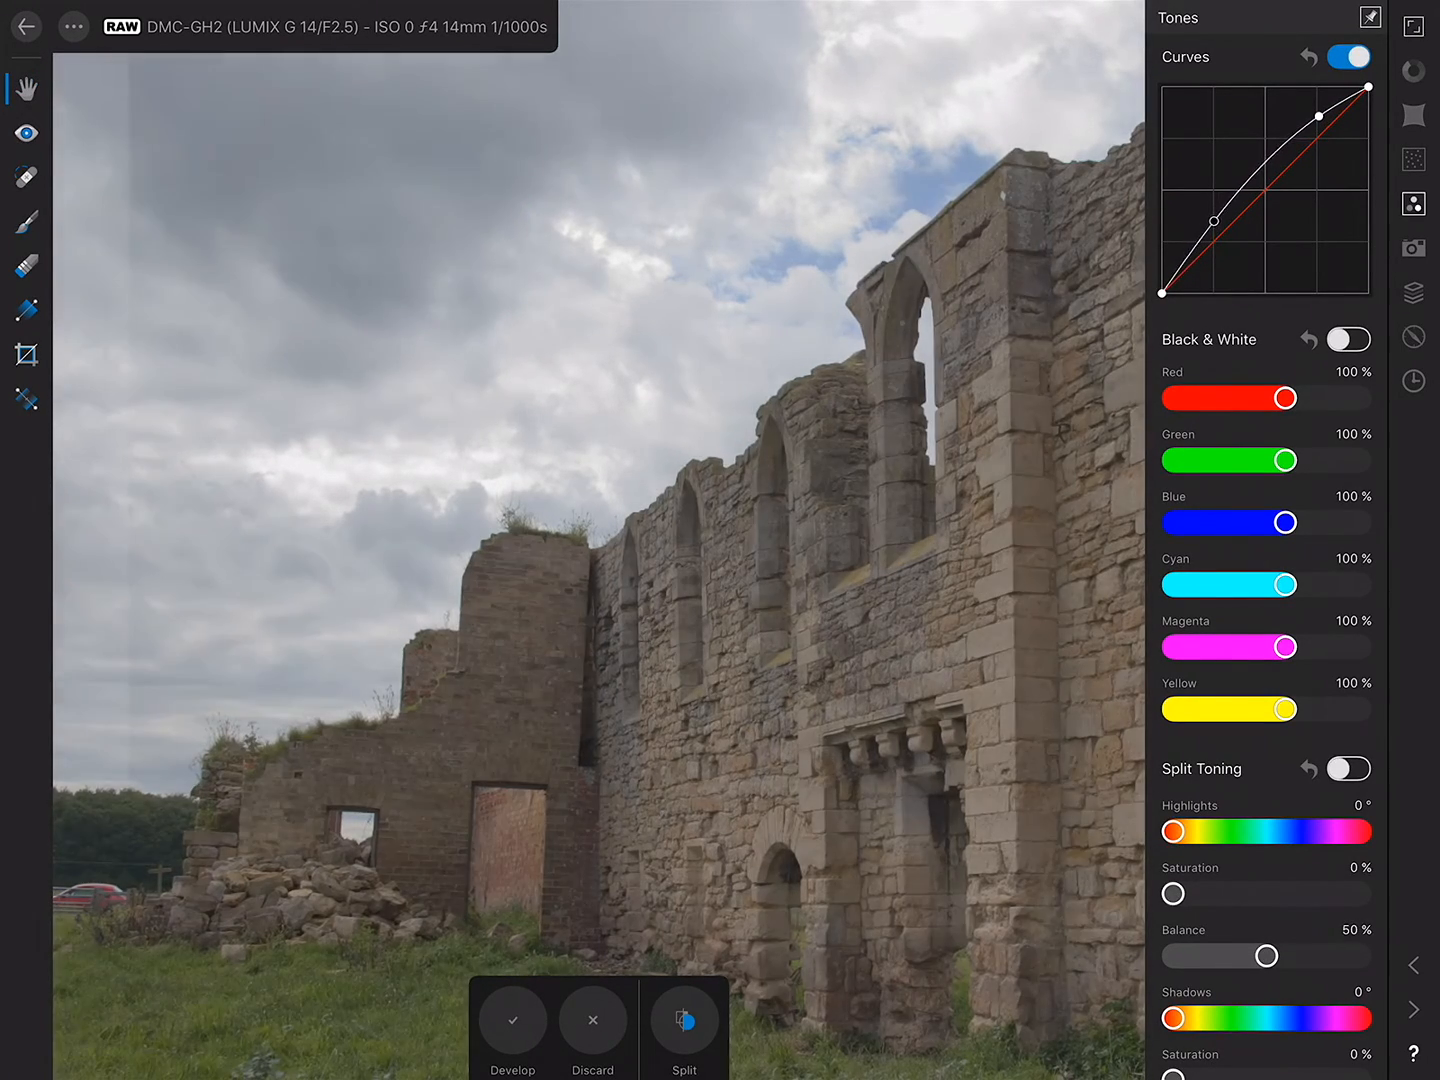
left_click_drag(1323, 112, 1318, 127)
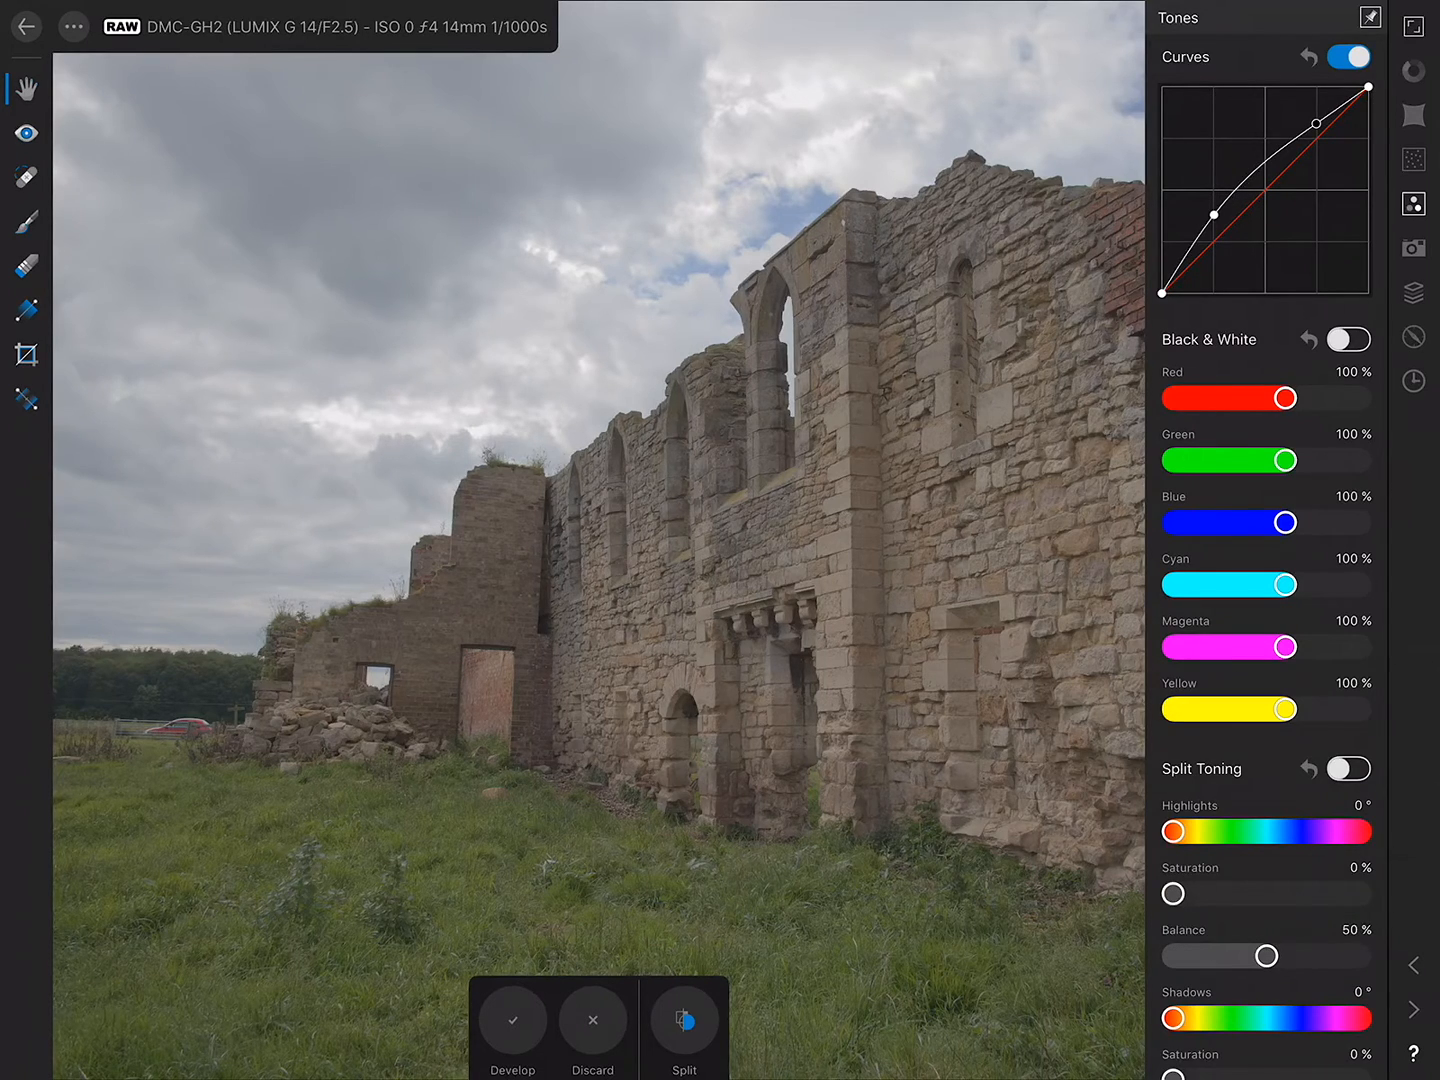
Develop the RAW photo and select the Clone Brush Tool to paint out the red car
left_click(512, 1022)
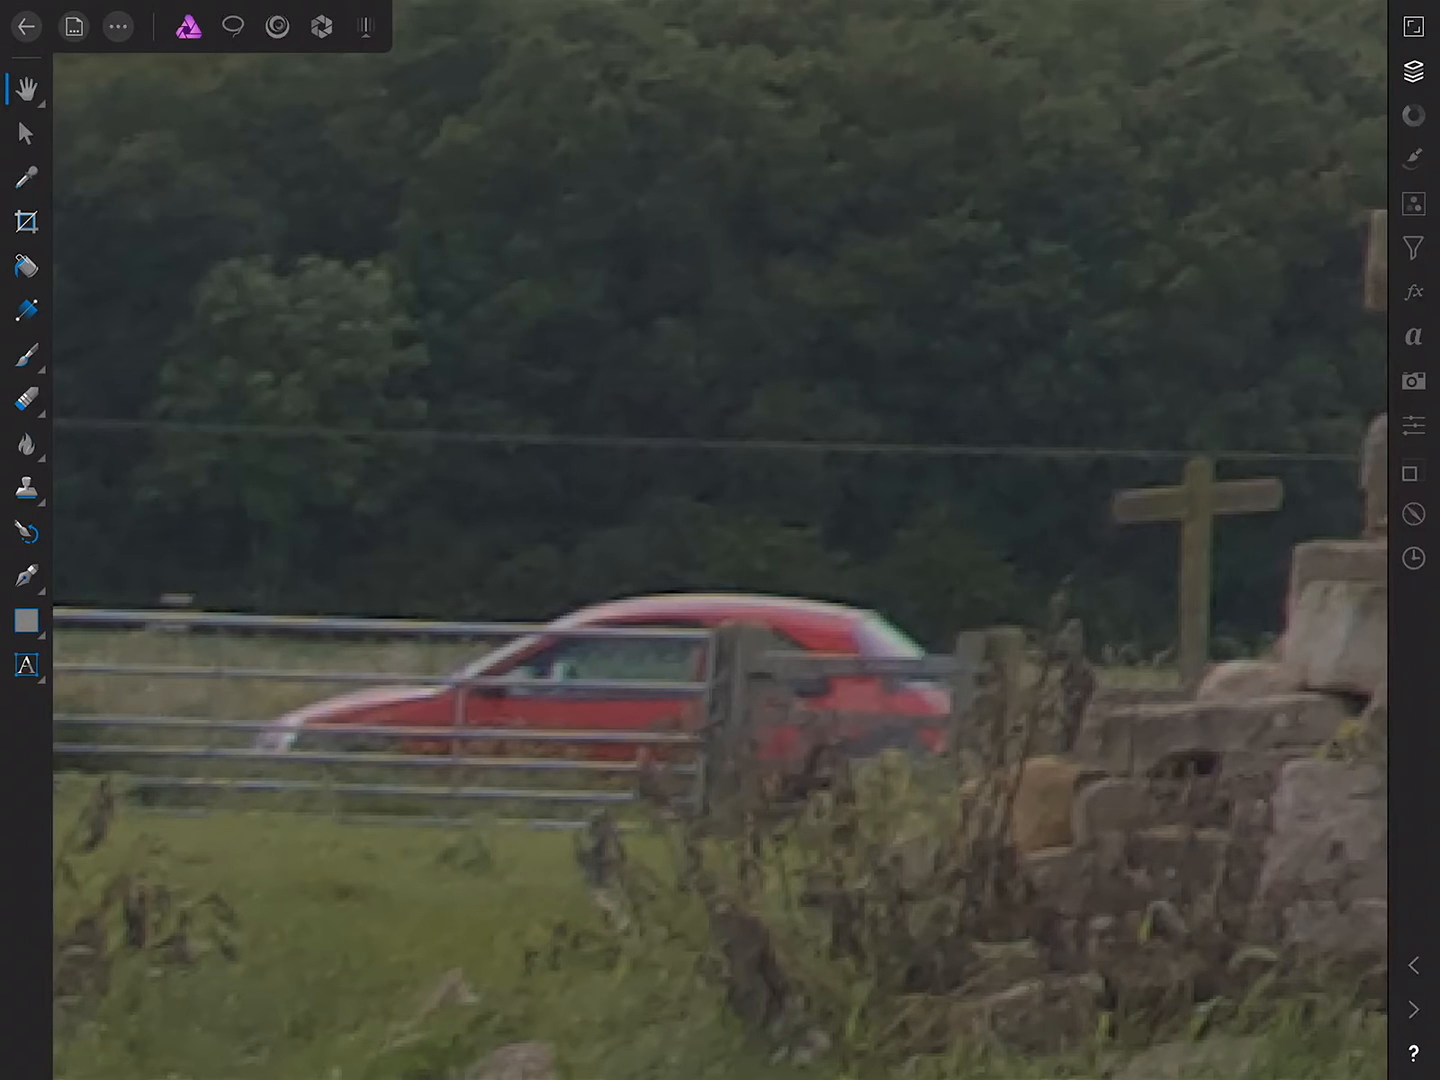
left_click(26, 489)
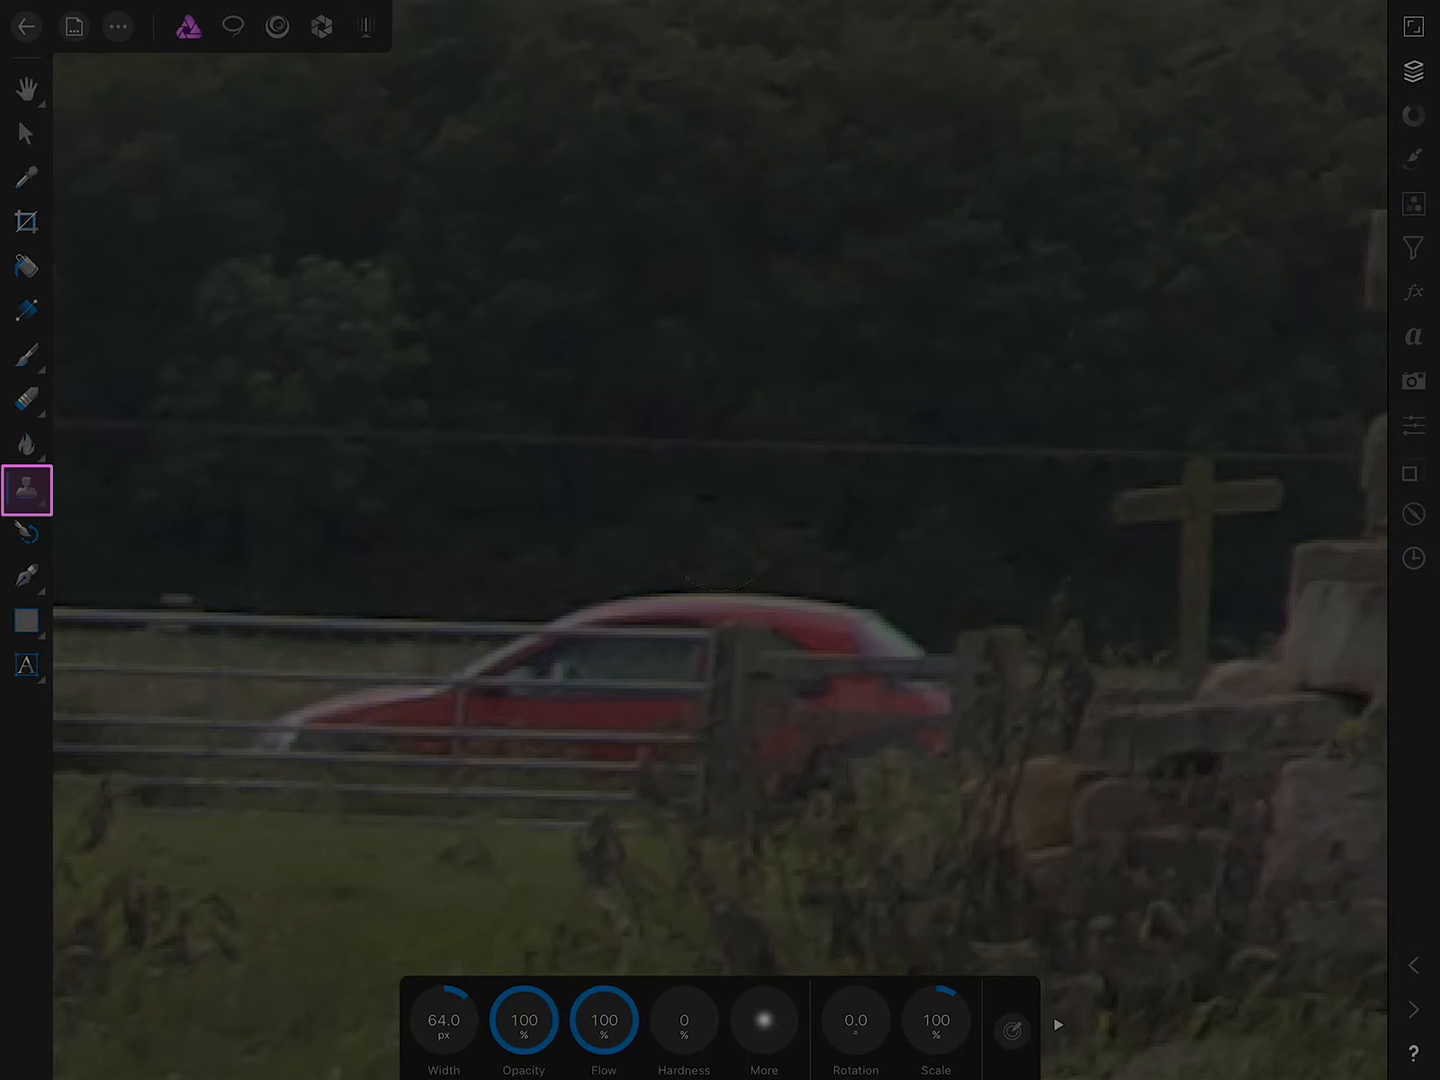
left_click(26, 489)
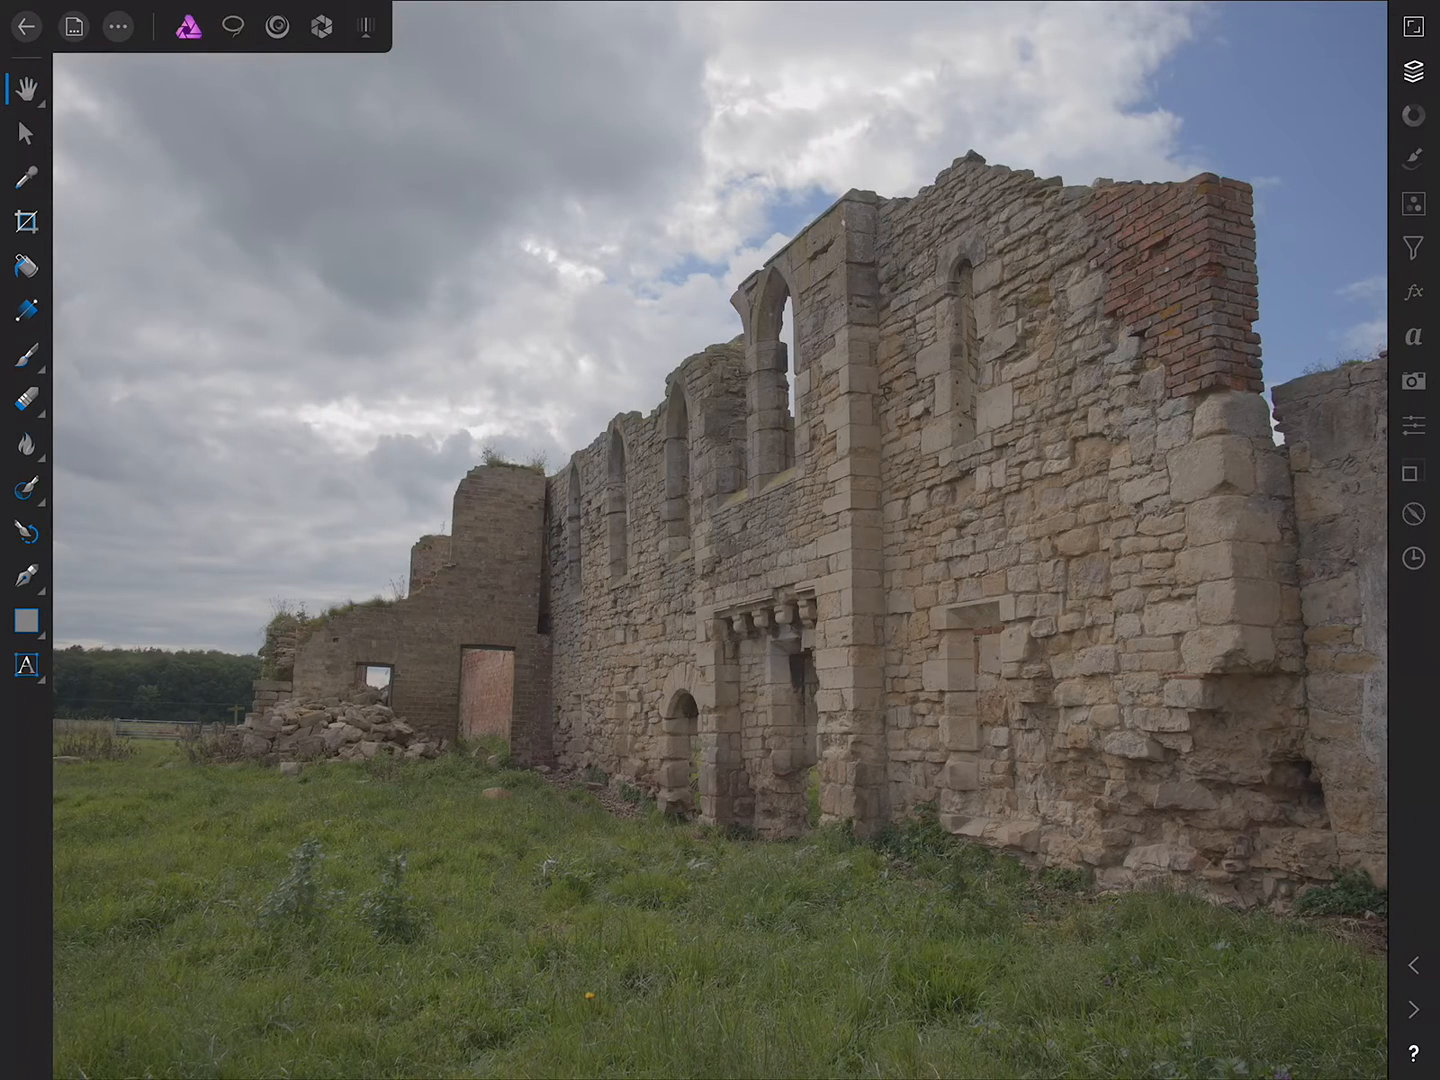
Add a Black & White adjustment and change its blend mode in the layer options
left_click(1413, 203)
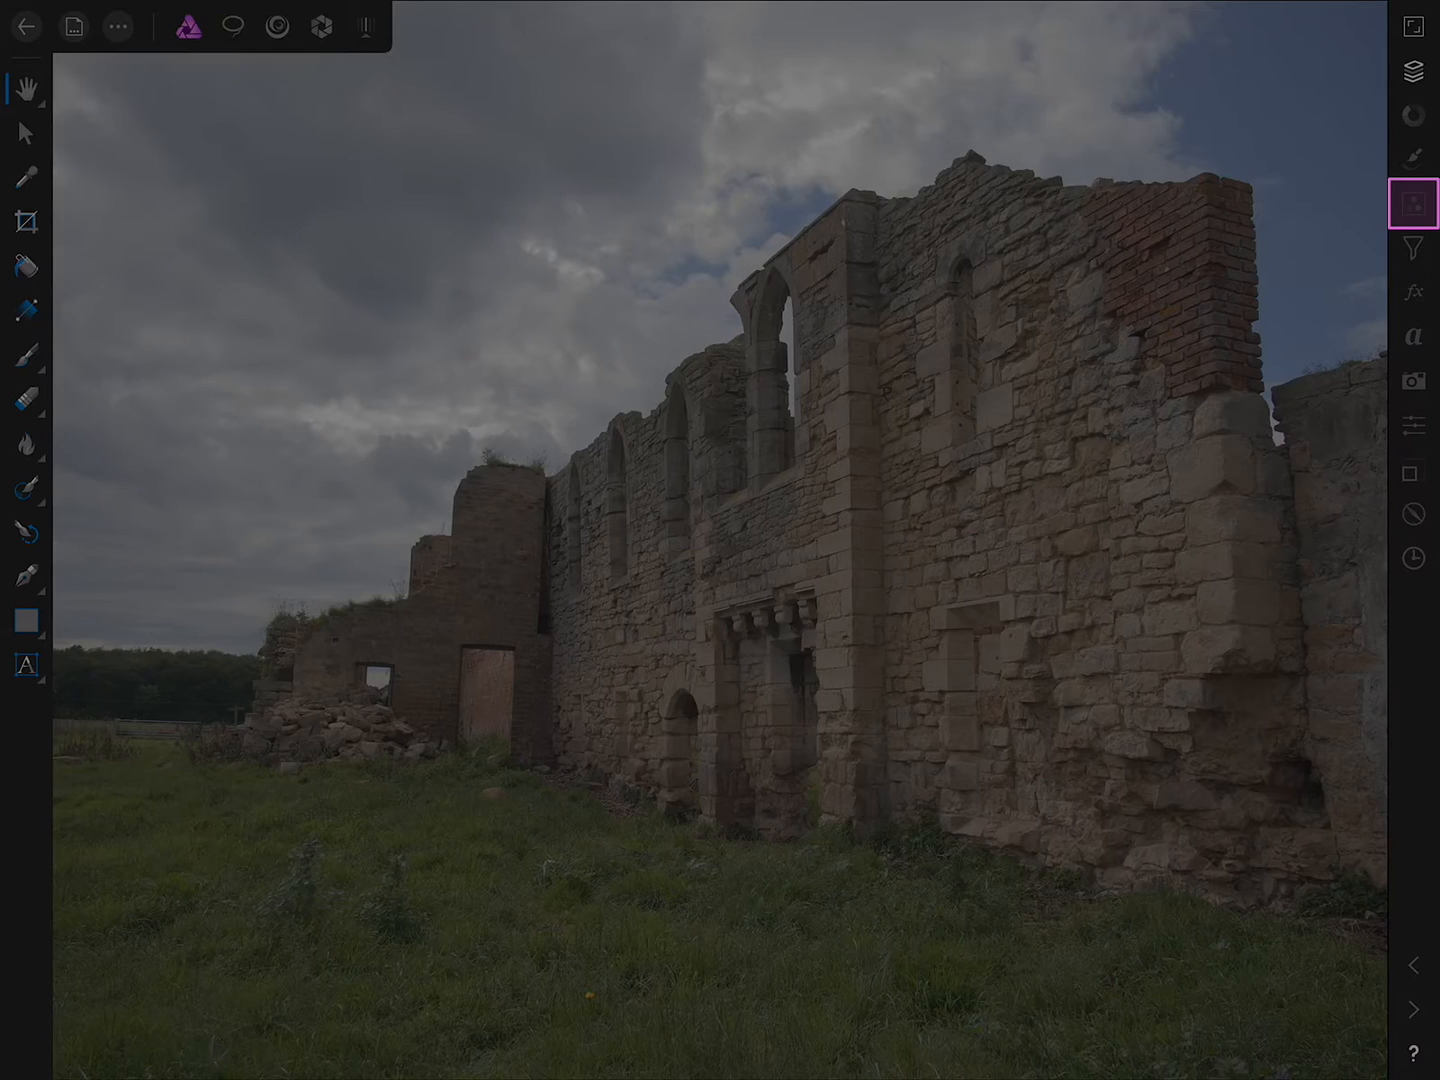
left_click(1413, 204)
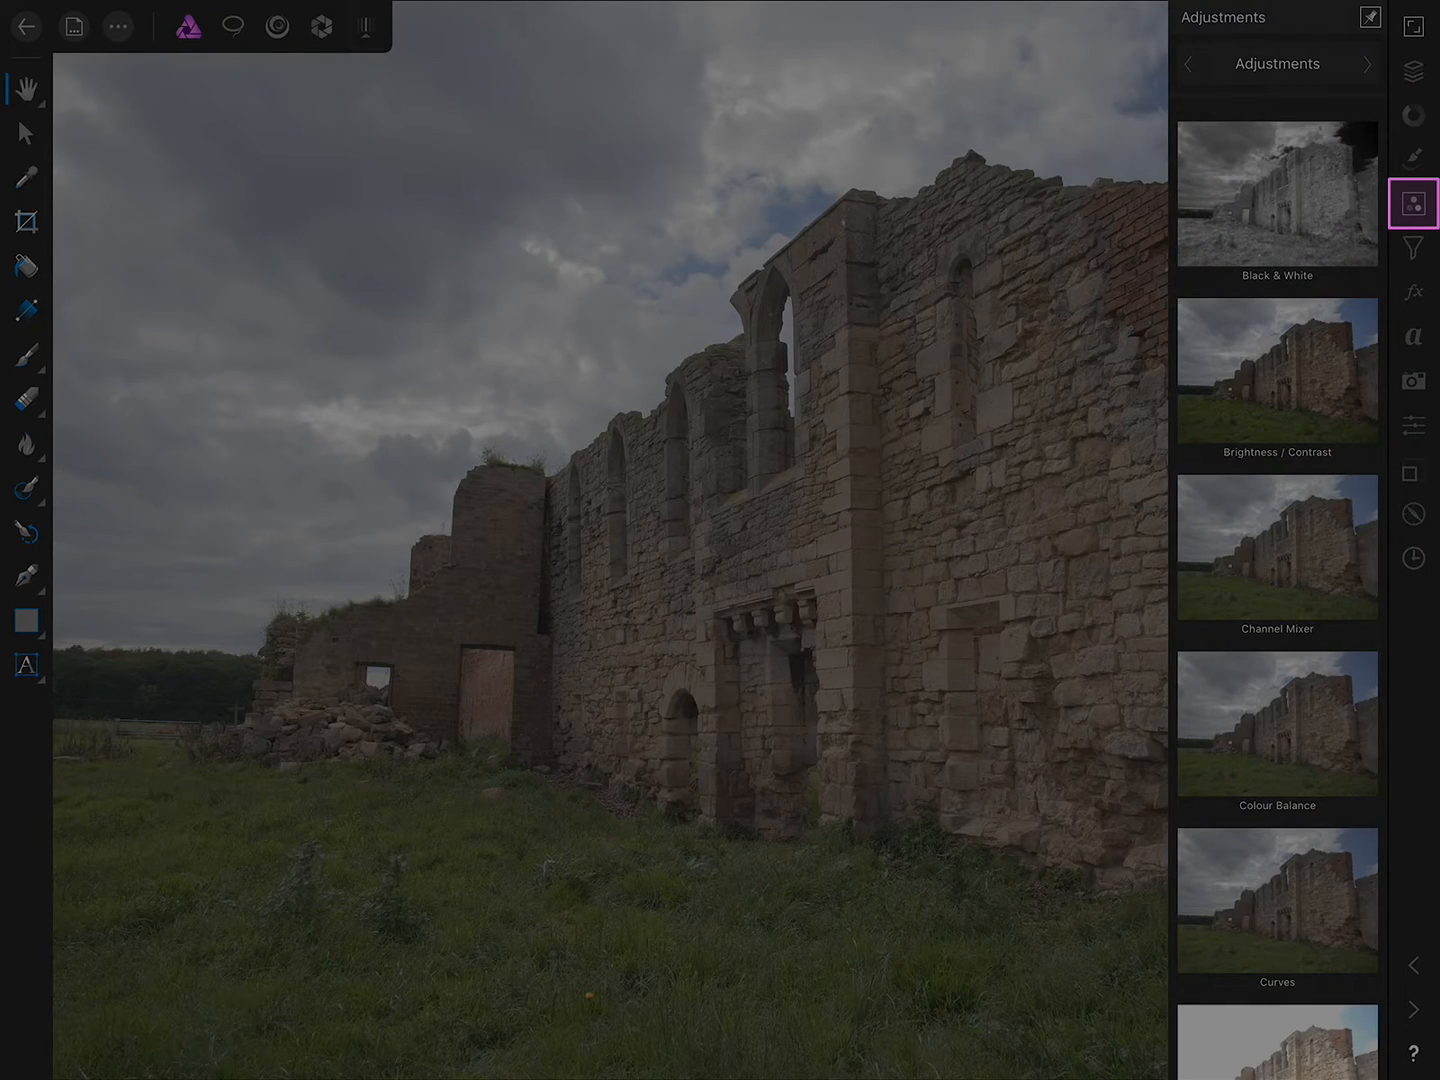
left_click(1277, 195)
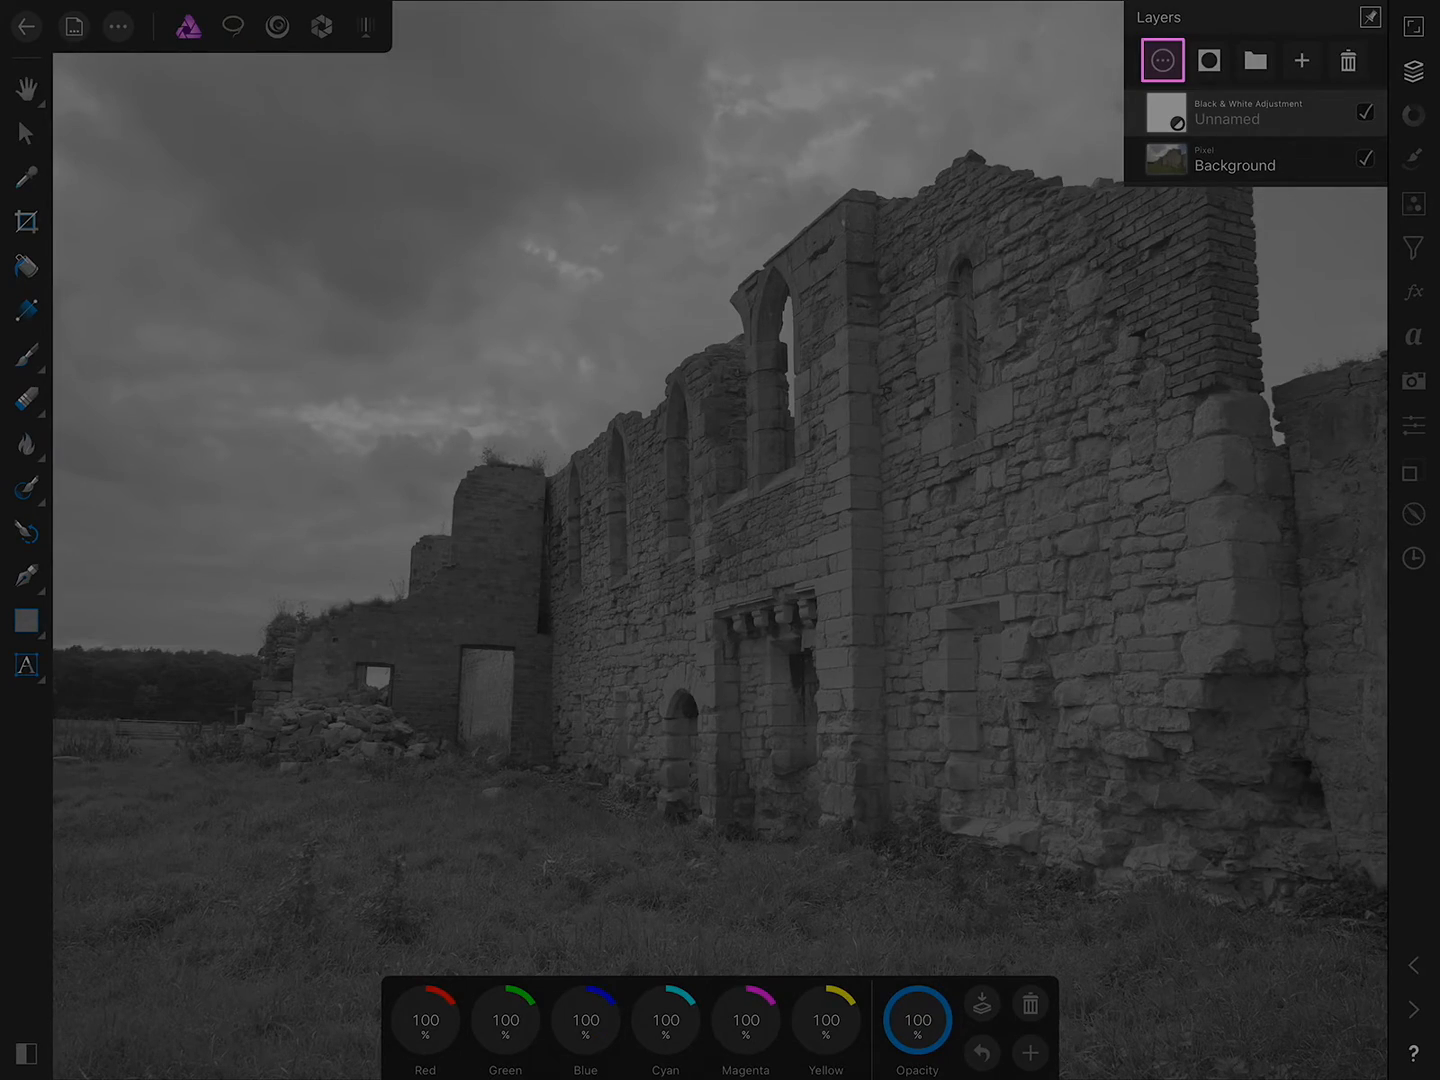
left_click(1162, 60)
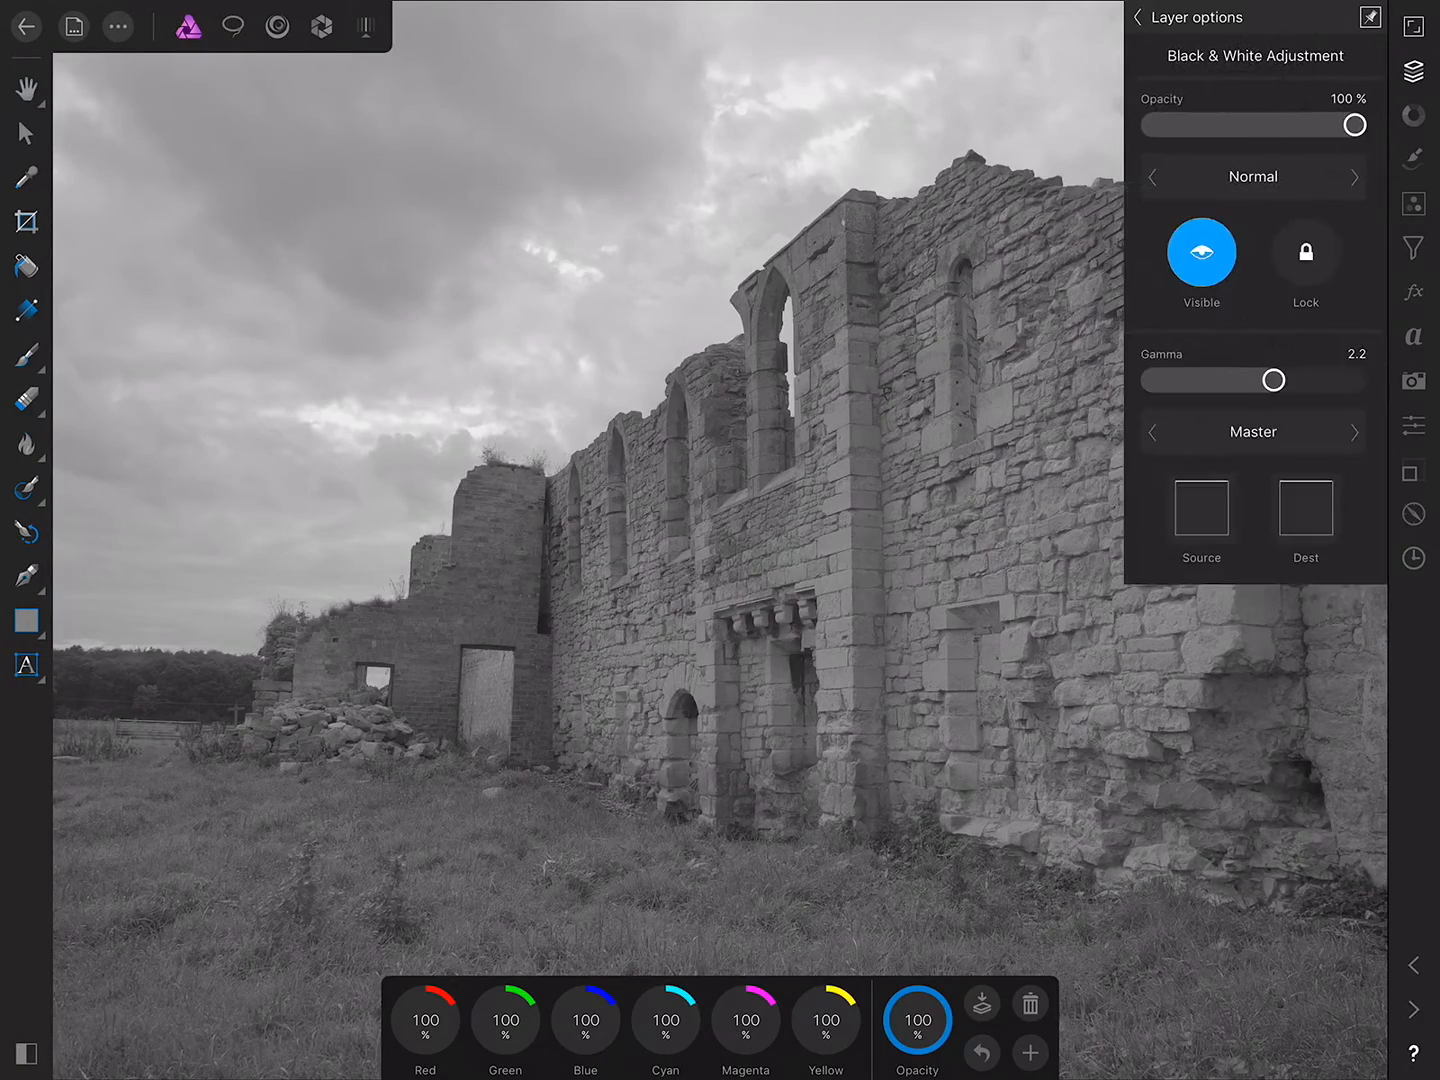
left_click(1252, 177)
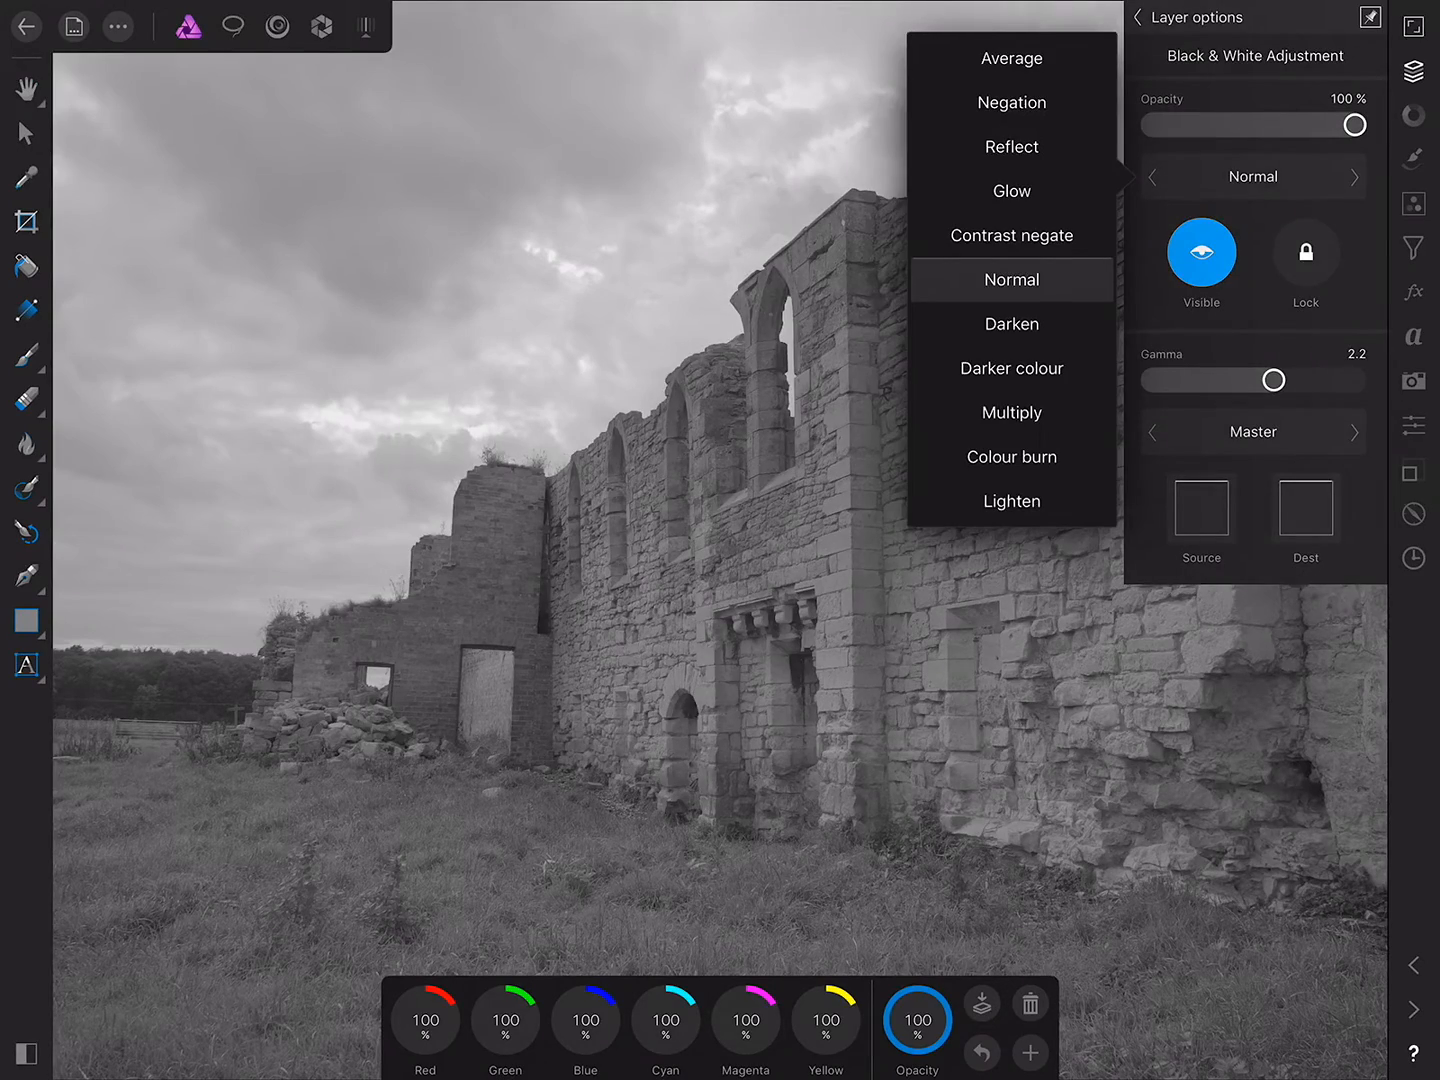
left_click(1011, 300)
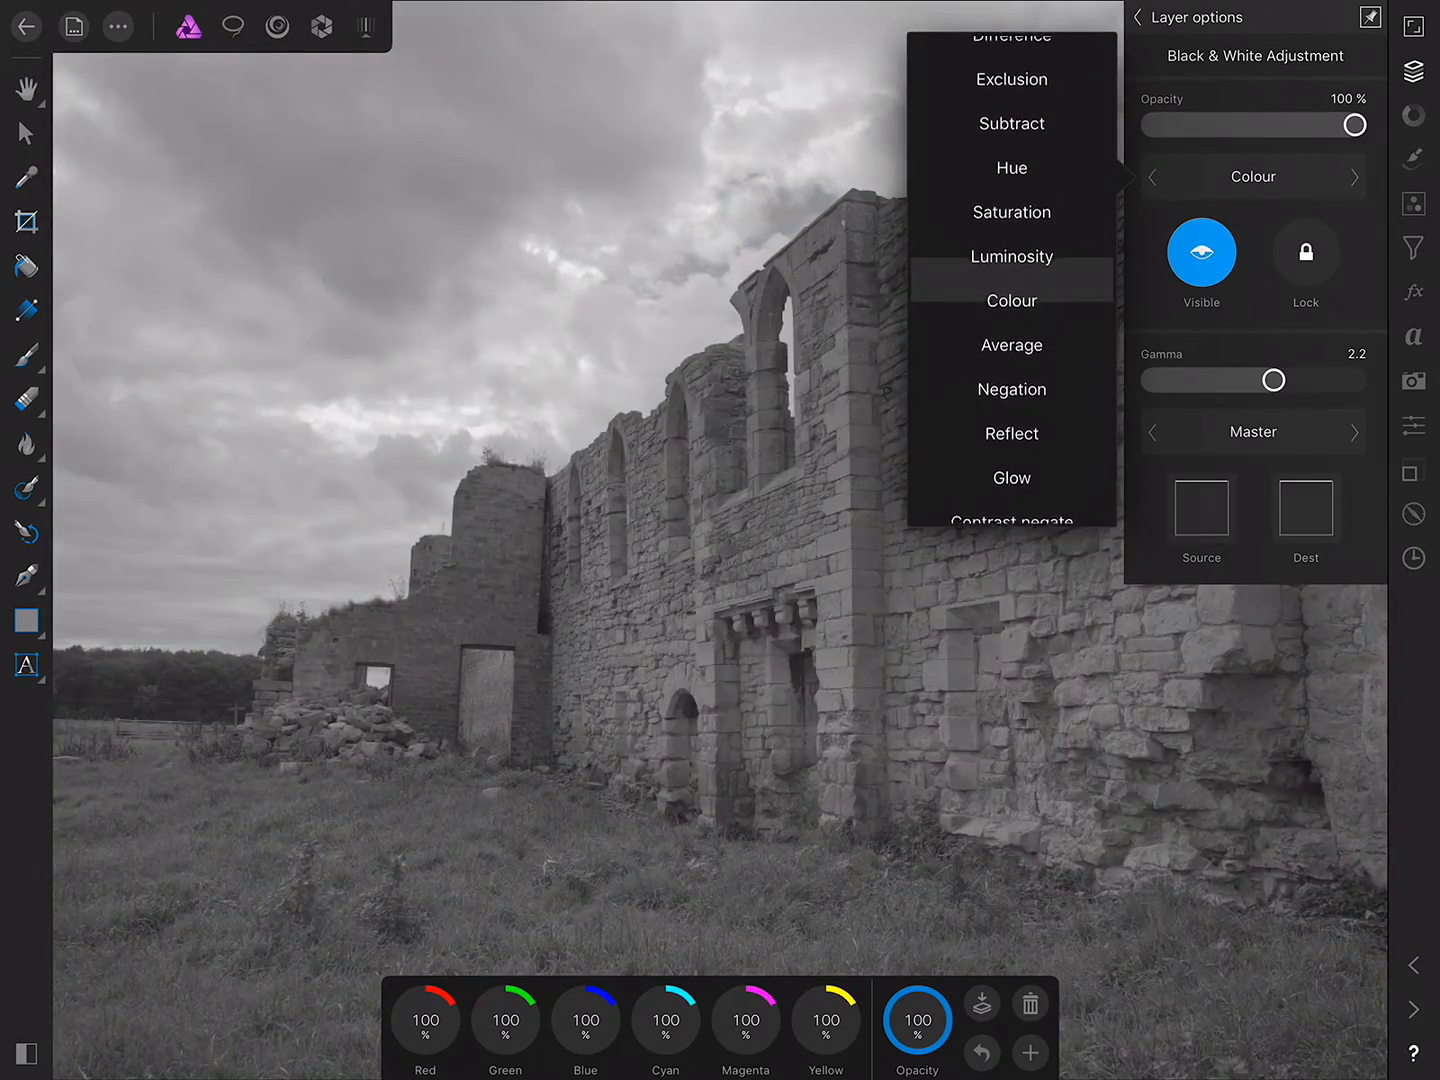
left_click(1011, 256)
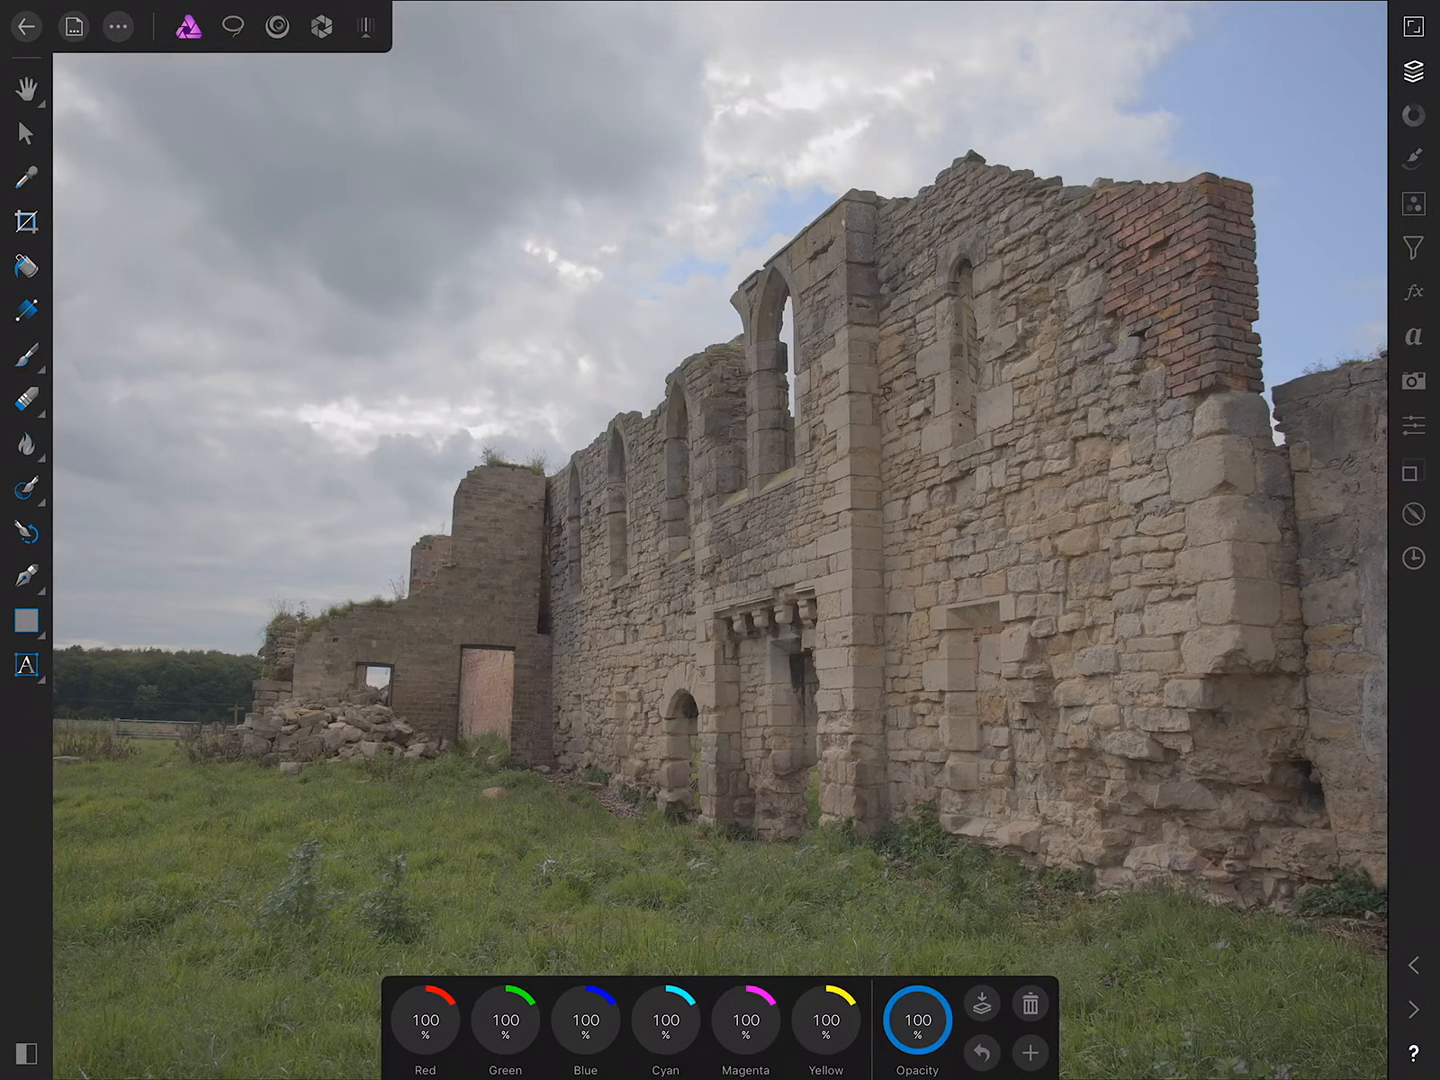
Set Red to 244% and Yellow to 172%, and lower Green
left_click_drag(425, 1018, 445, 1000)
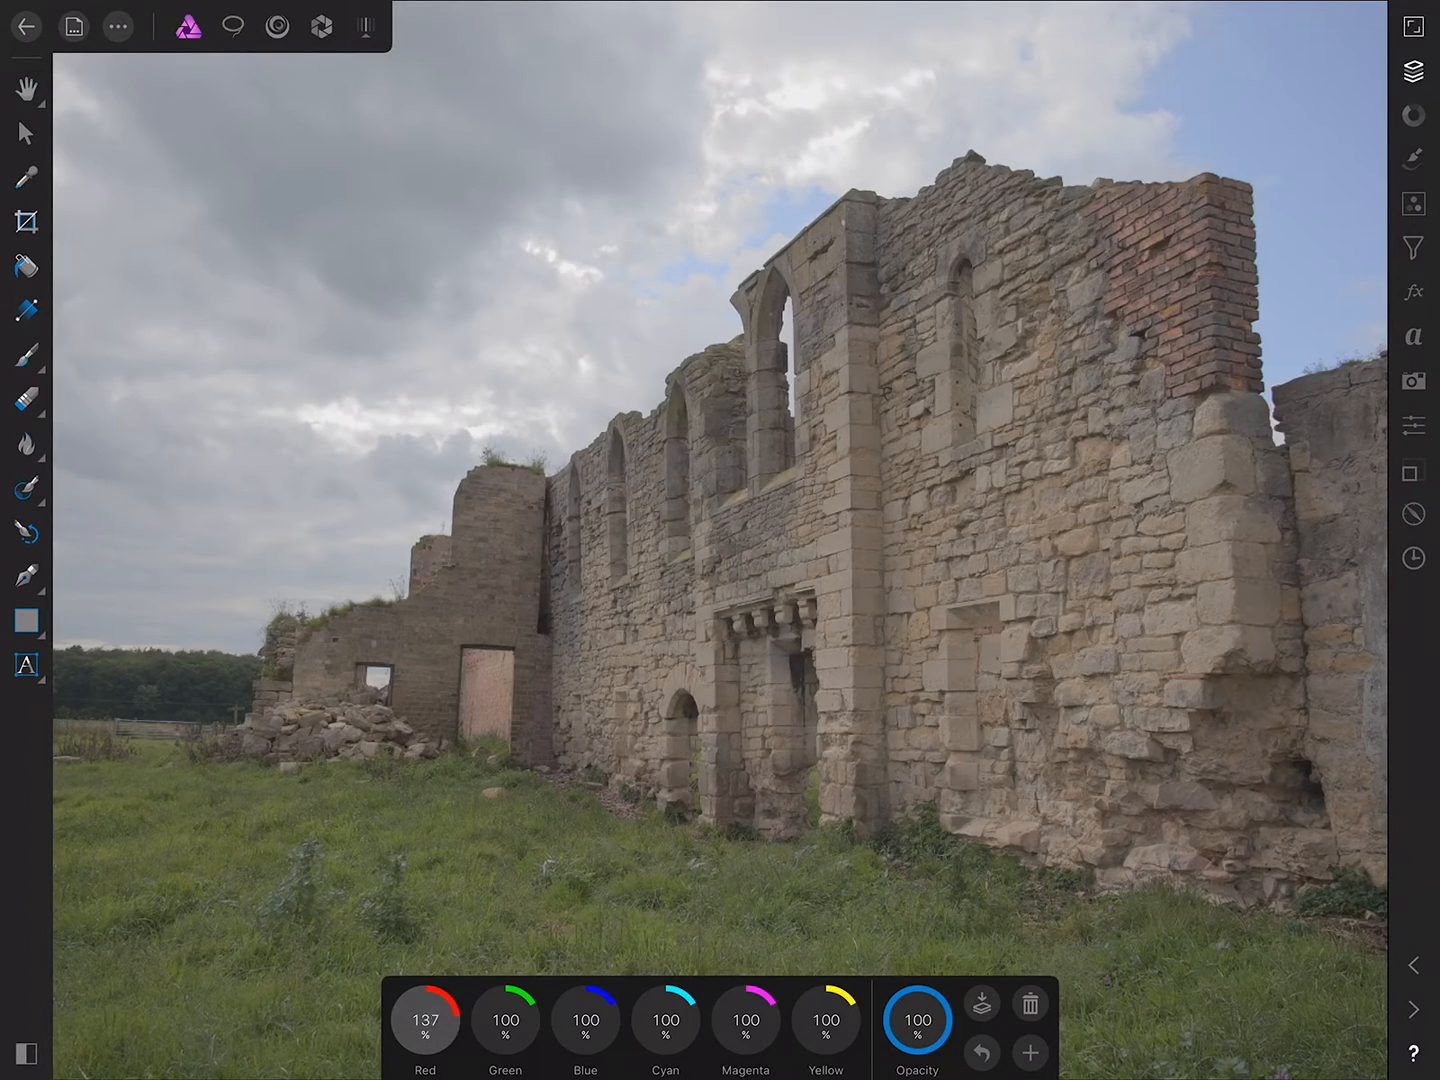
left_click_drag(425, 1018, 445, 1000)
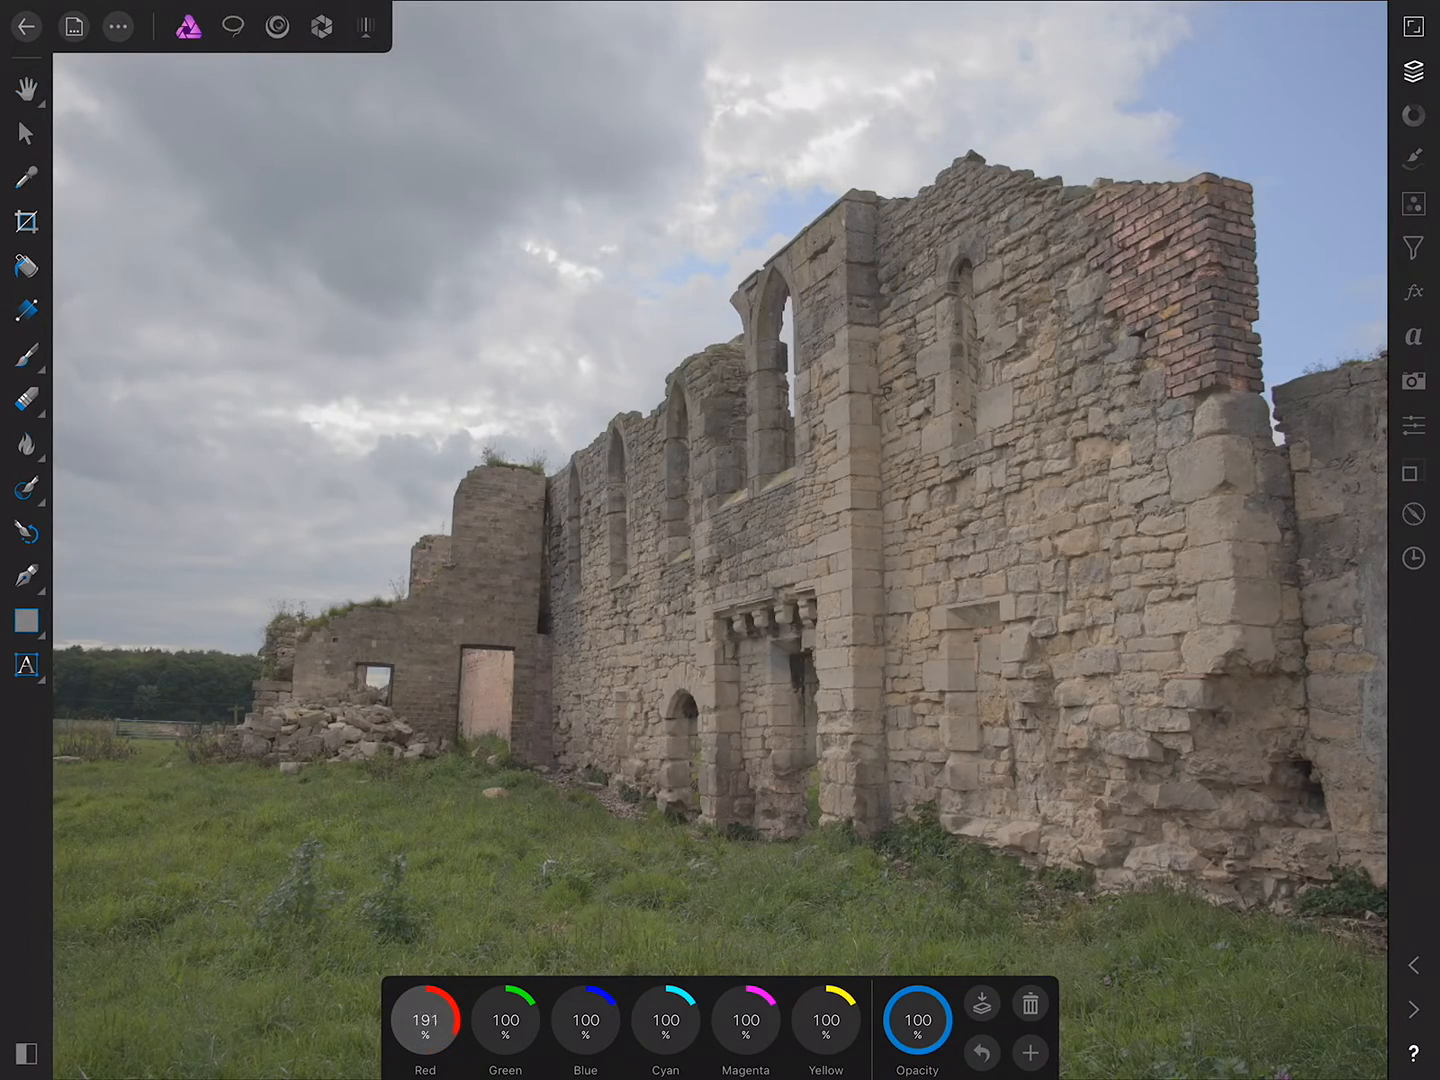
left_click_drag(424, 1018, 424, 990)
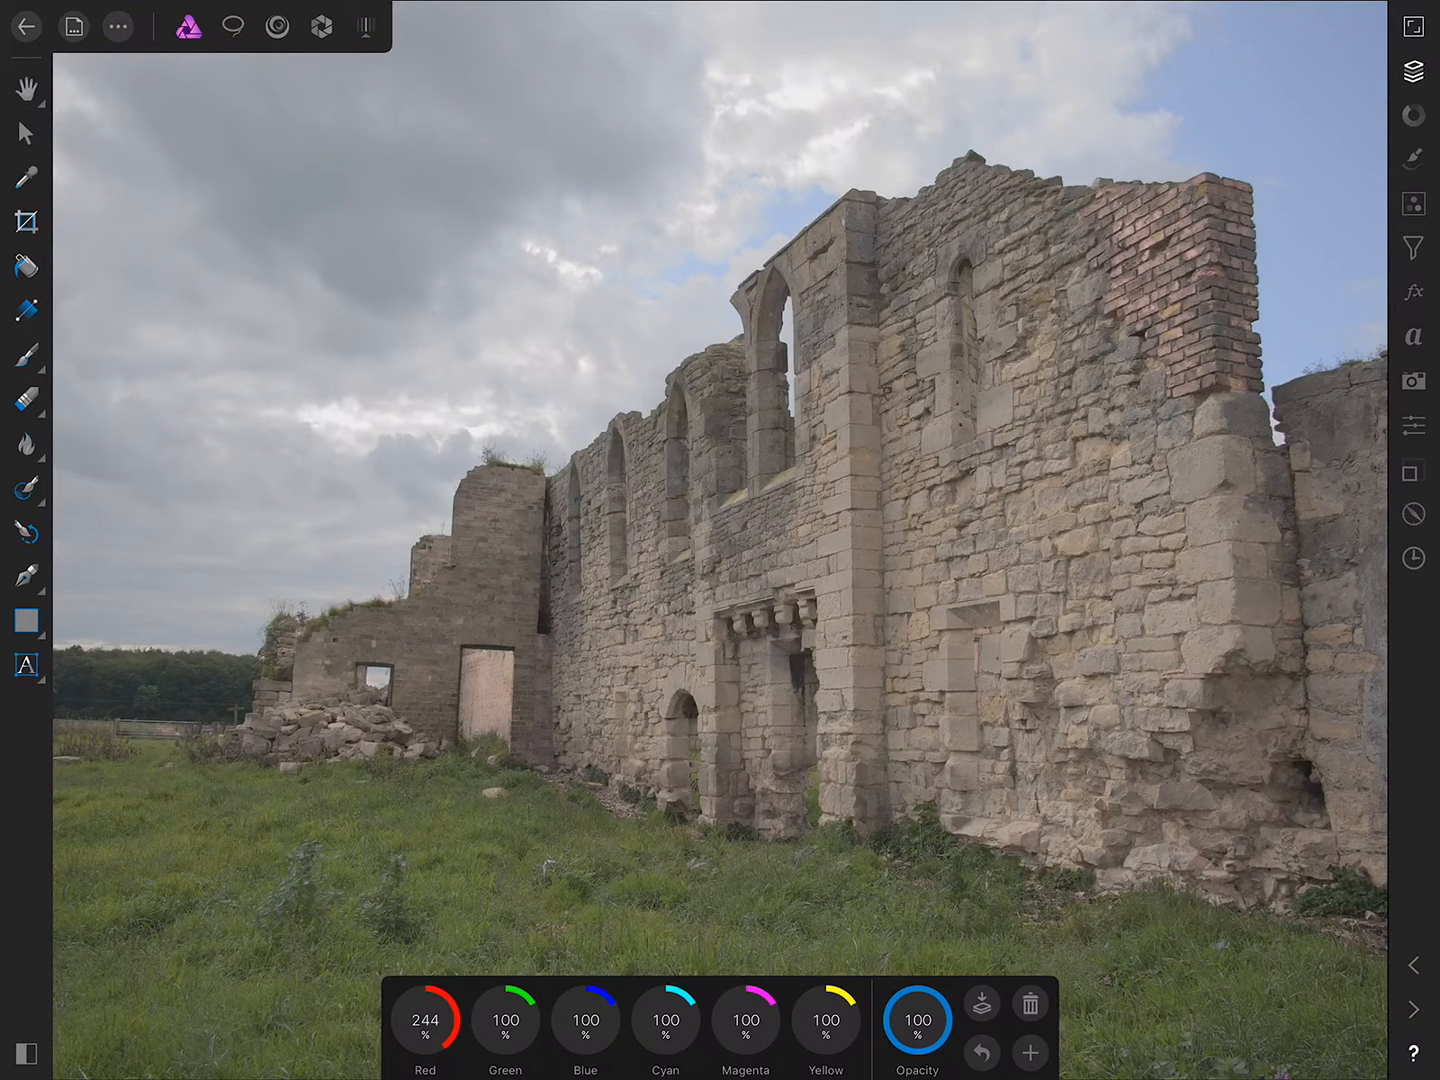
left_click_drag(825, 1019, 850, 1000)
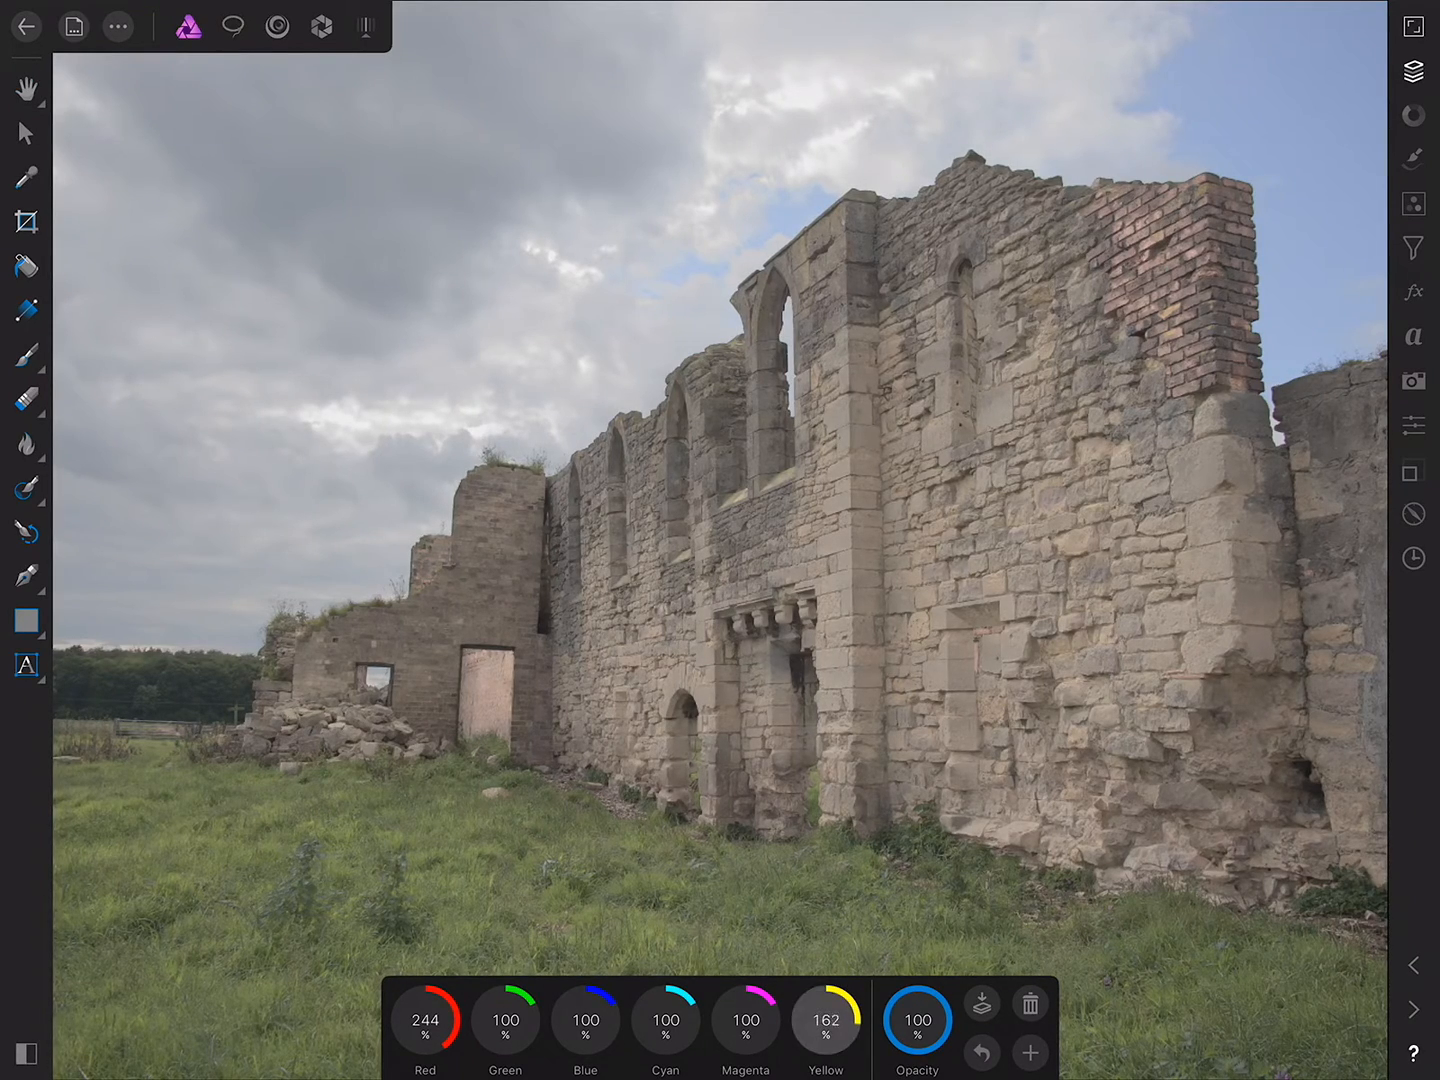
left_click_drag(825, 1019, 845, 1000)
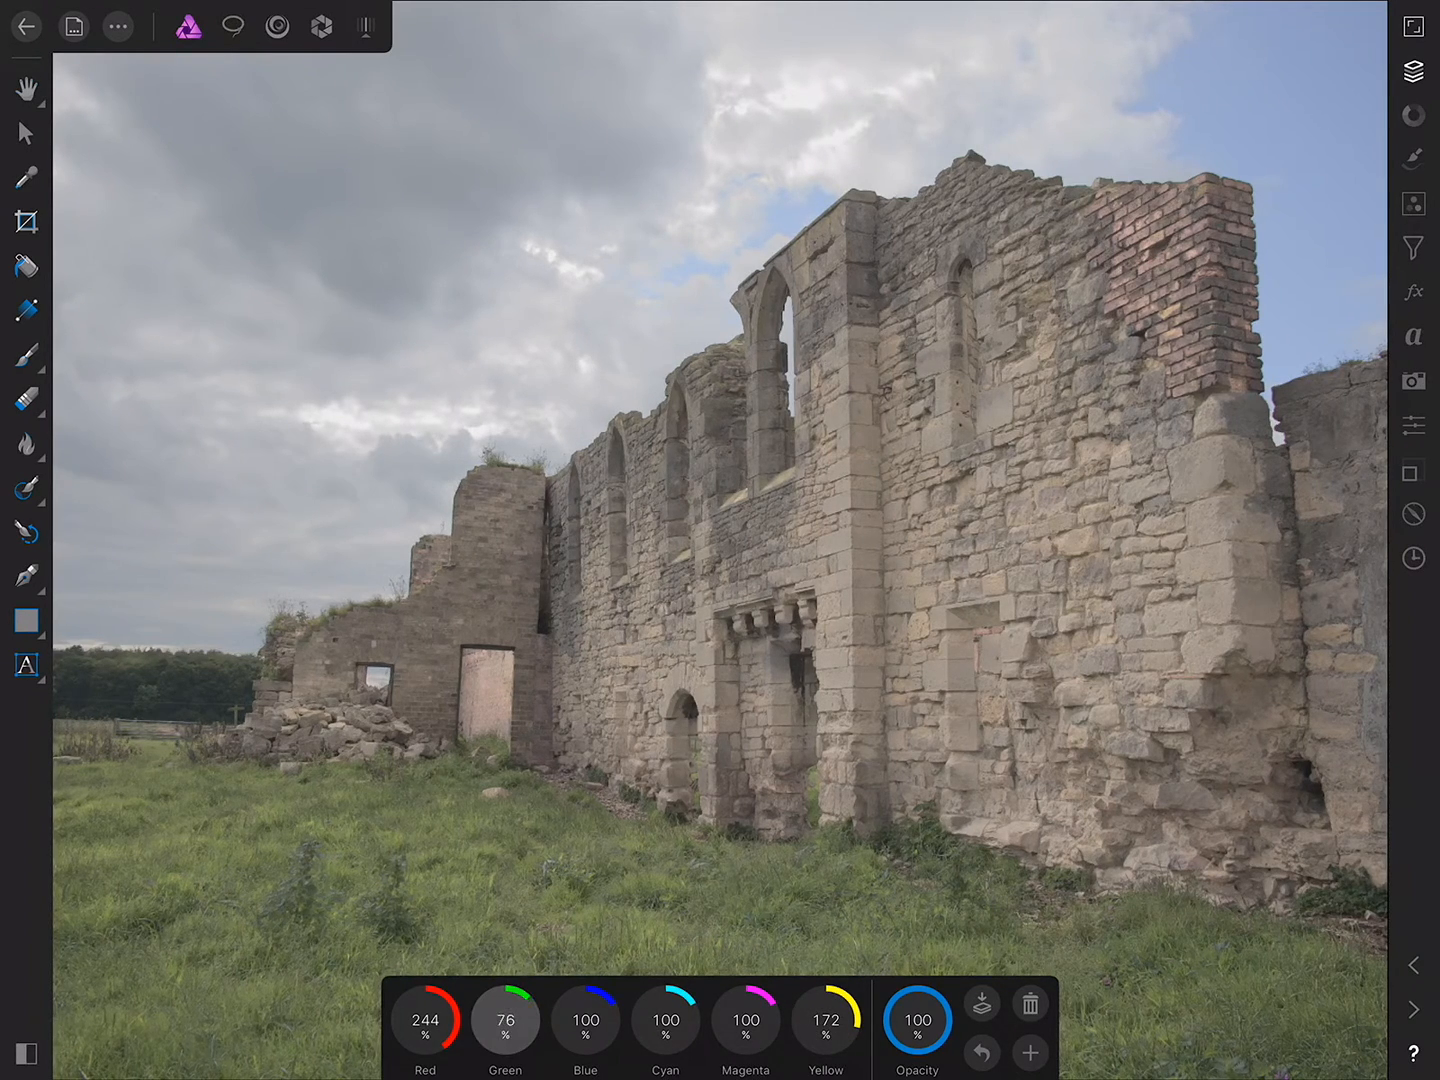
left_click_drag(505, 1019, 490, 1010)
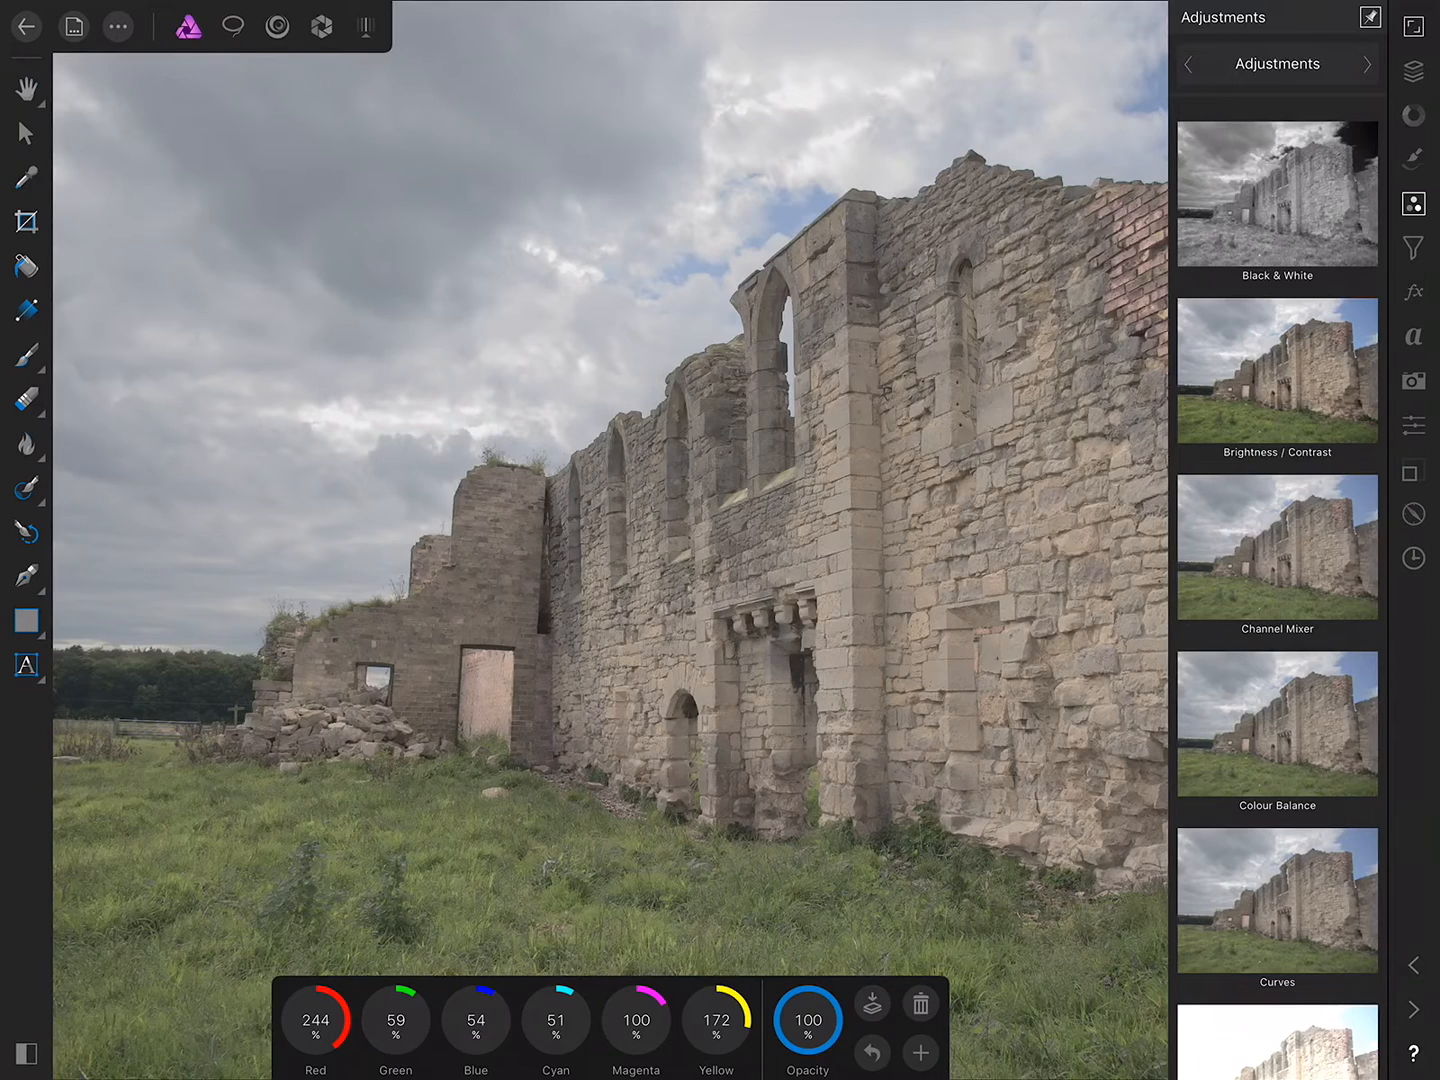
Drag points in the Curves editor into an S-curve that pulls the shadows down
scroll("down", 3)
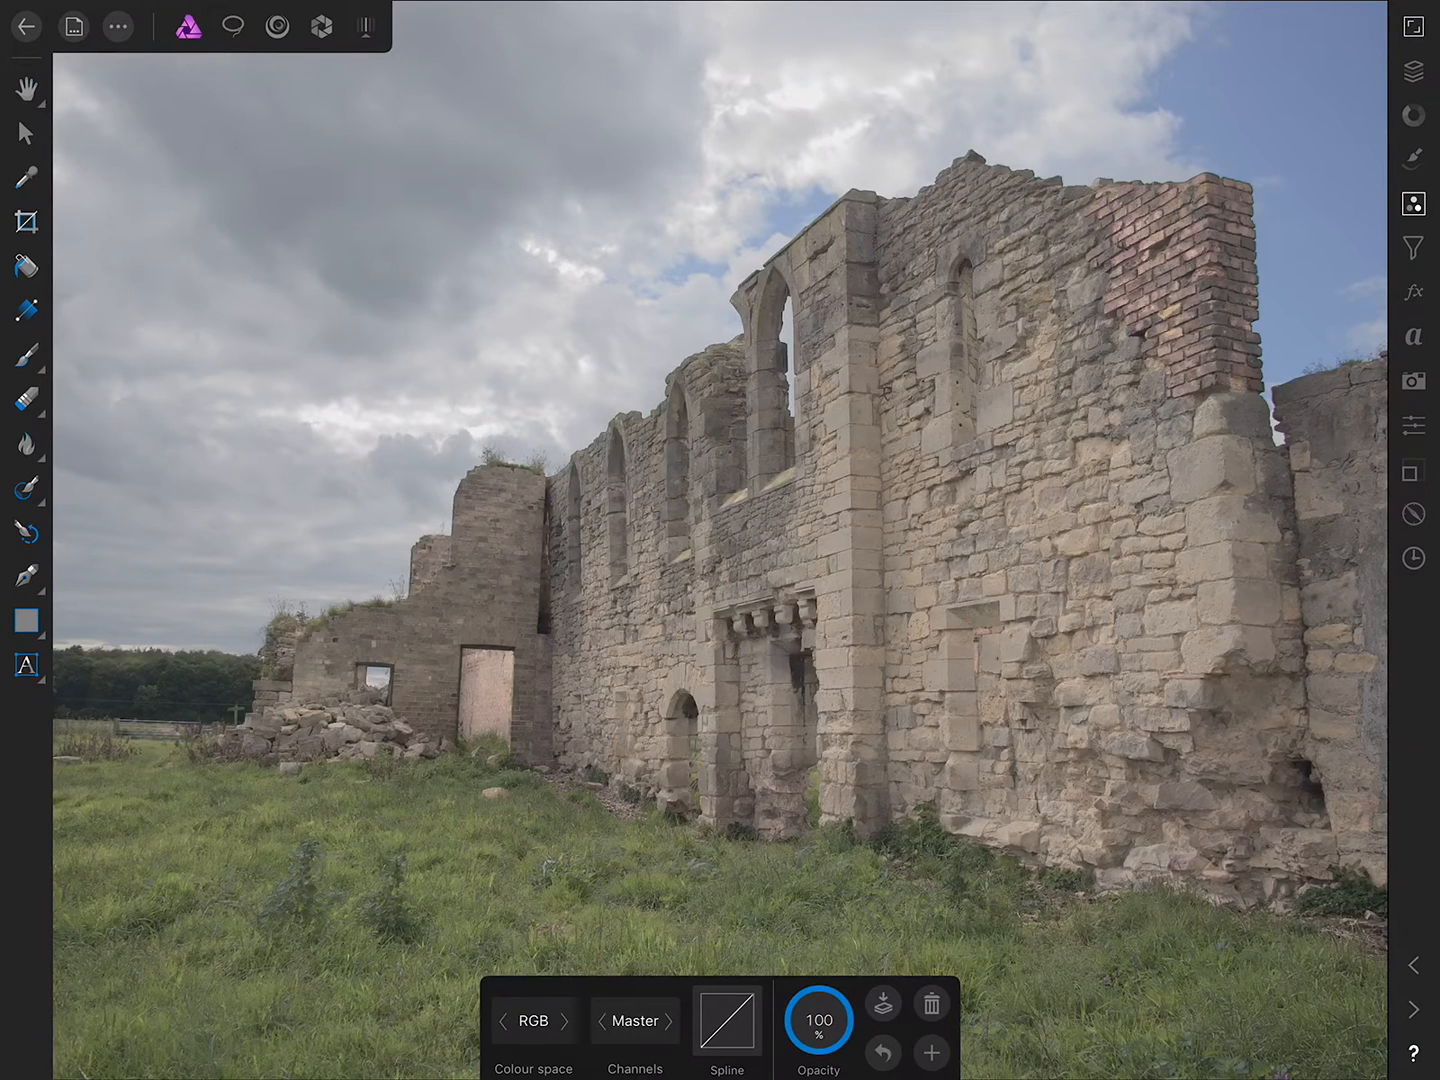
left_click(727, 1020)
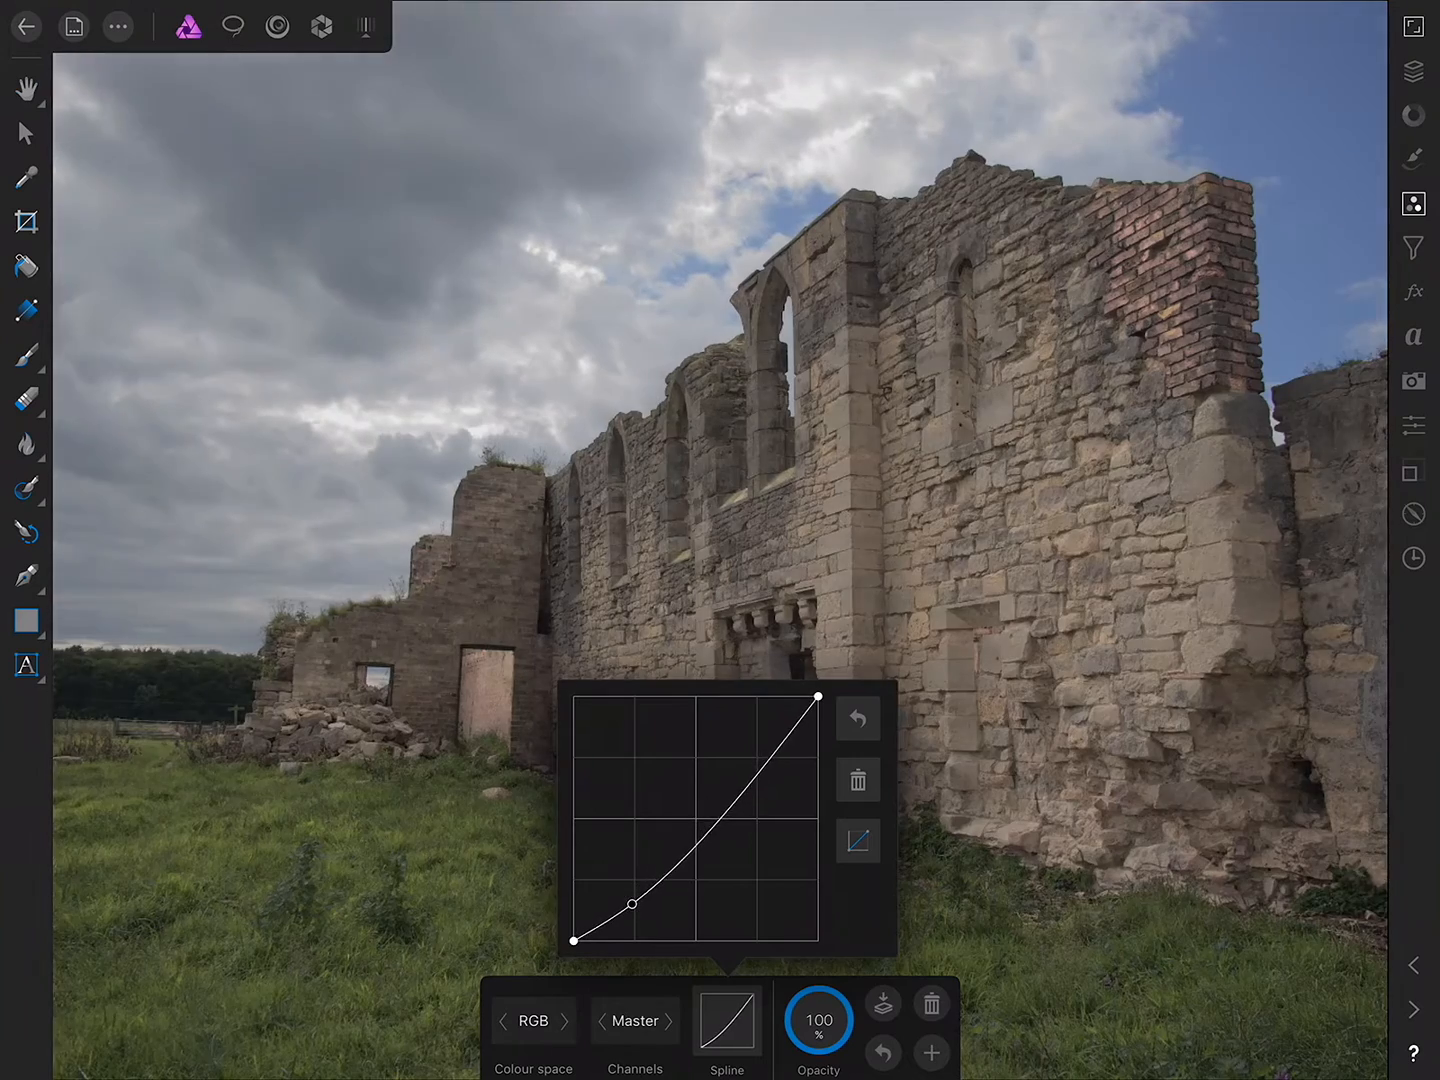
left_click_drag(635, 905, 635, 898)
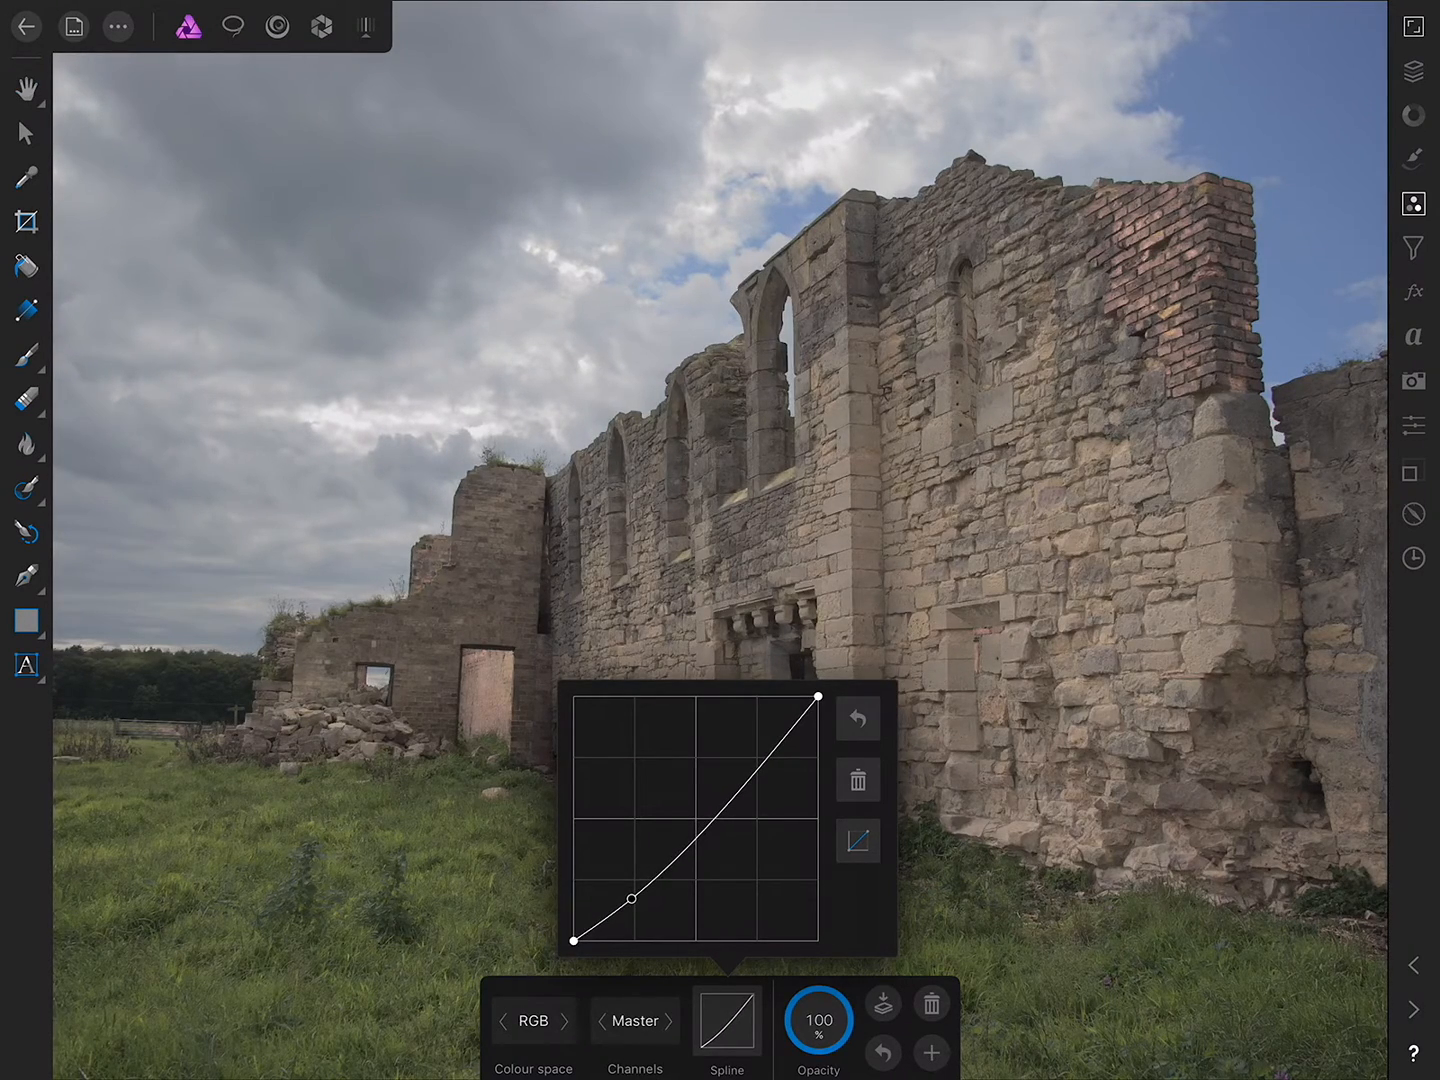
left_click_drag(635, 898, 768, 763)
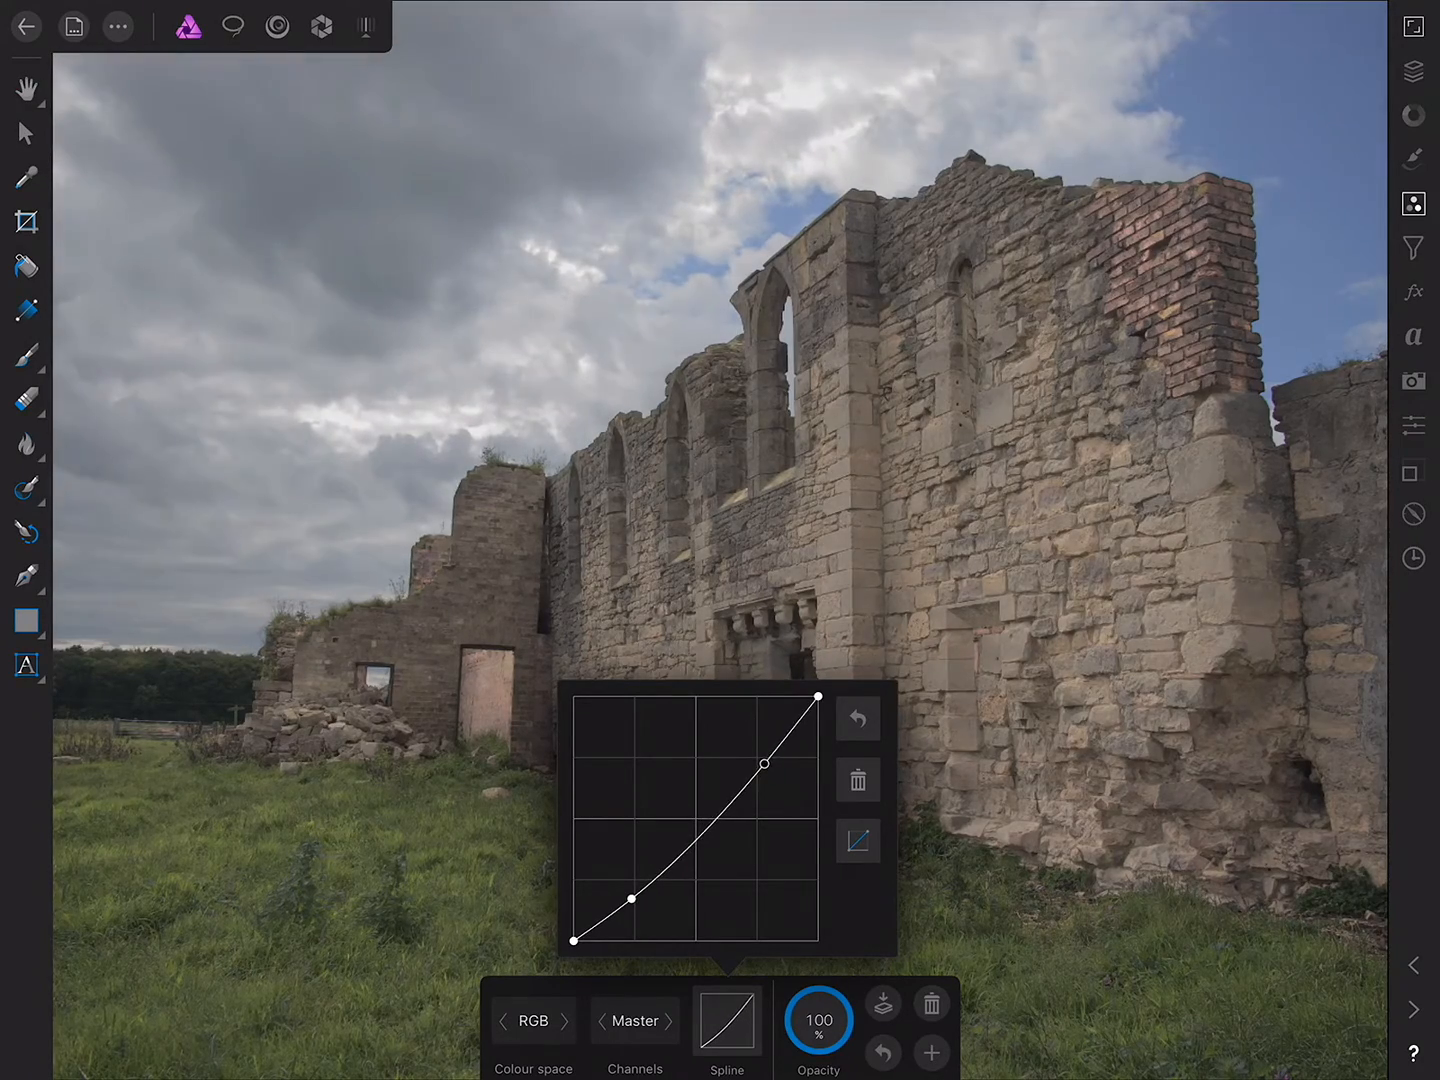
left_click_drag(766, 763, 772, 752)
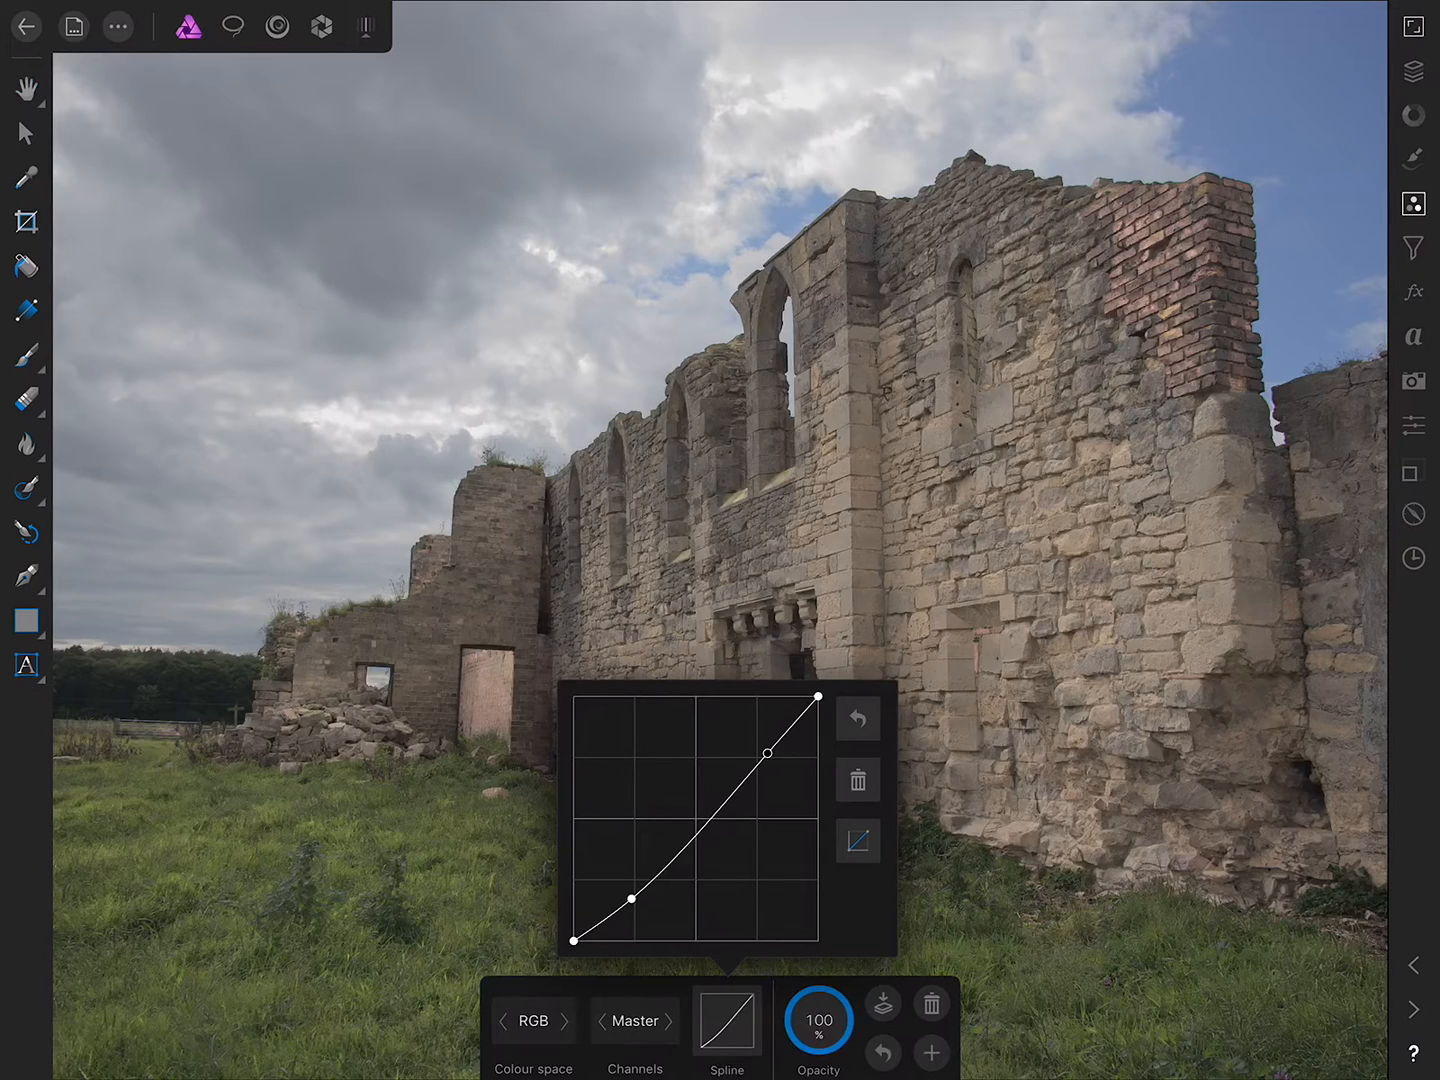
Close the curve editor and add a new empty pixel layer
left_click(1412, 72)
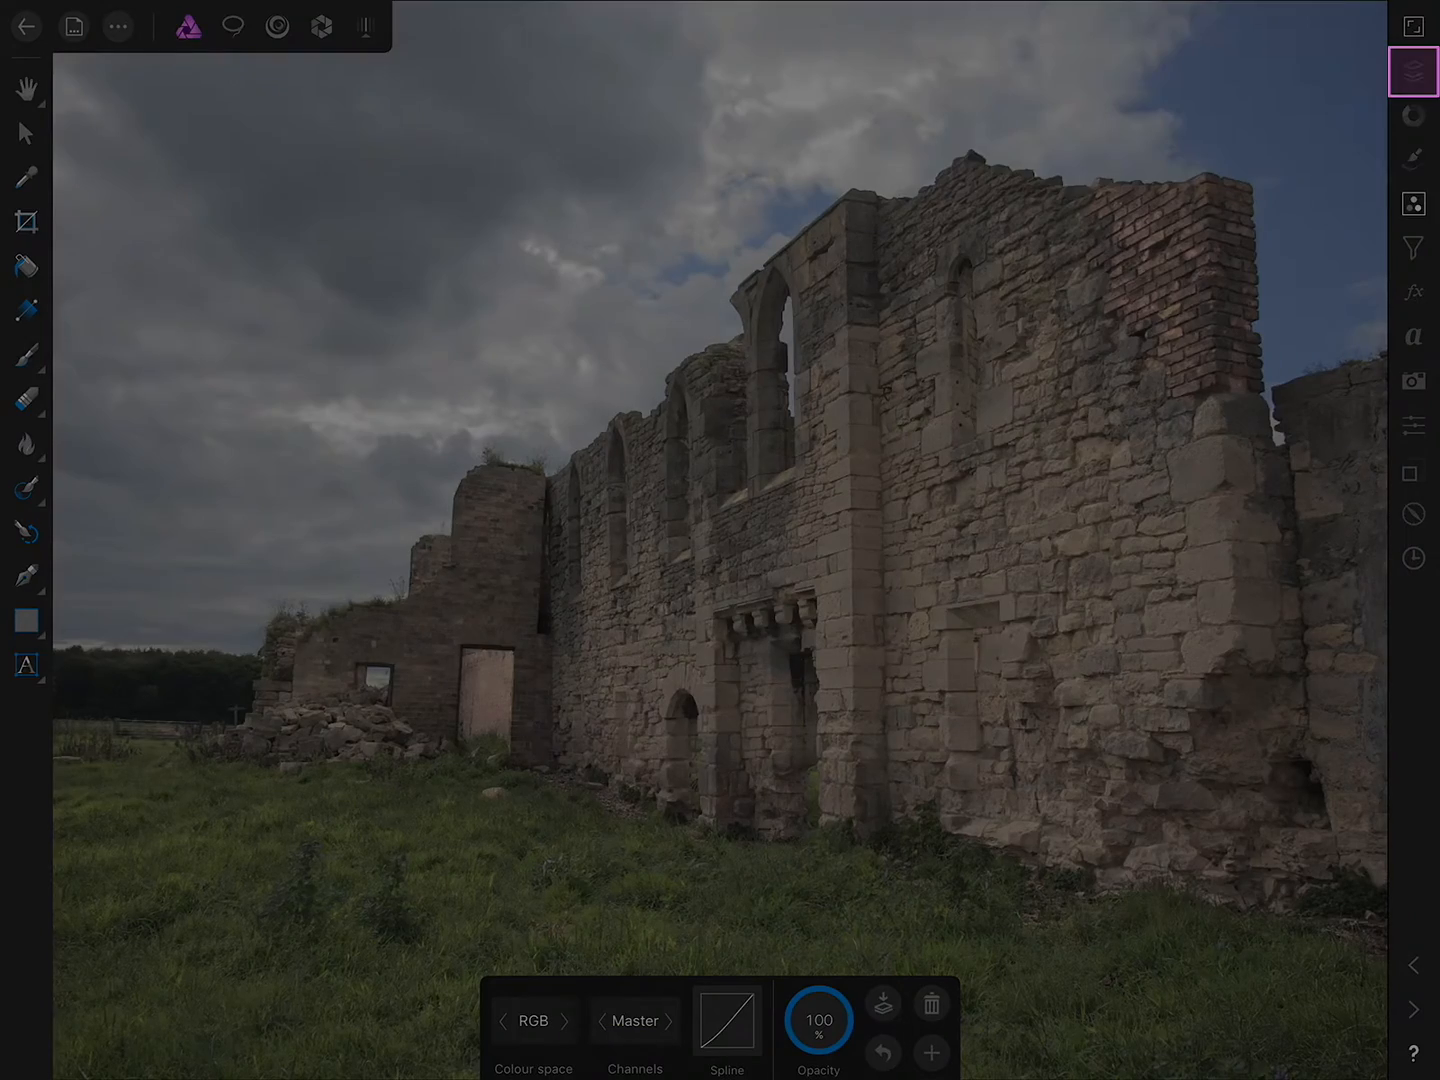
left_click(1413, 71)
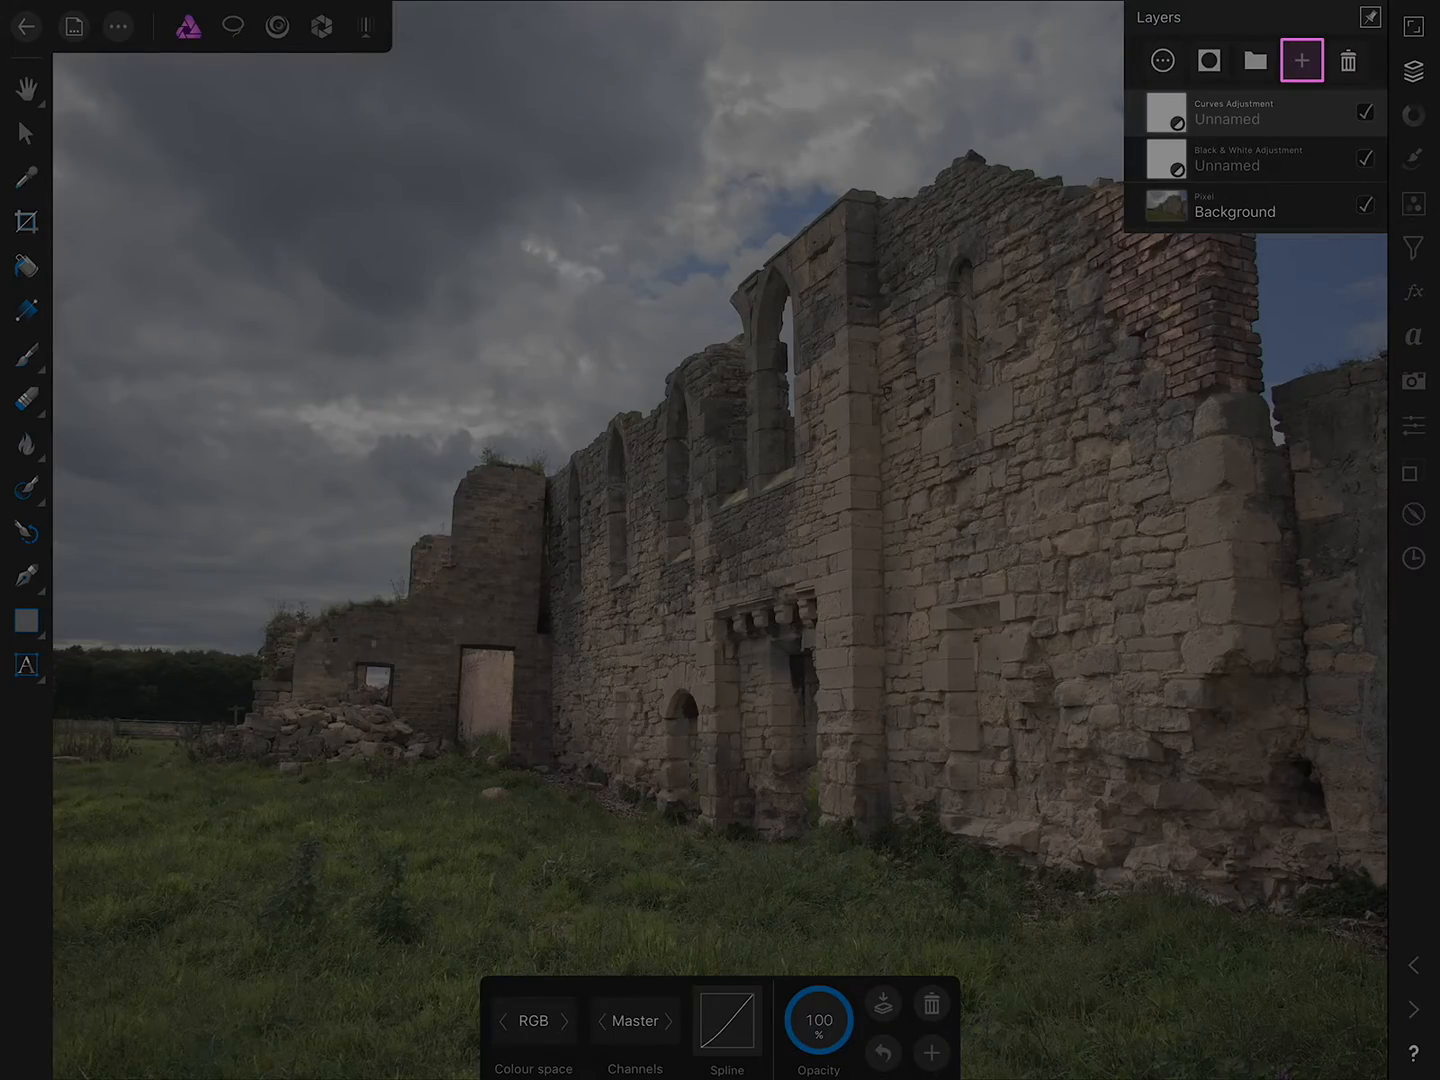
left_click(1302, 61)
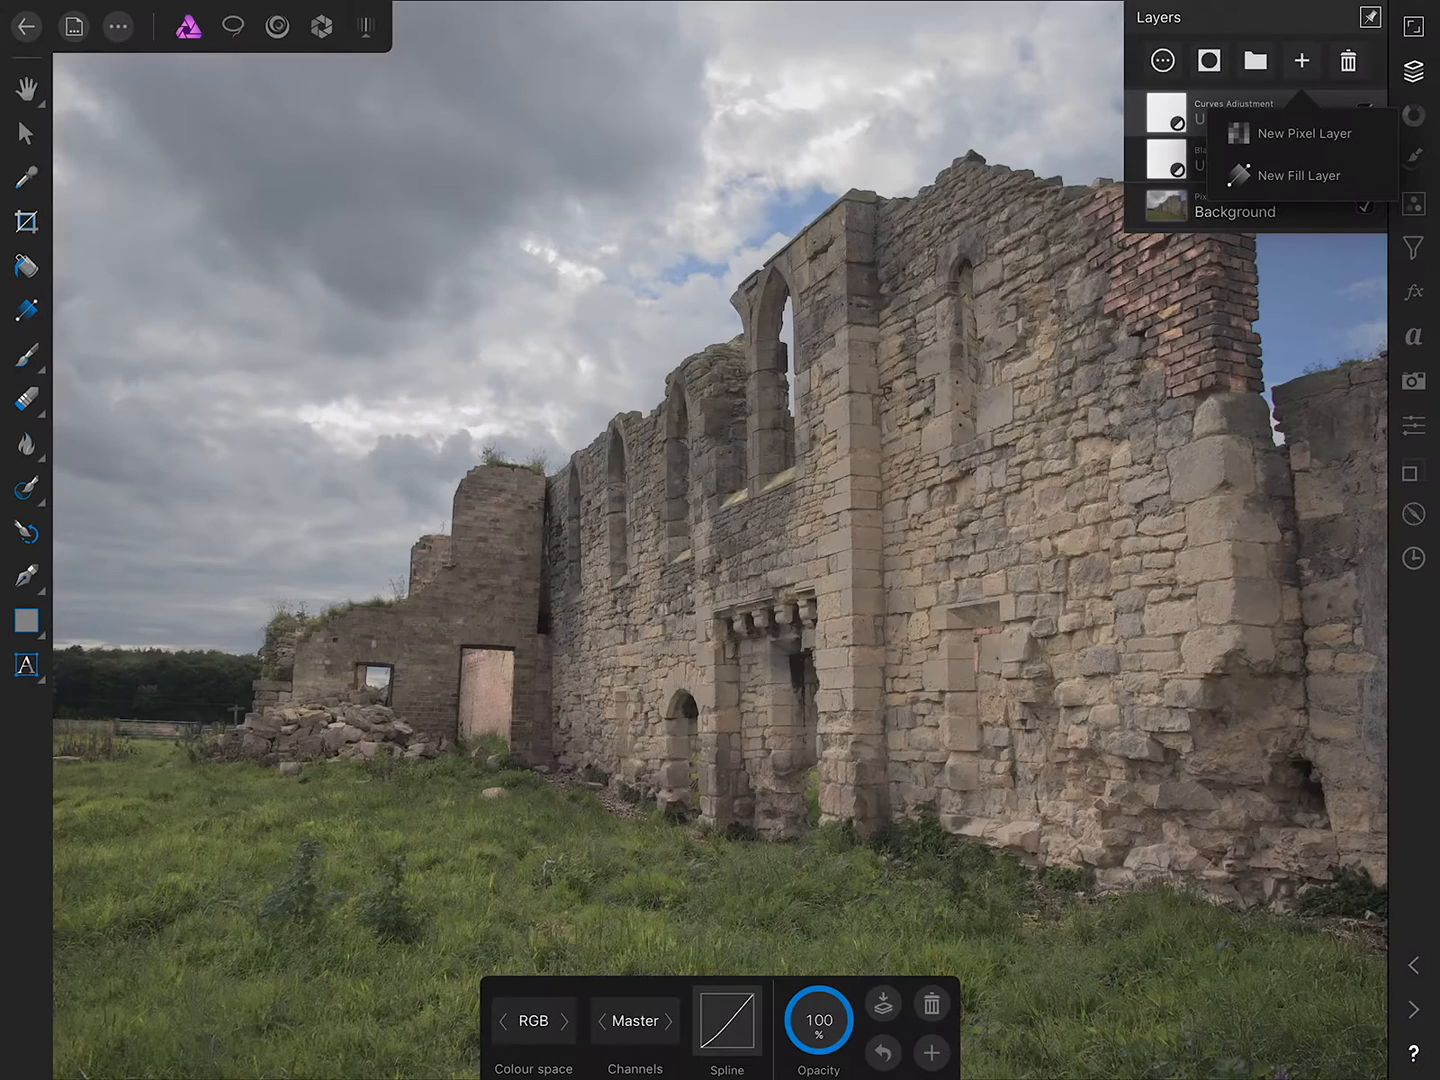
left_click(1302, 133)
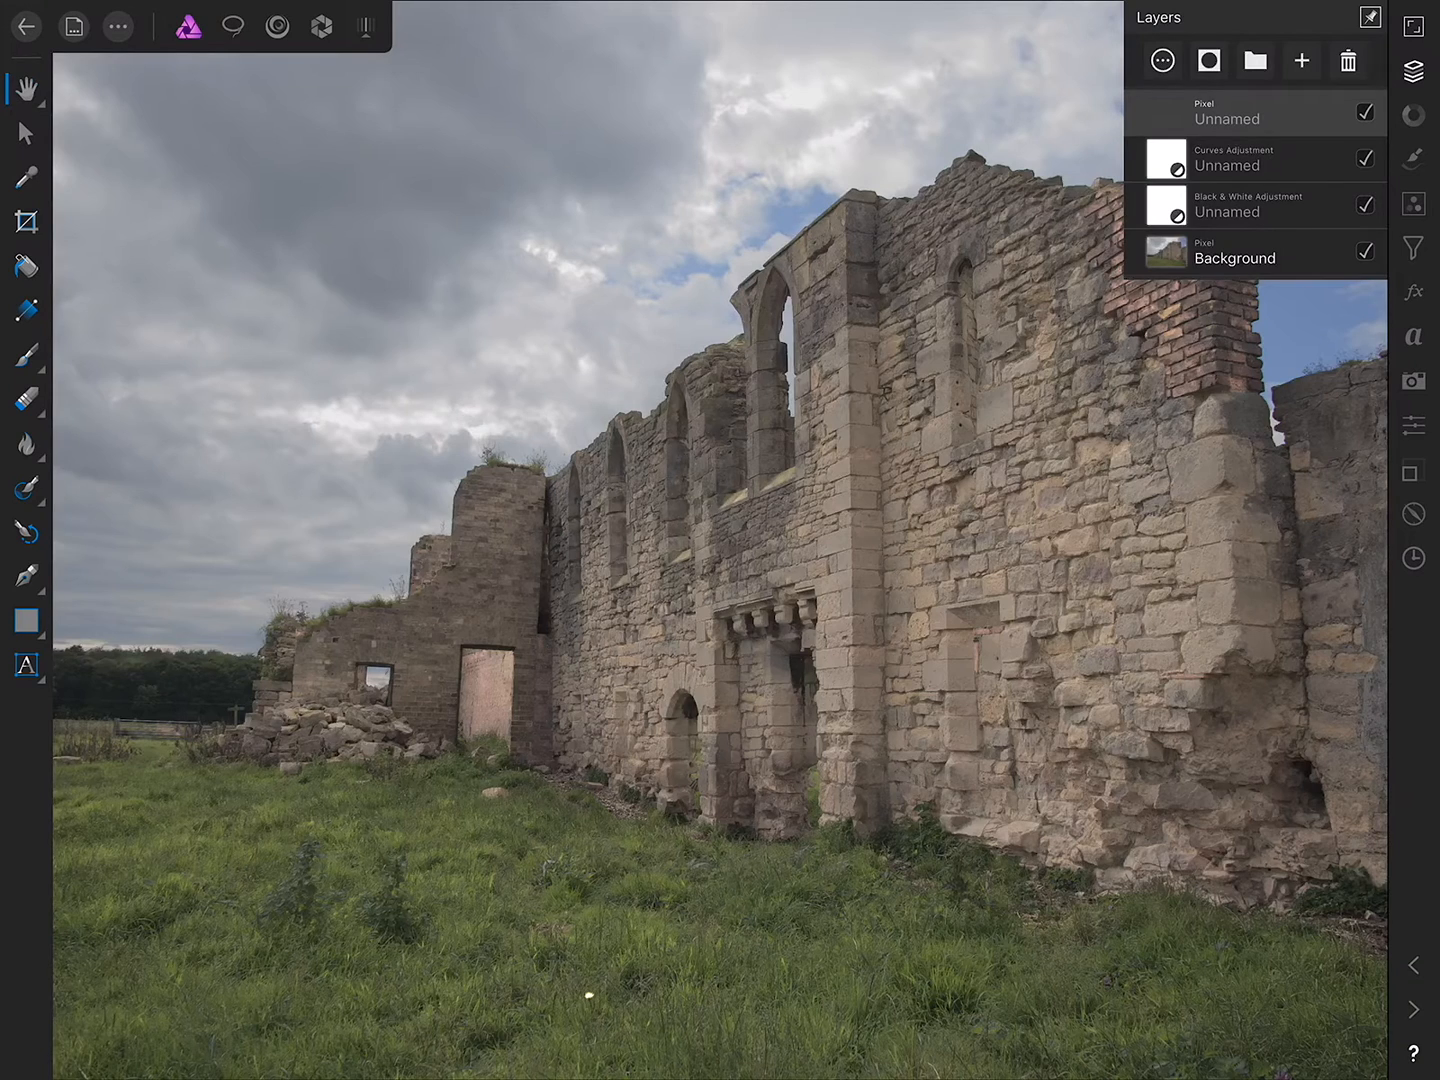
Fill the new layer with roughly 50% grey using Filters > Fill and Grey Sliders
left_click(1413, 247)
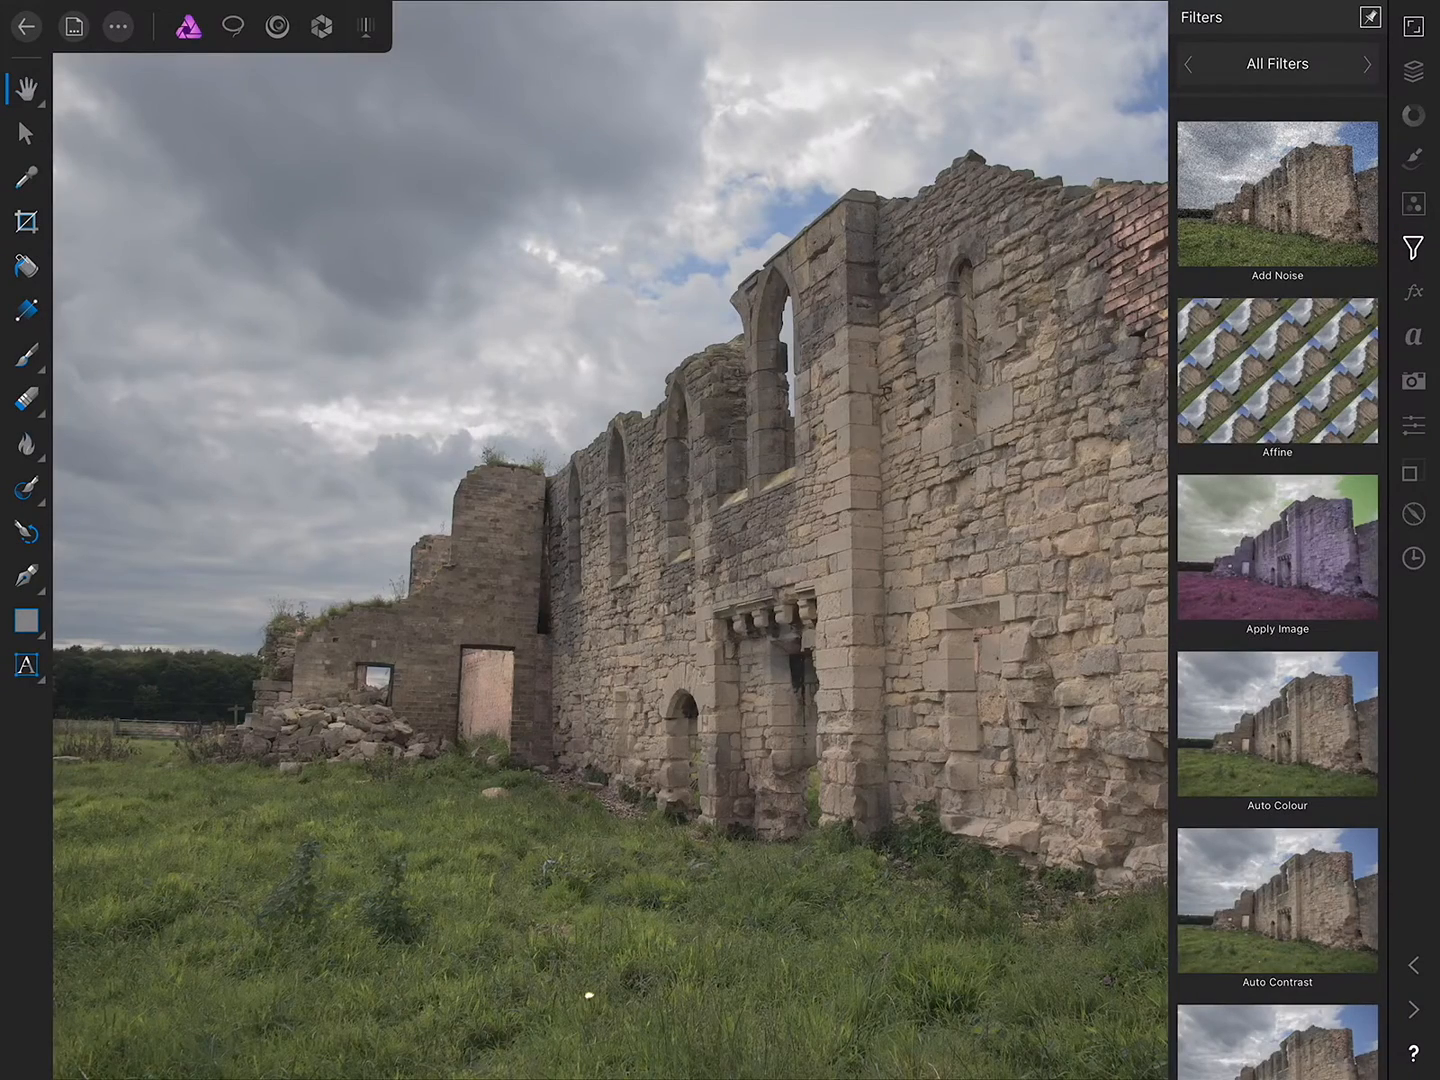
scroll("down", 3)
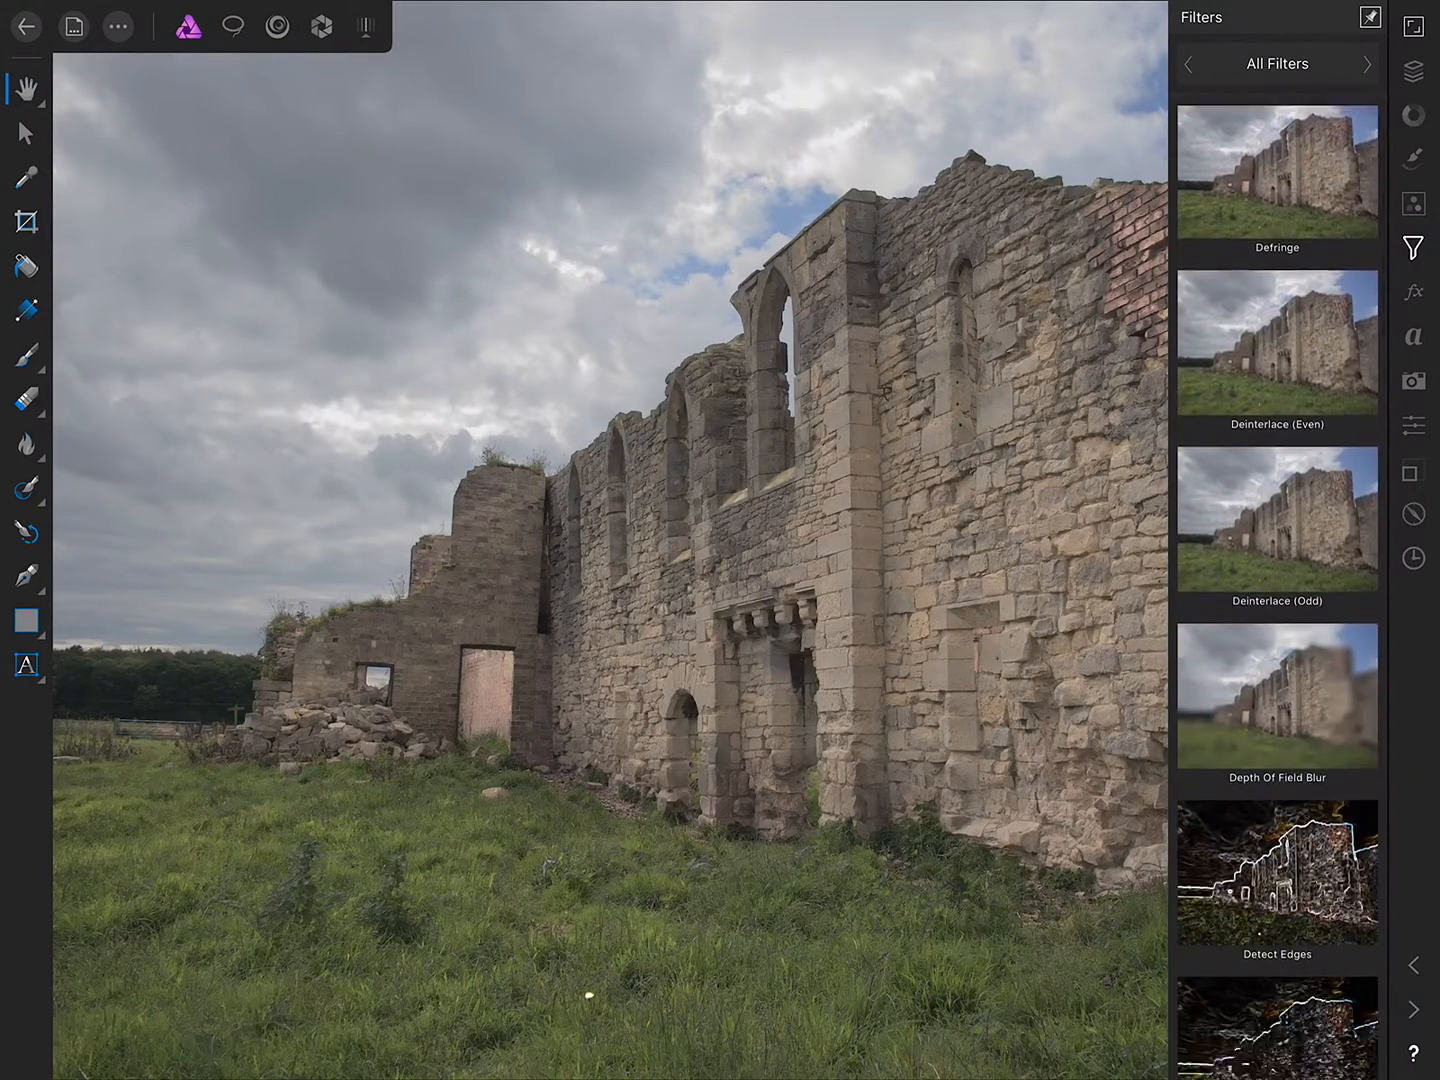
scroll("down", 3)
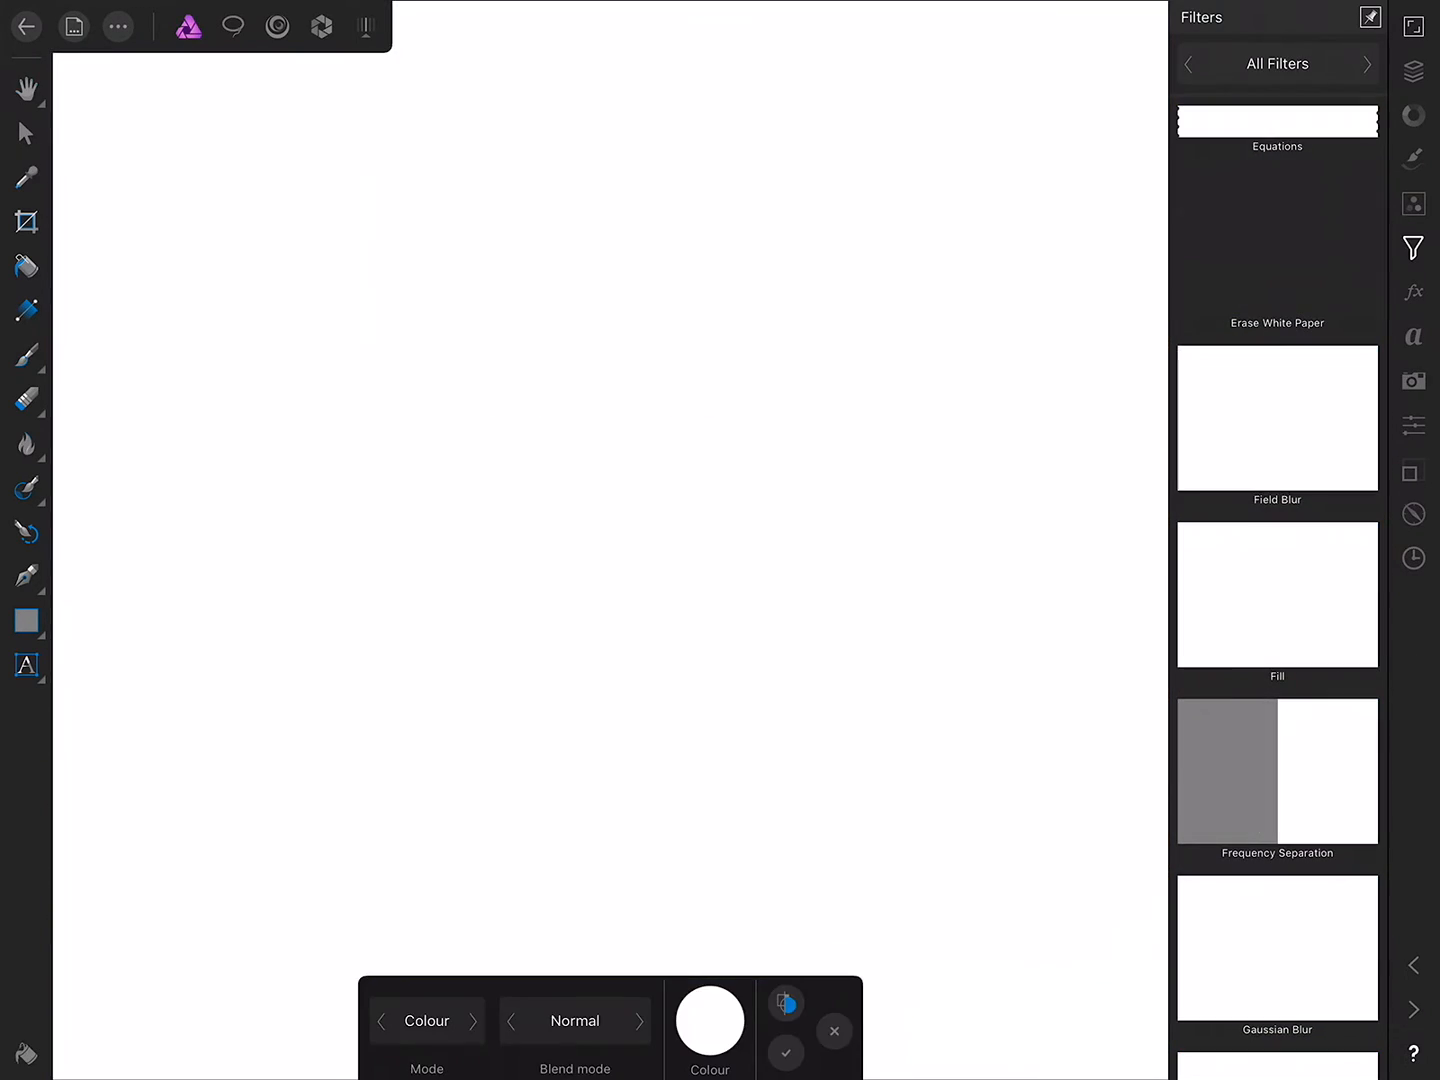
left_click(710, 1022)
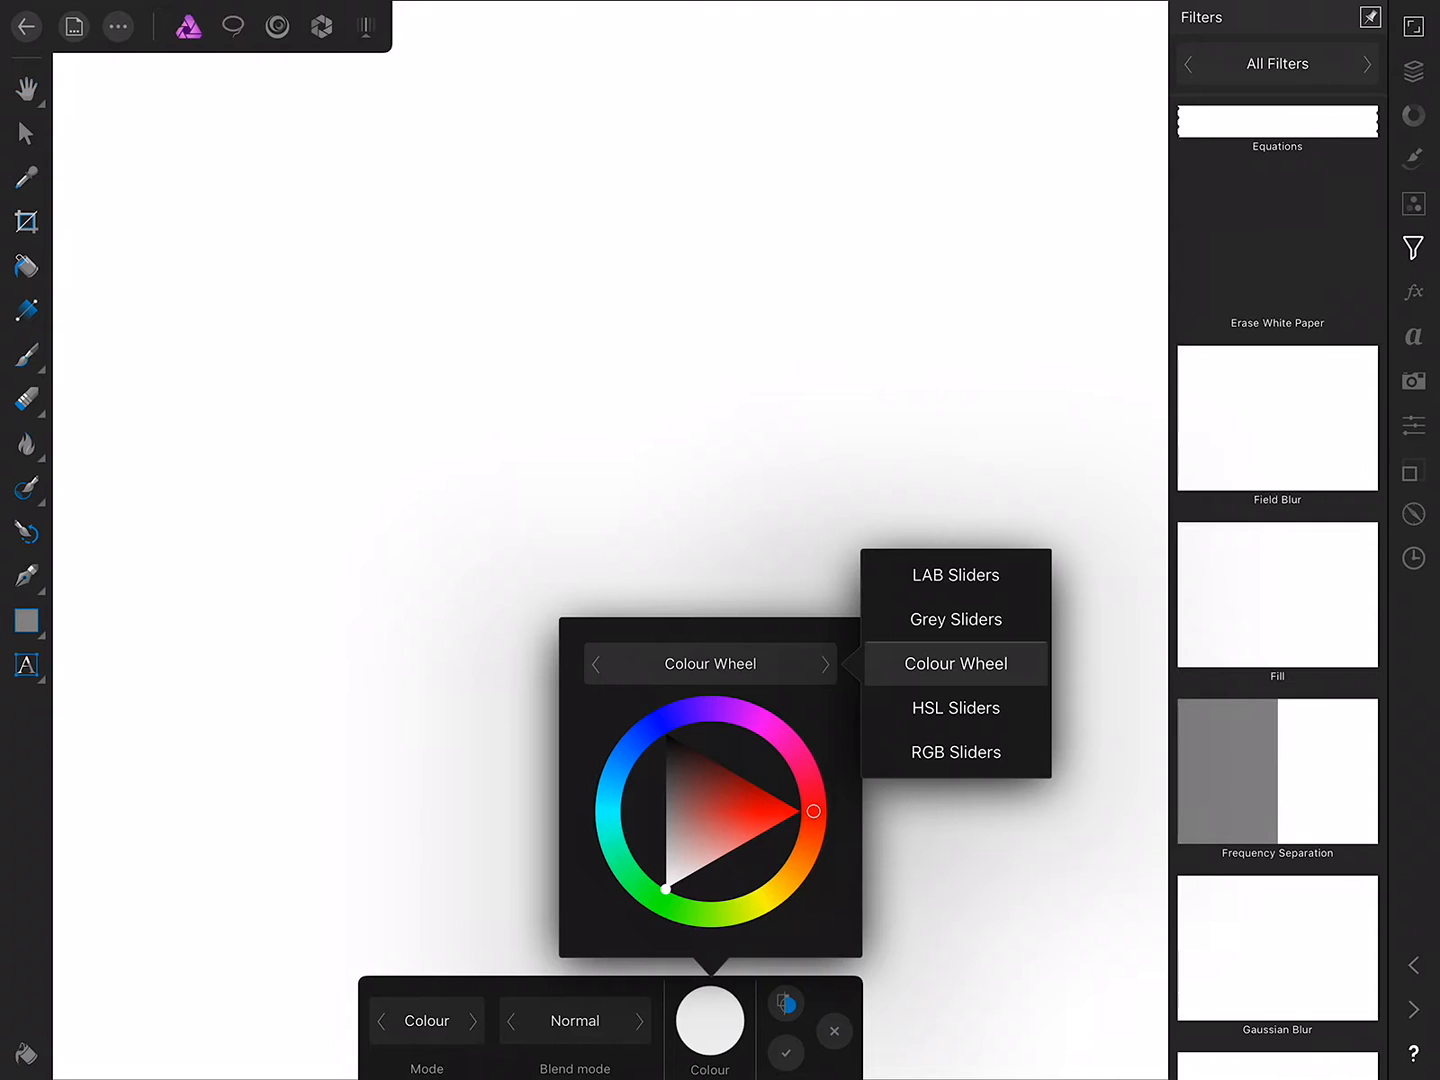
left_click(955, 619)
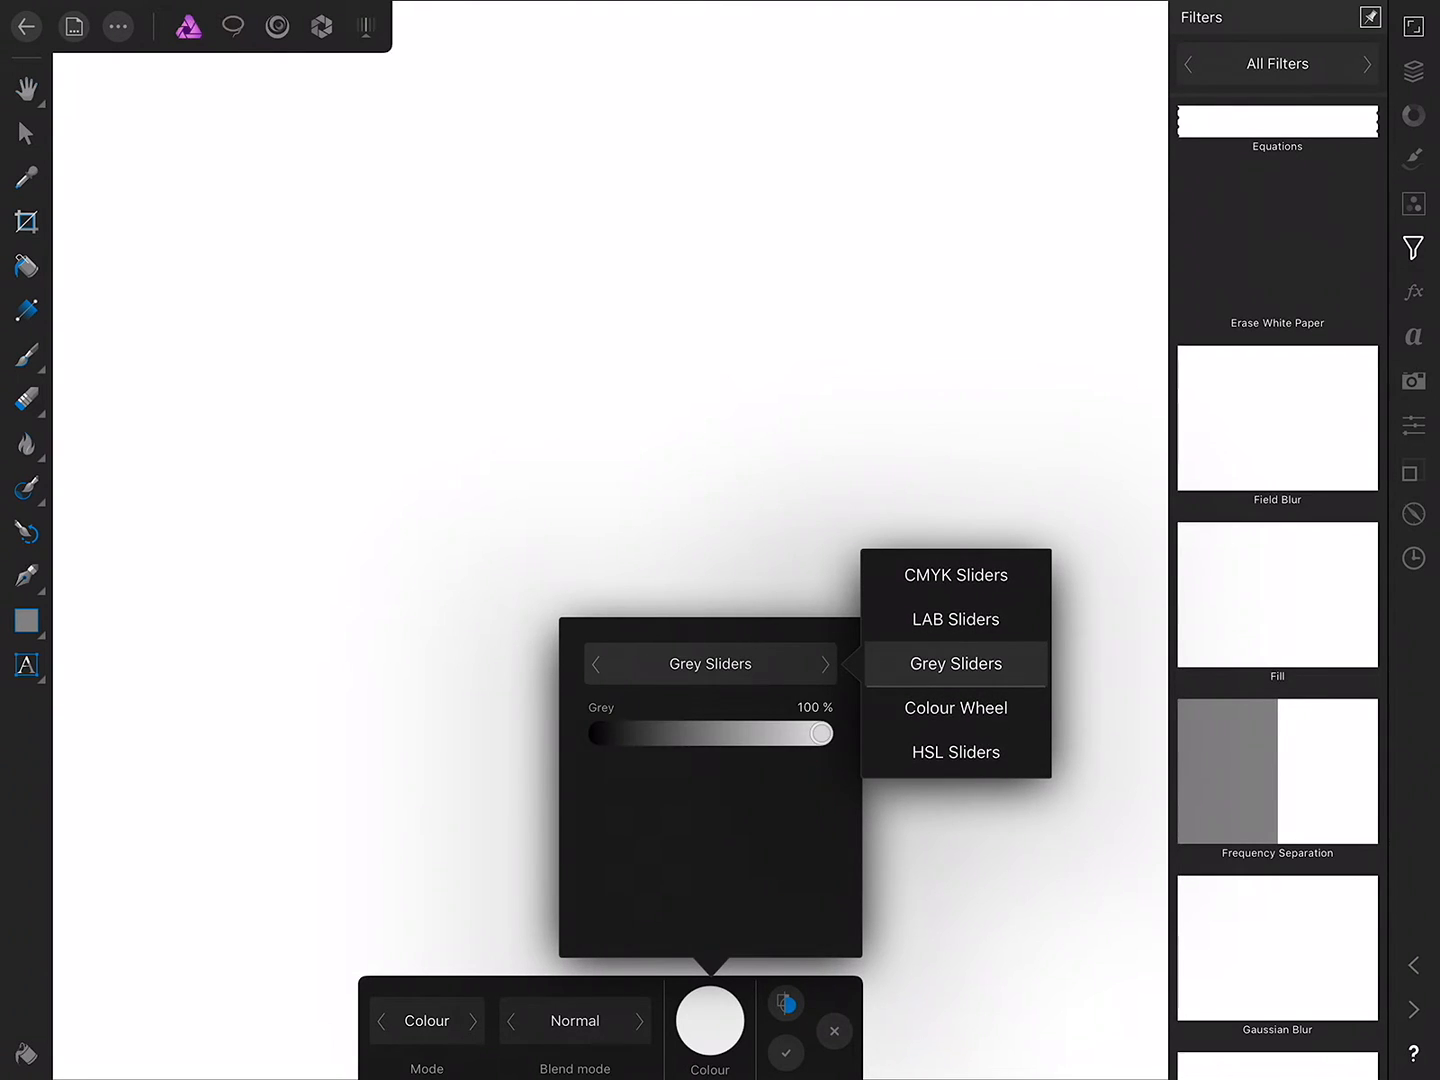
left_click(955, 664)
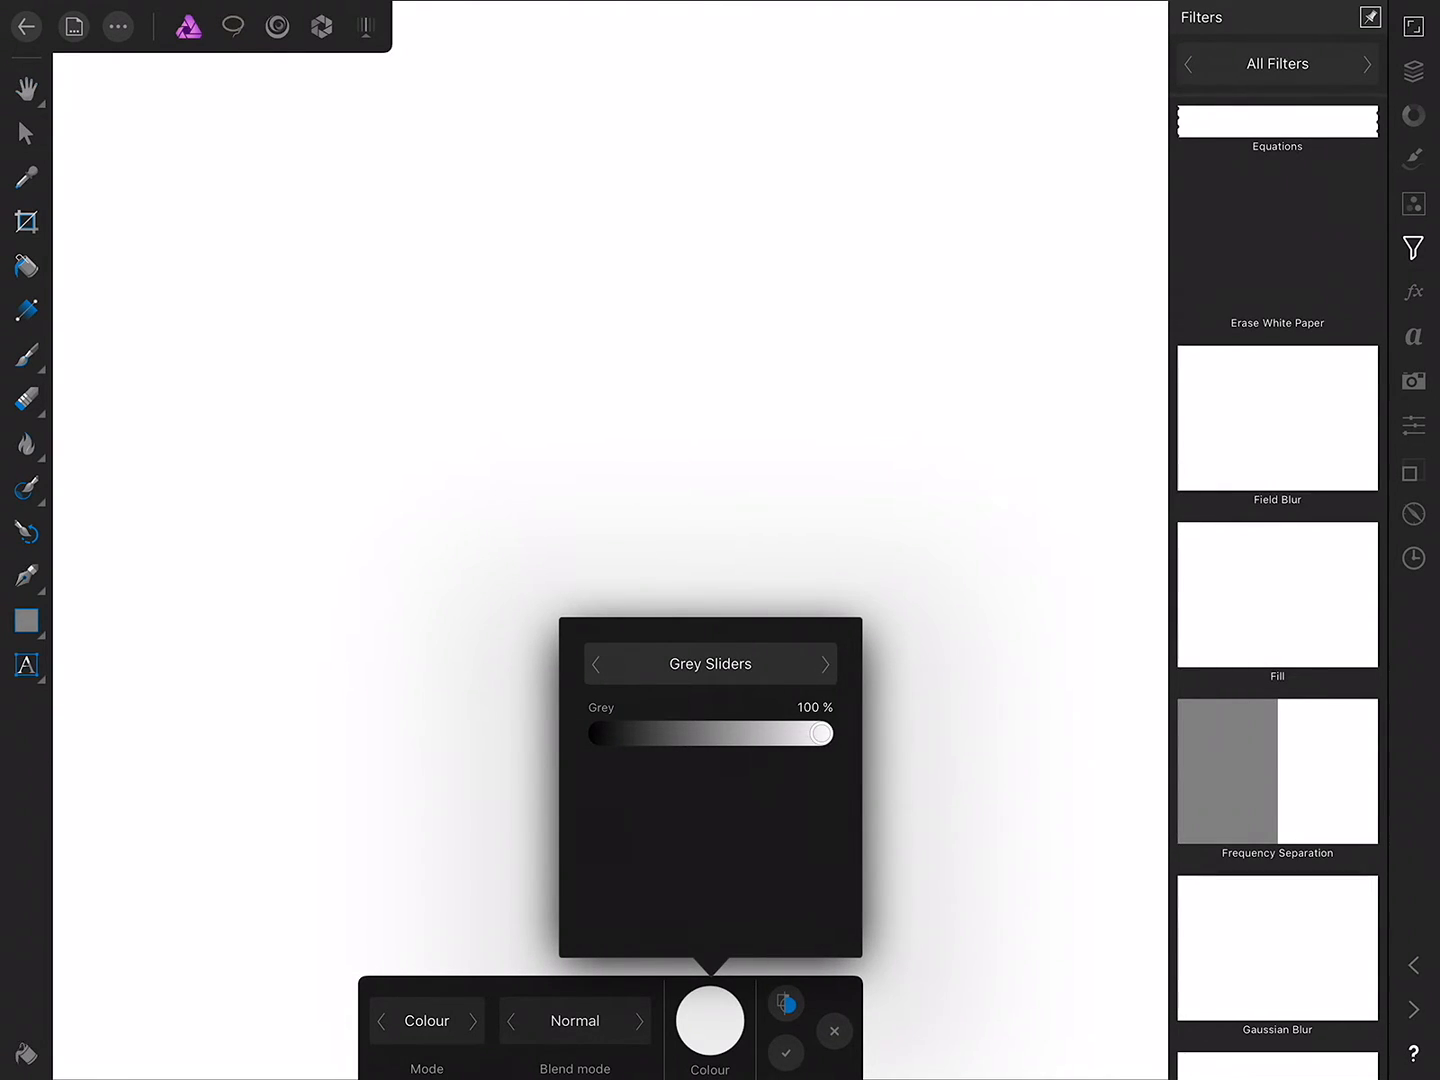
left_click_drag(820, 733, 710, 733)
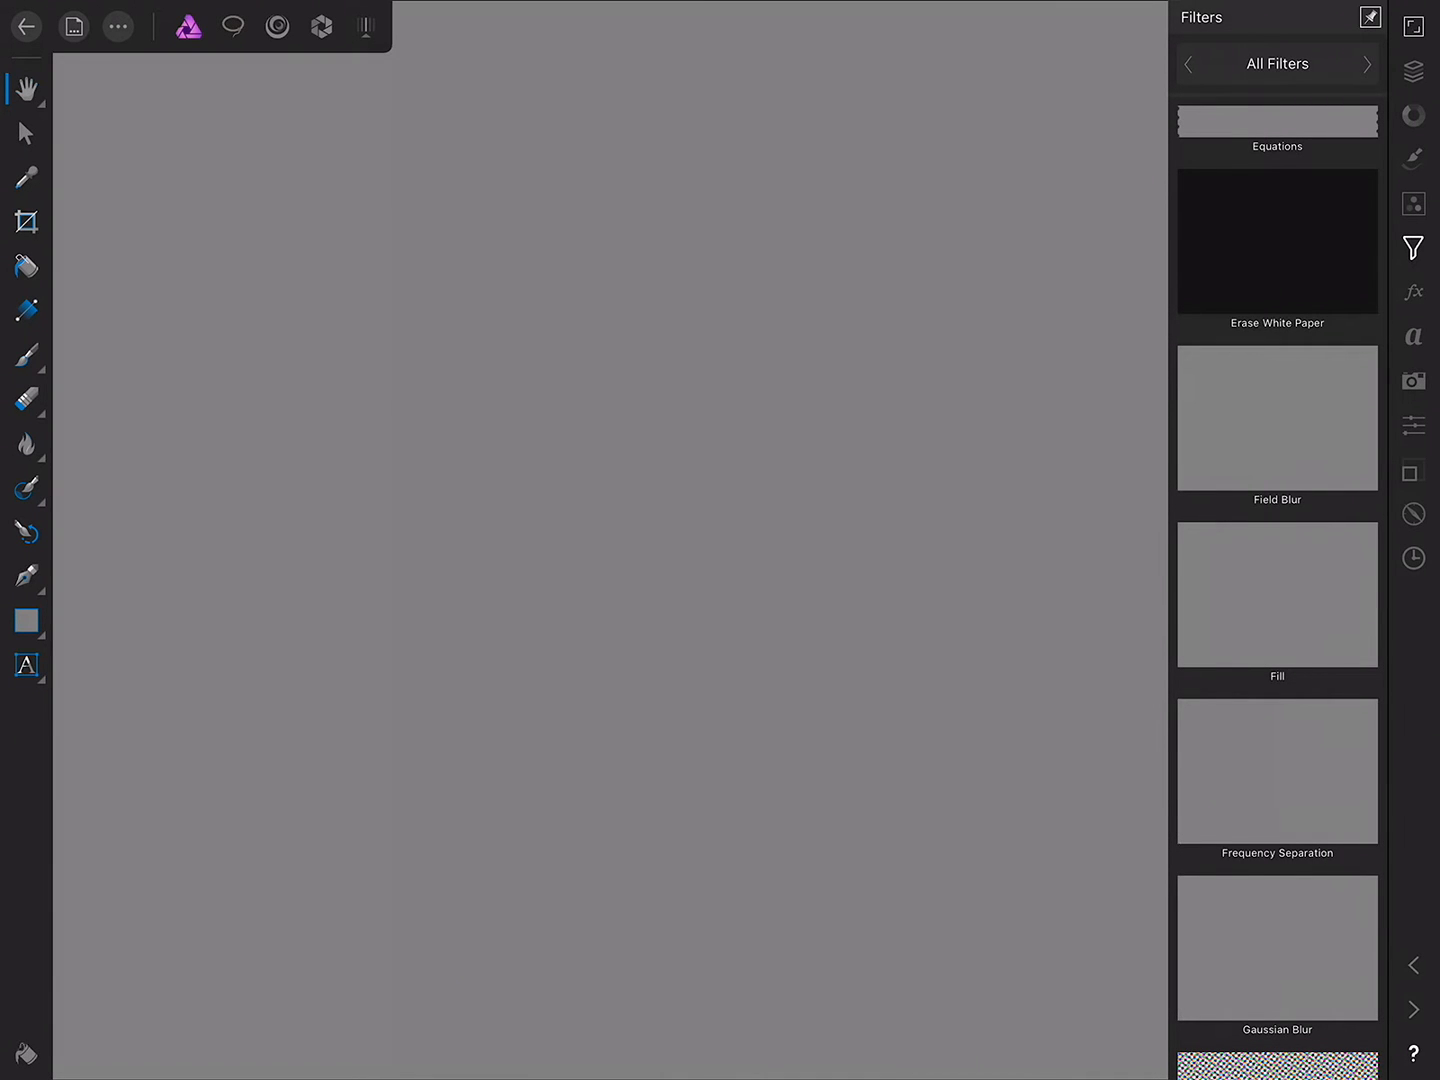
Change the grey pixel layer's blend mode to Overlay in its layer options
left_click(1413, 71)
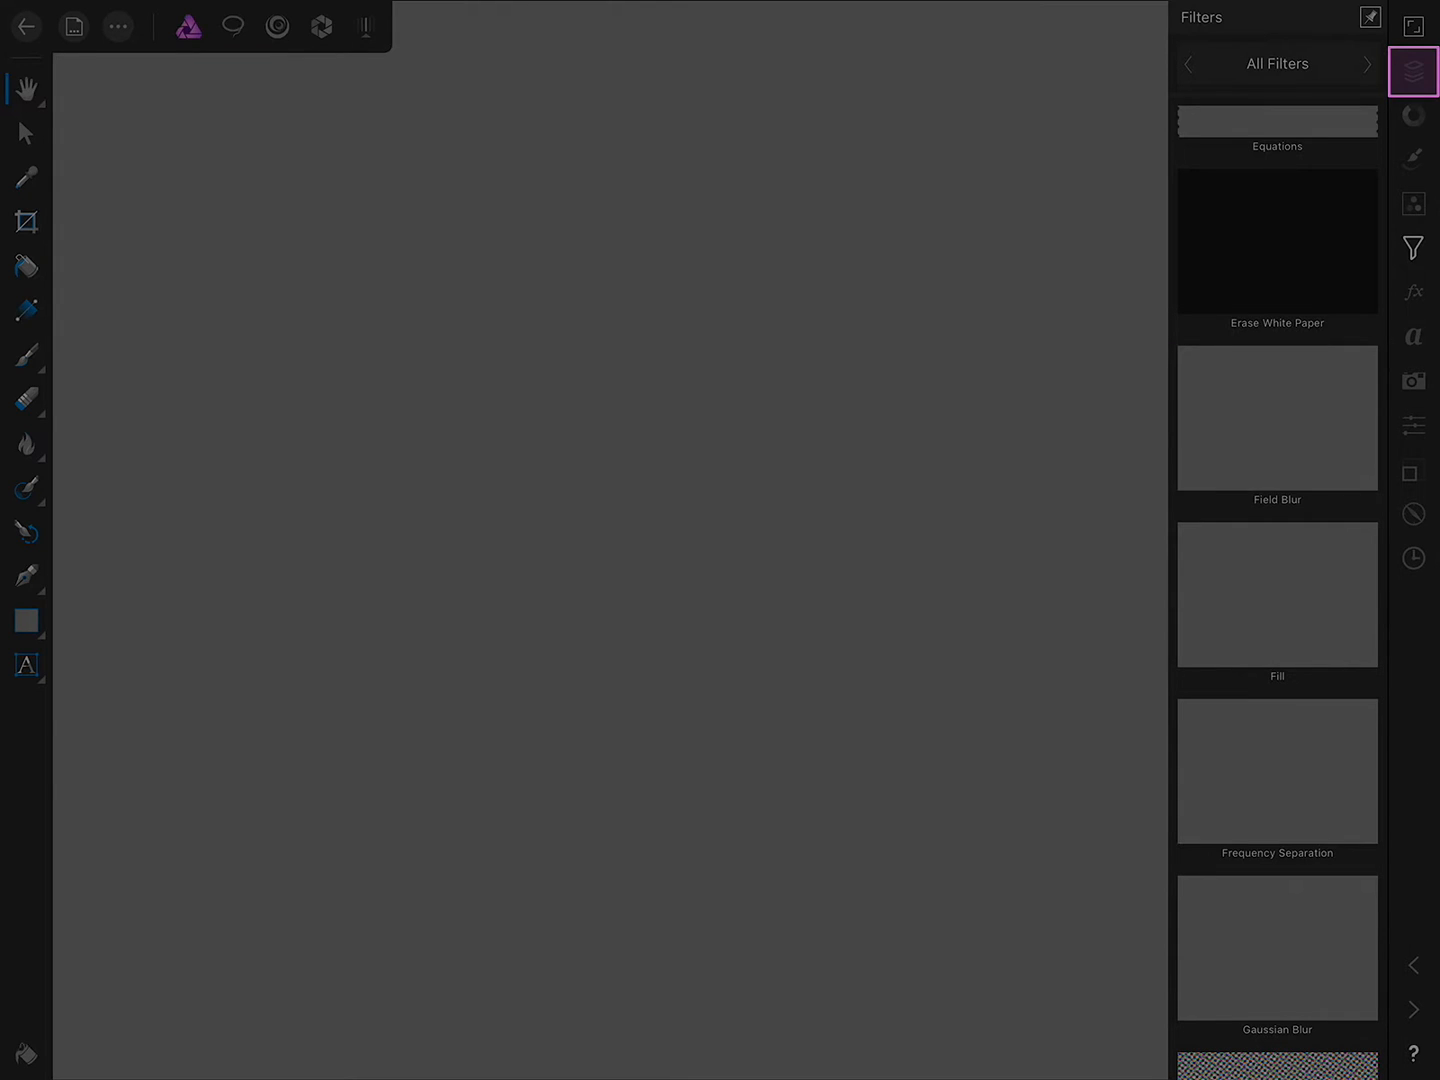
left_click(1413, 71)
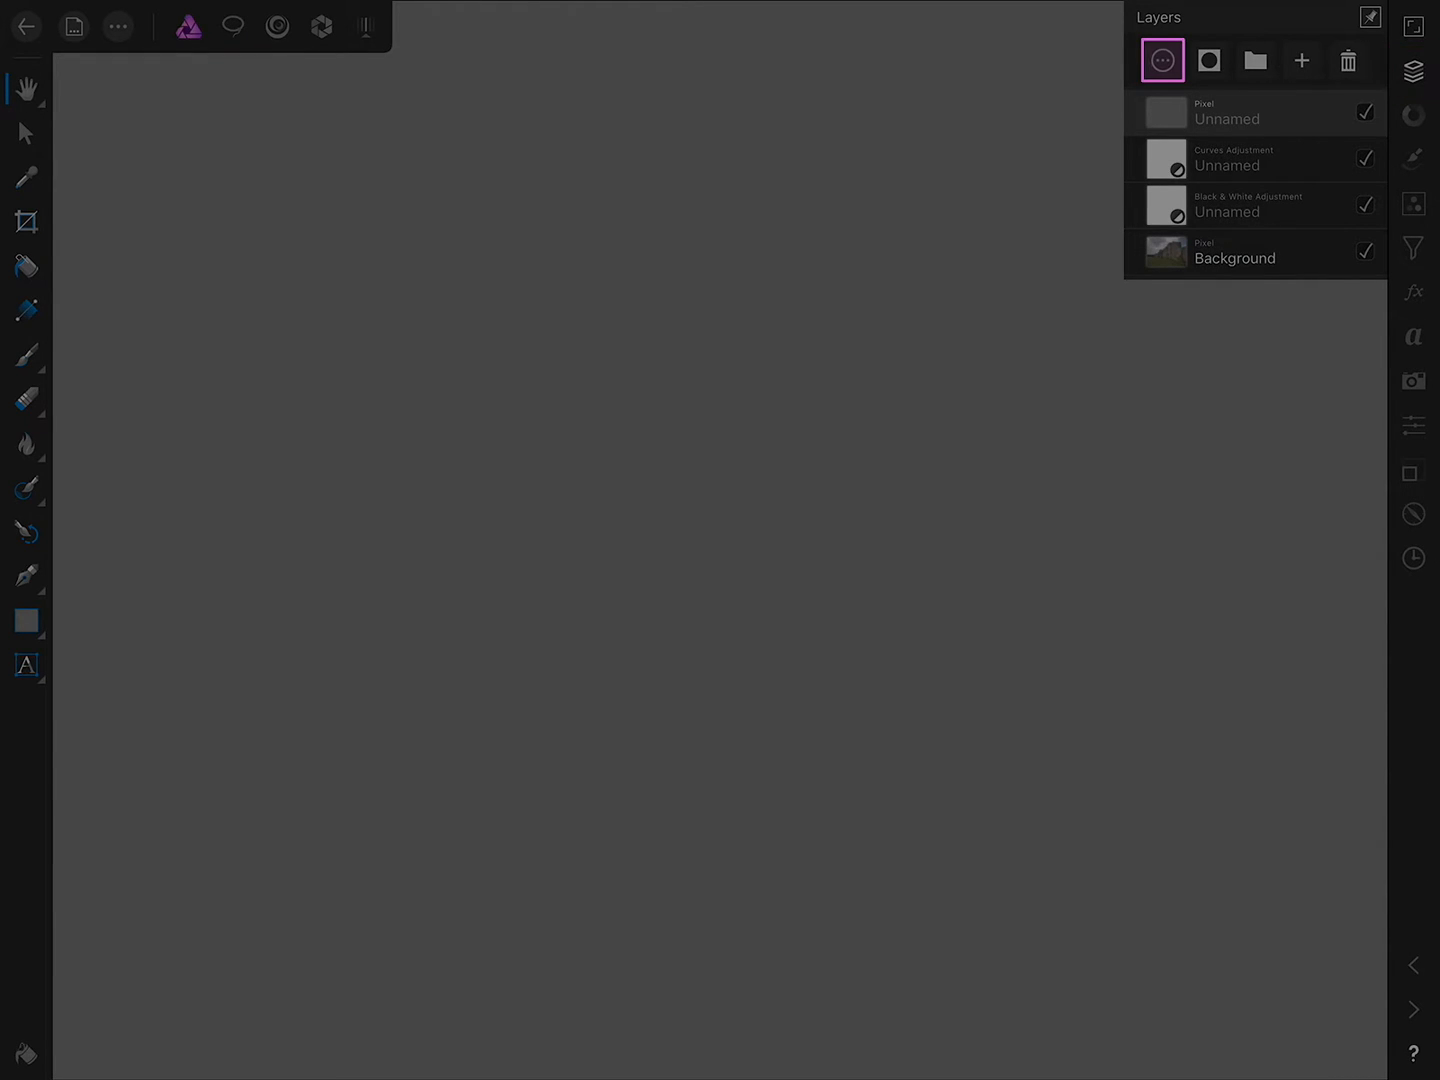
left_click(1162, 60)
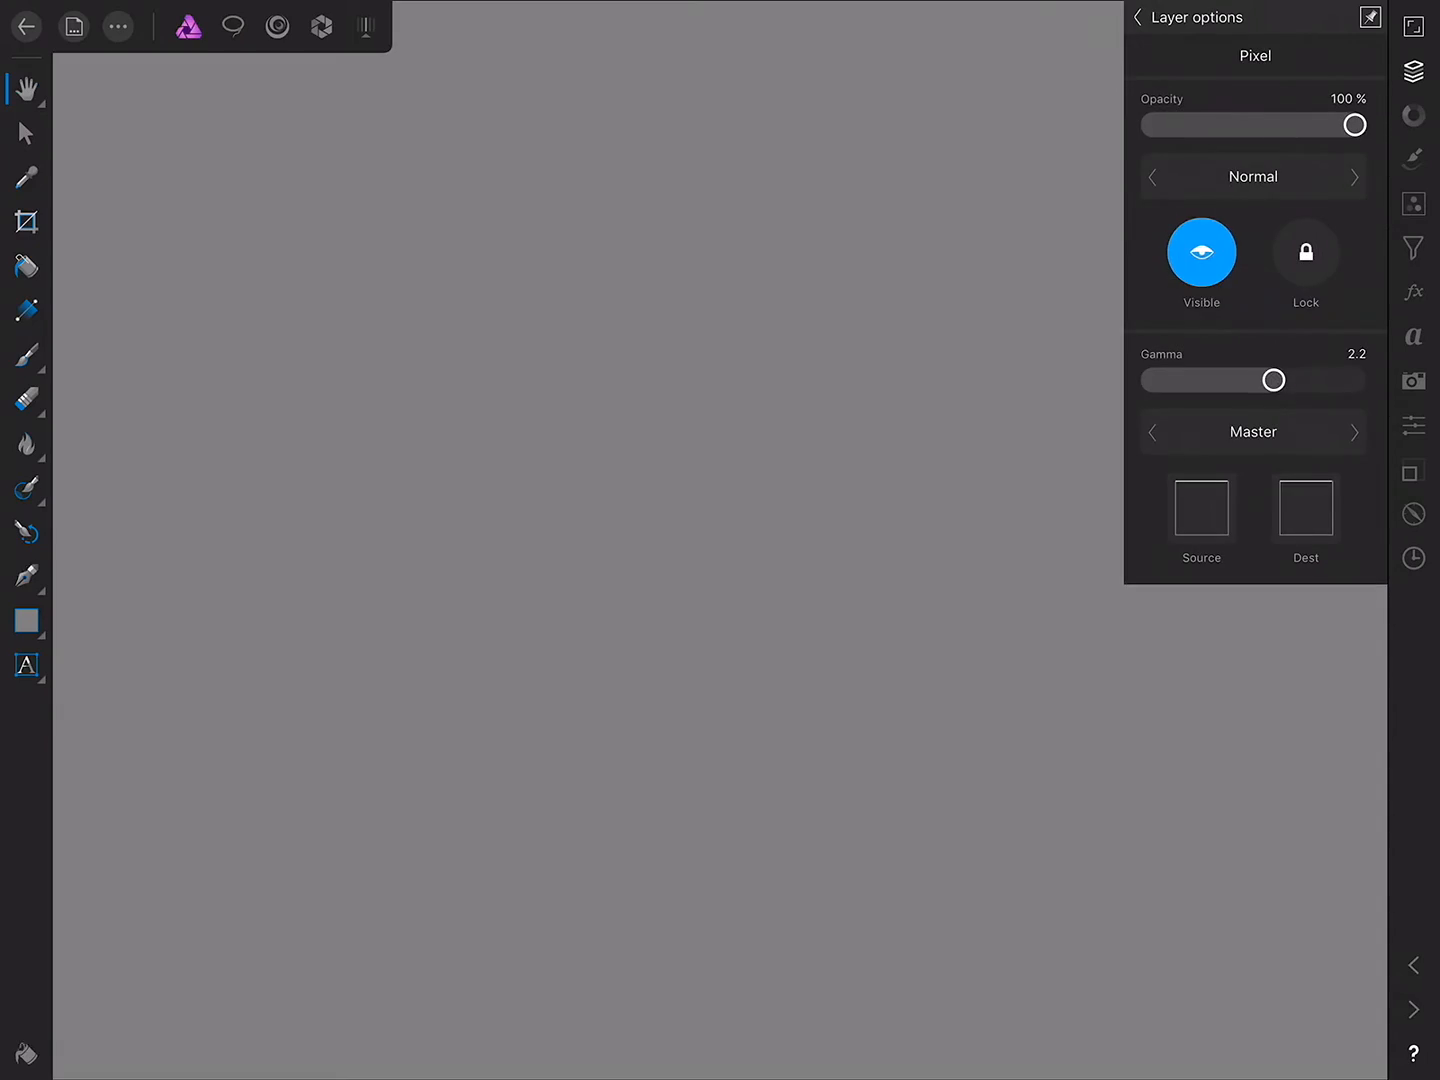
left_click(1252, 176)
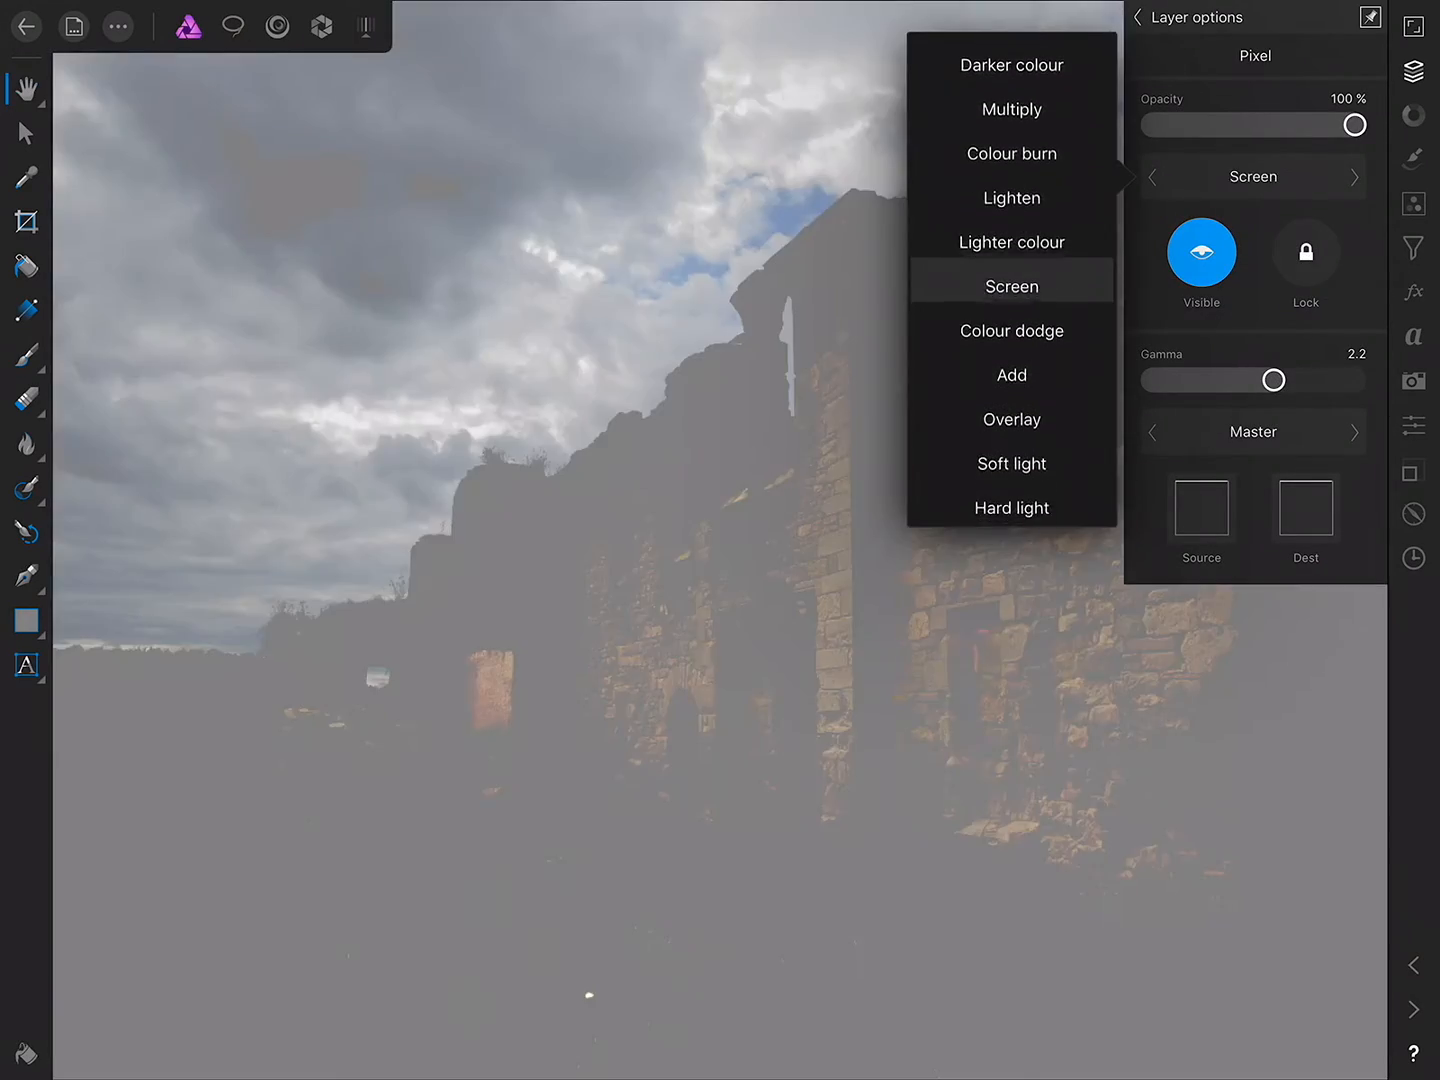
left_click(1011, 419)
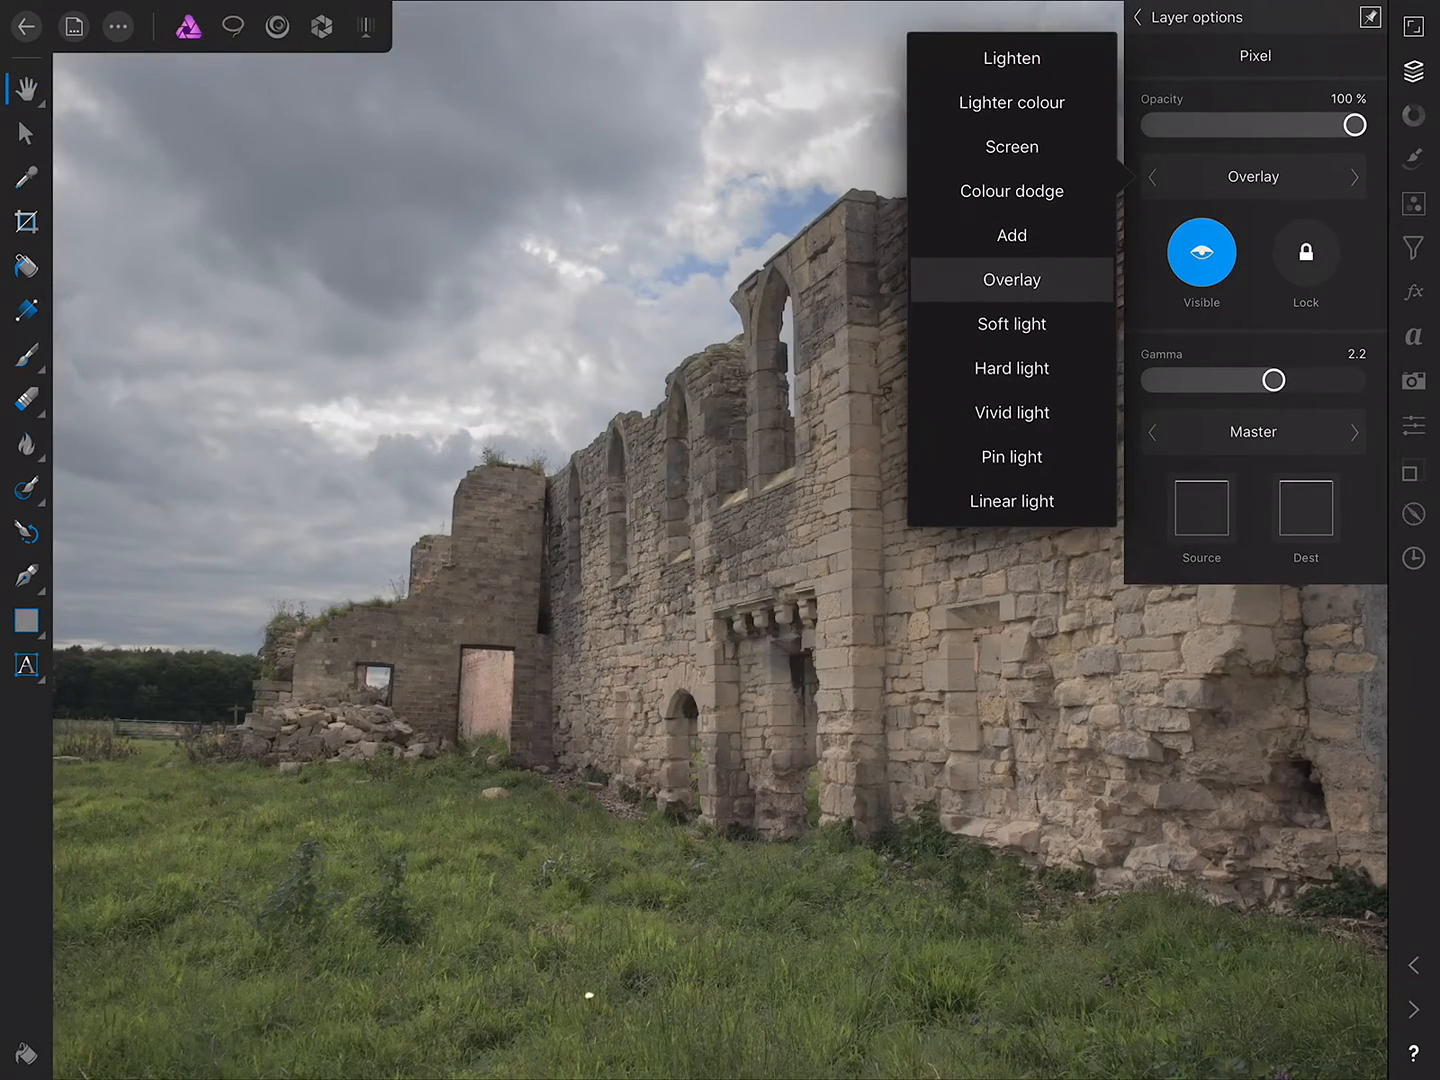
left_click(1011, 279)
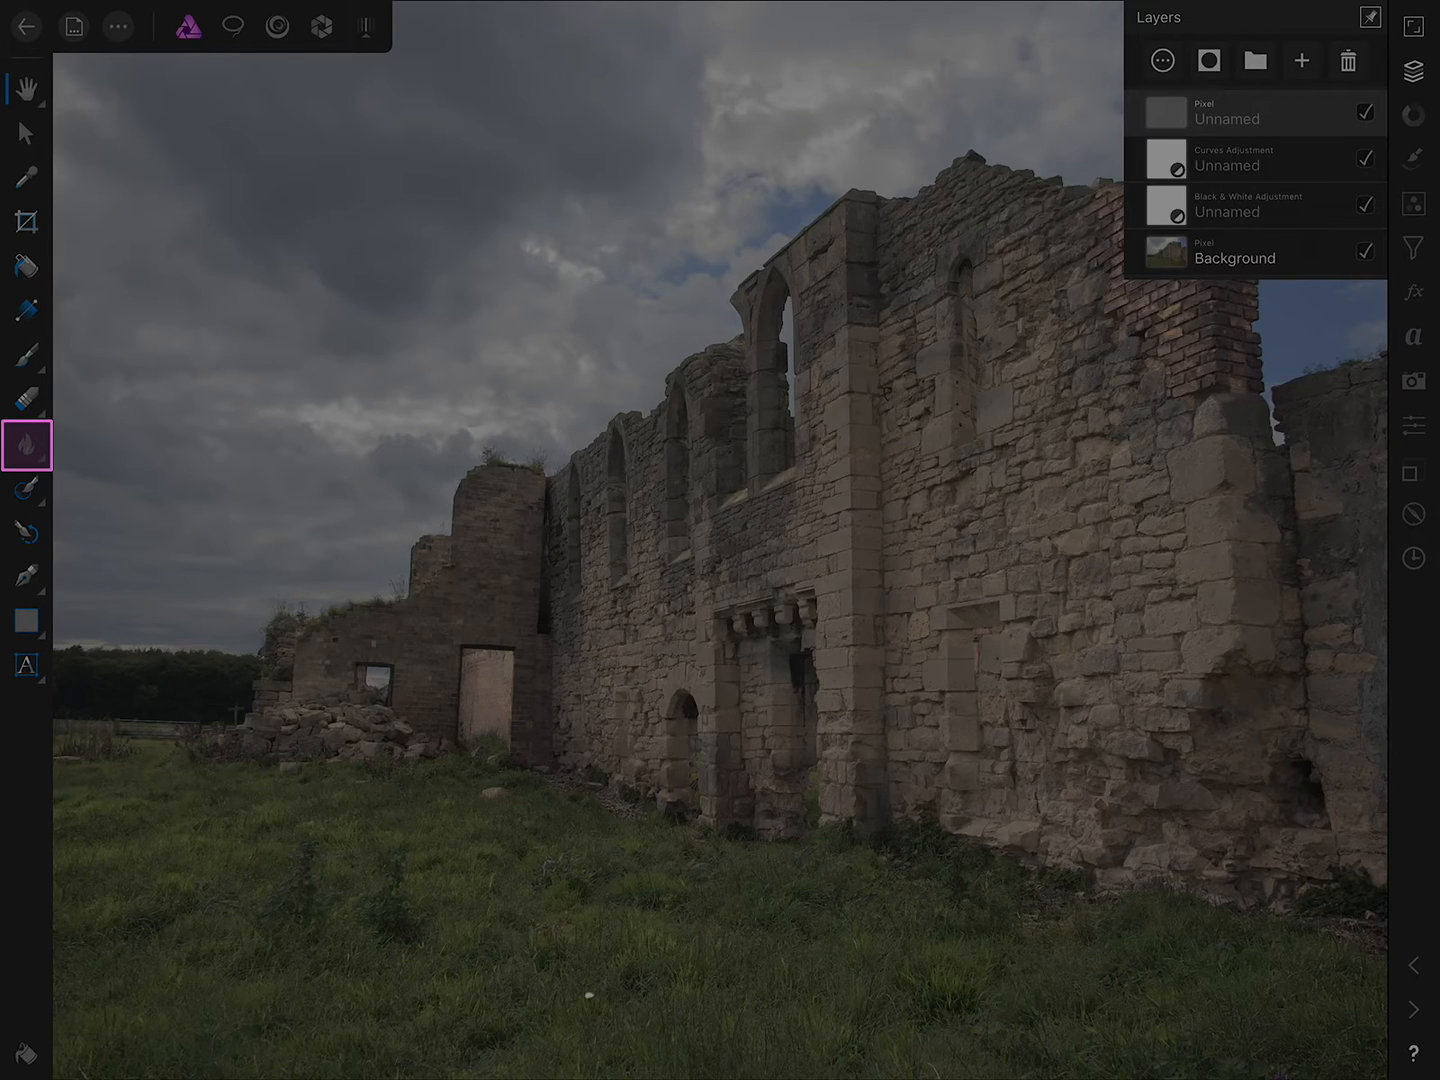
Use a larger Dodge Brush Tool to brighten the ruin wall
left_click(25, 446)
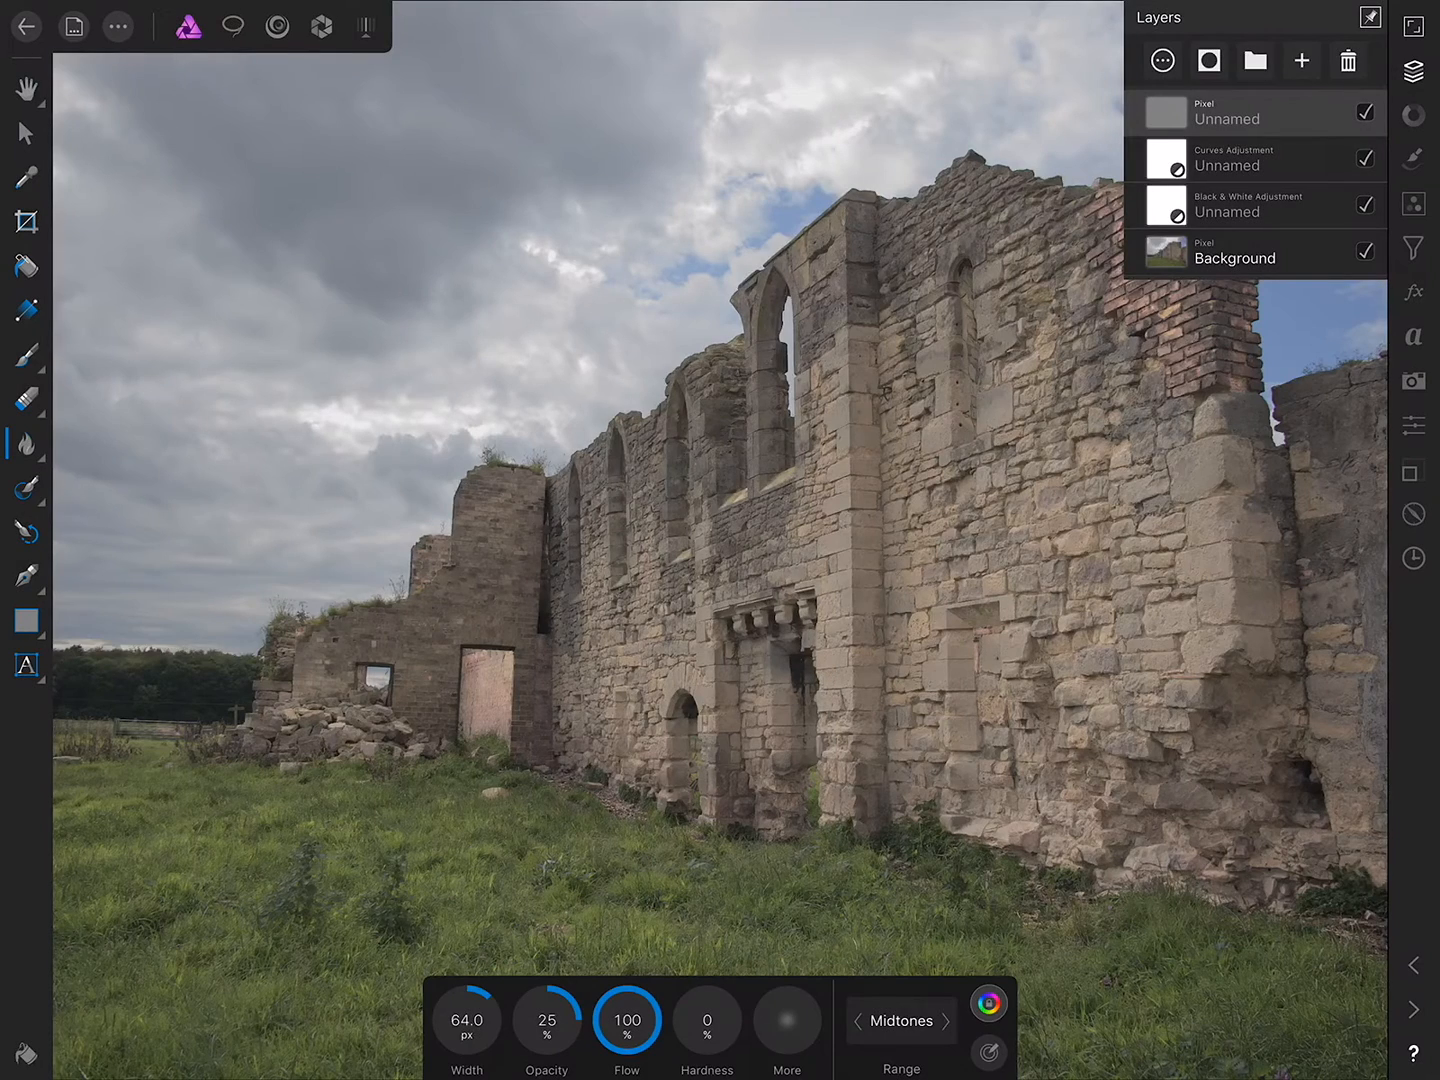
left_click(26, 444)
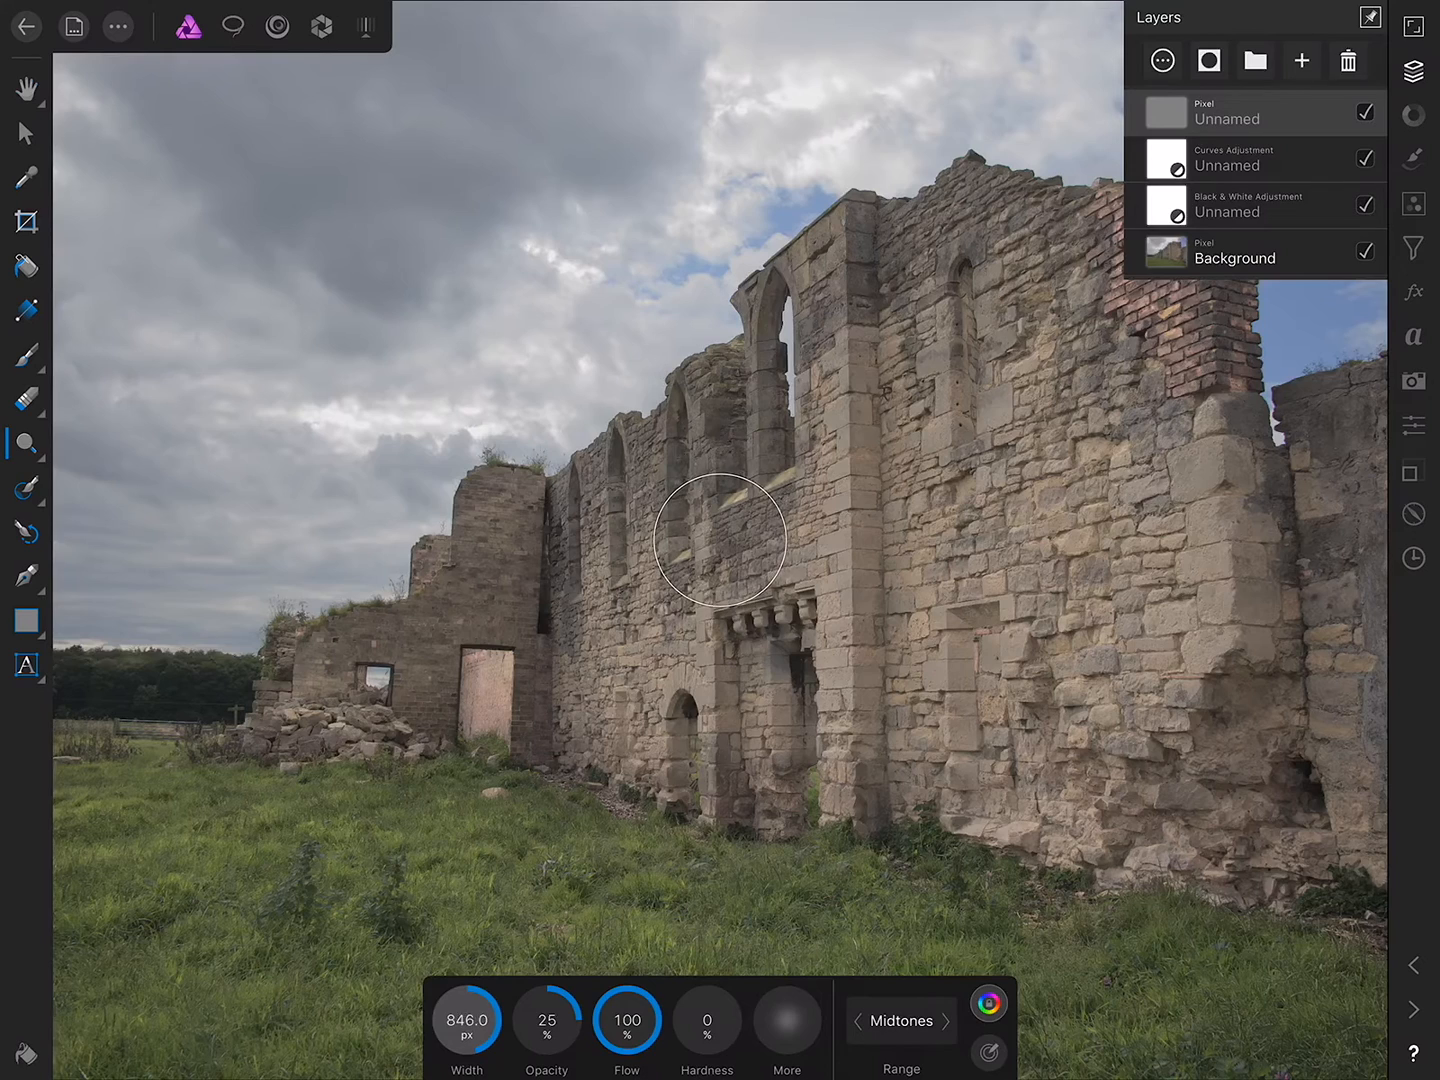
left_click(901, 1021)
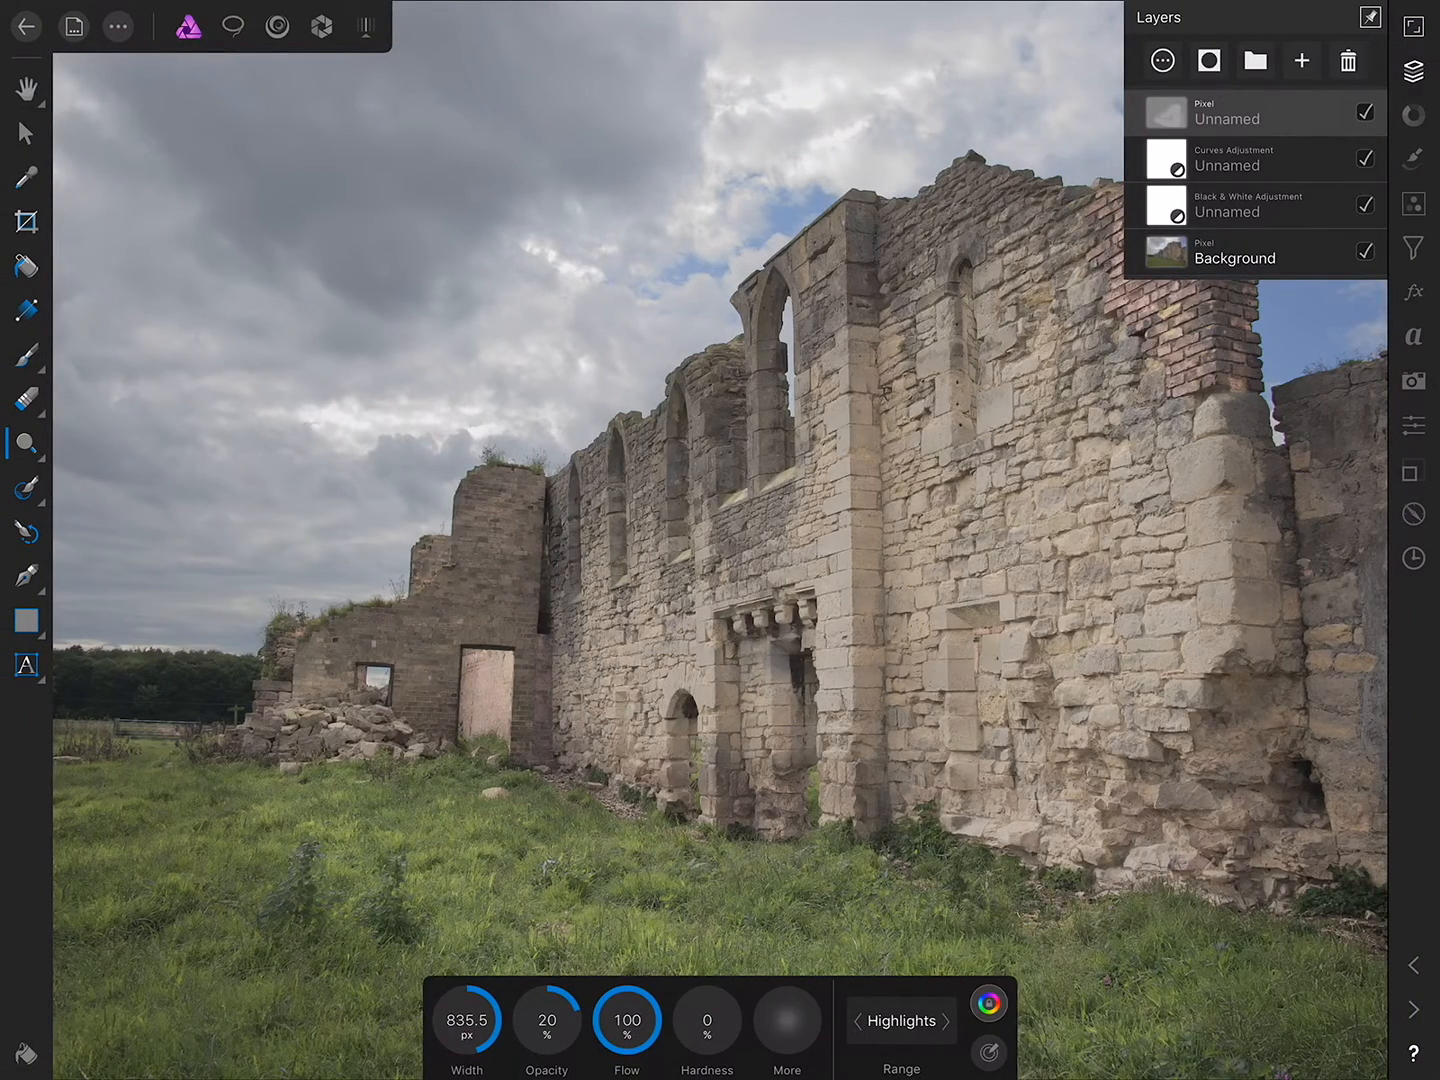
Switch to the Burn Brush Tool and set its Range to Shadows
left_click(27, 446)
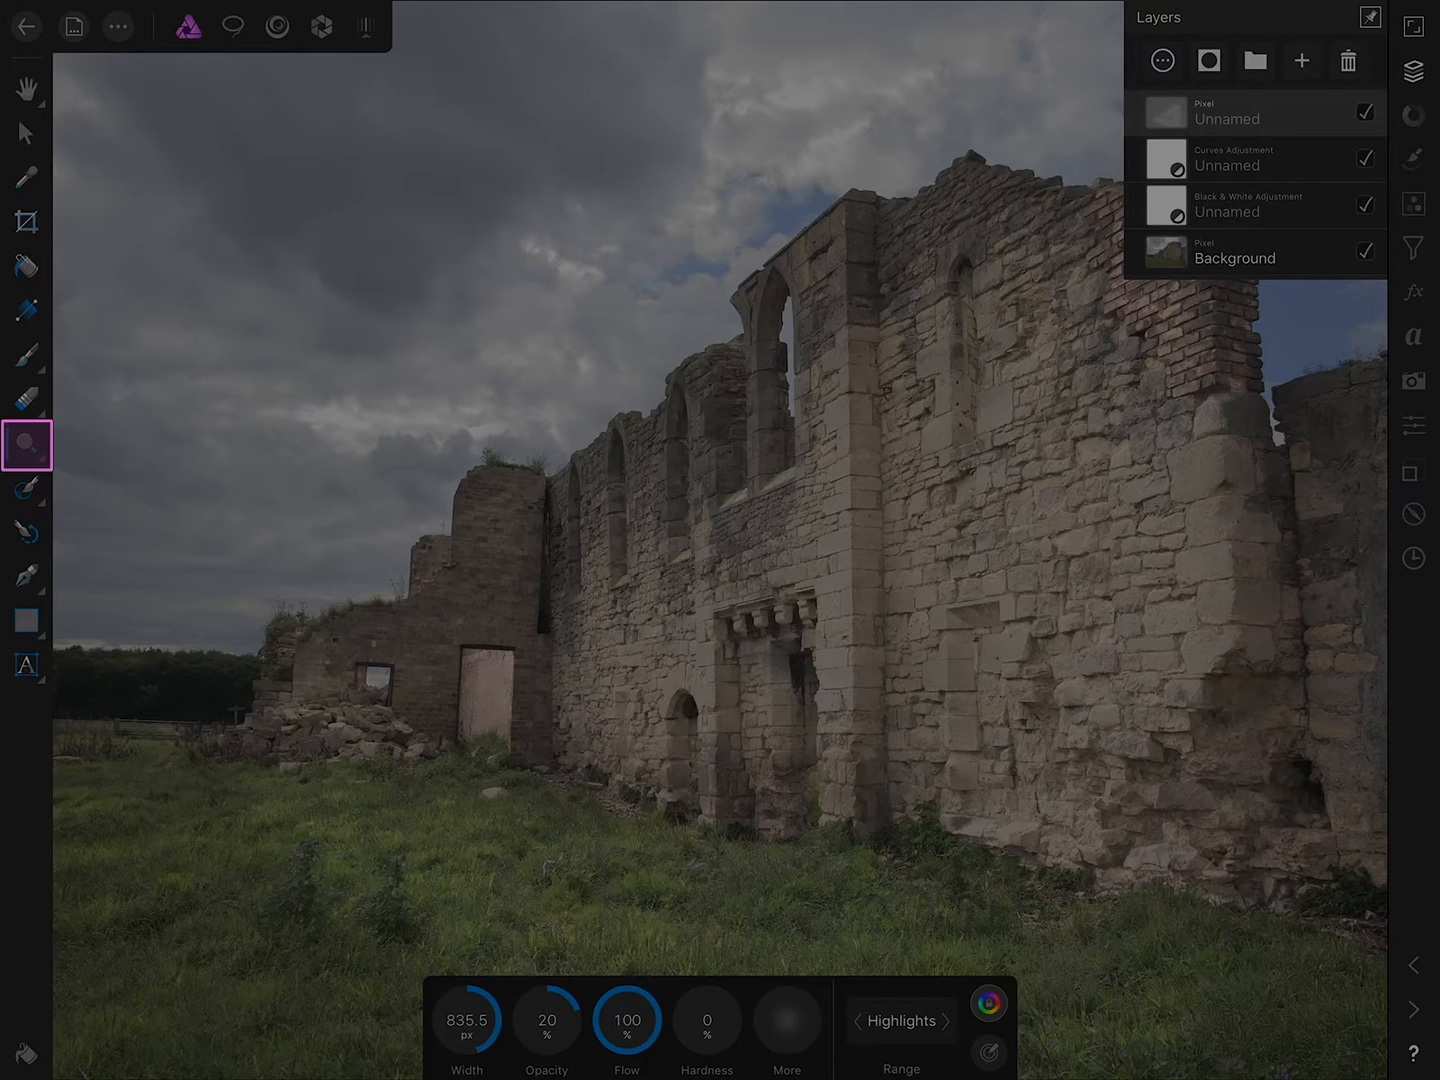
left_click(27, 445)
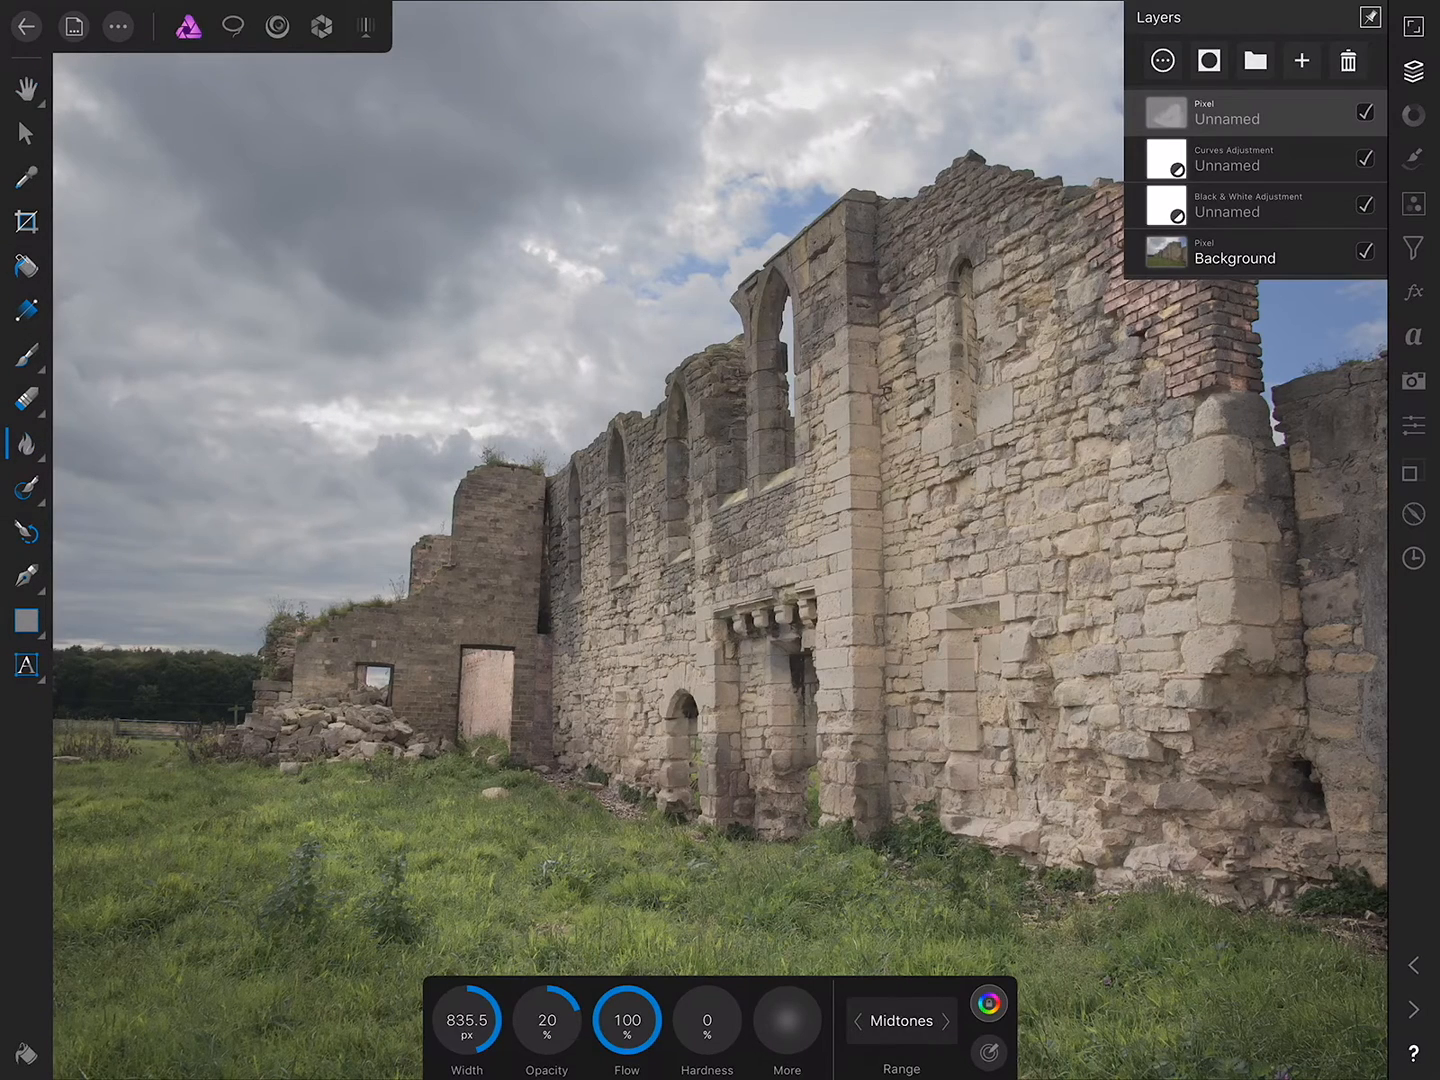
left_click(901, 1020)
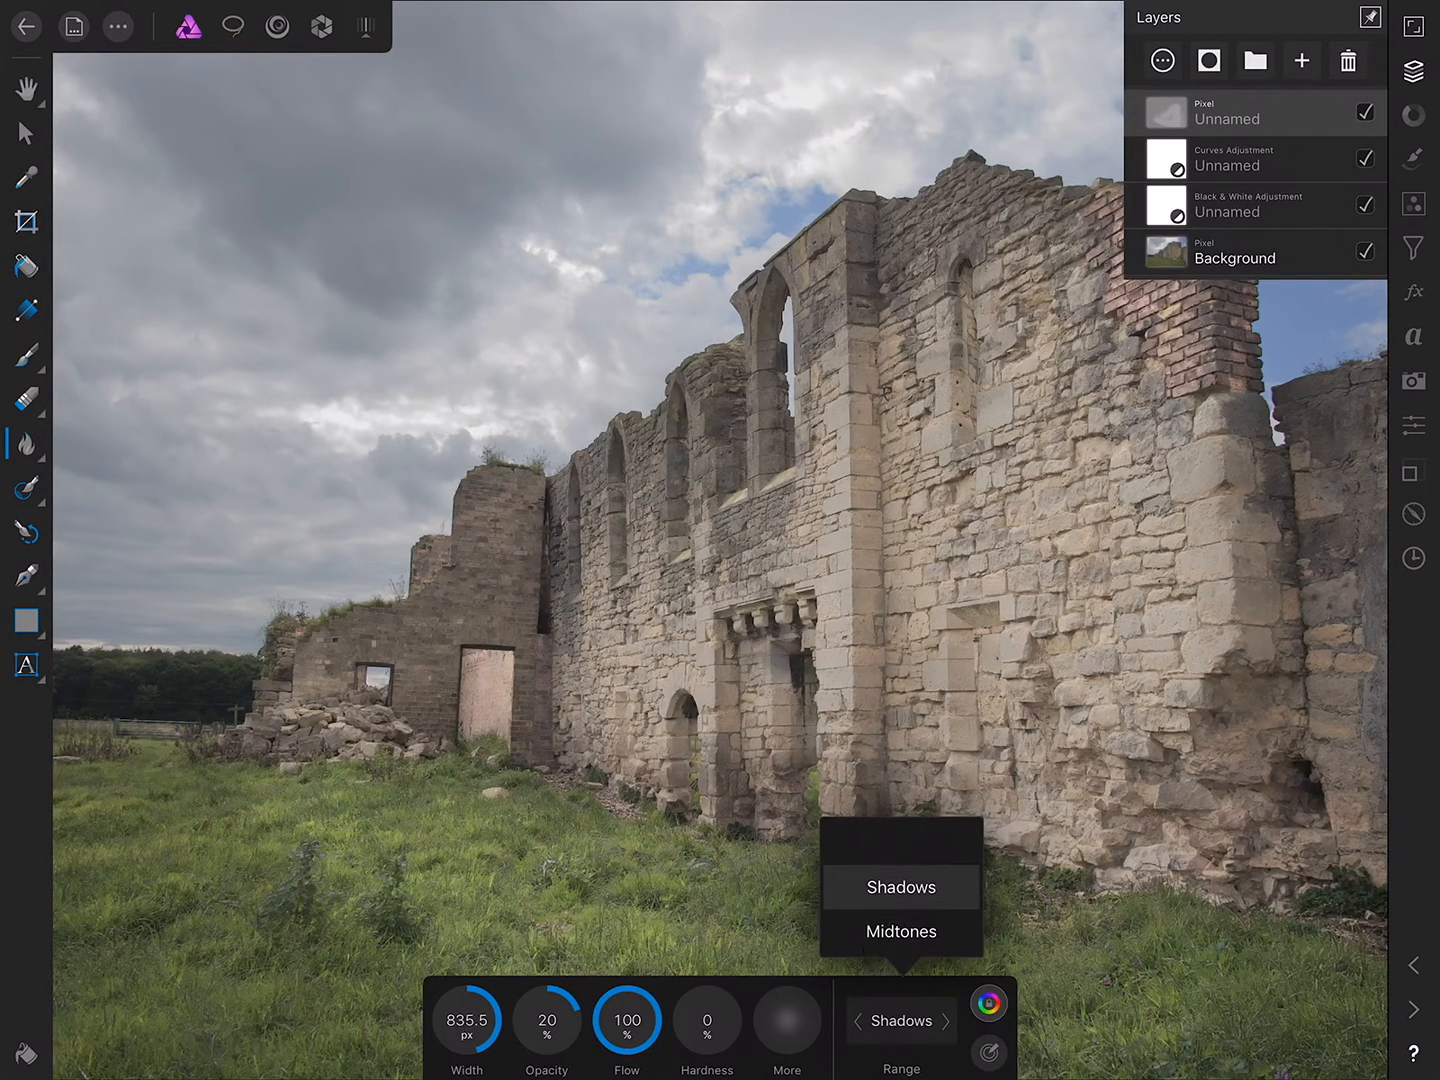
left_click(901, 887)
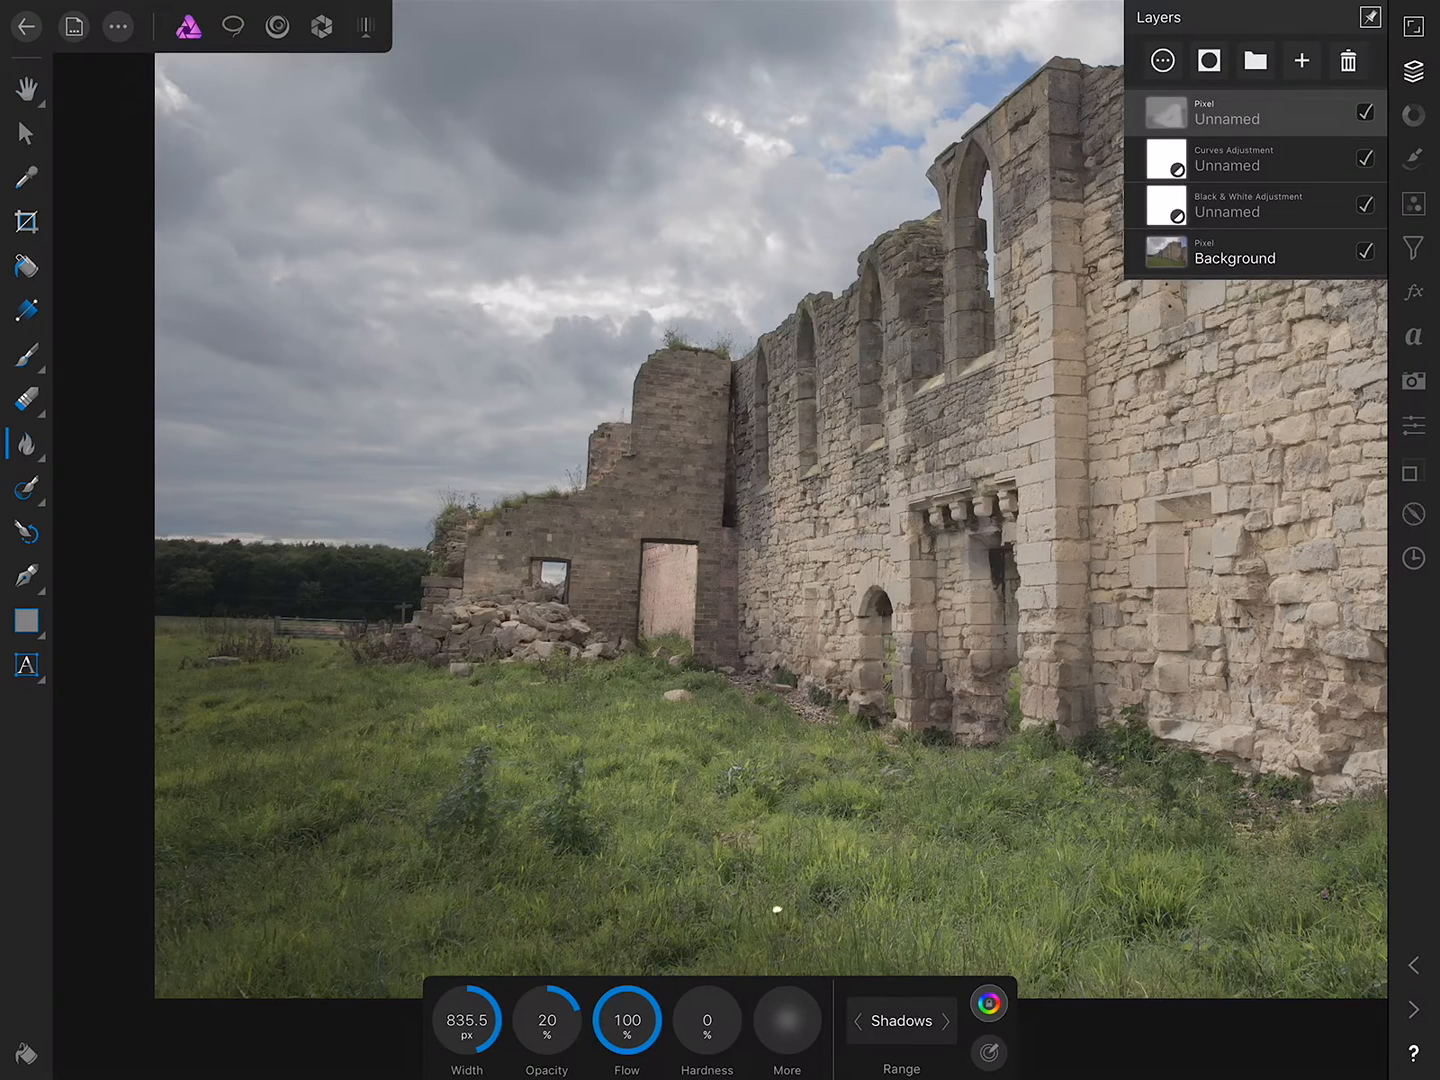
Add a Brightness / Contrast adjustment with brightness 10% and contrast about 60%
left_click(1414, 203)
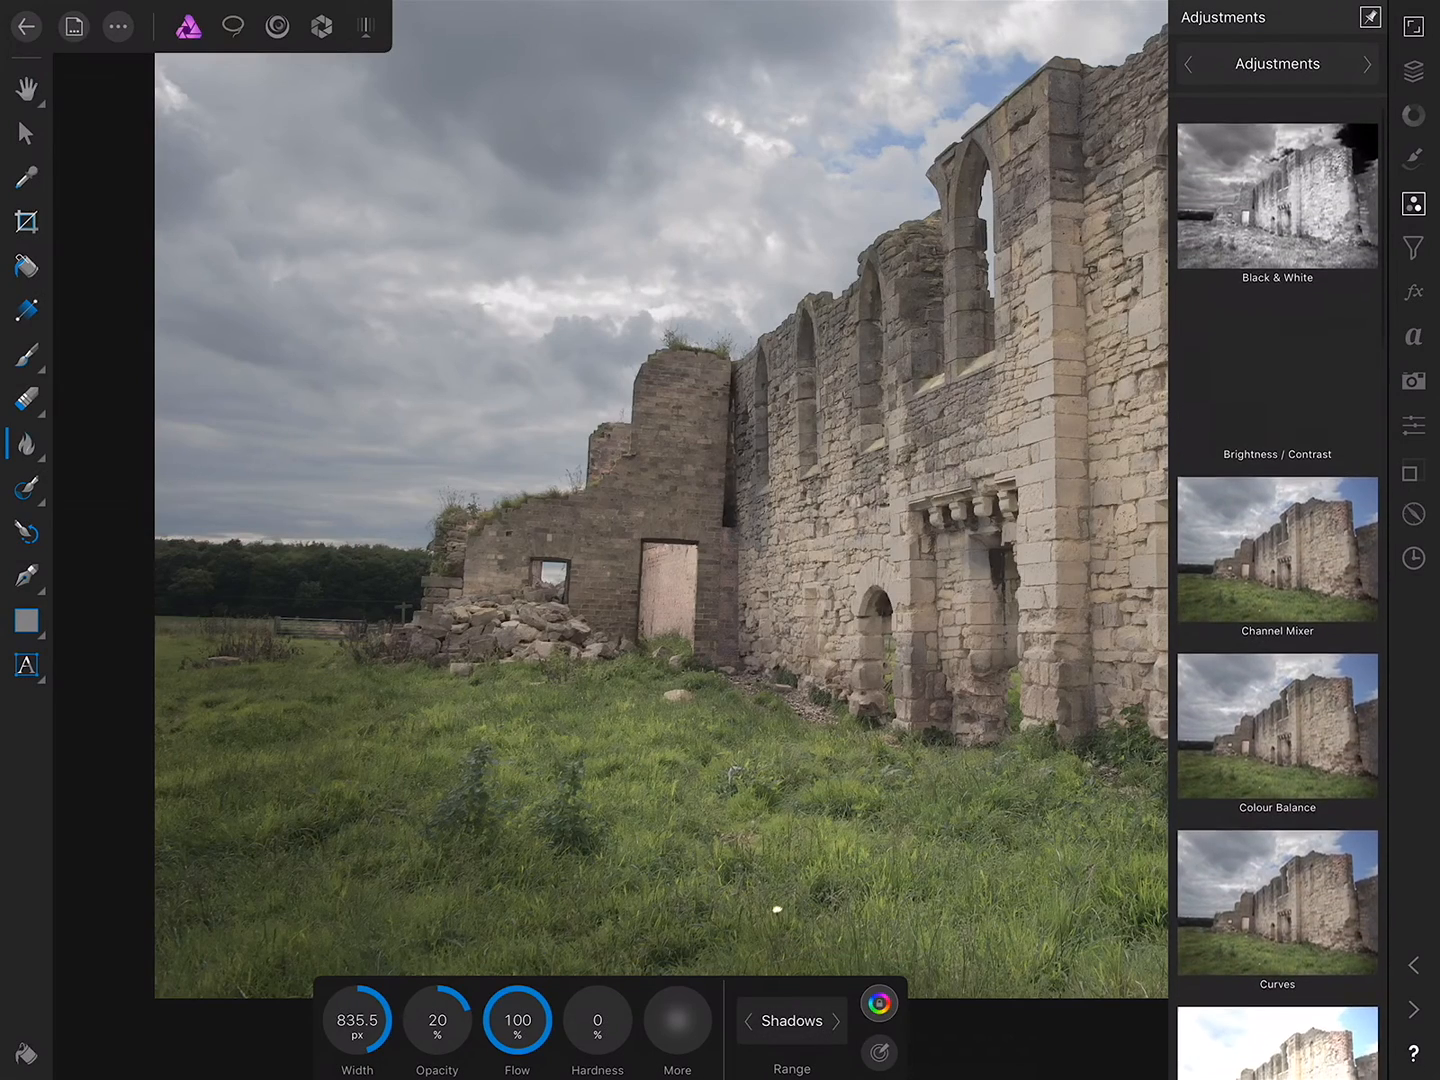
left_click(1277, 375)
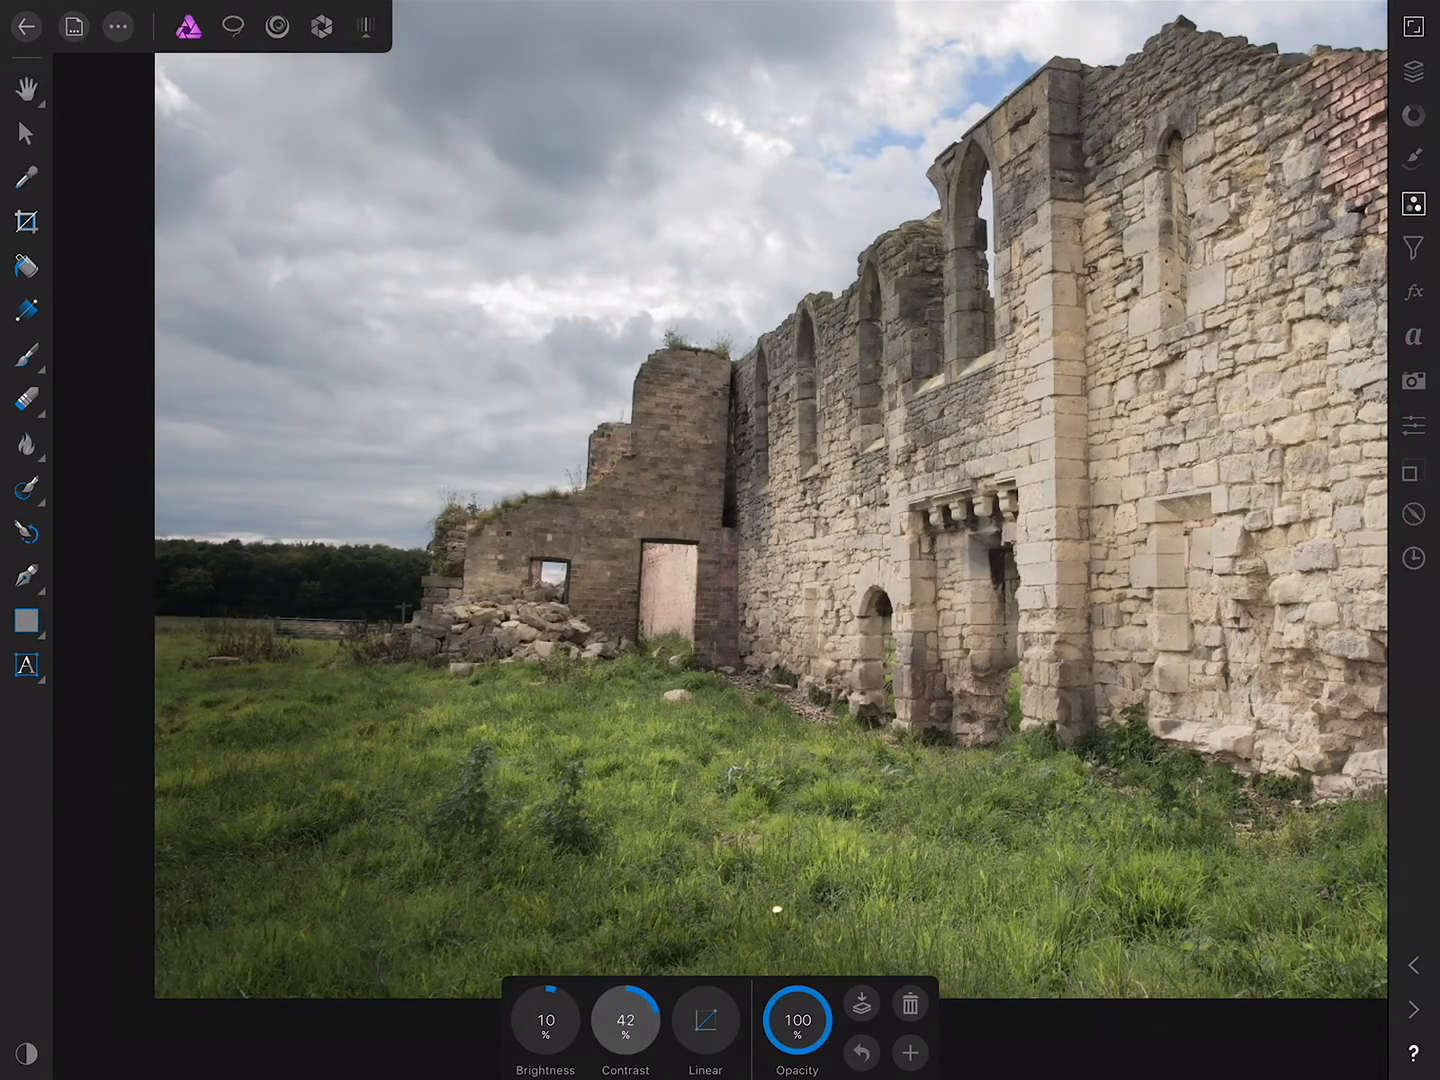
left_click_drag(625, 1020, 625, 980)
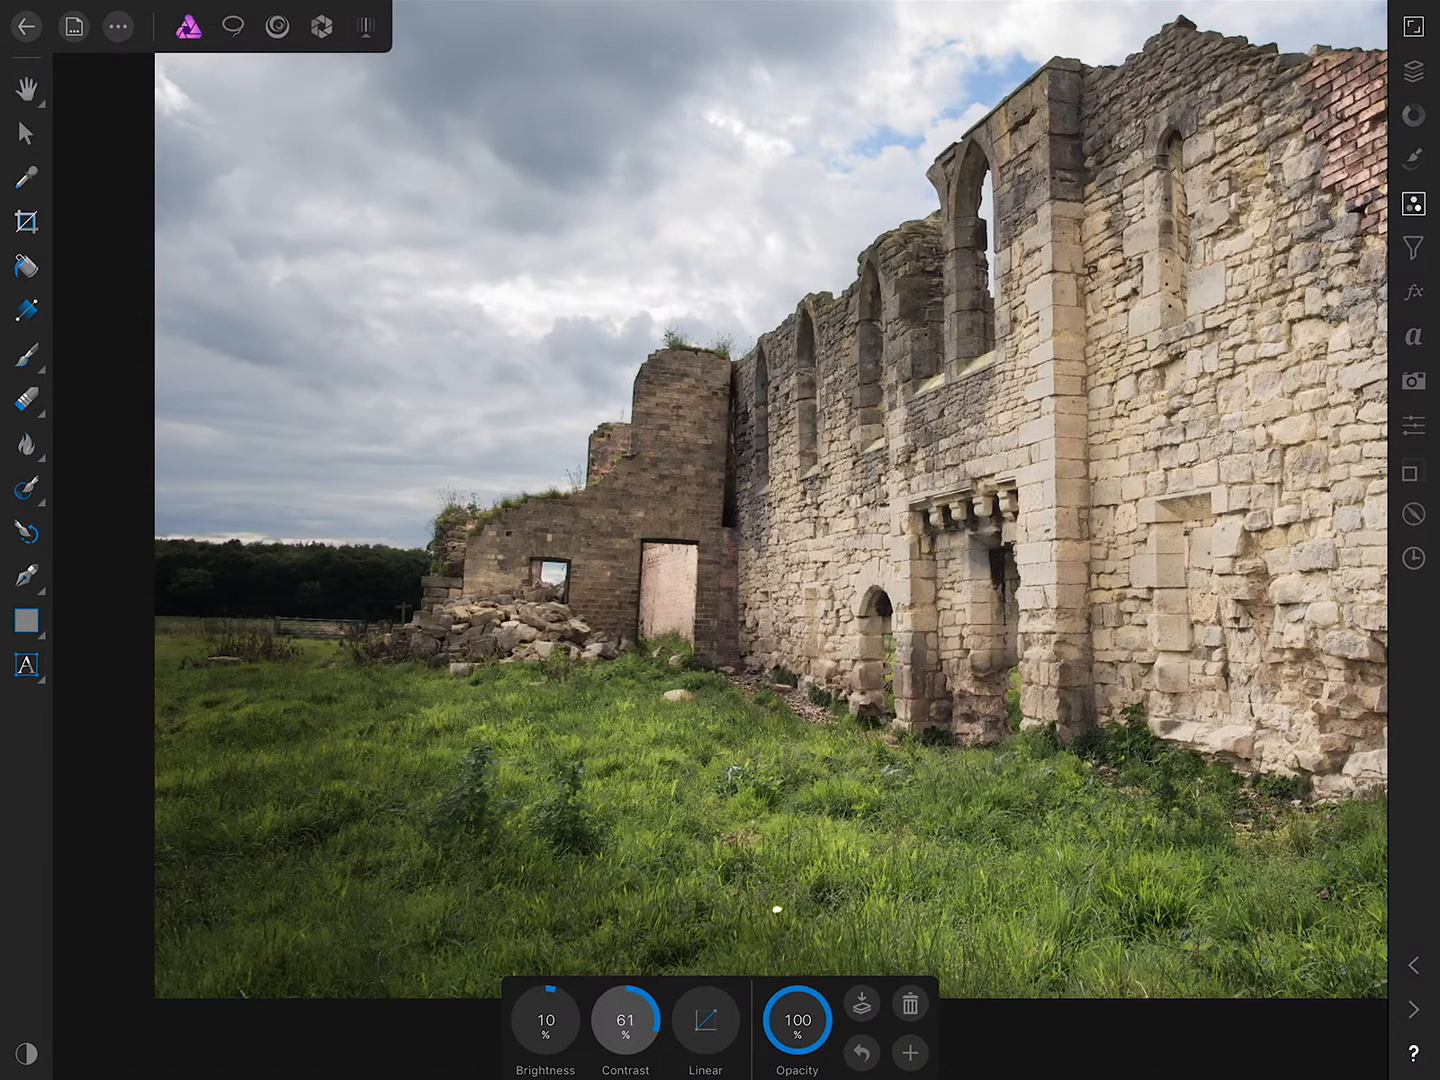
left_click_drag(625, 1020, 625, 1030)
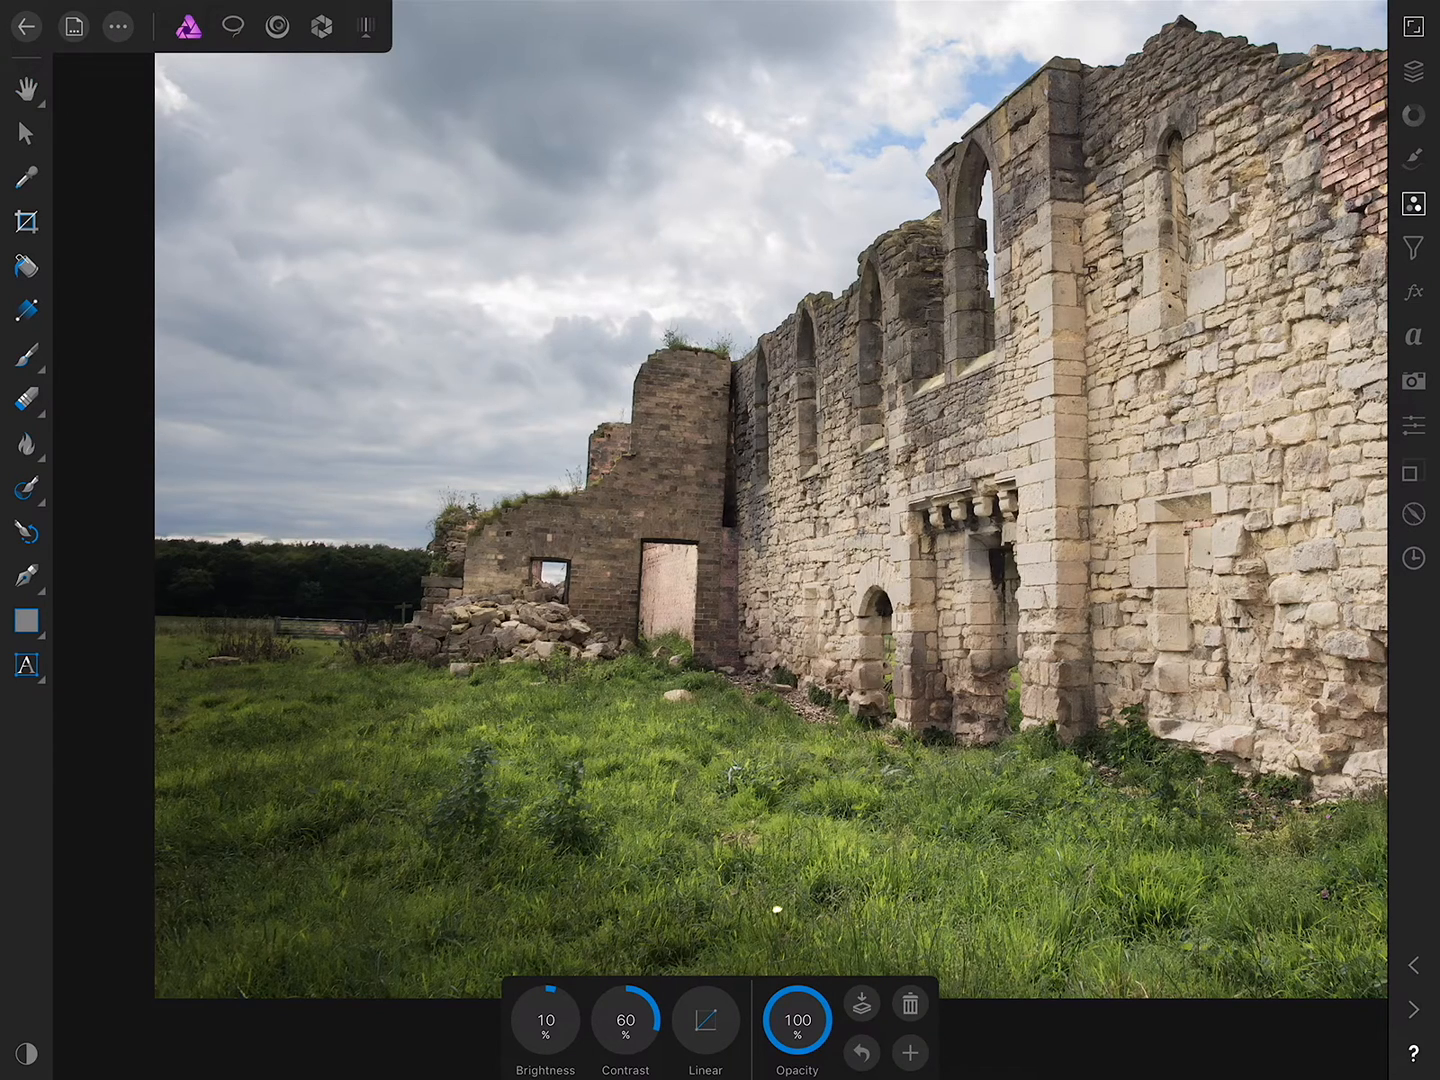
Add an HSL Shift adjustment and raise saturation of the Reds and Yellow ranges
left_click(1413, 203)
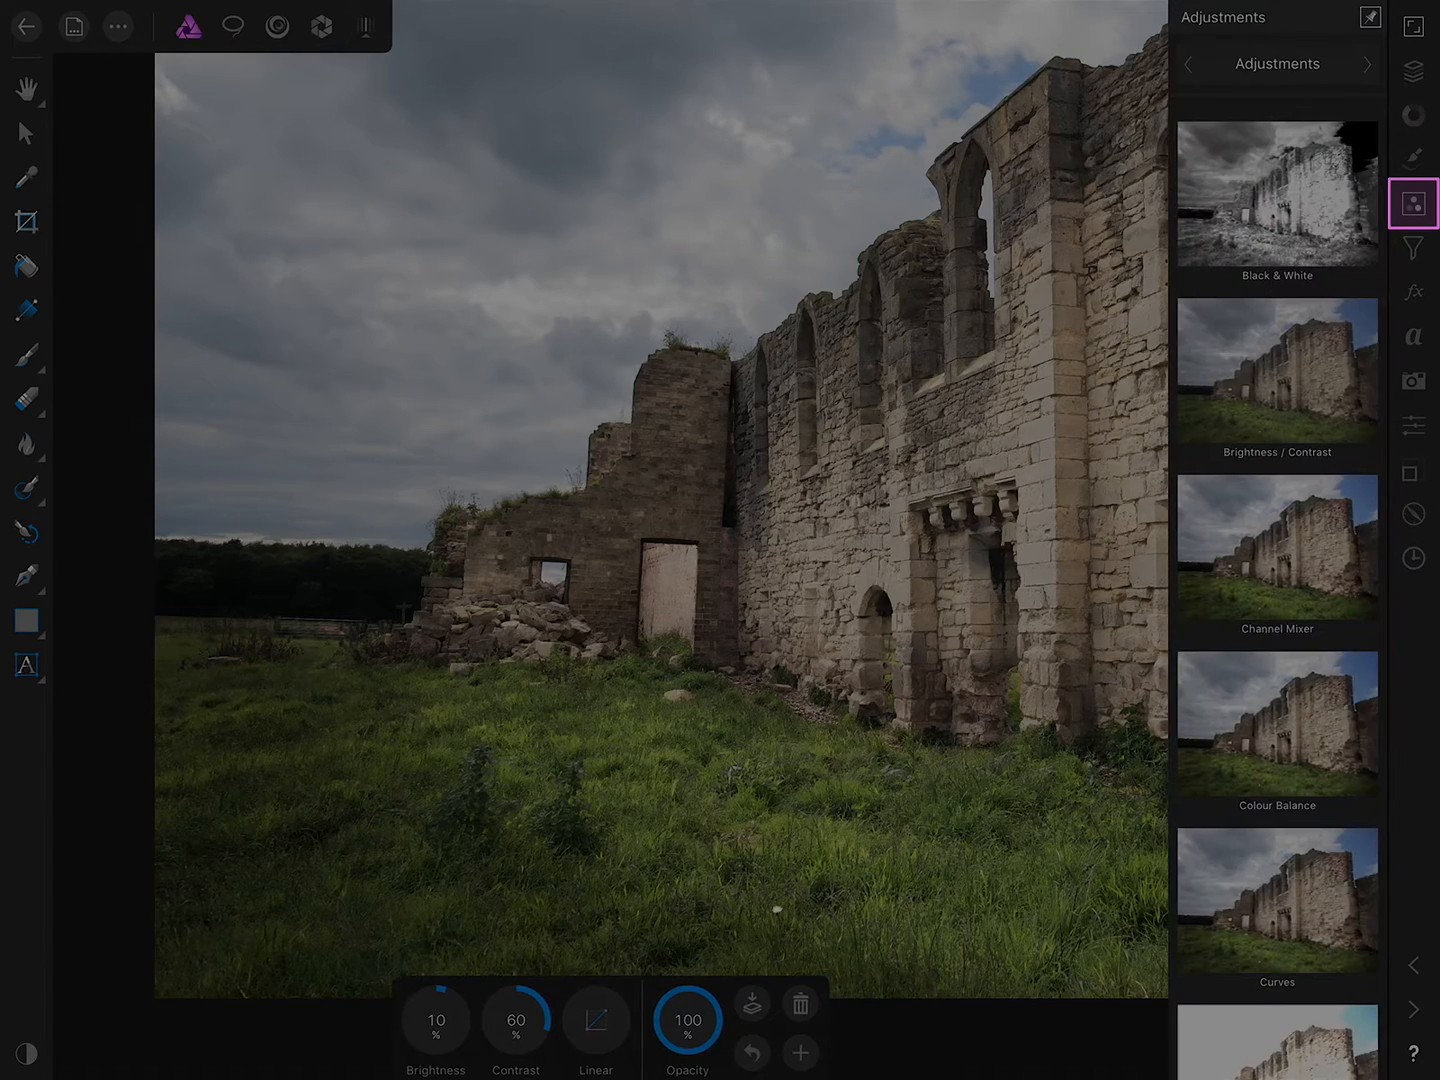
scroll("down", 3)
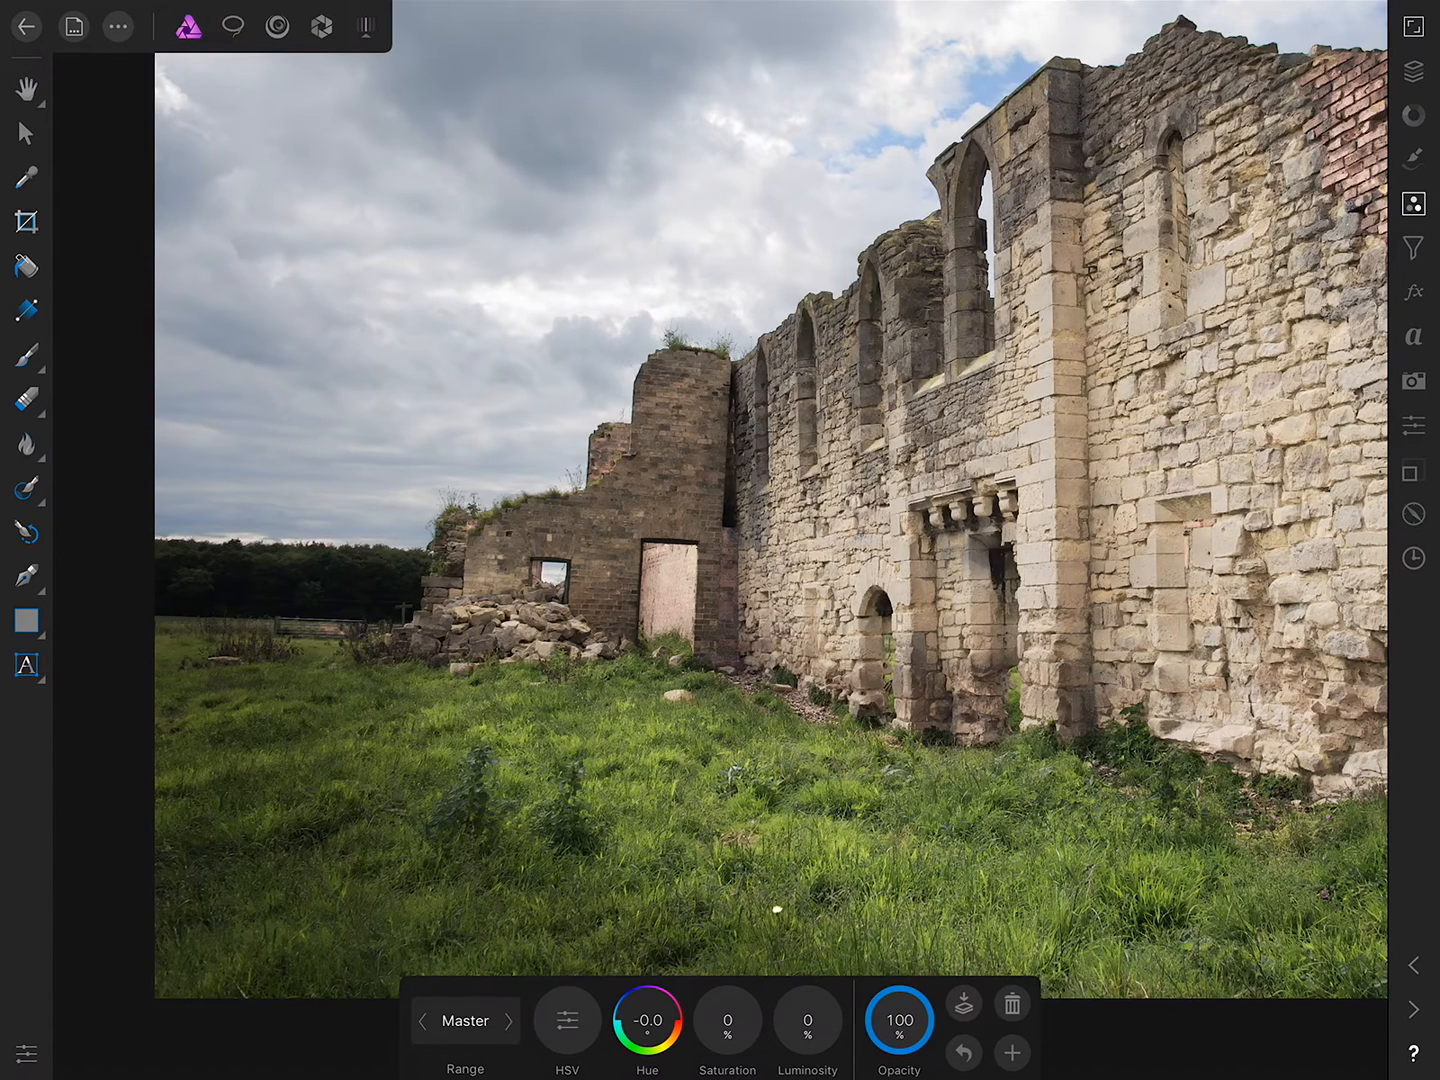
left_click(464, 1020)
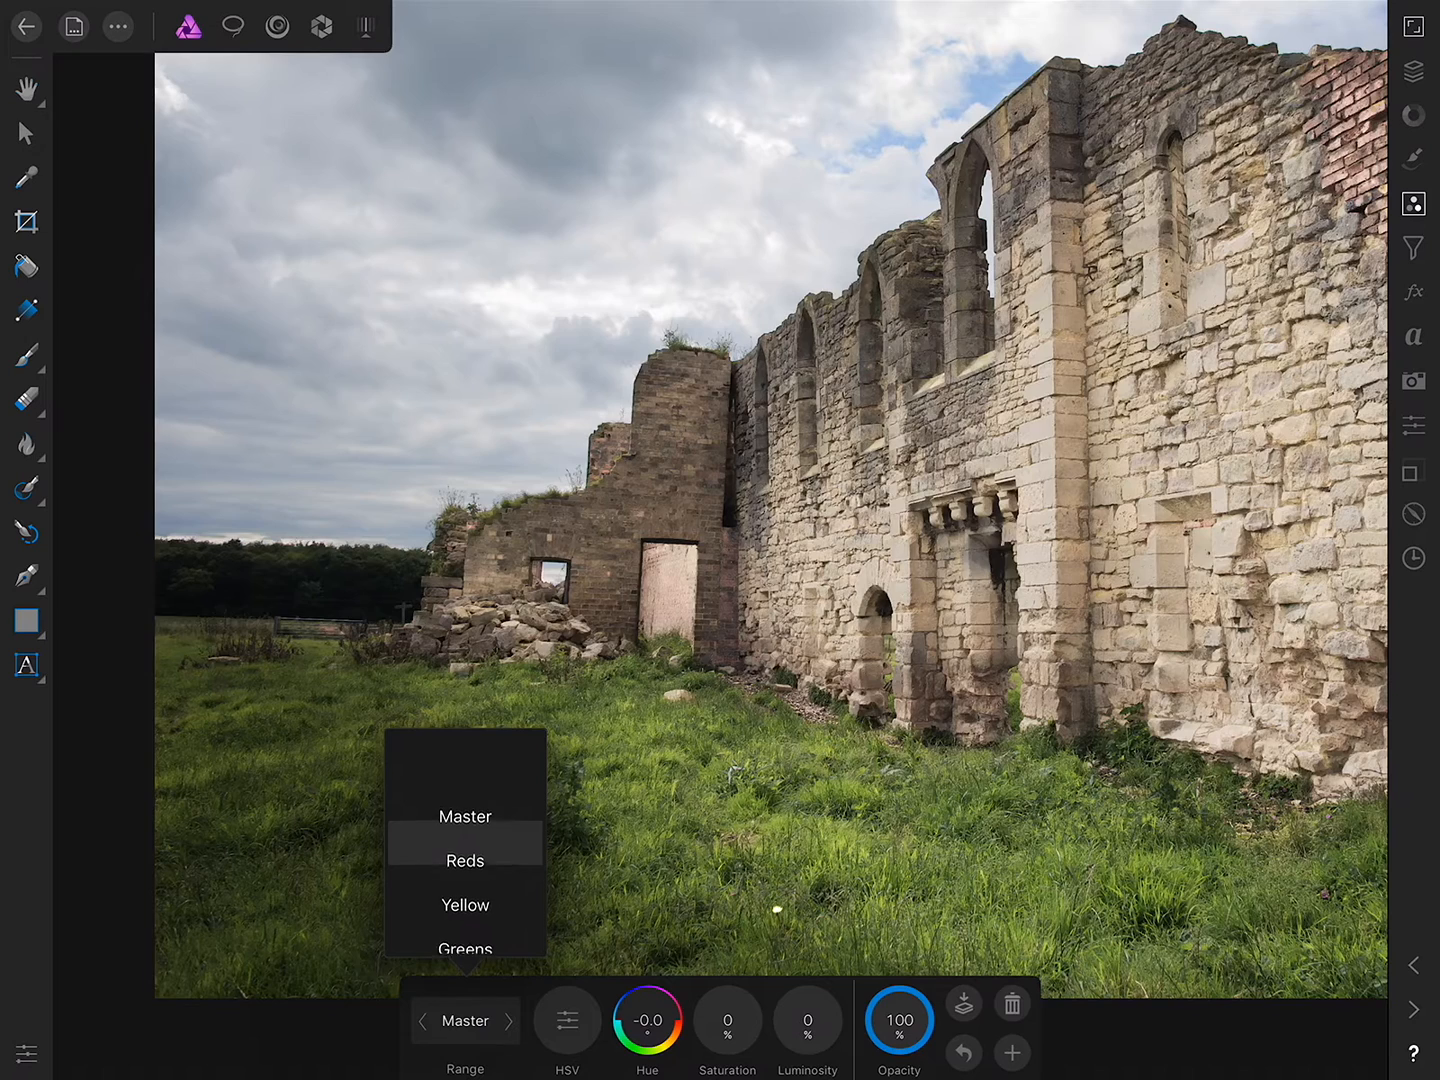
left_click(465, 843)
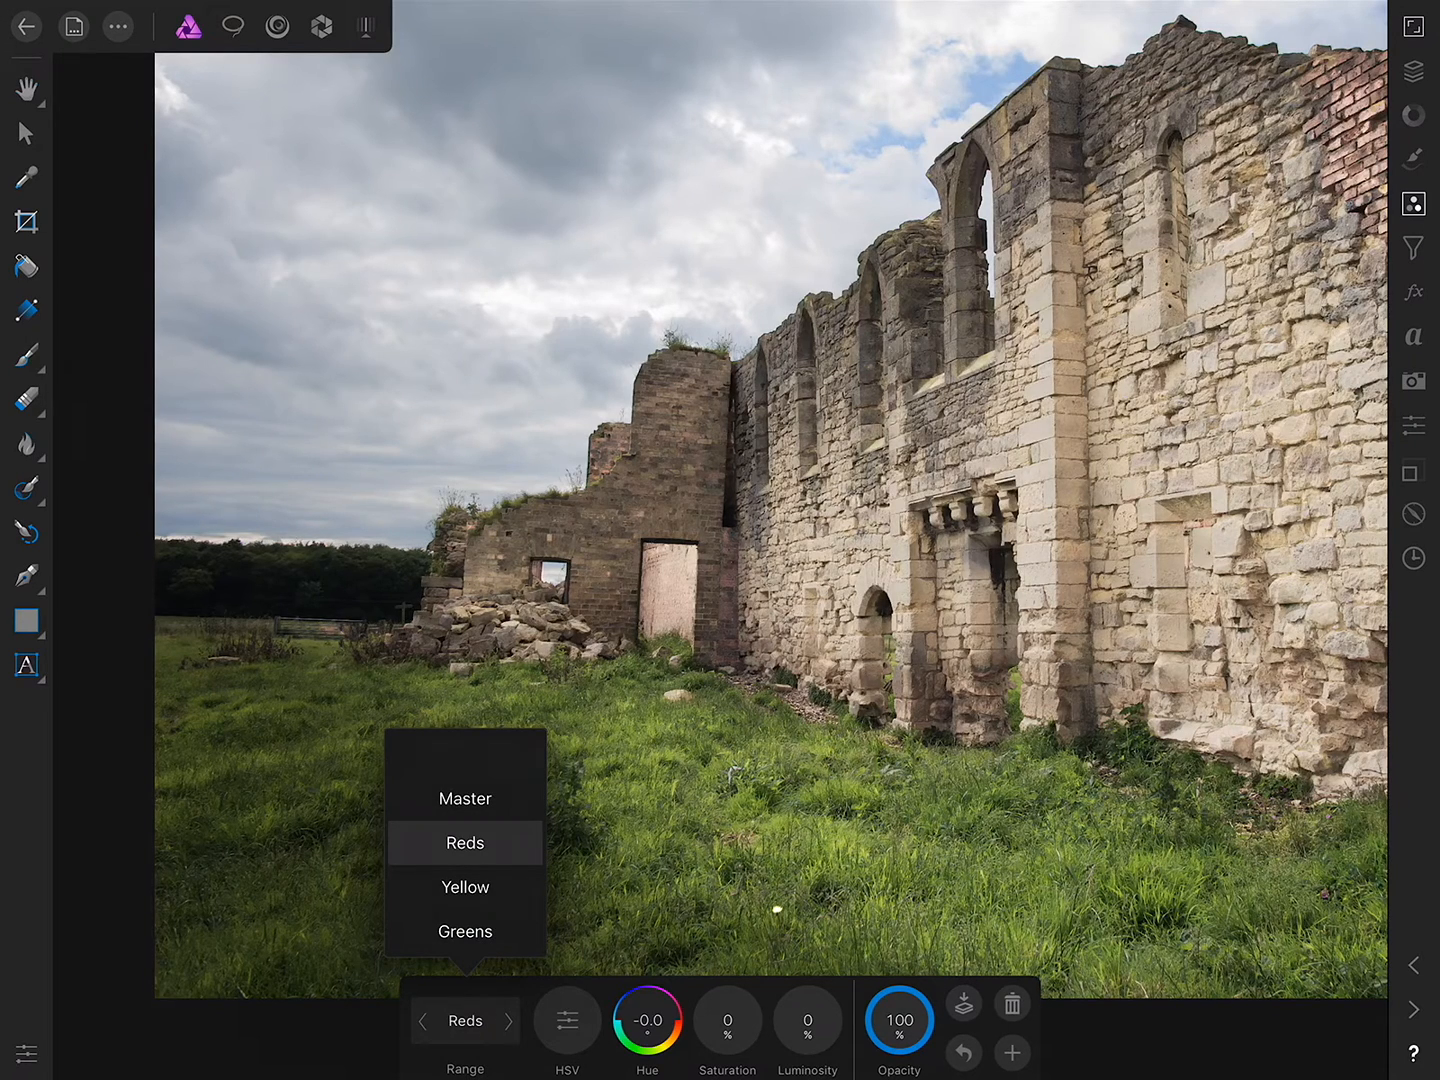
left_click(728, 1020)
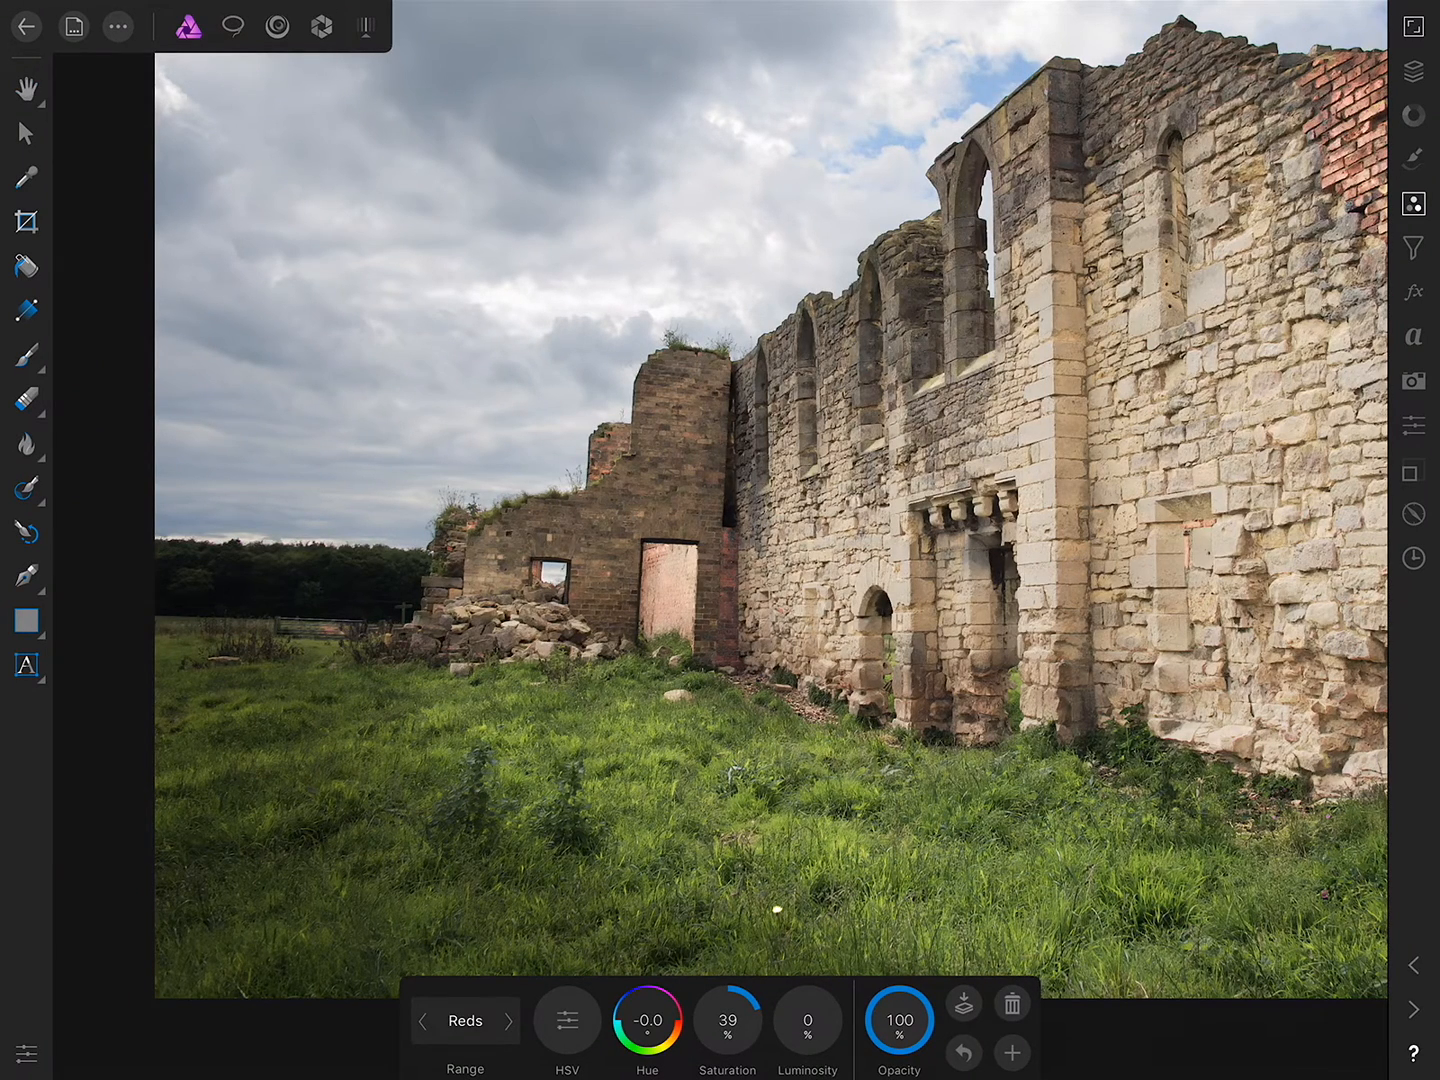
left_click(465, 1021)
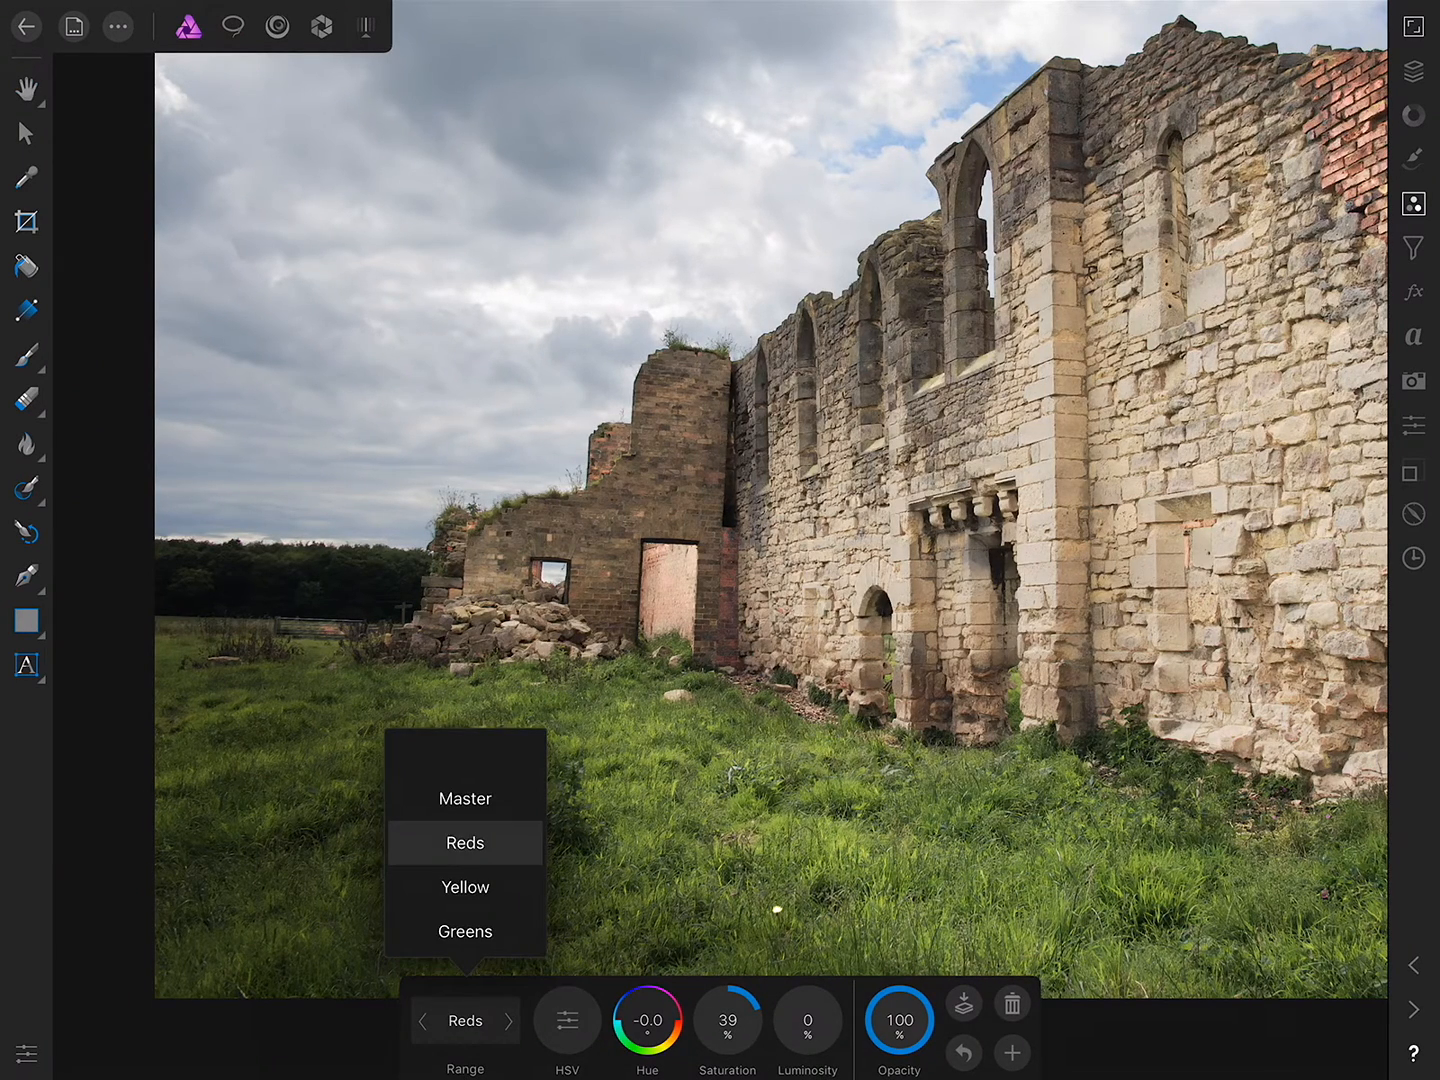
left_click(465, 842)
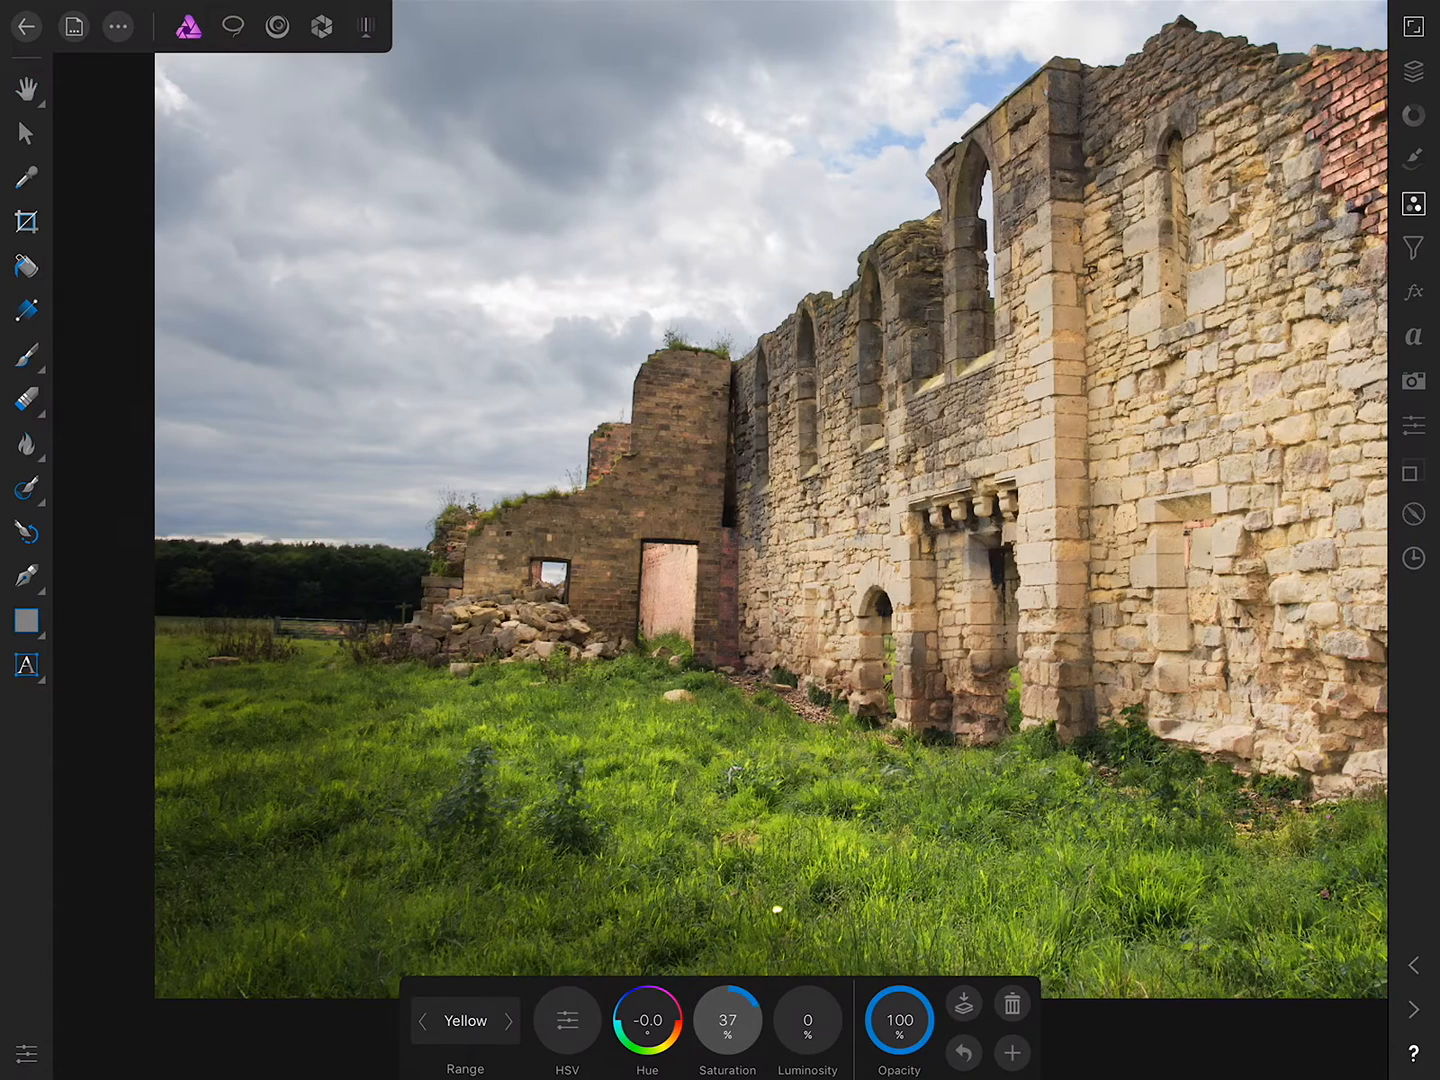
left_click_drag(728, 1020, 710, 1020)
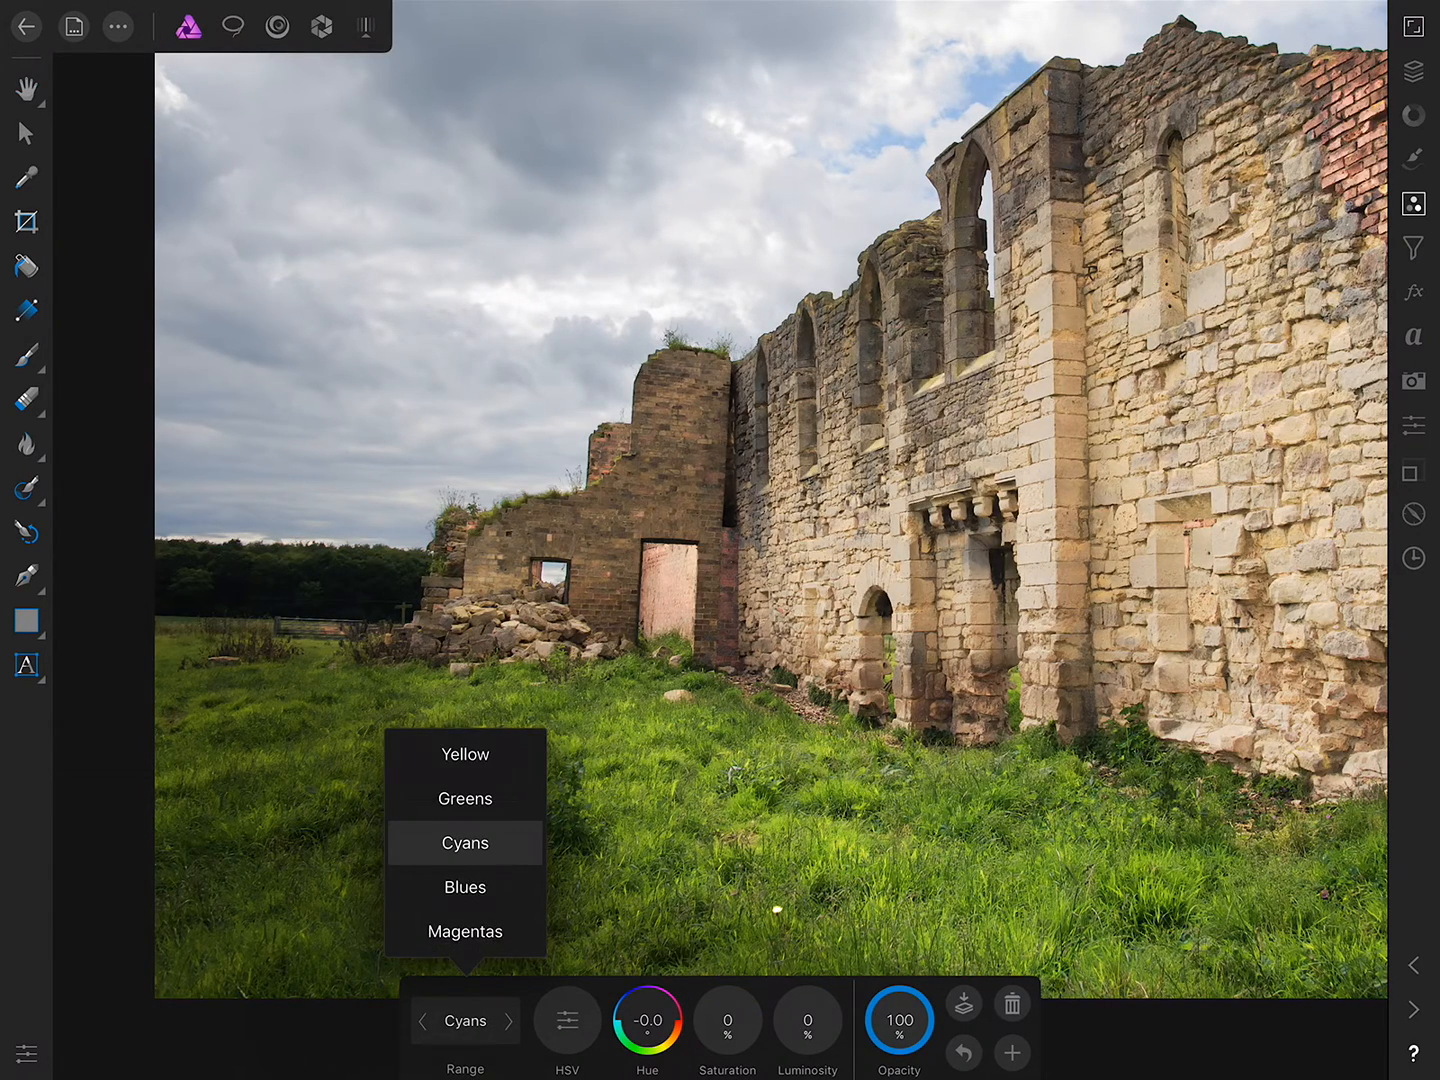
Set Cyans saturation to -100, Blues to -71, and Master hue to 4
left_click(464, 842)
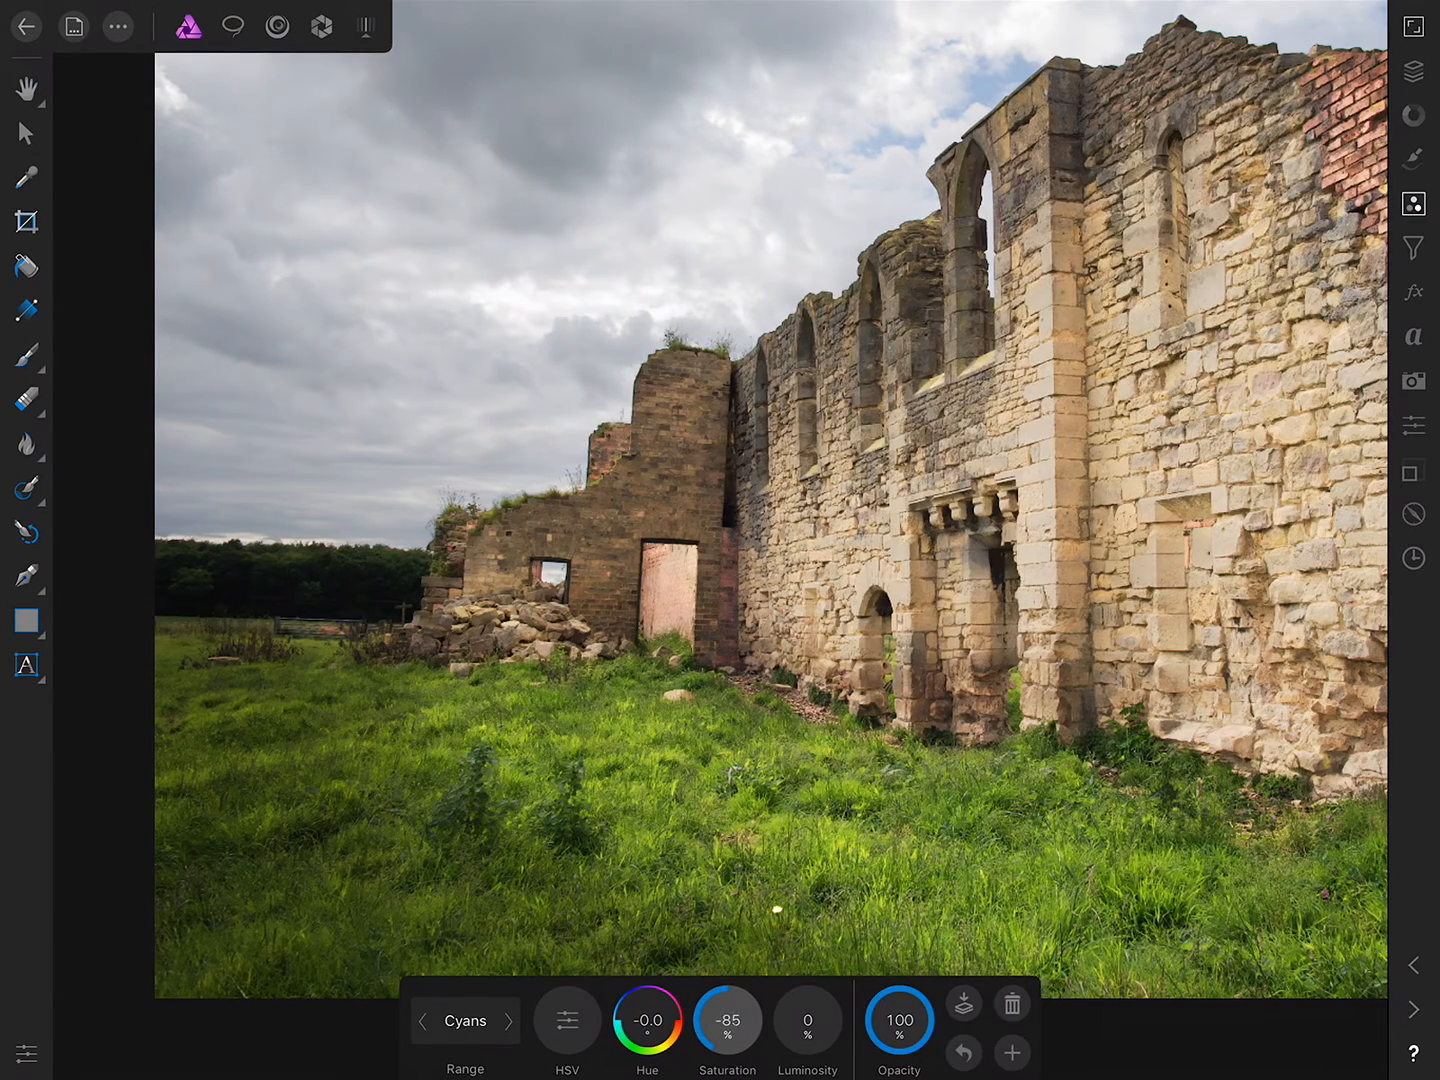
left_click_drag(728, 1020, 728, 1020)
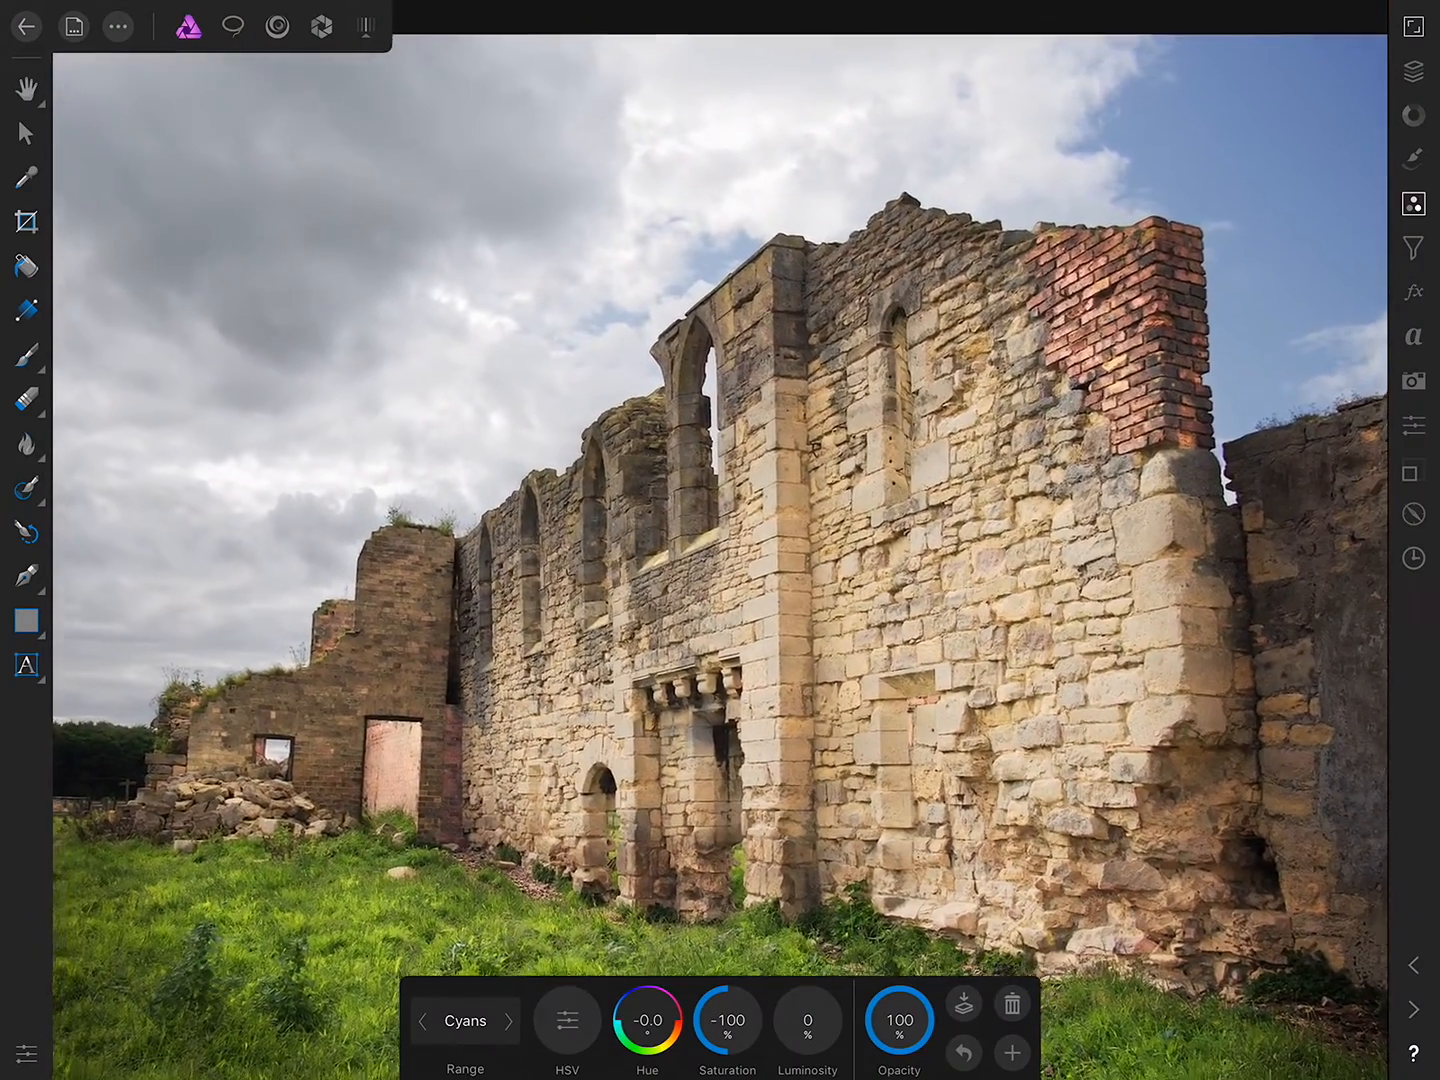
left_click(464, 1021)
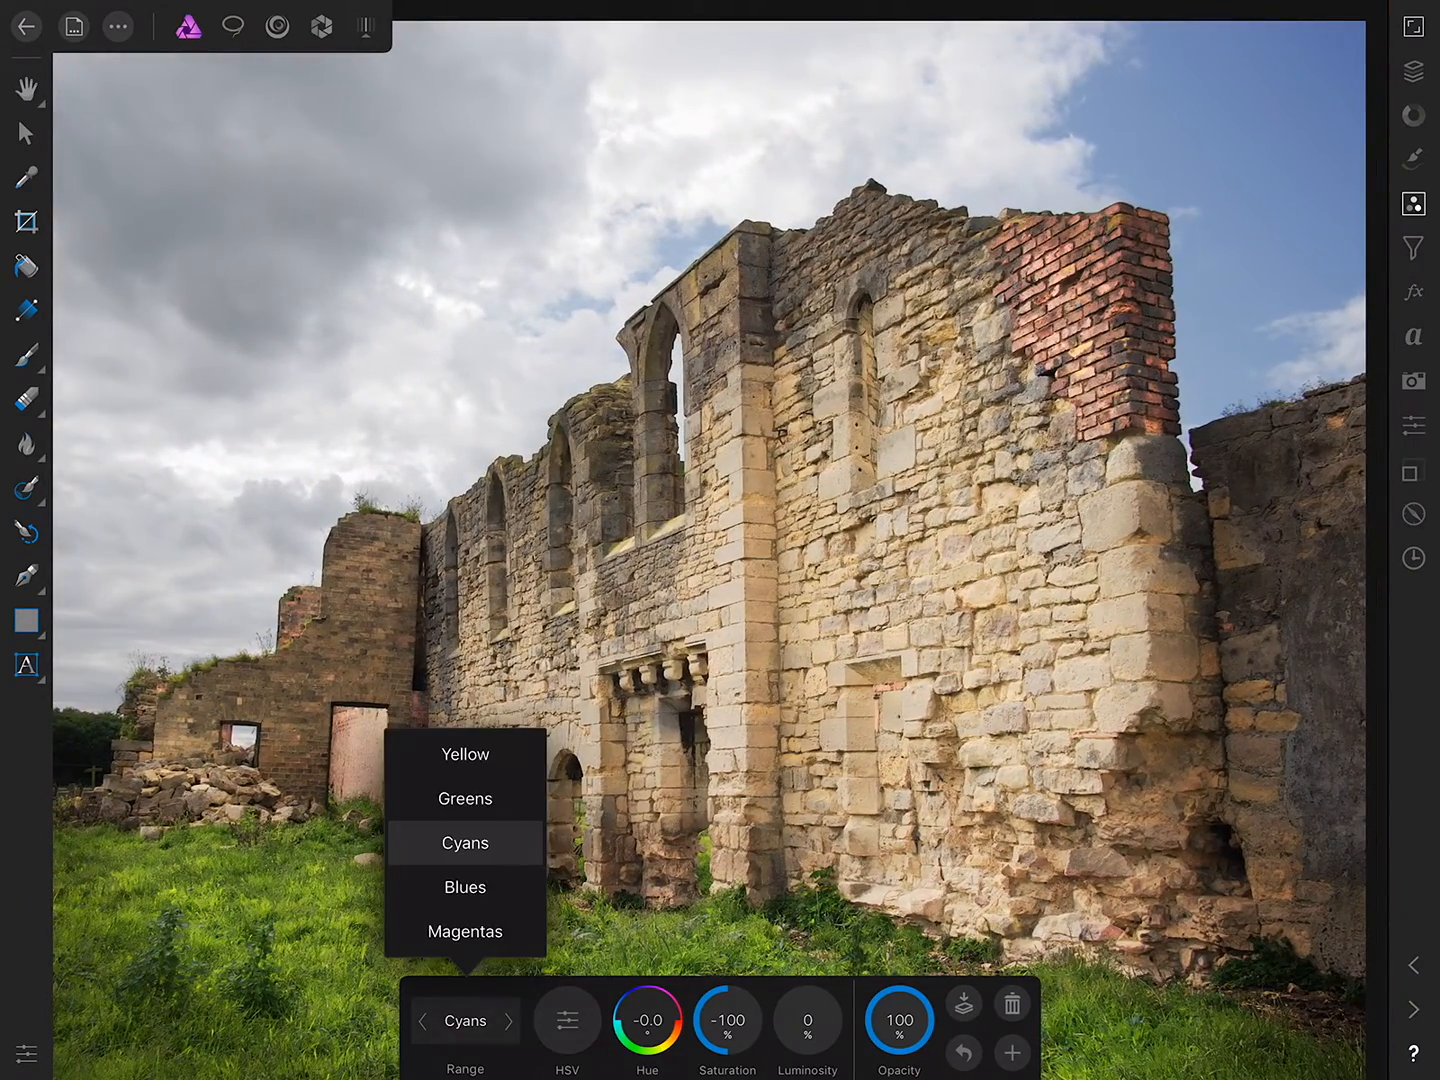
left_click(465, 887)
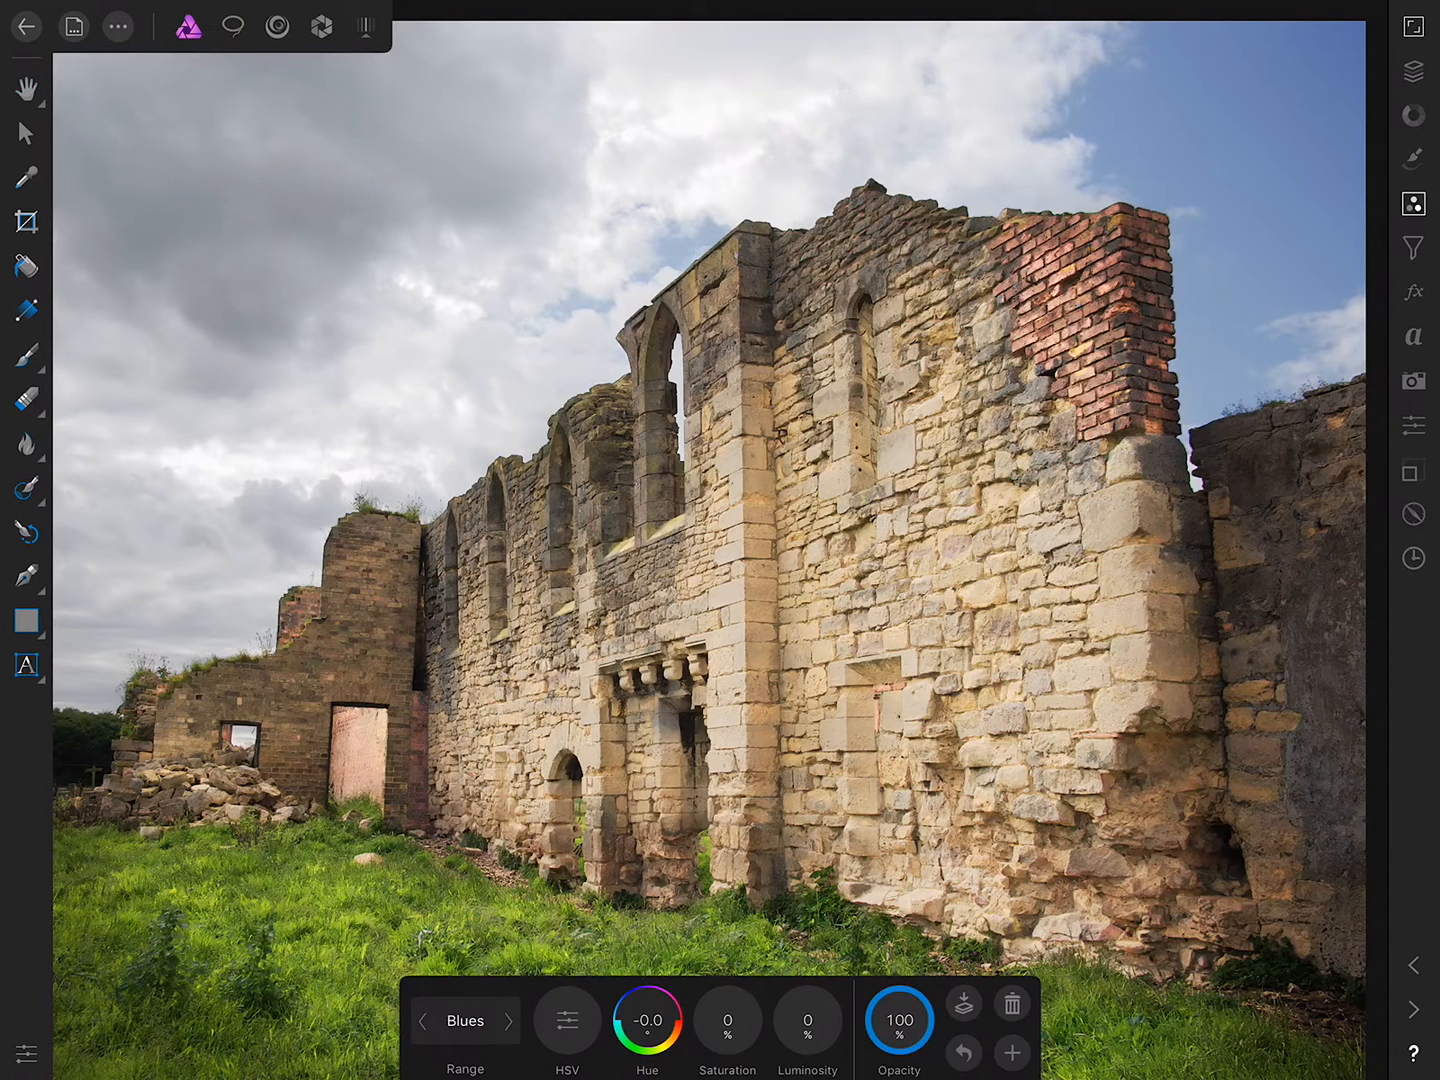
left_click_drag(728, 1015, 728, 1015)
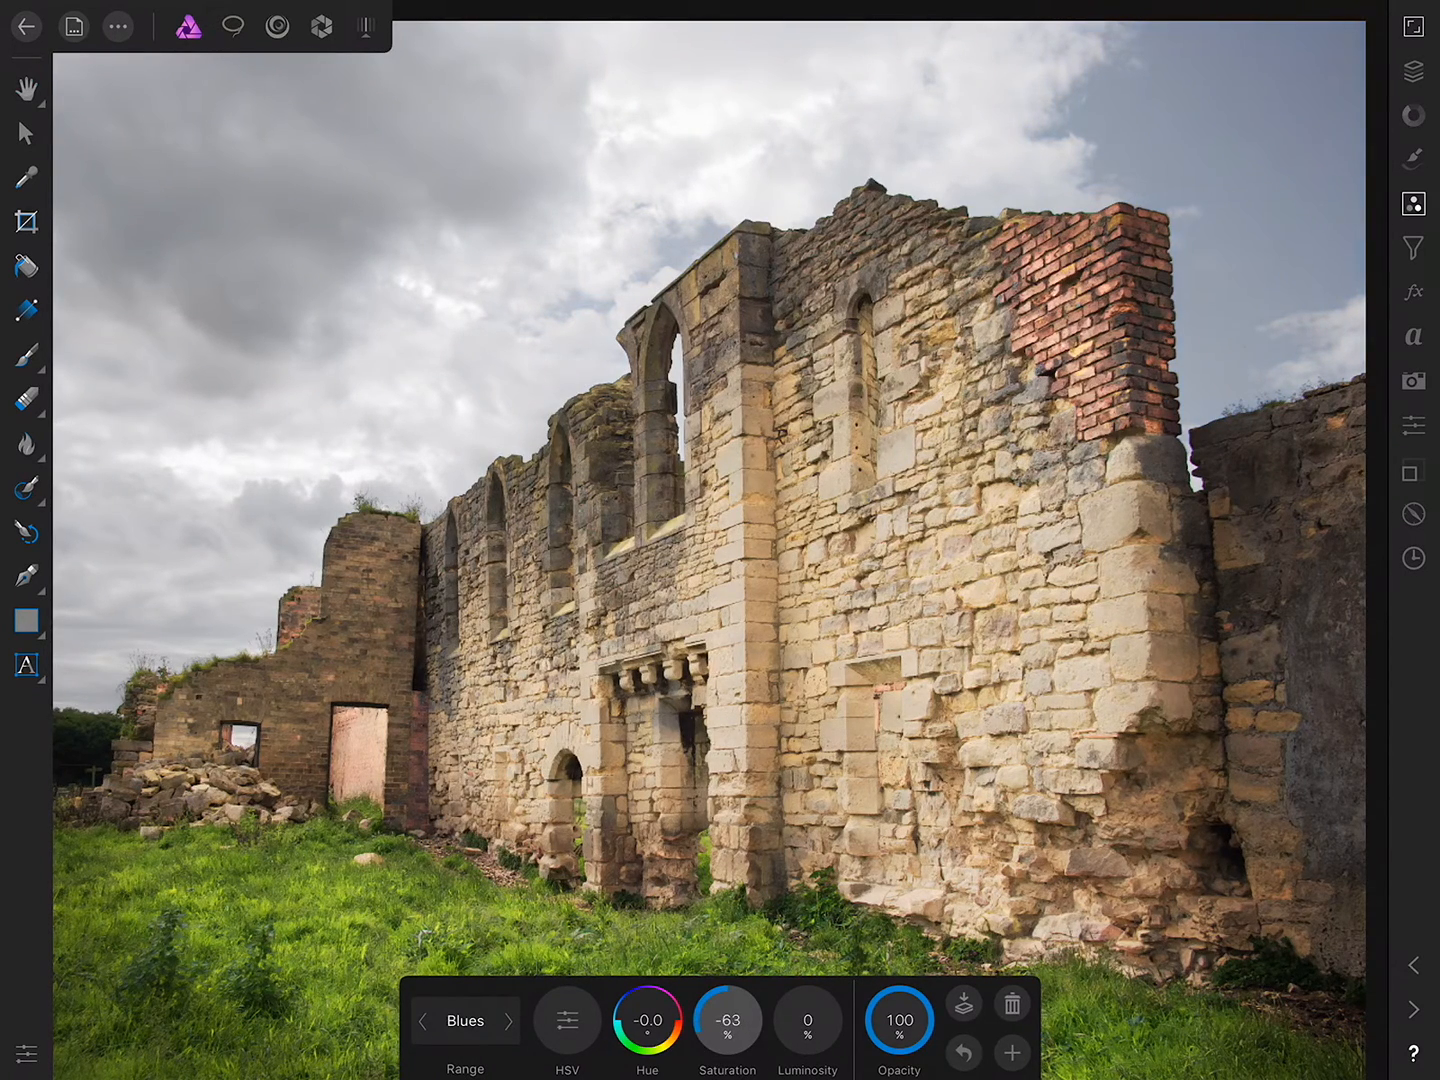
left_click_drag(728, 1020, 728, 1040)
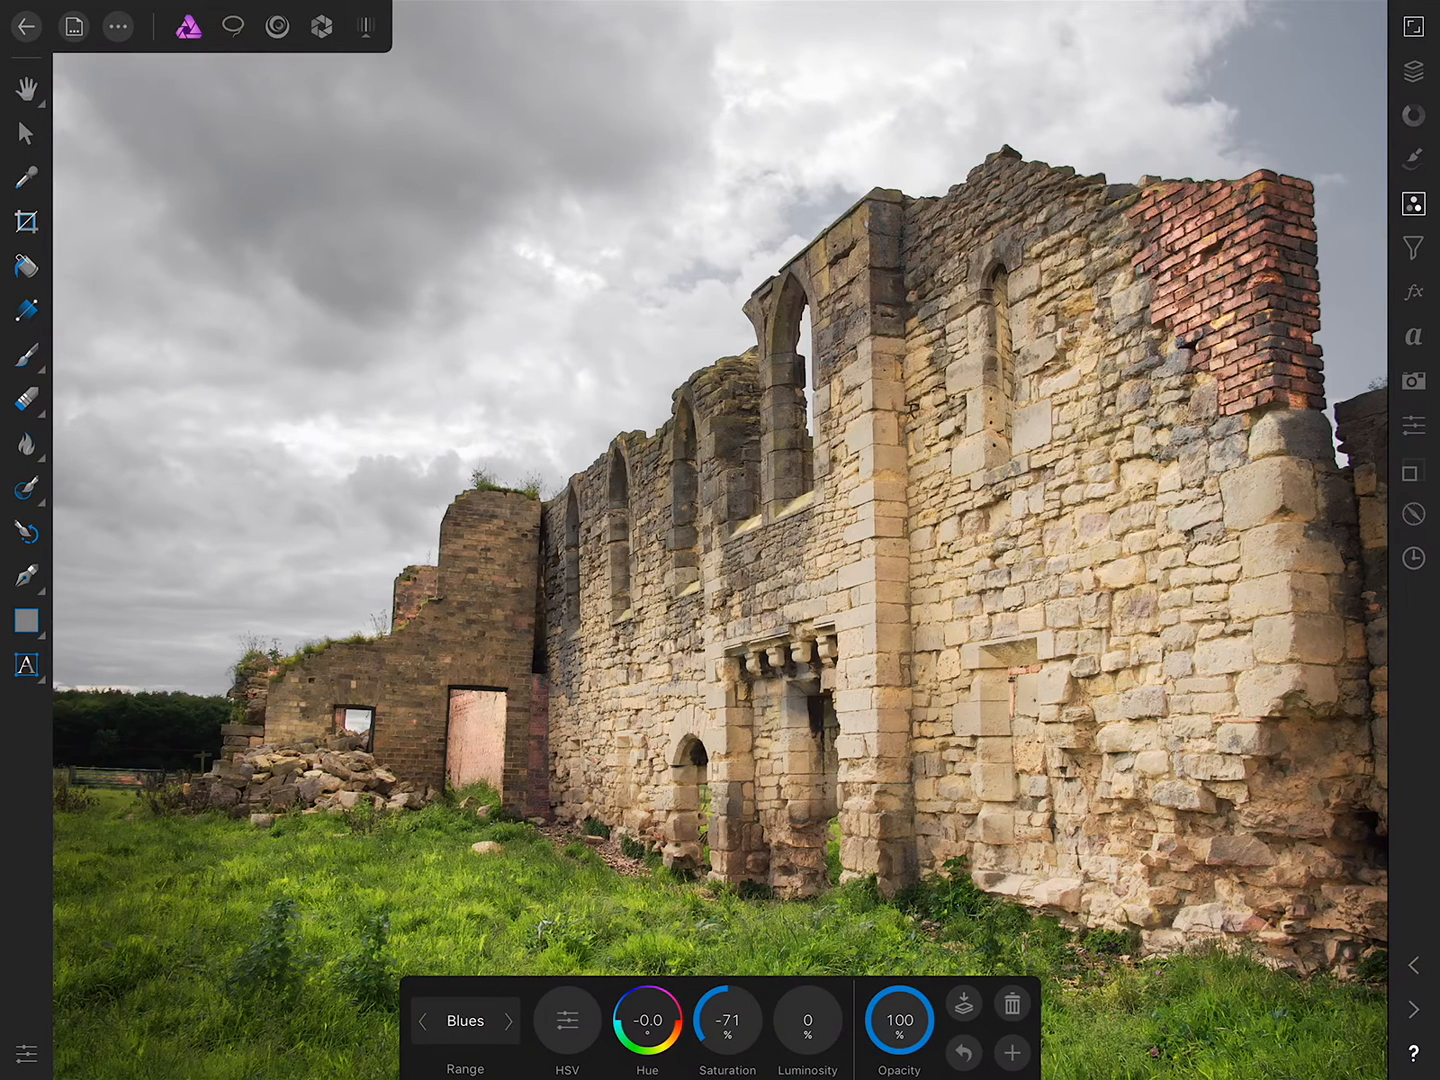
left_click(465, 1021)
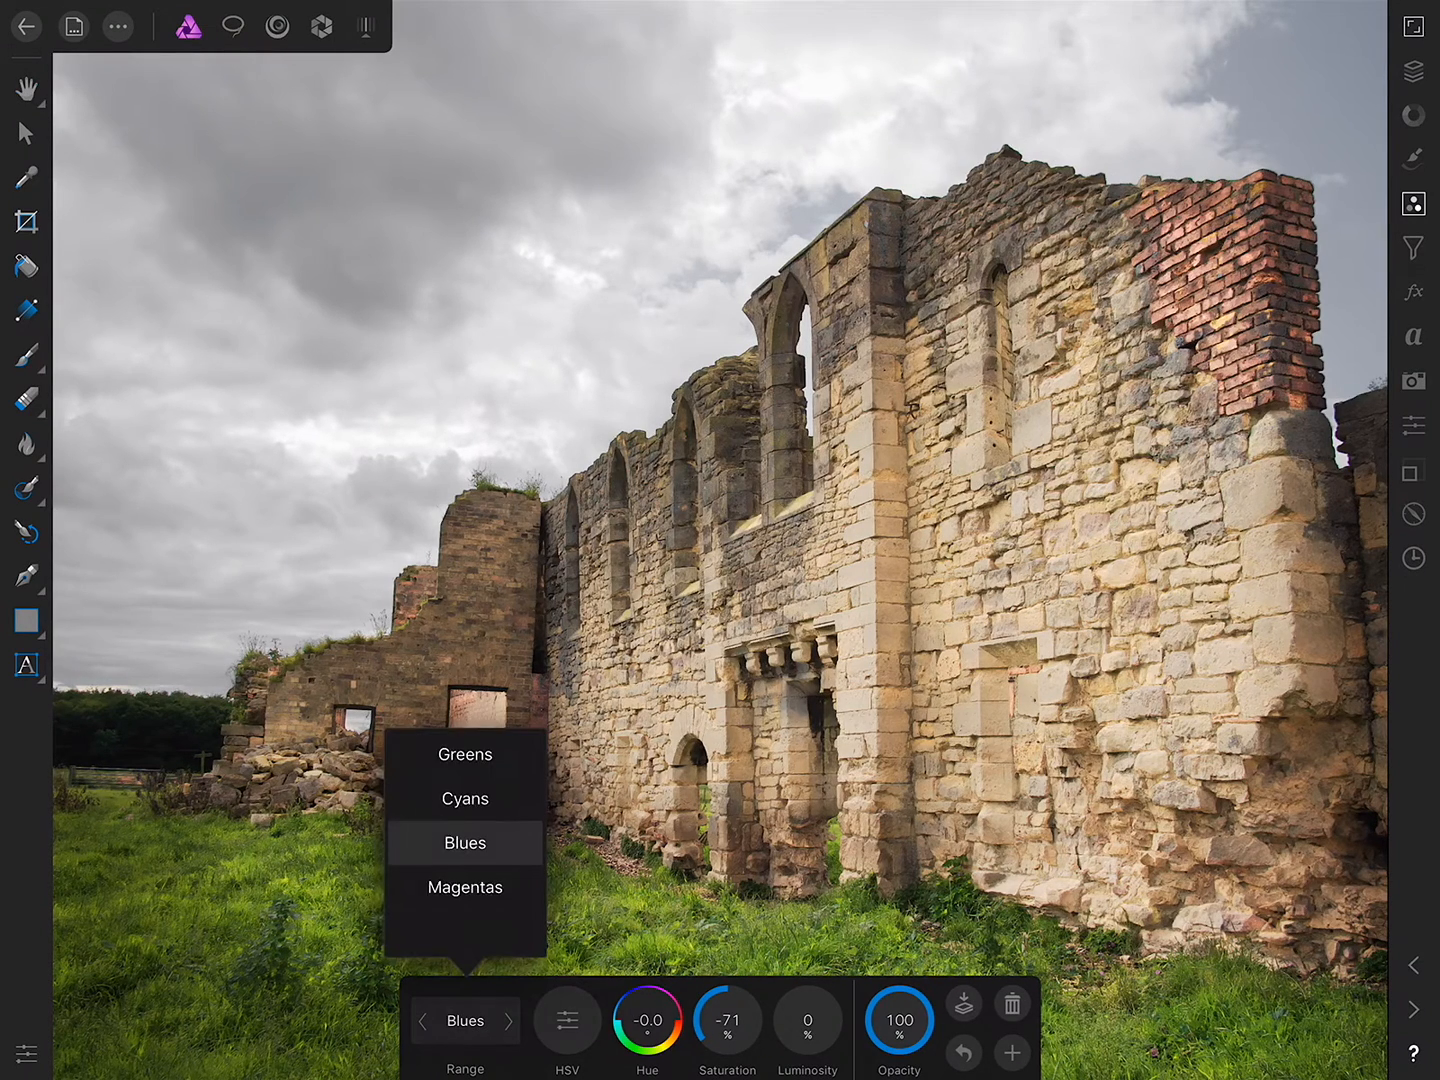
left_click(464, 842)
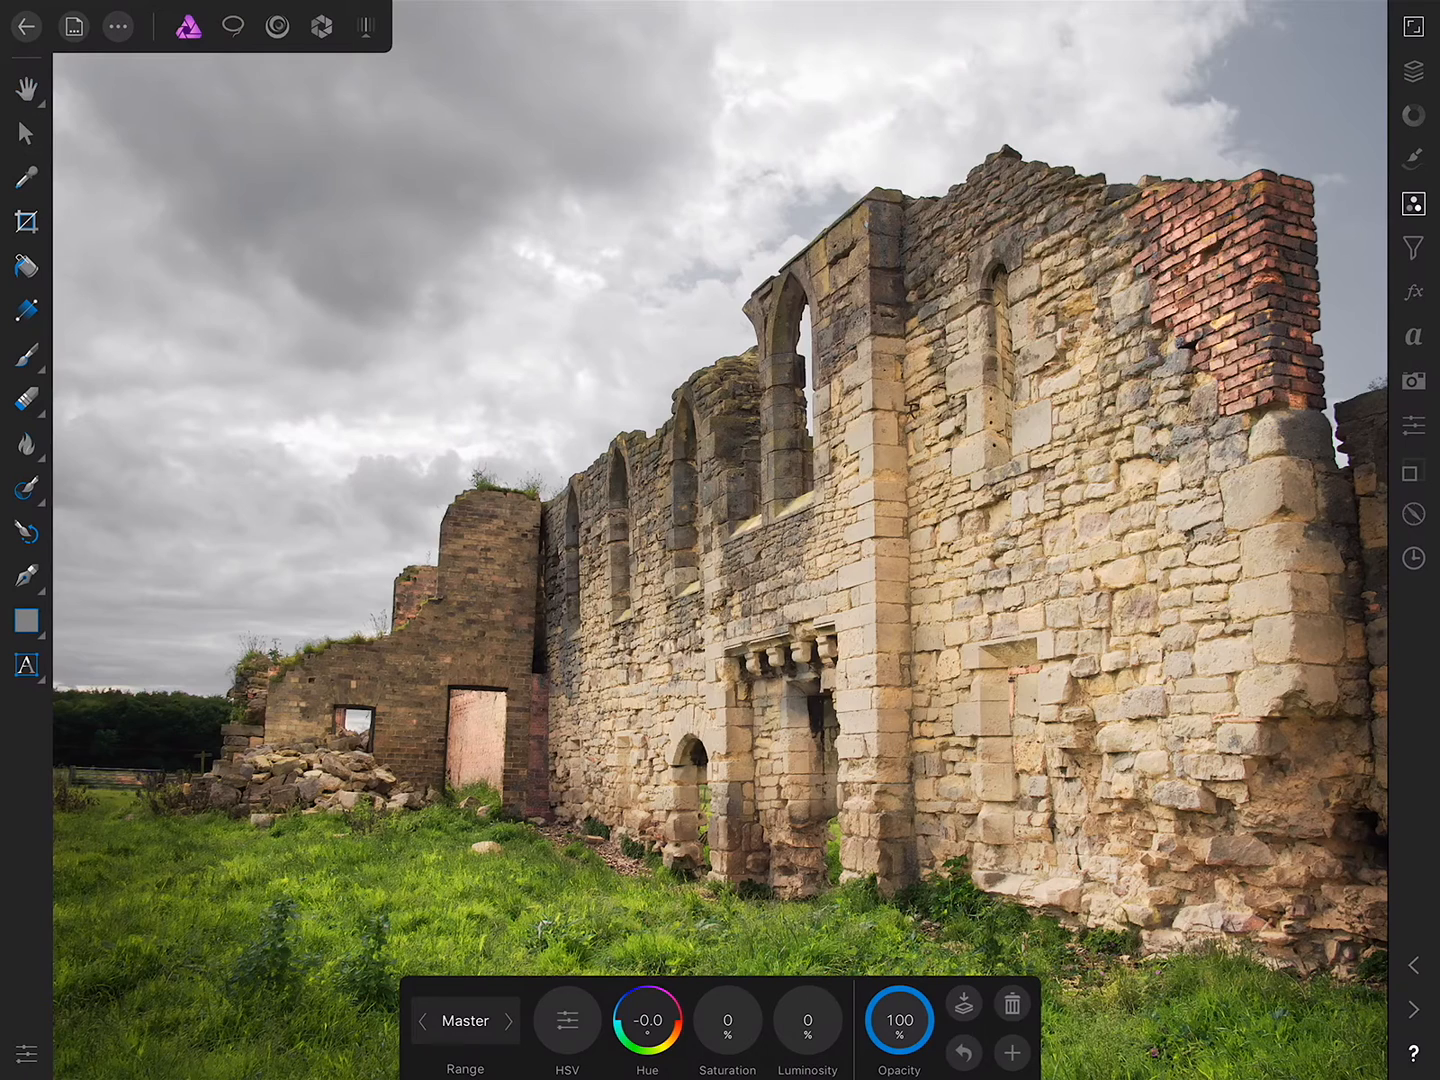
left_click(647, 1020)
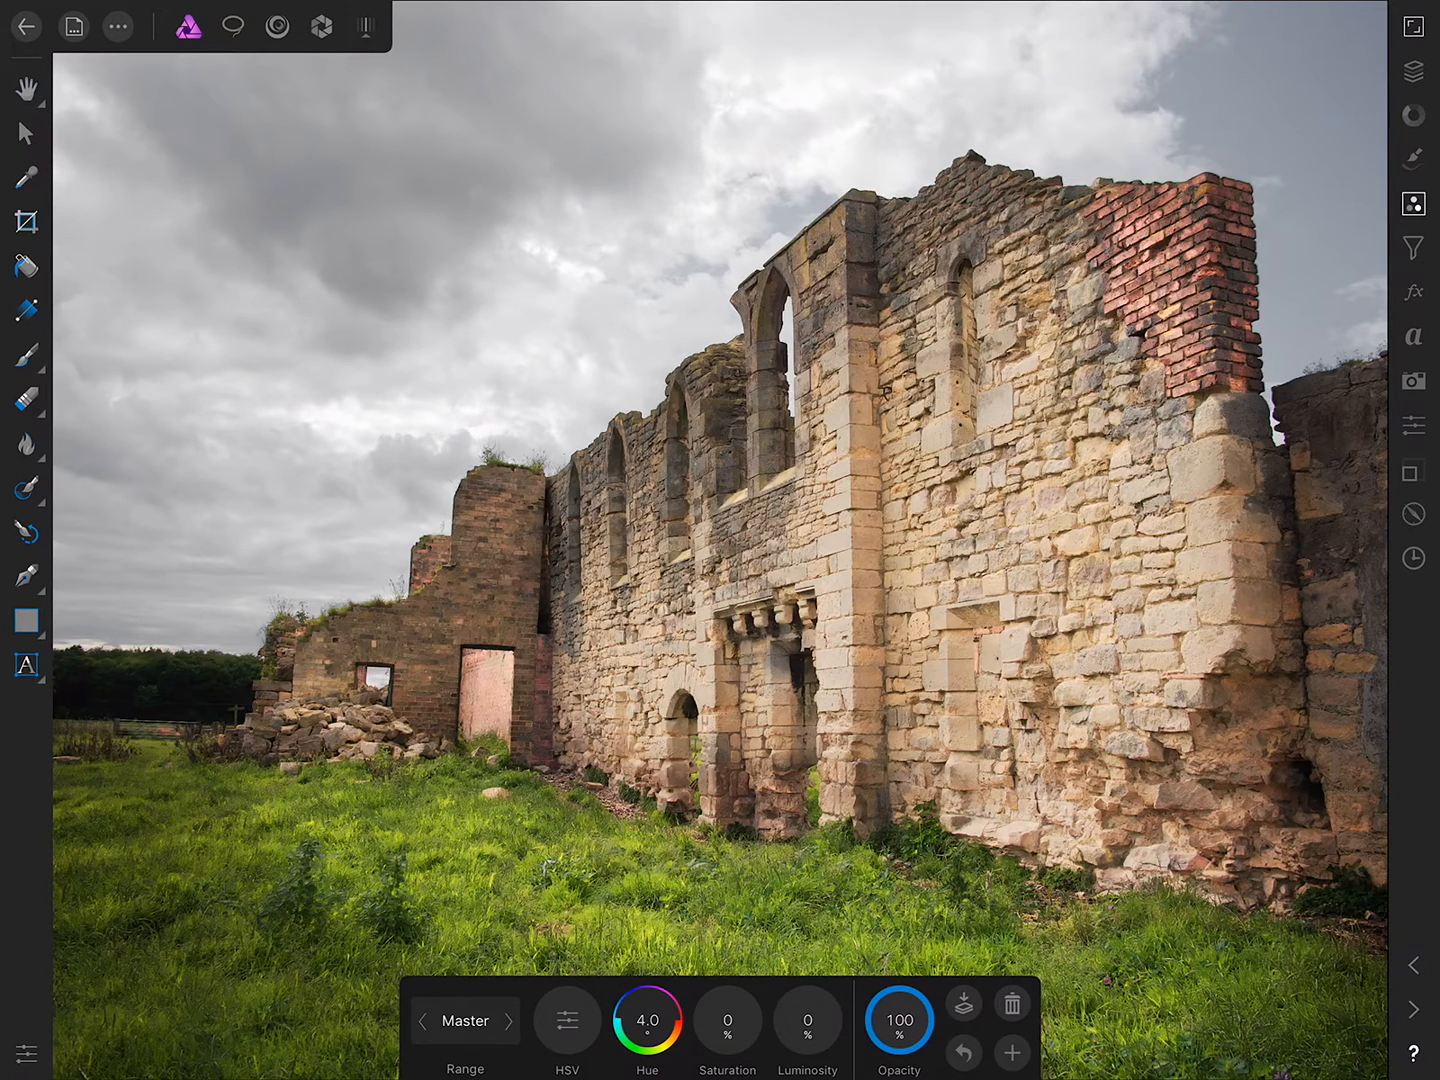
Set the Overlay dodge-and-burn pixel layer's opacity to about 53%
left_click(1413, 72)
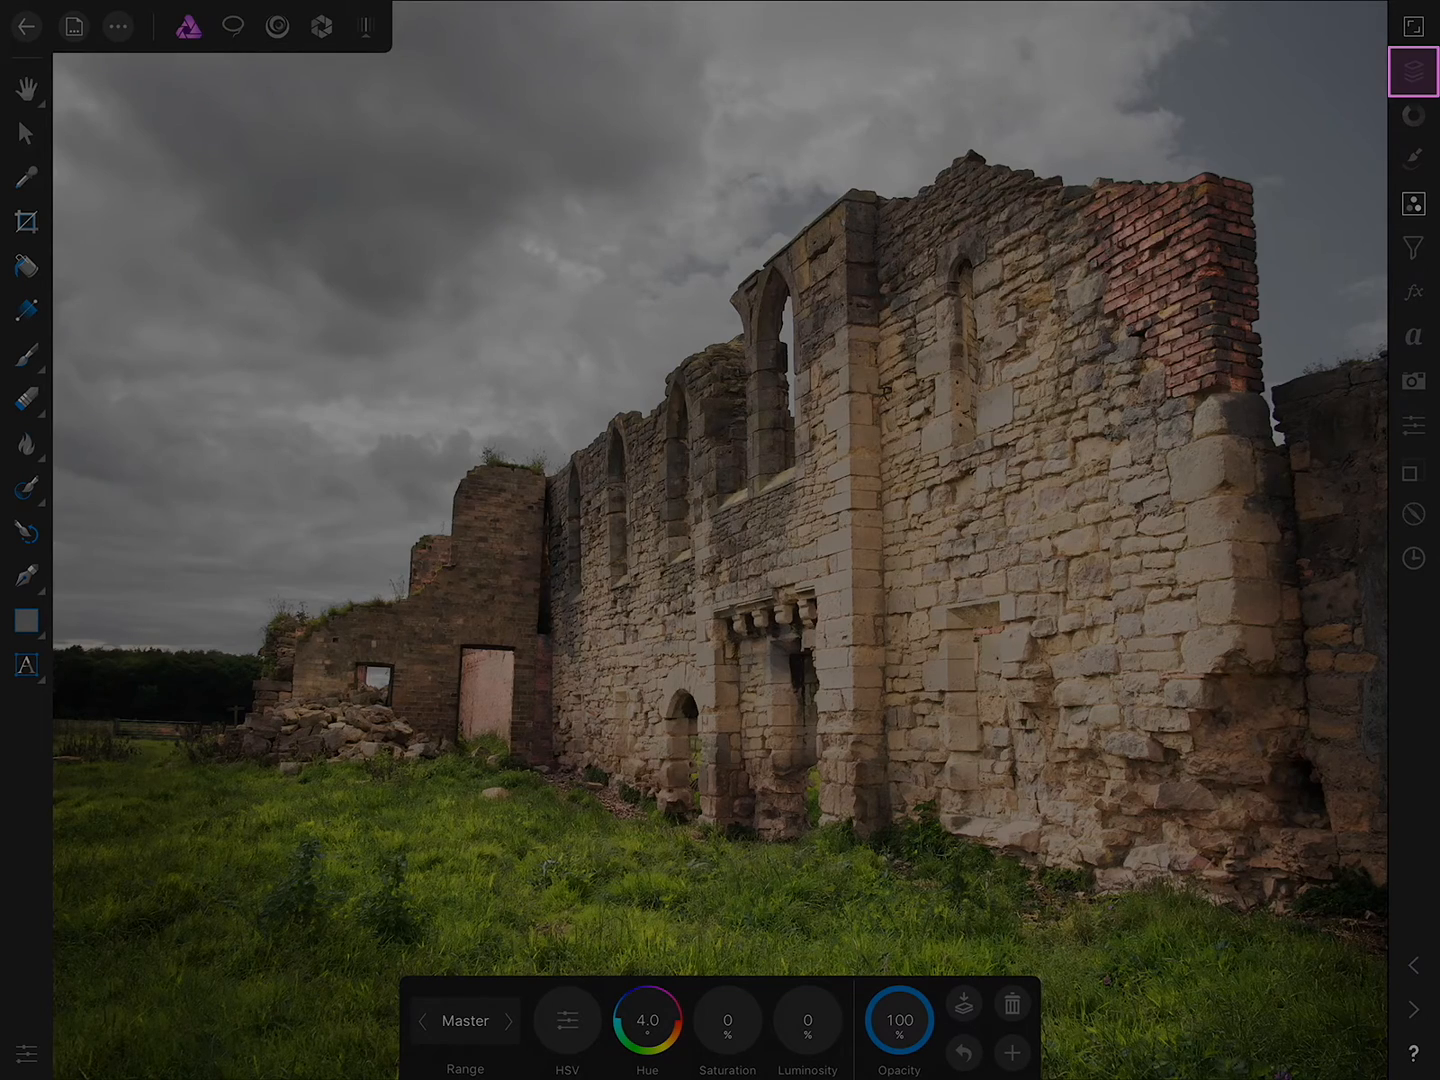
left_click(1413, 71)
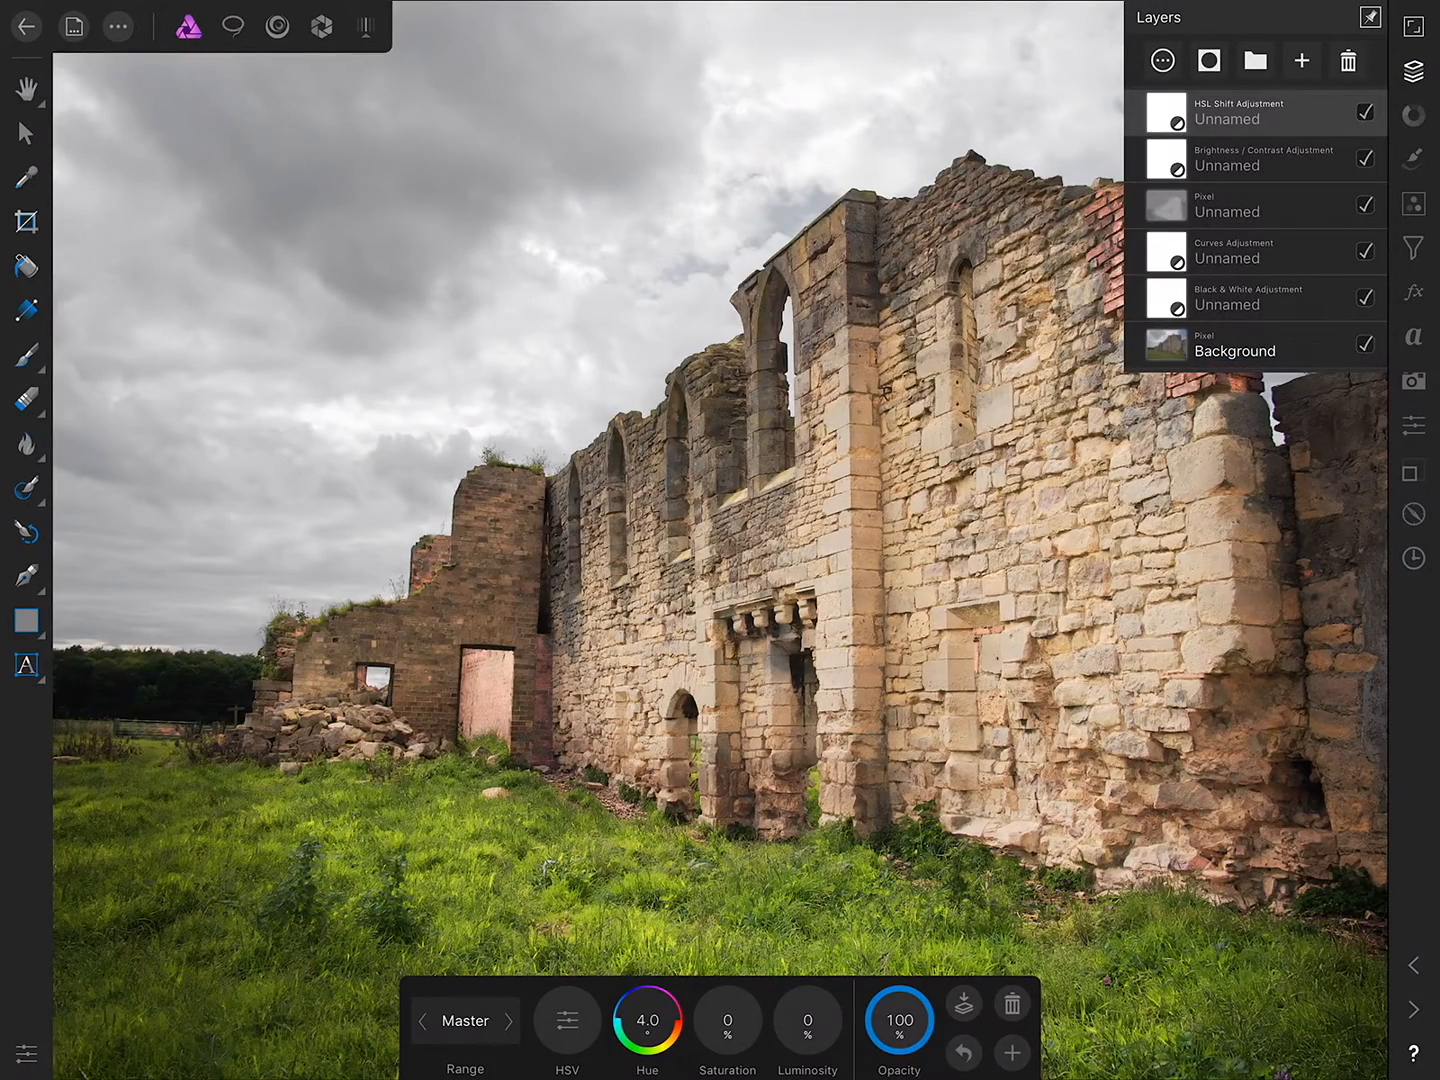
left_click(1255, 204)
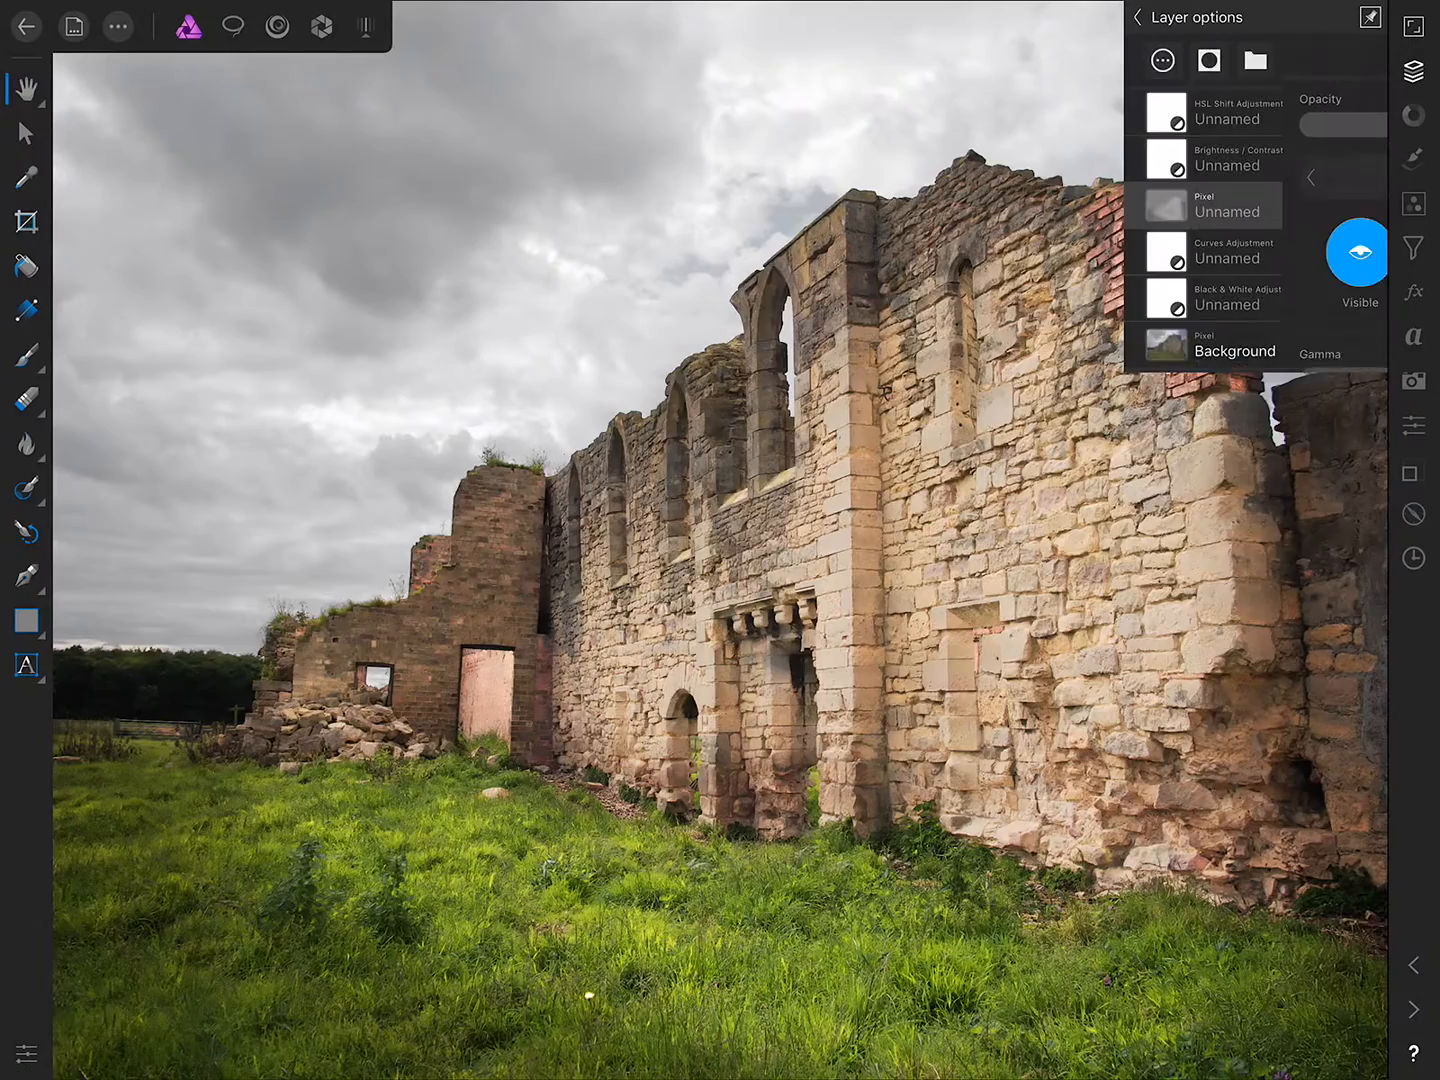
left_click(1210, 205)
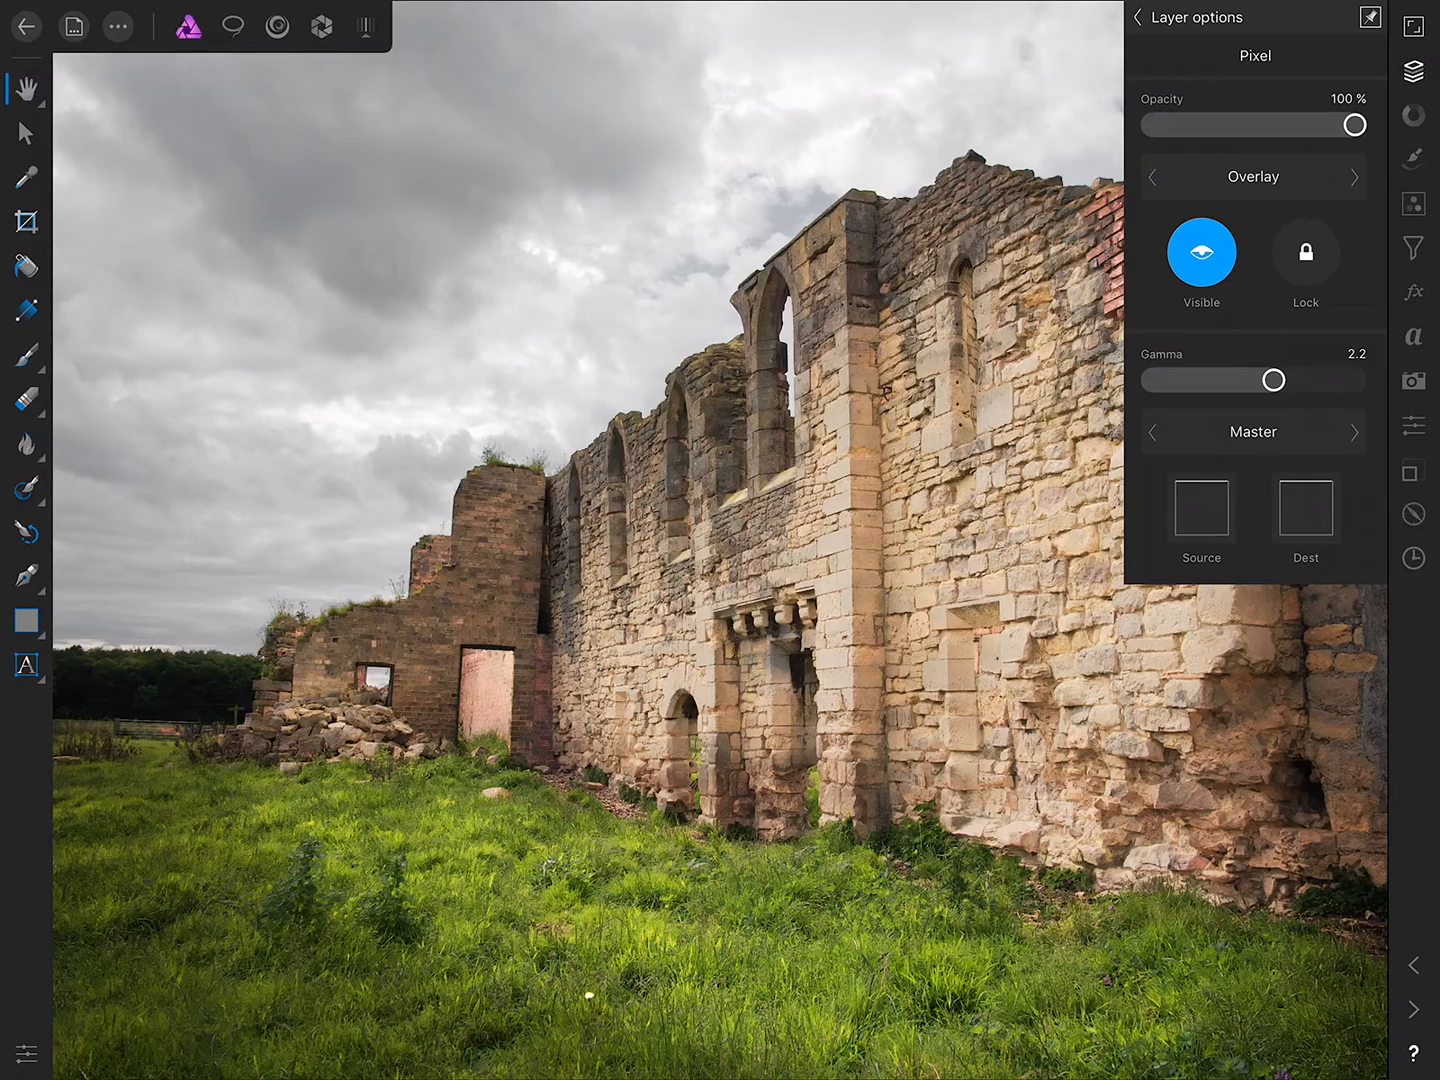
left_click_drag(1356, 124, 1236, 124)
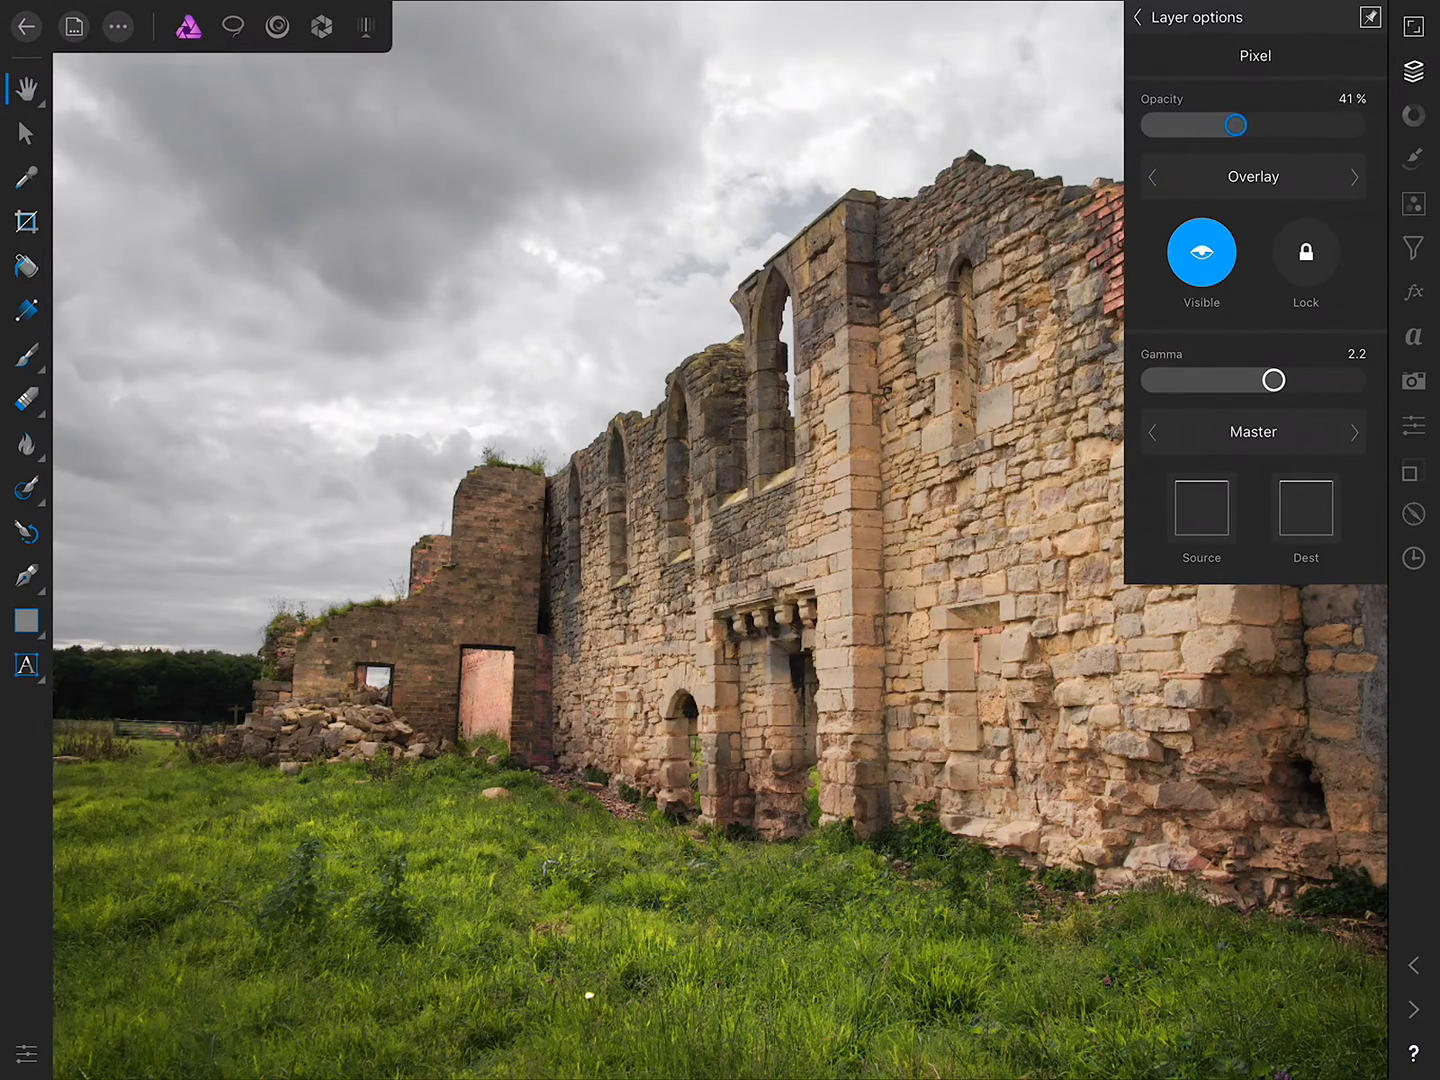
left_click_drag(1235, 124, 1262, 124)
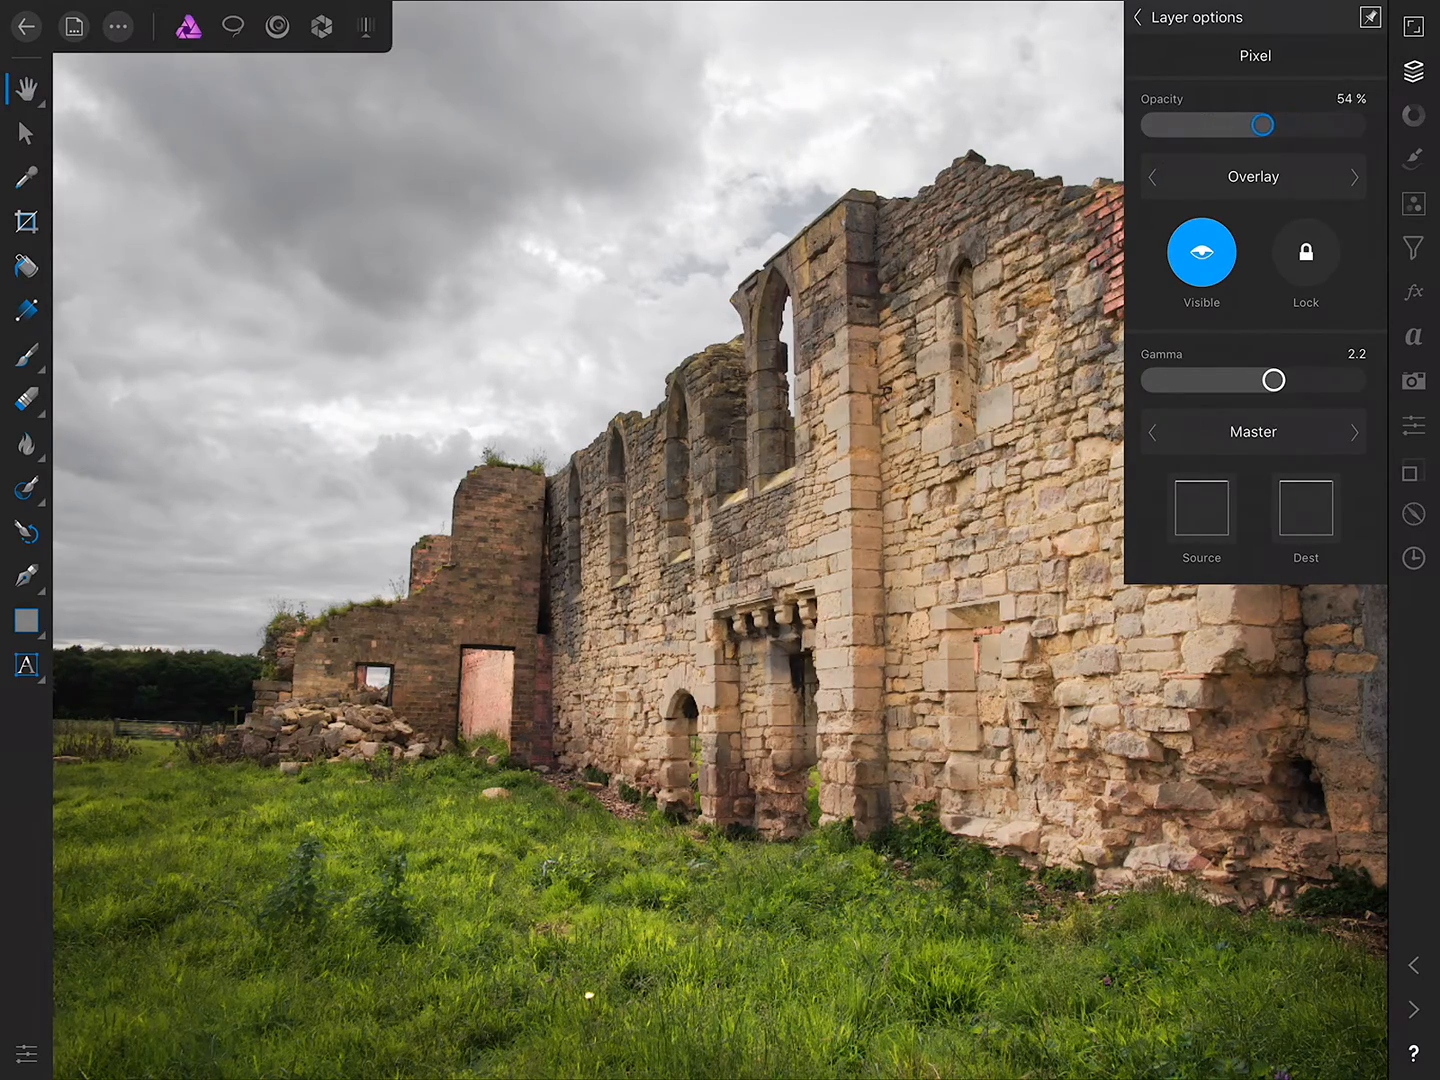
left_click_drag(1263, 124, 1235, 124)
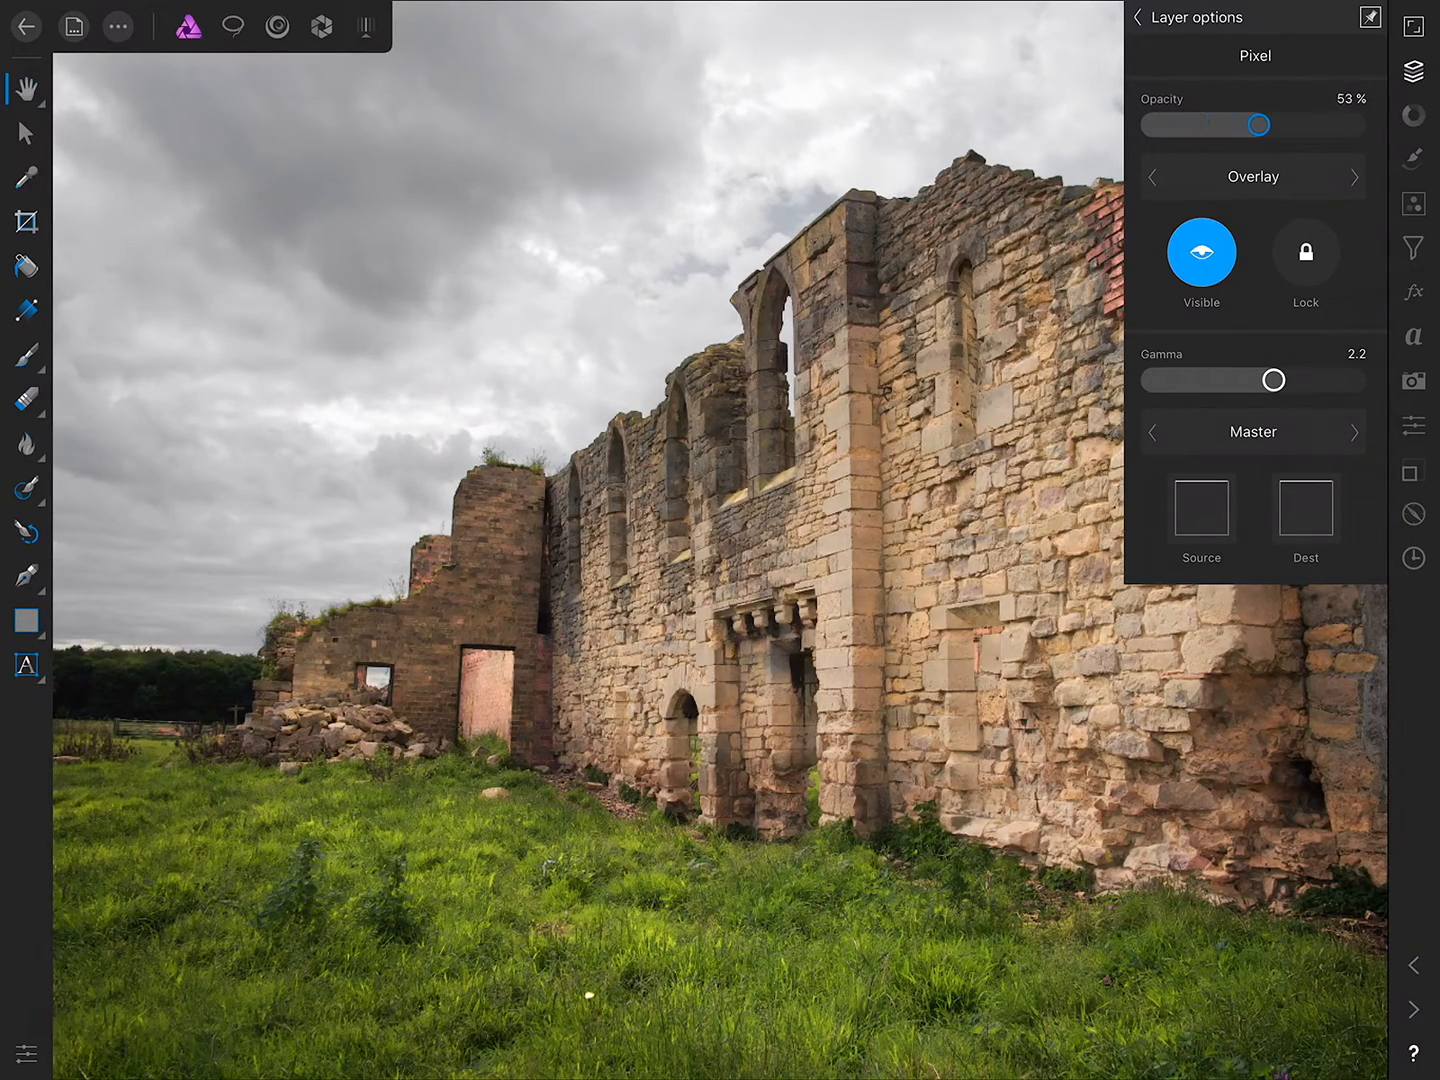
left_click_drag(1280, 124, 1257, 124)
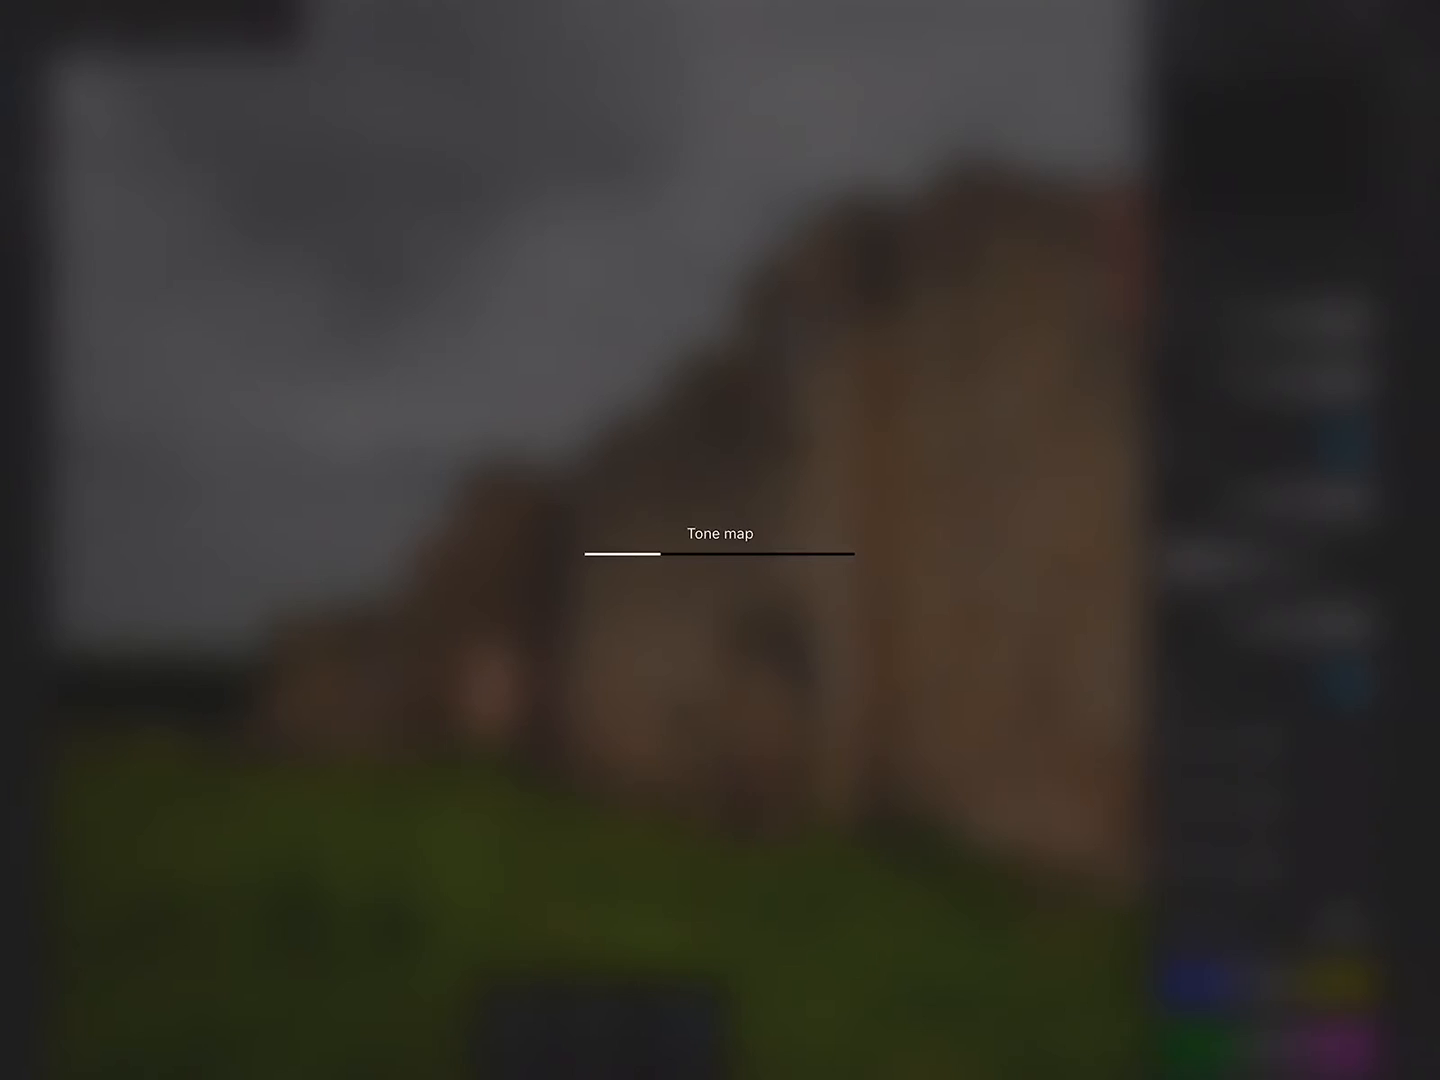
Set tone mapping Local Contrast to a subtle amount of about 10%
left_click_drag(665, 551, 745, 551)
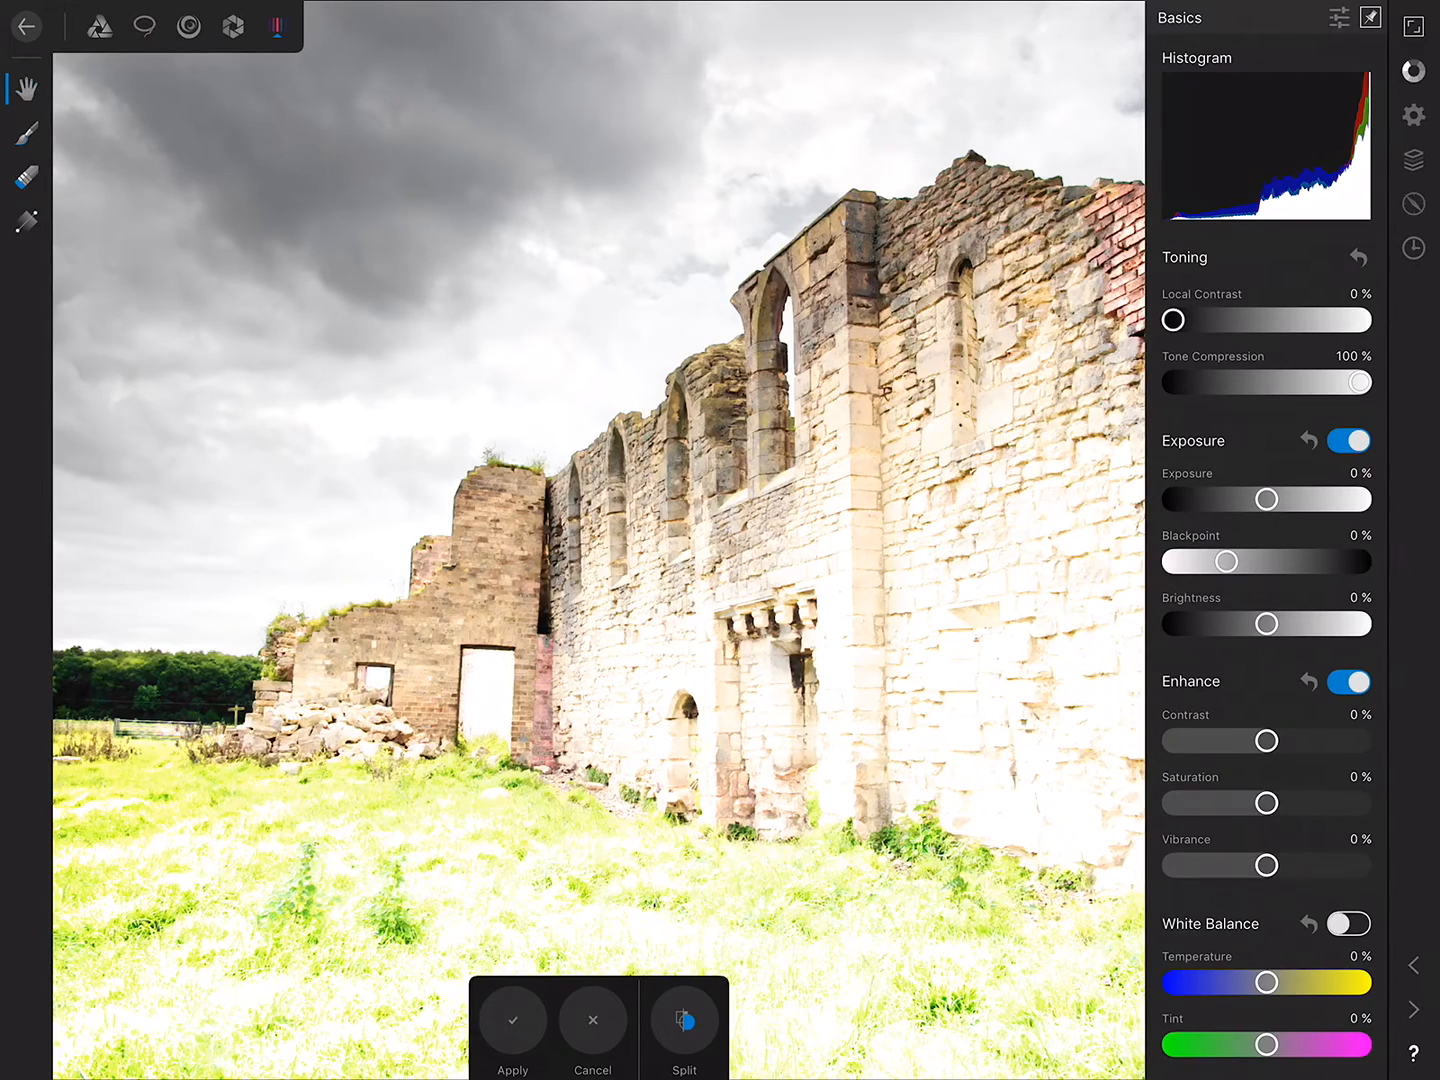
left_click_drag(1358, 382, 1175, 382)
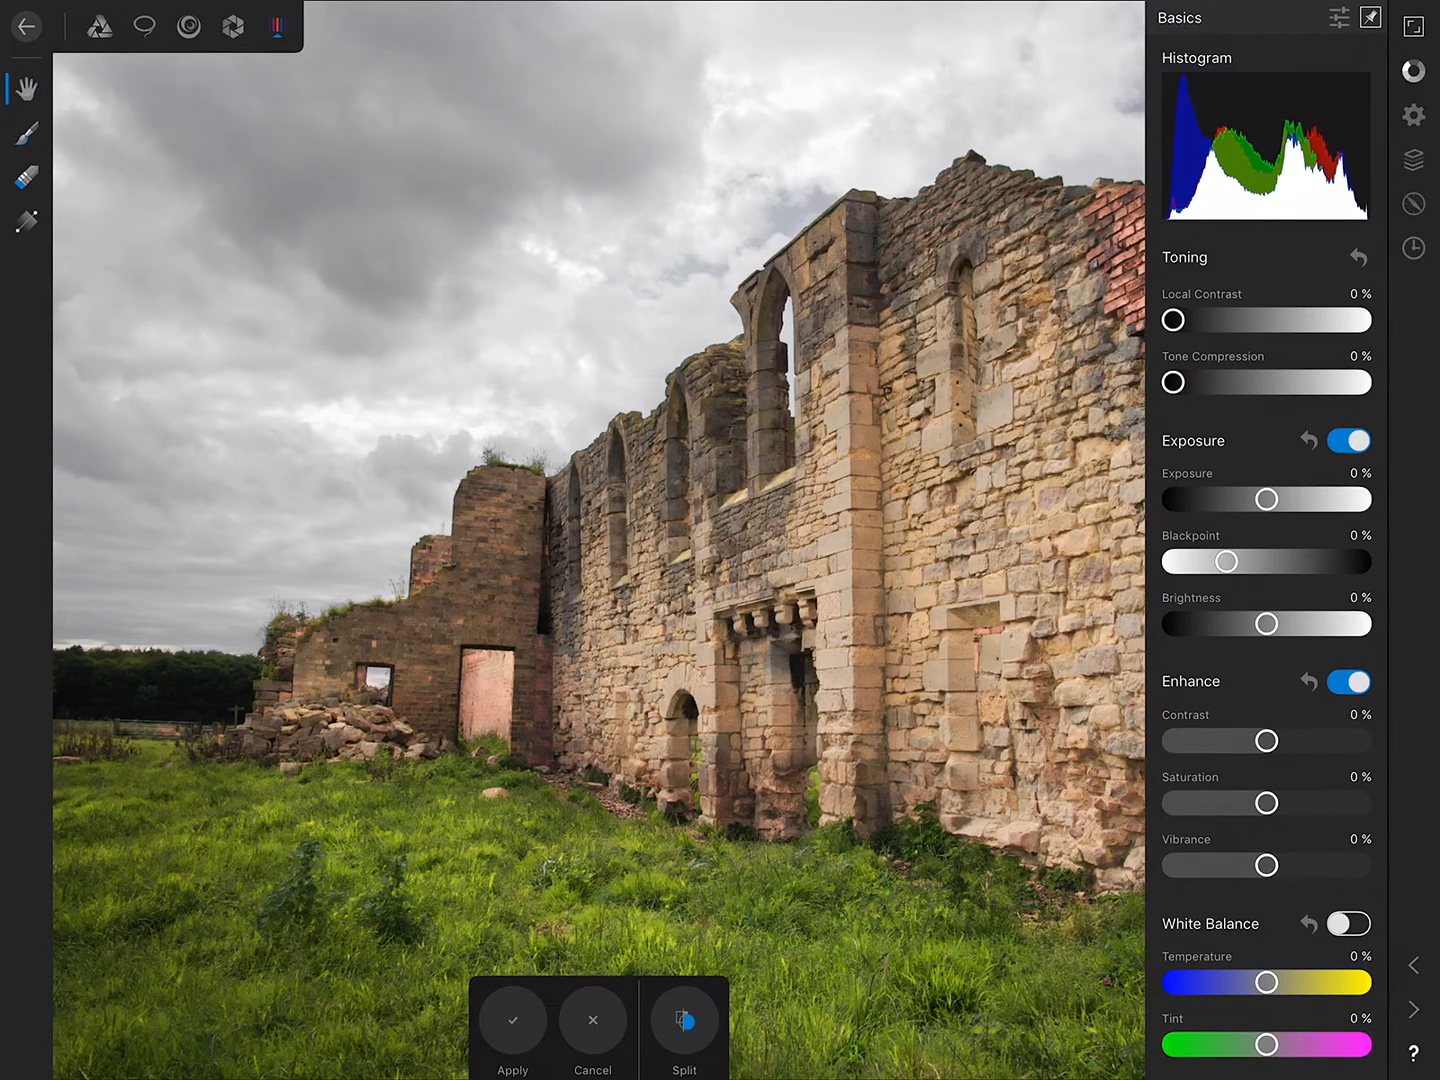
left_click_drag(1172, 319, 1322, 319)
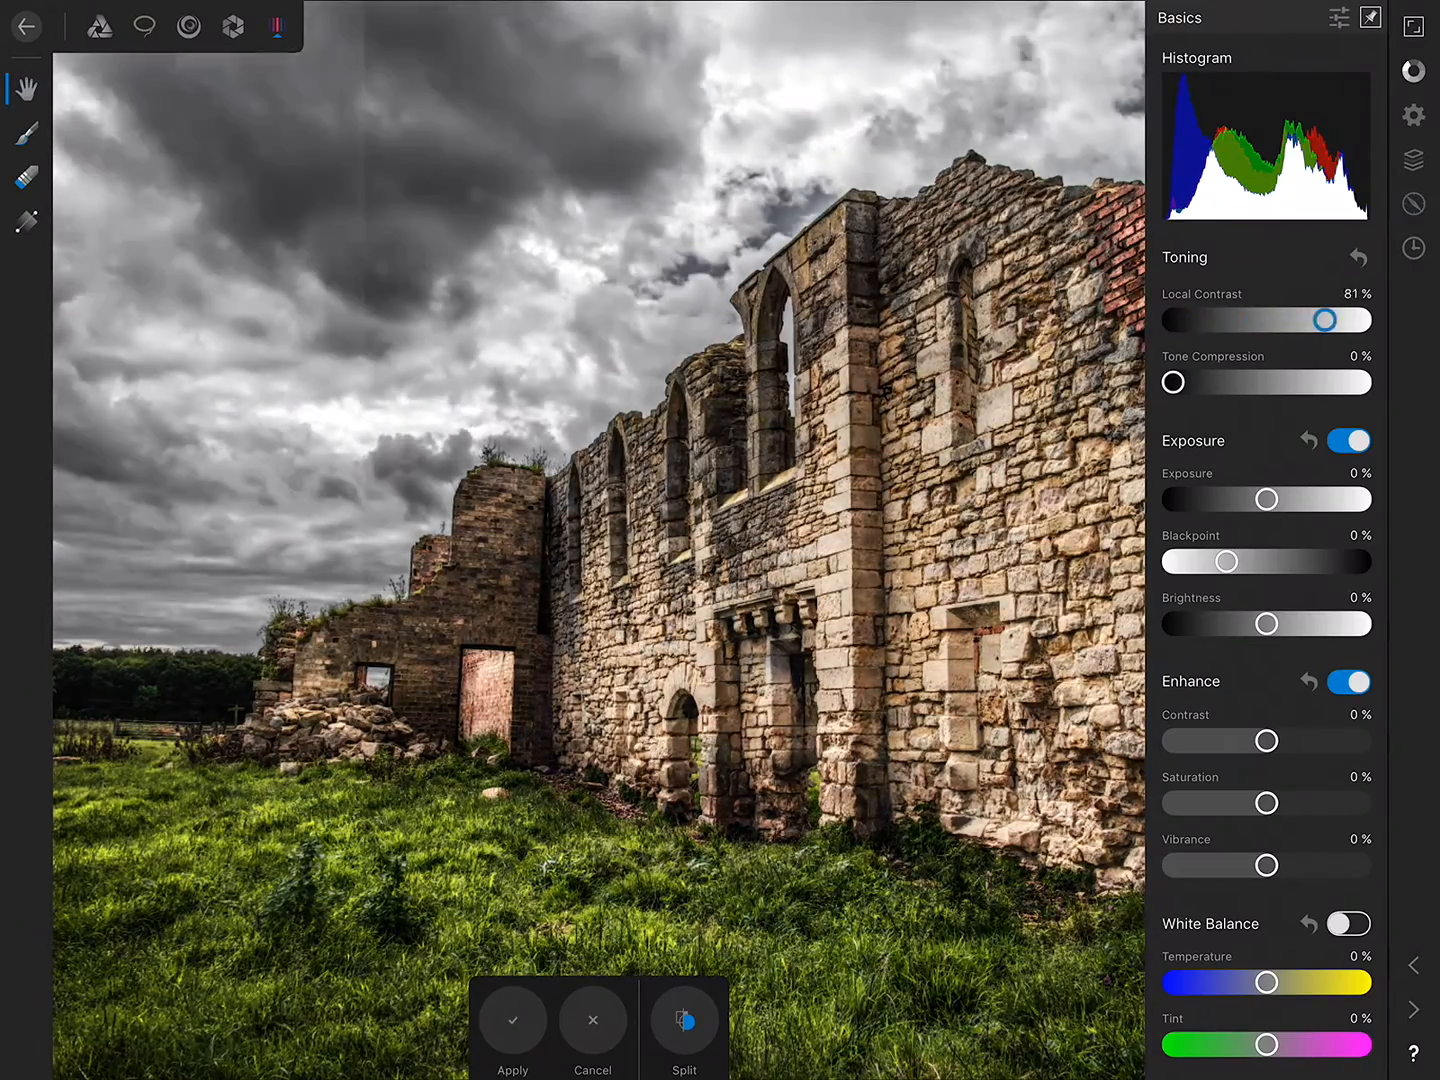
left_click_drag(1324, 319, 1332, 319)
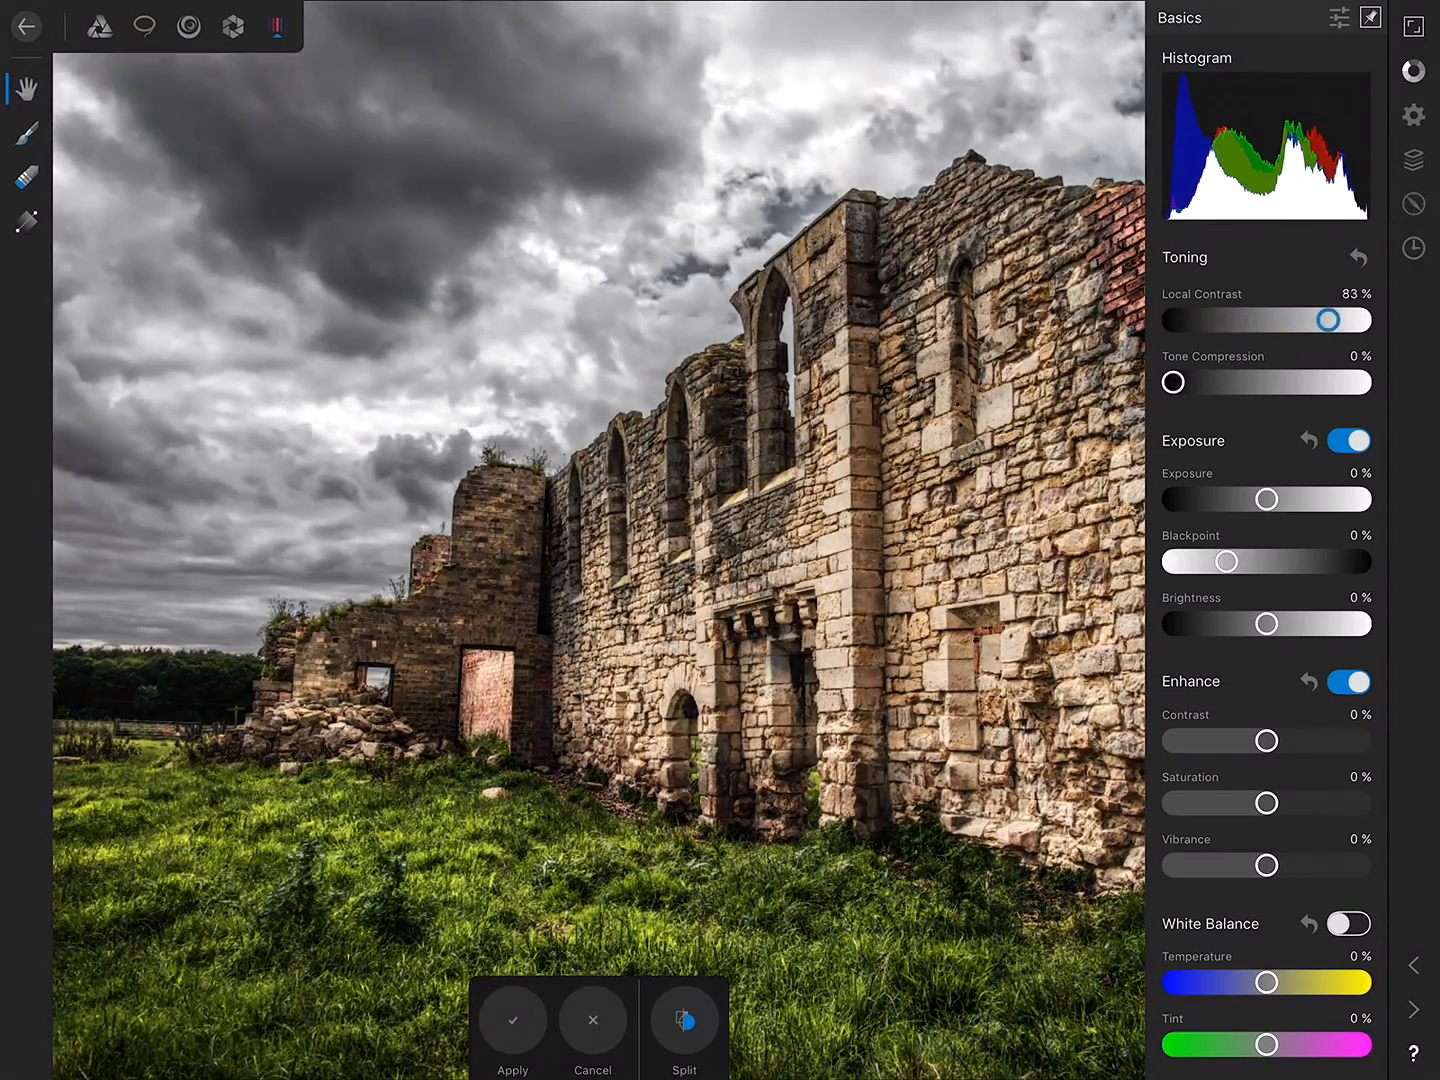
left_click_drag(1328, 319, 1307, 319)
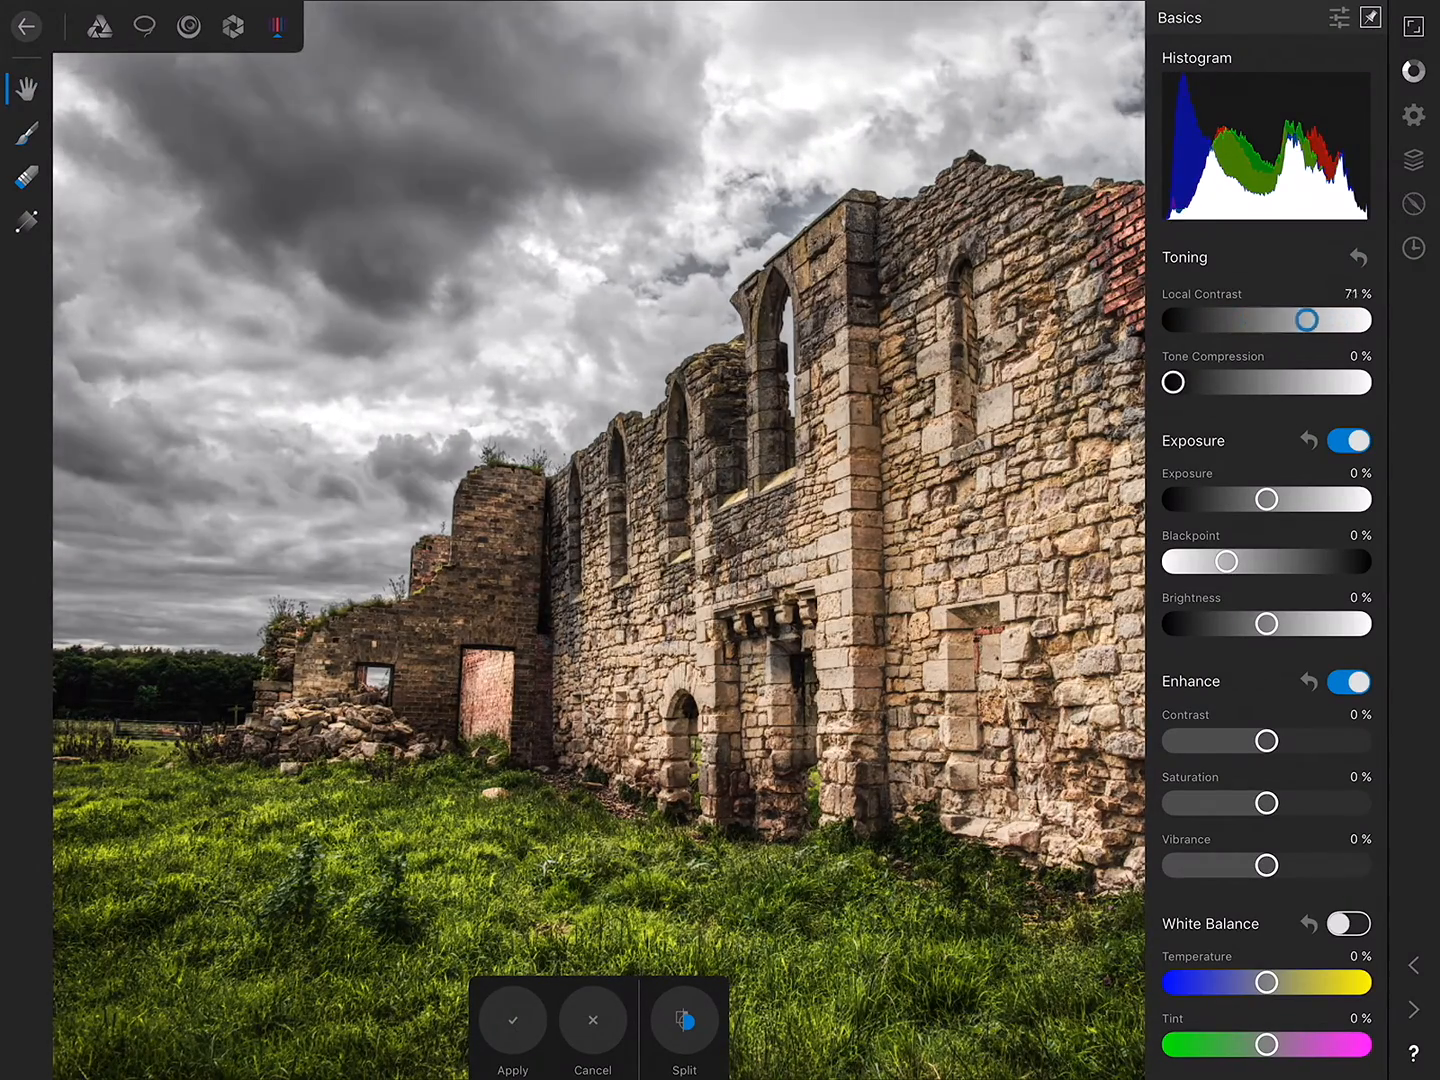
left_click_drag(1306, 319, 1180, 319)
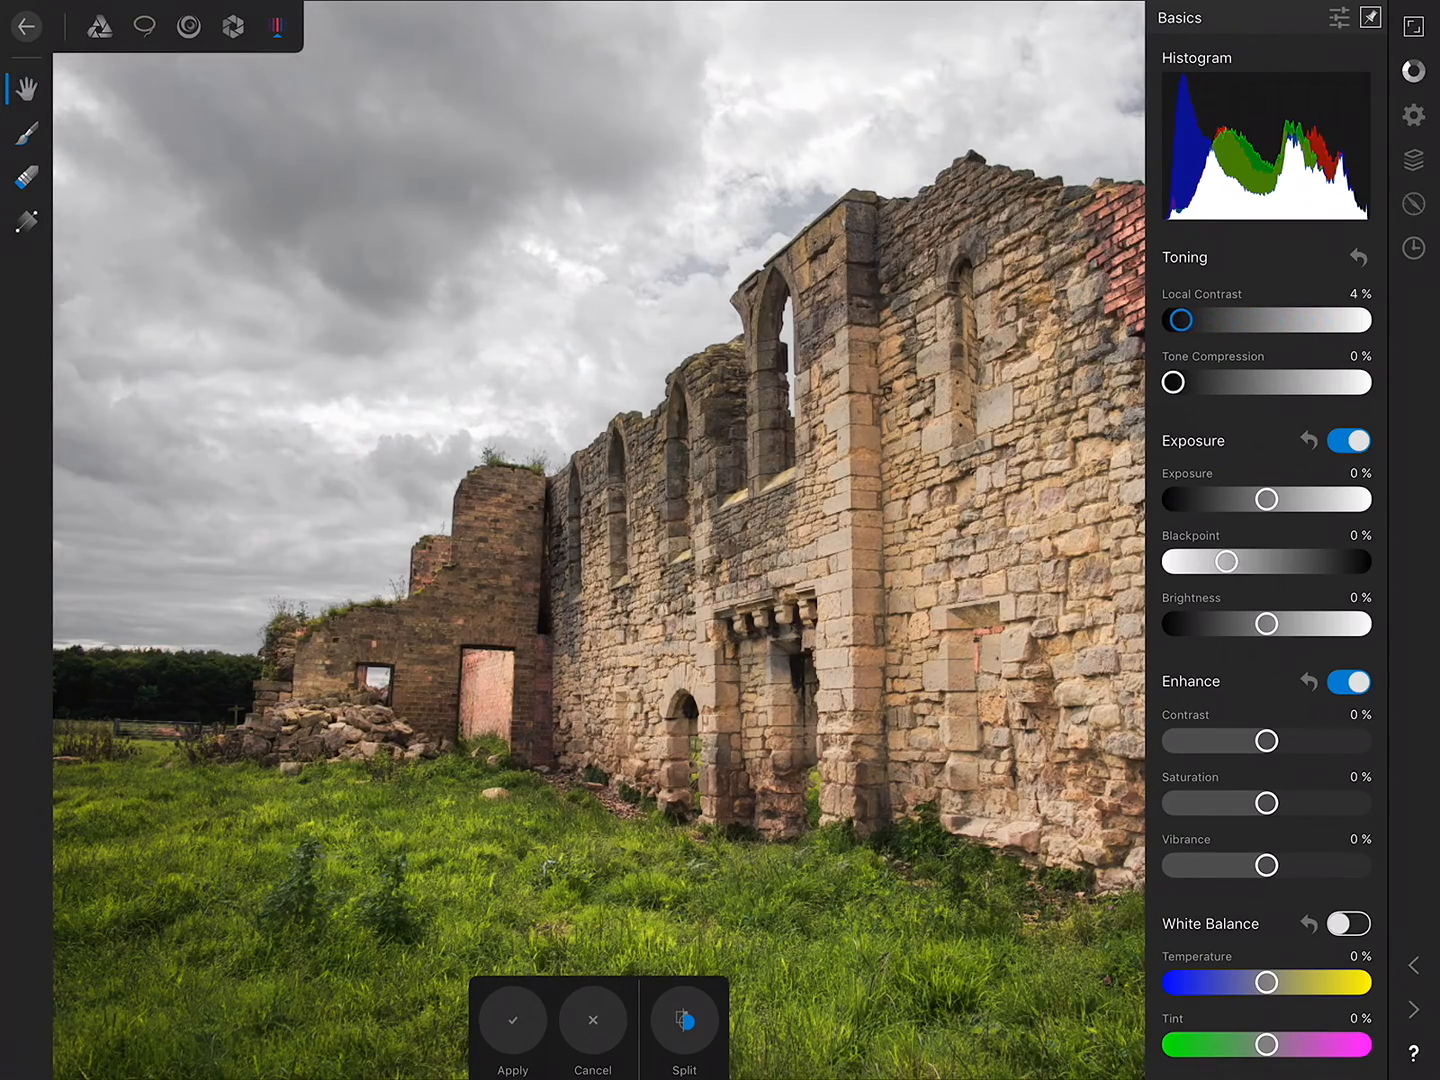
left_click_drag(1179, 319, 1190, 319)
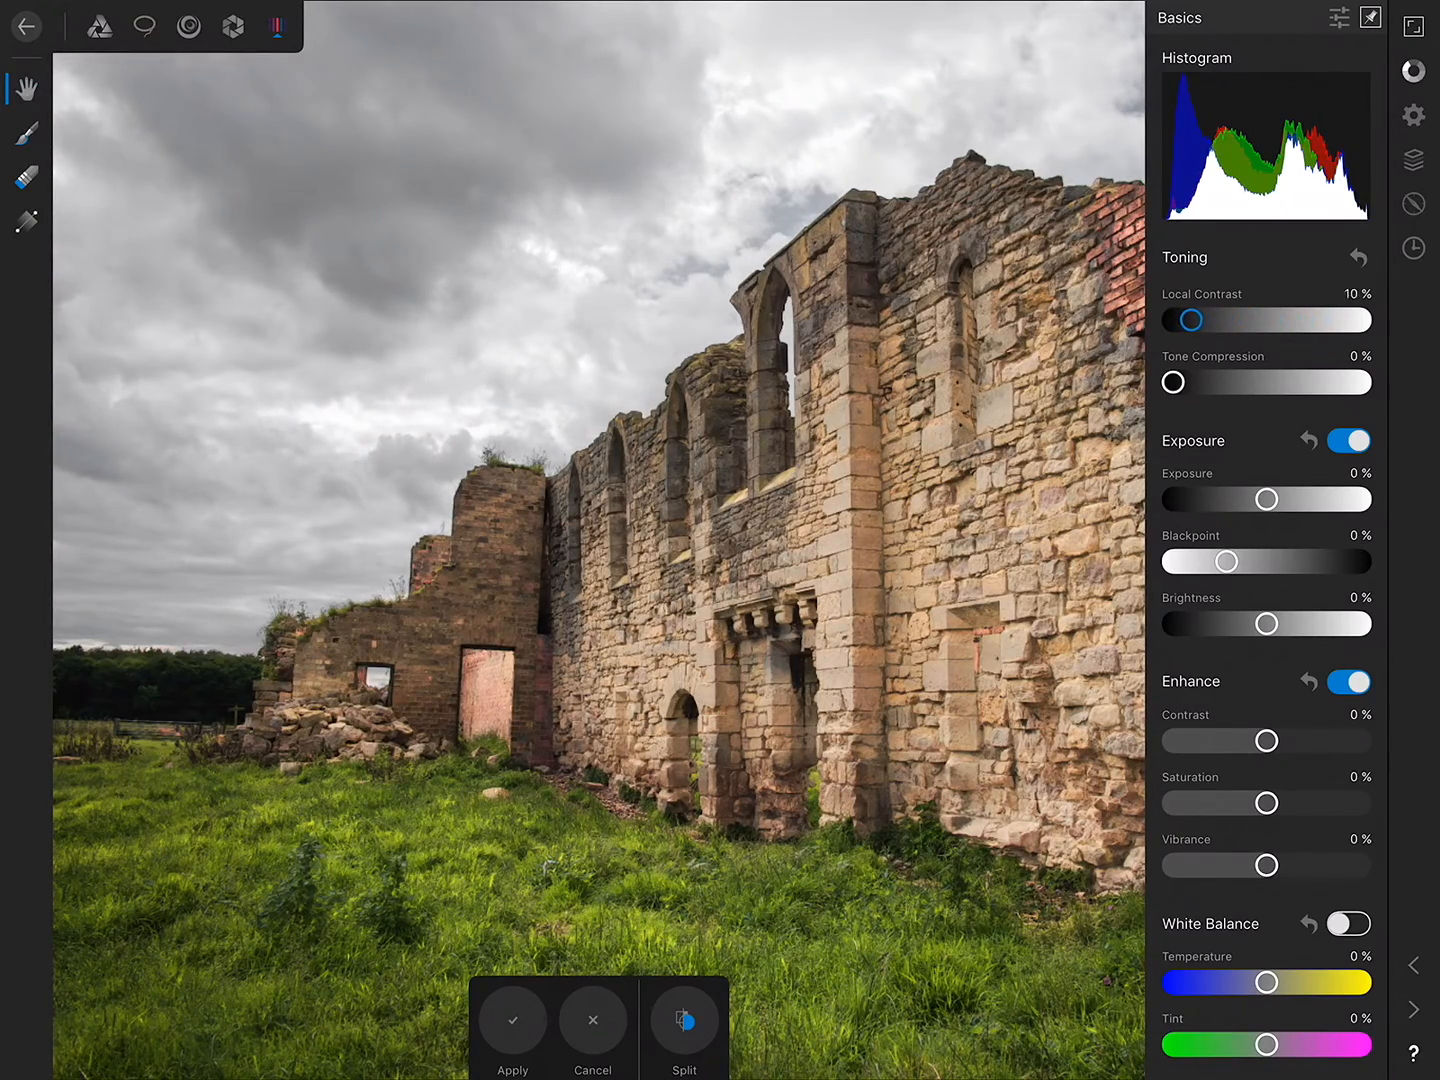
left_click_drag(1190, 319, 1202, 319)
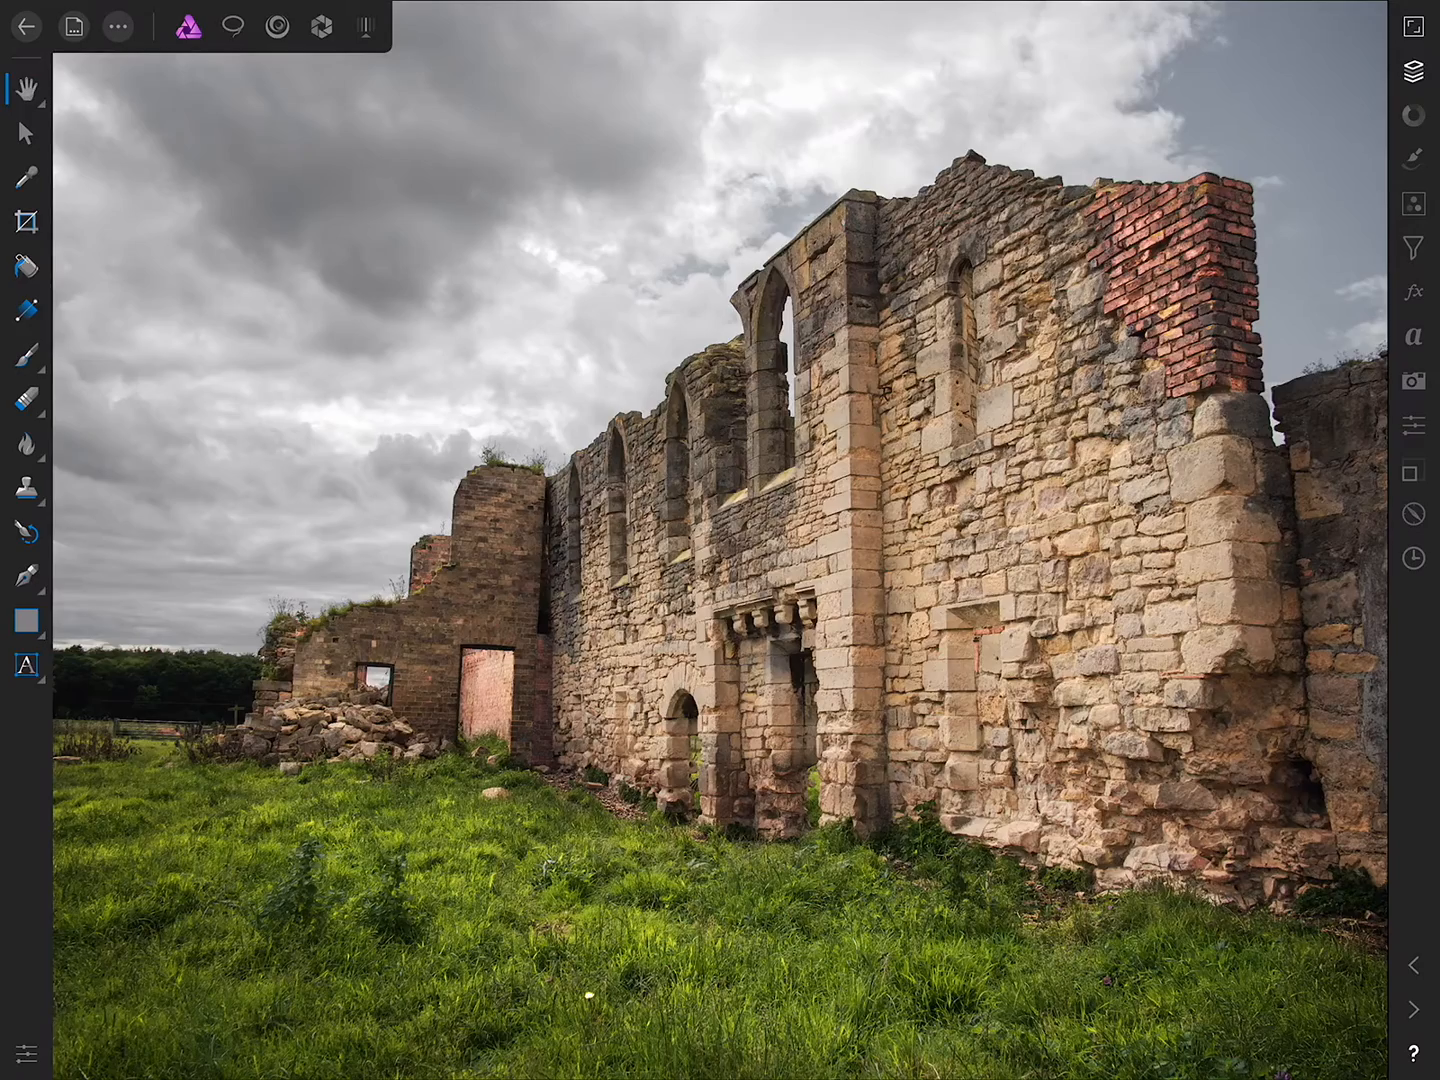
Apply a High Pass filter with 1 px radius and request live filter conversion
left_click(1413, 205)
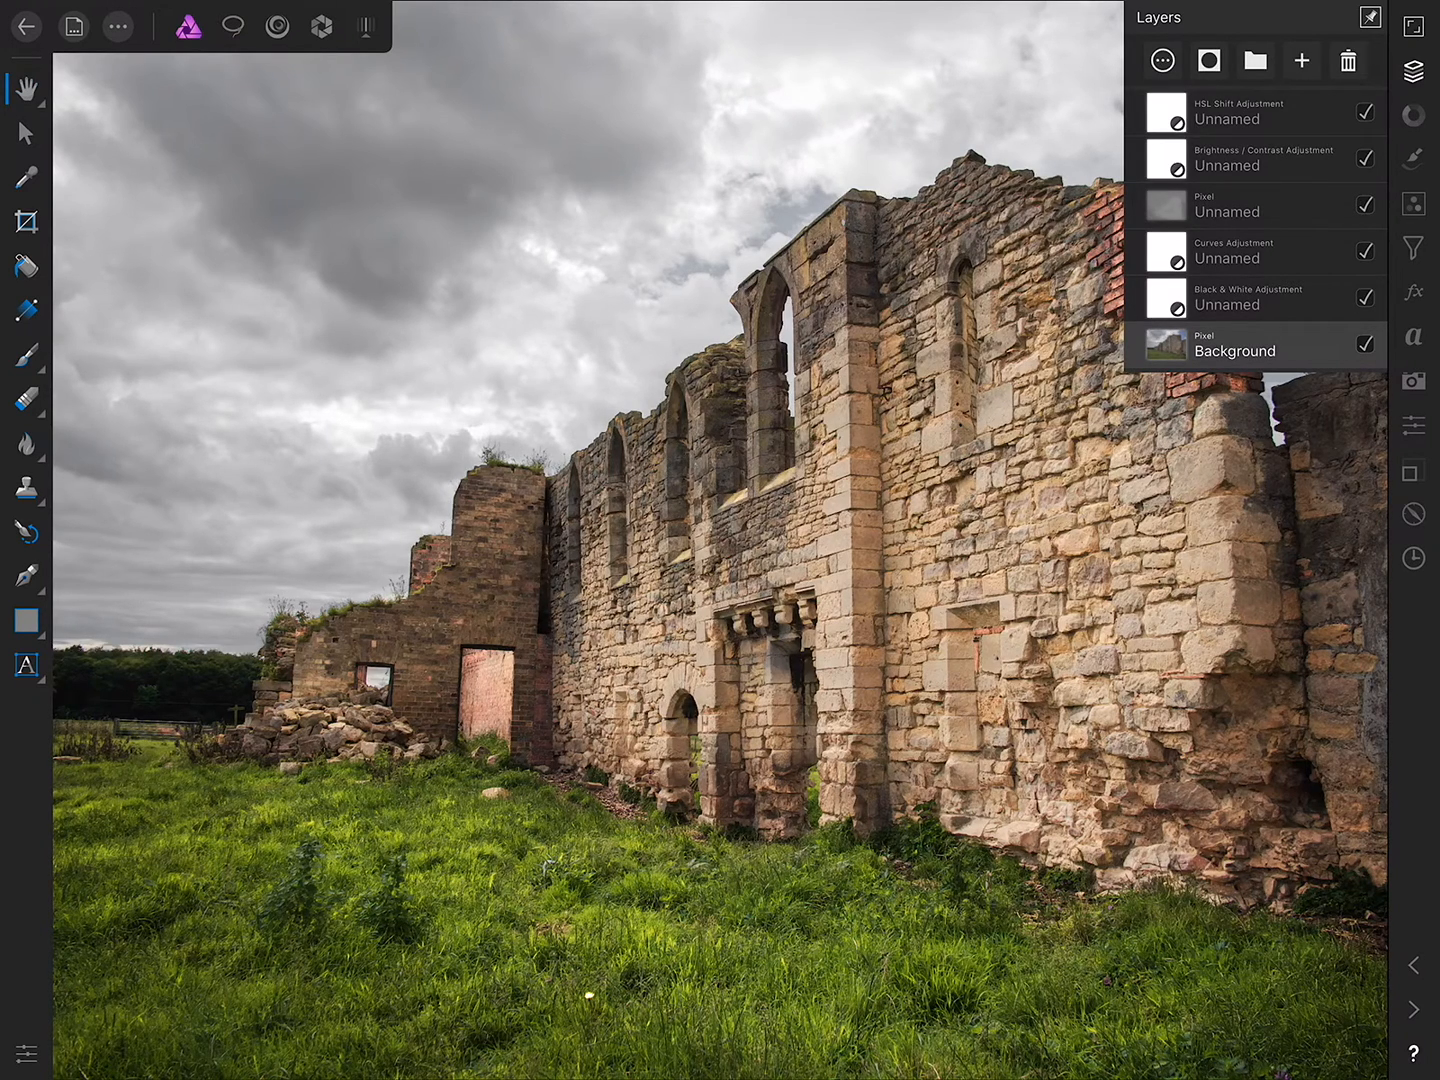
left_click(1413, 246)
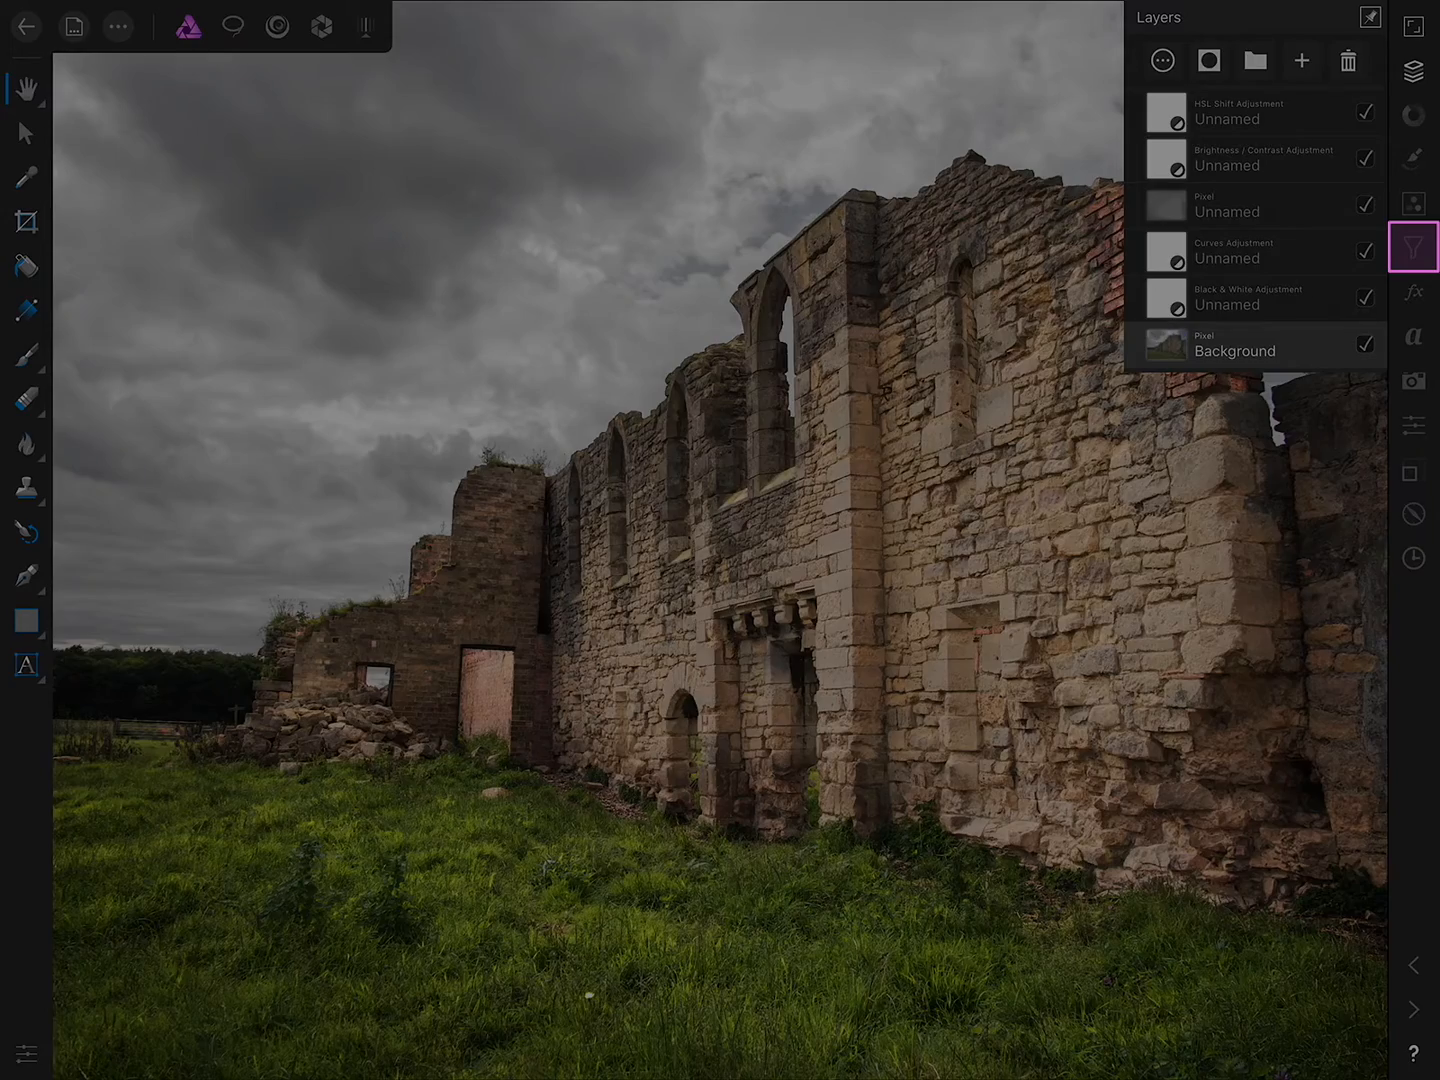
left_click(1413, 248)
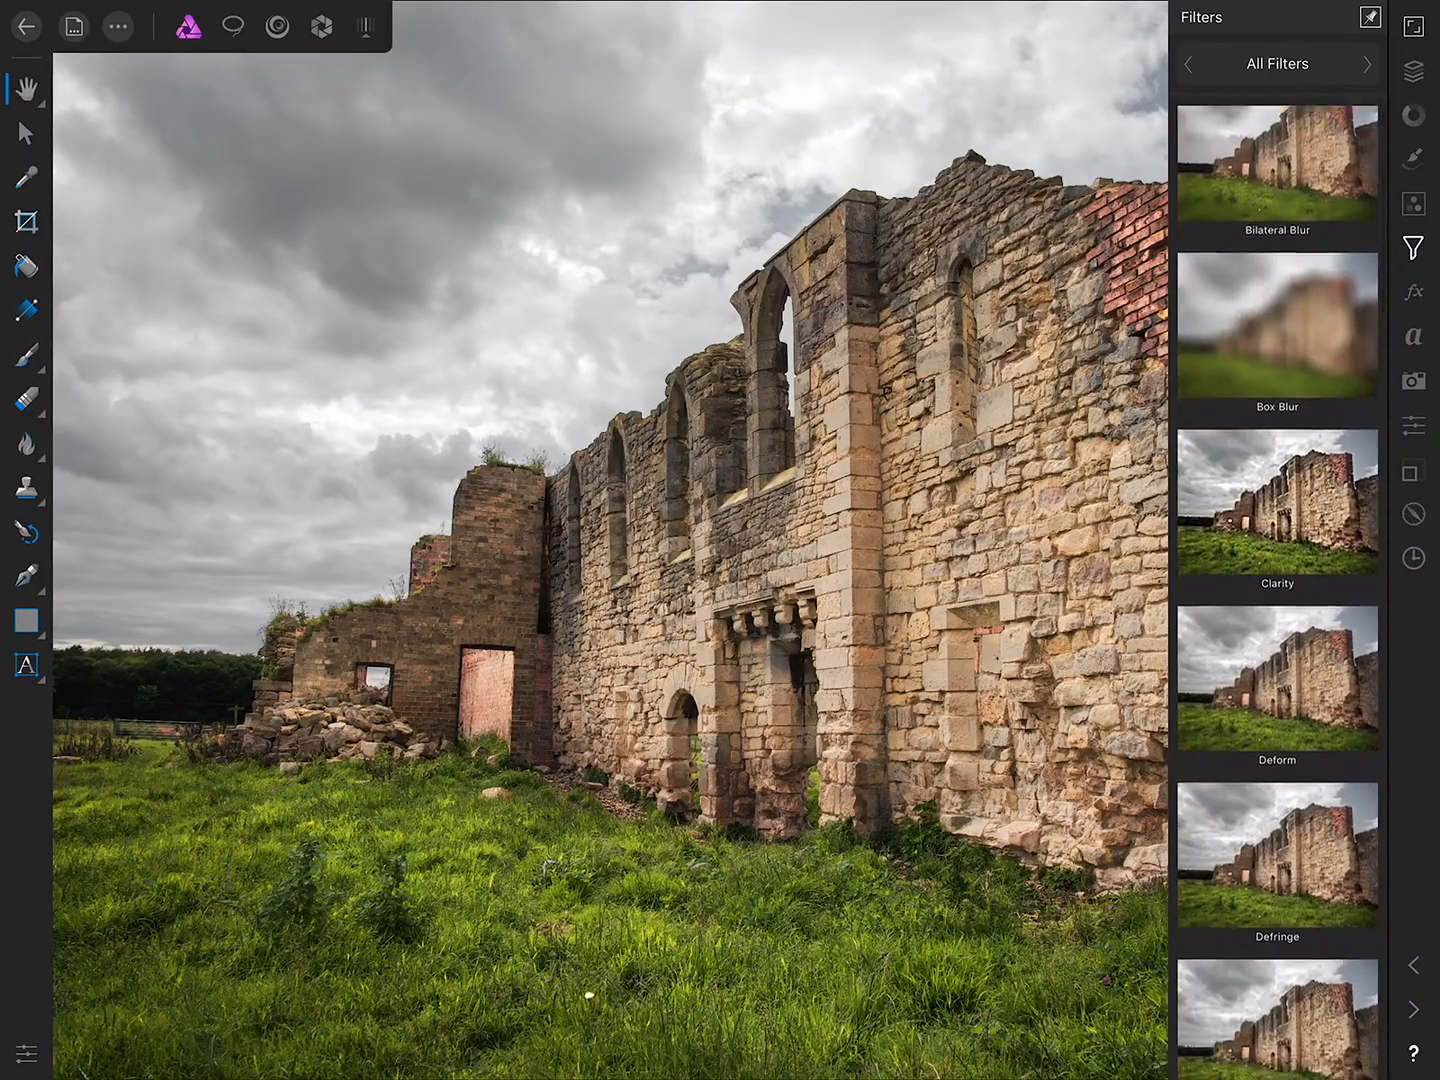
scroll("down", 3)
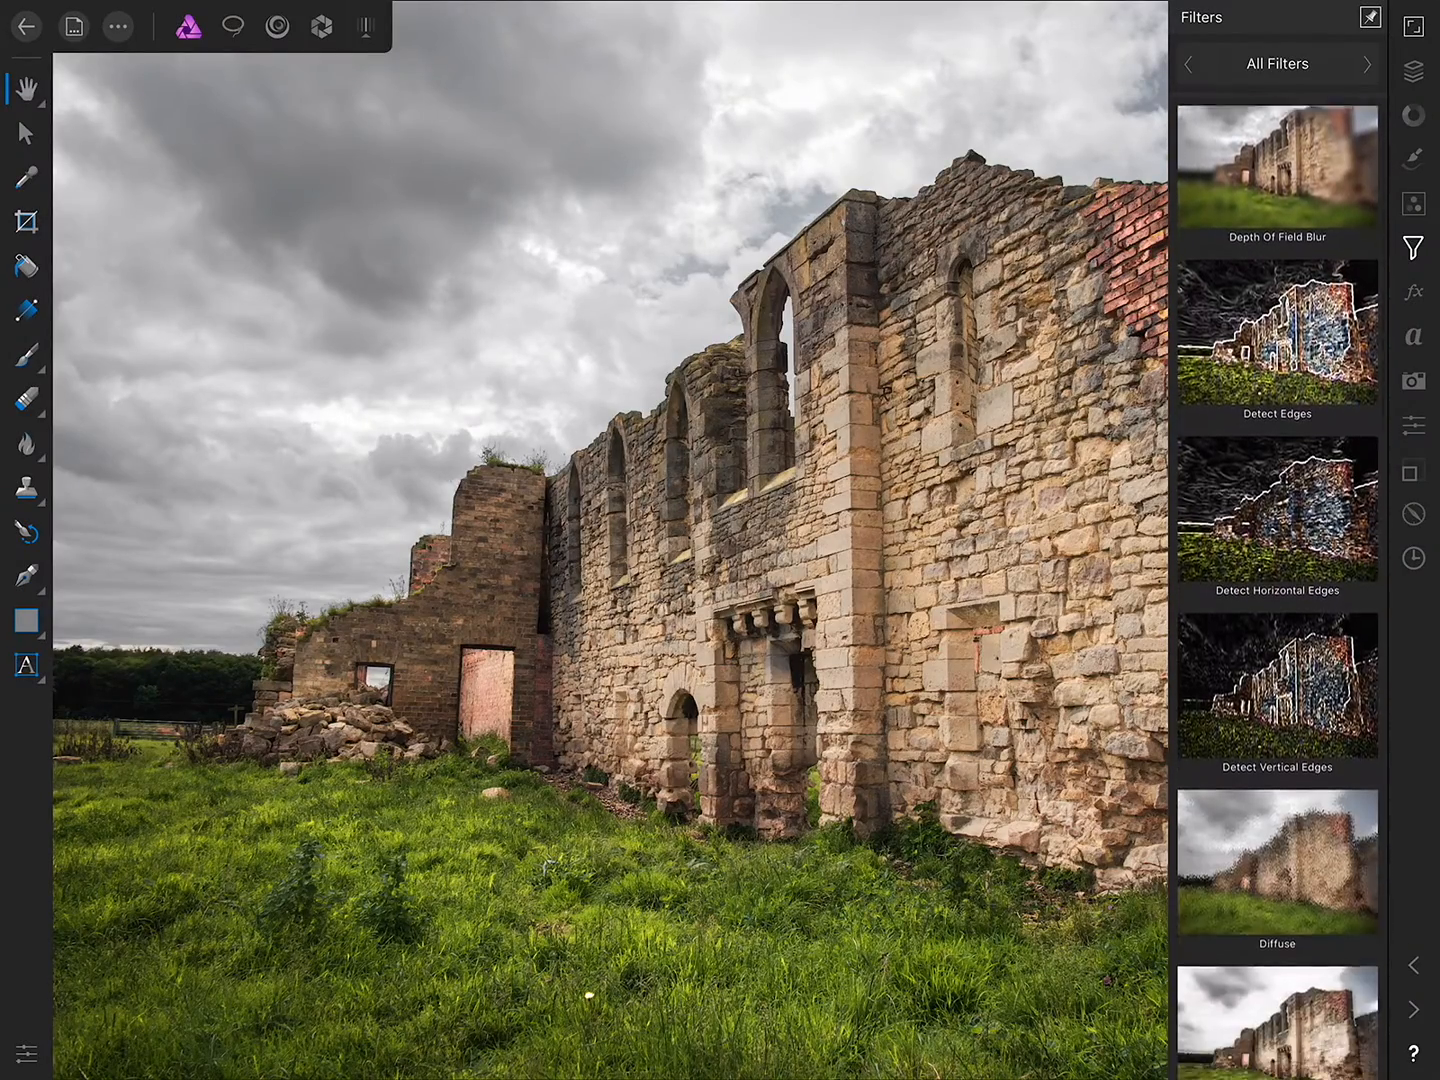
scroll("down", 3)
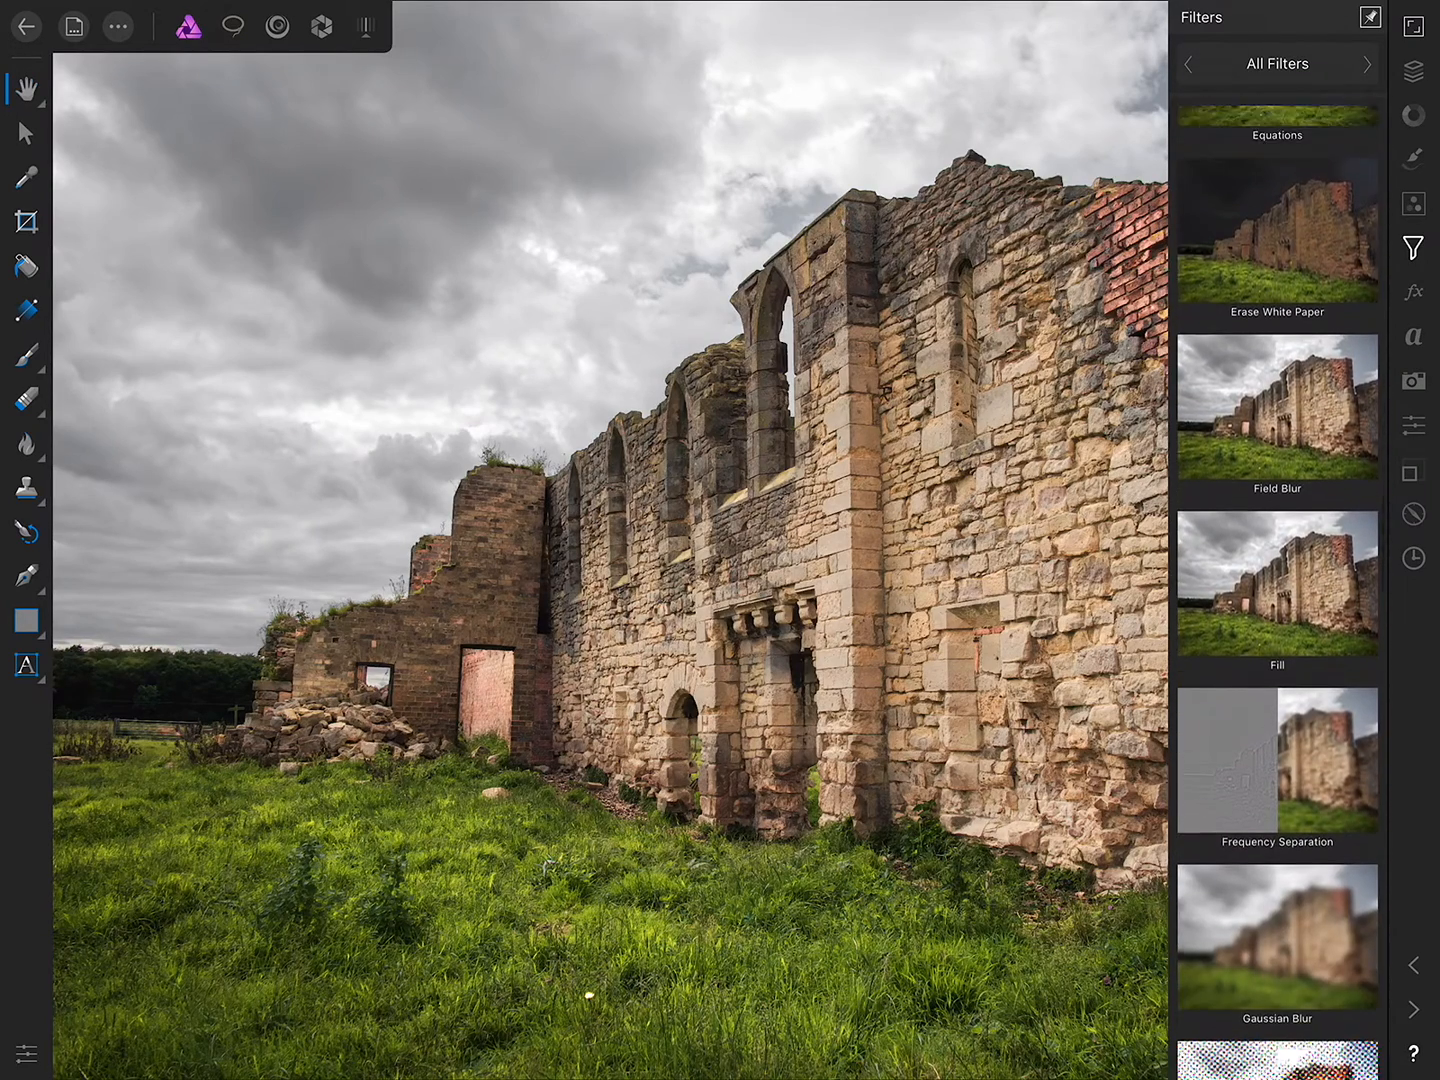
scroll("down", 3)
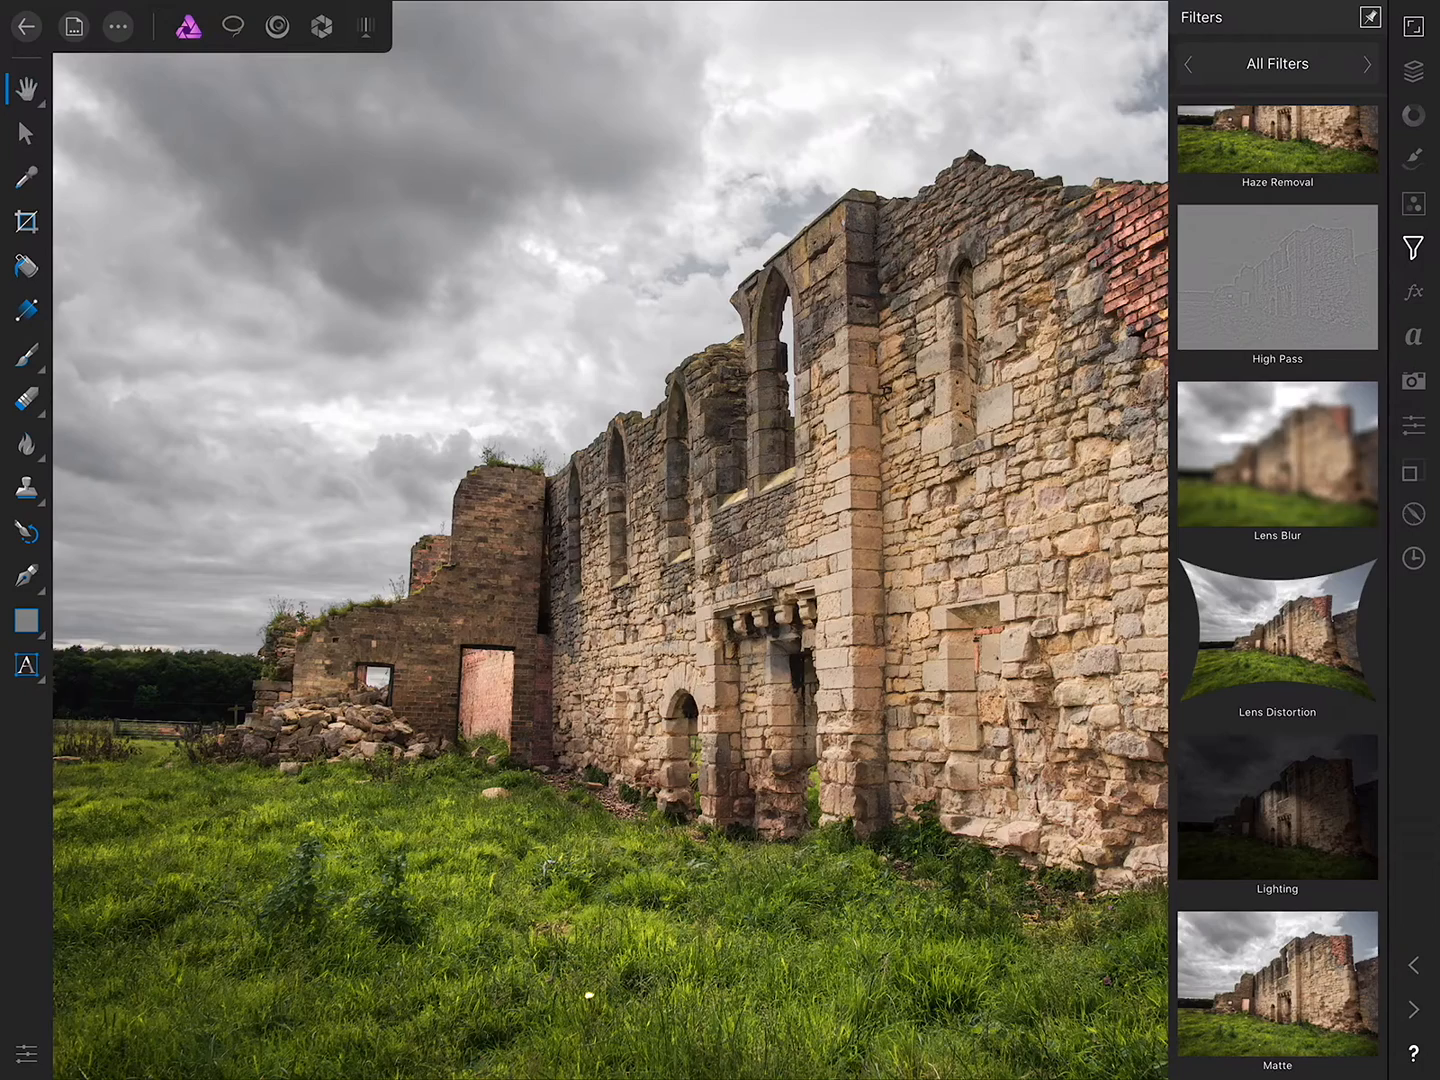
left_click(1277, 278)
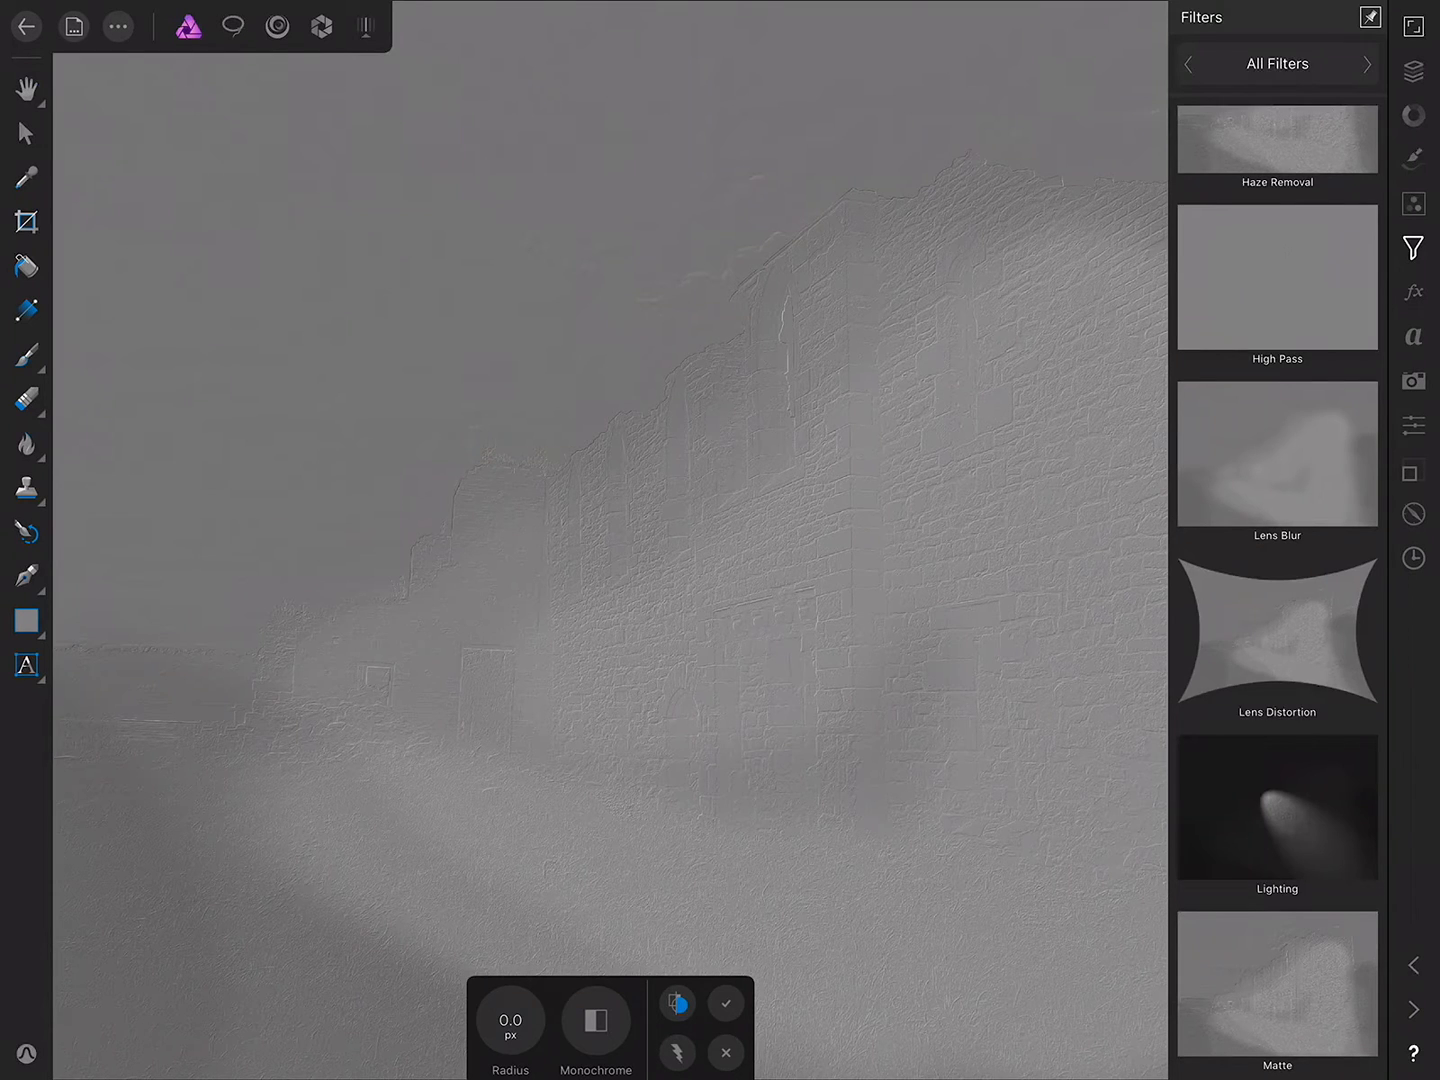
left_click(510, 1022)
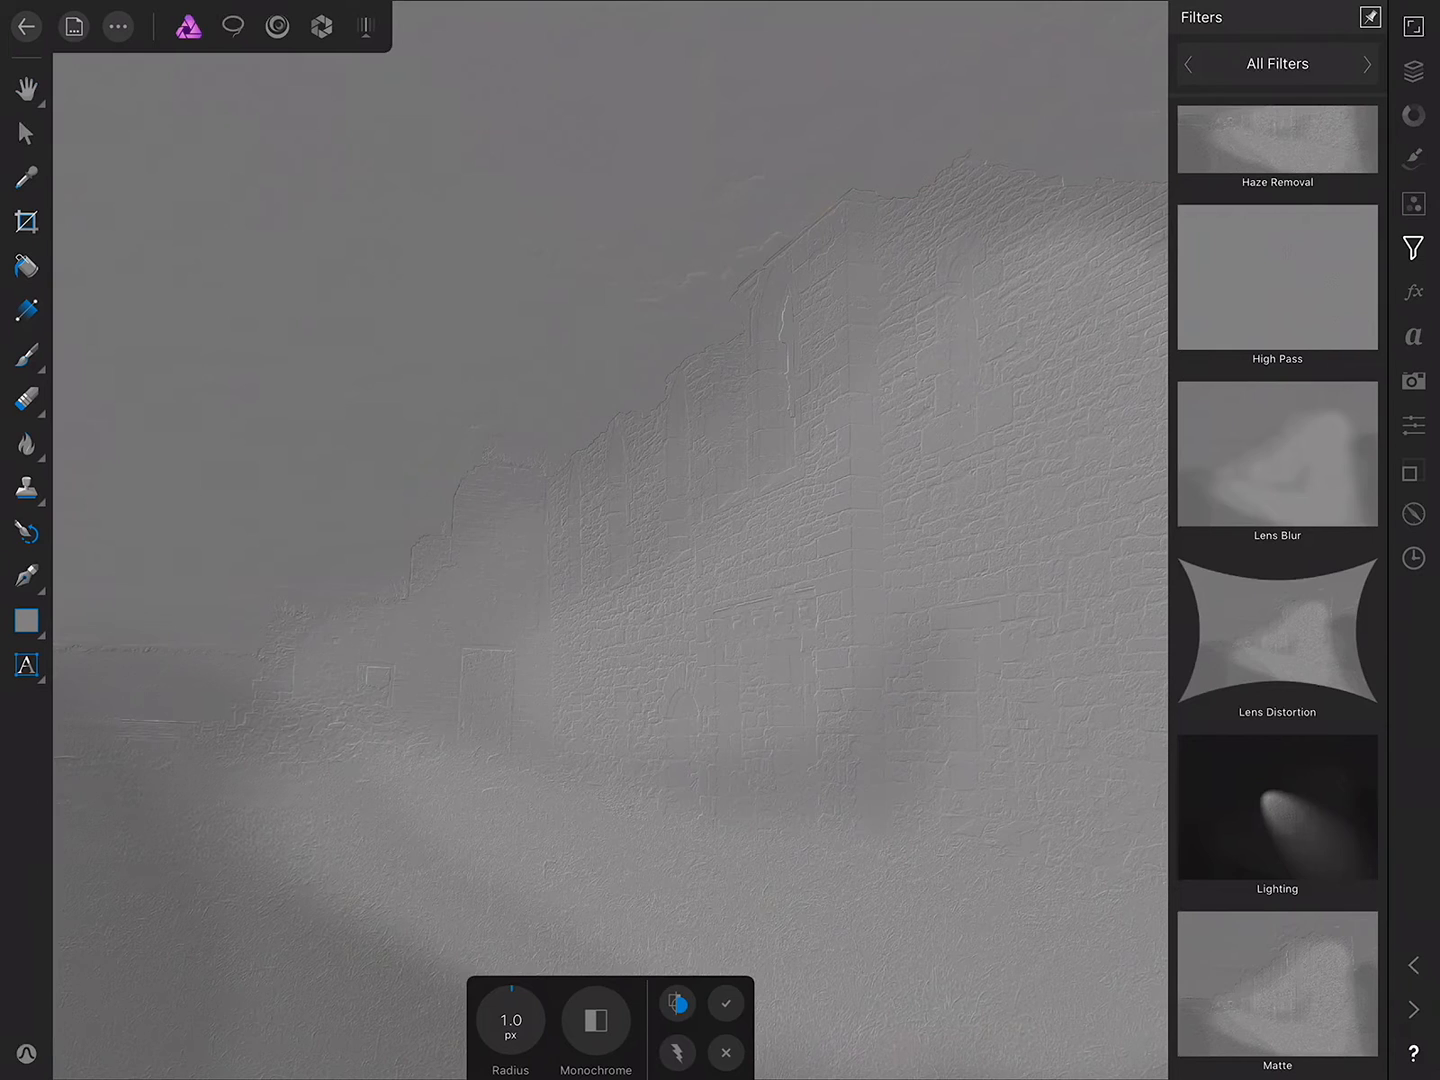
left_click(596, 1022)
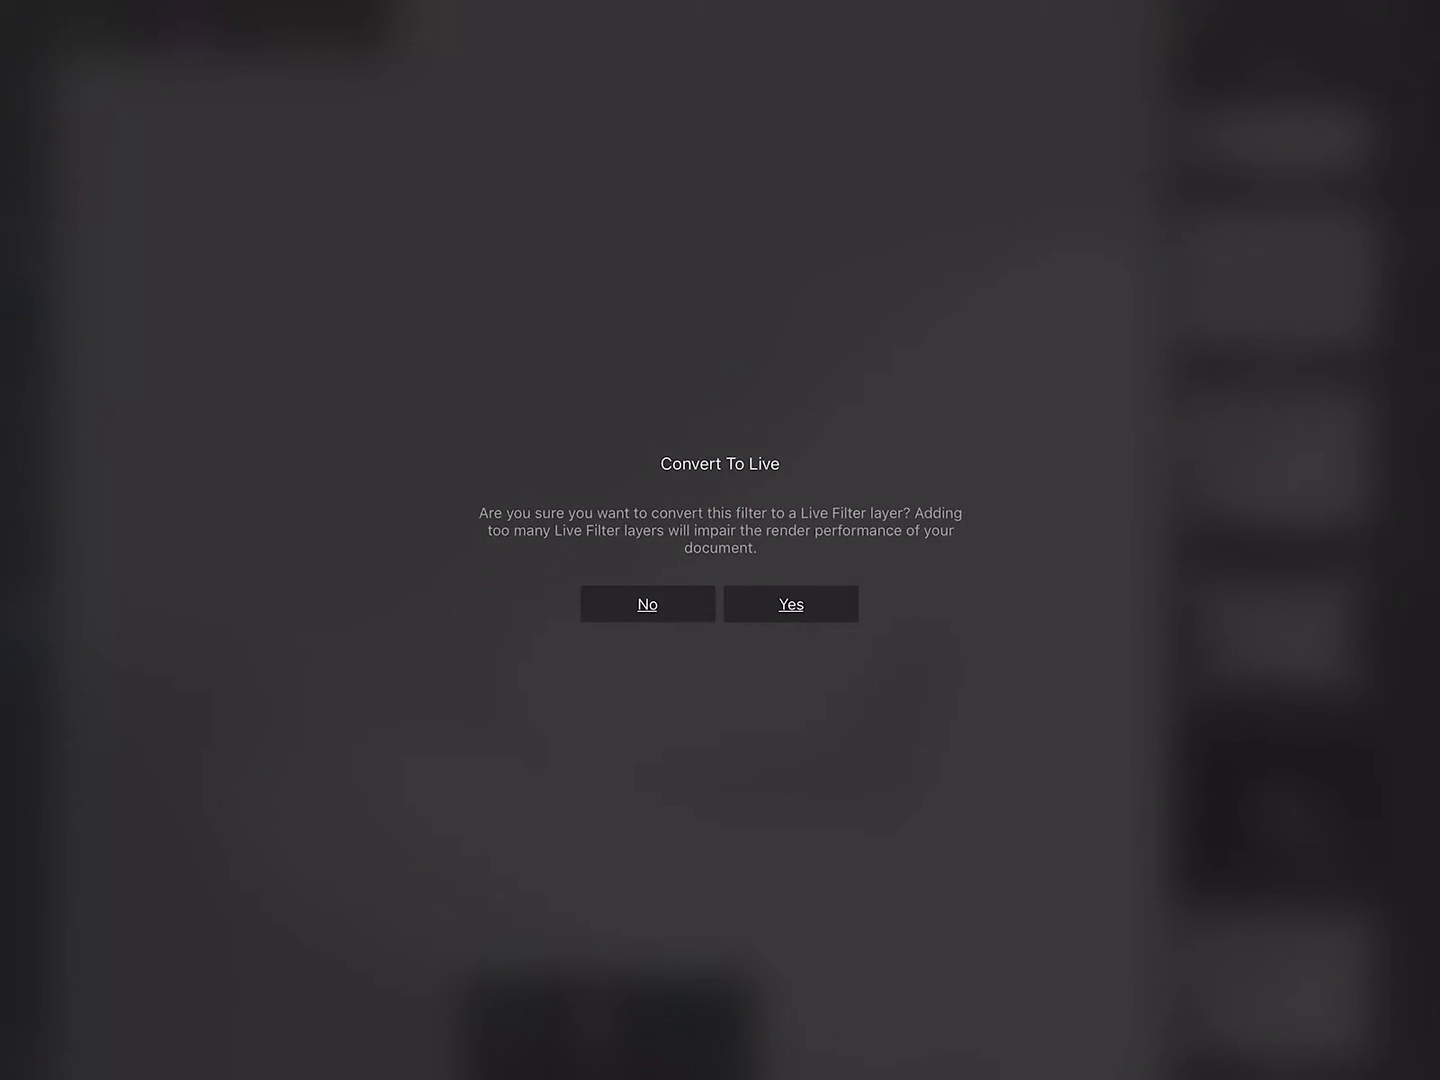
Confirm the High Pass live filter layer and give it a sharpening contrast blend mode
left_click(790, 603)
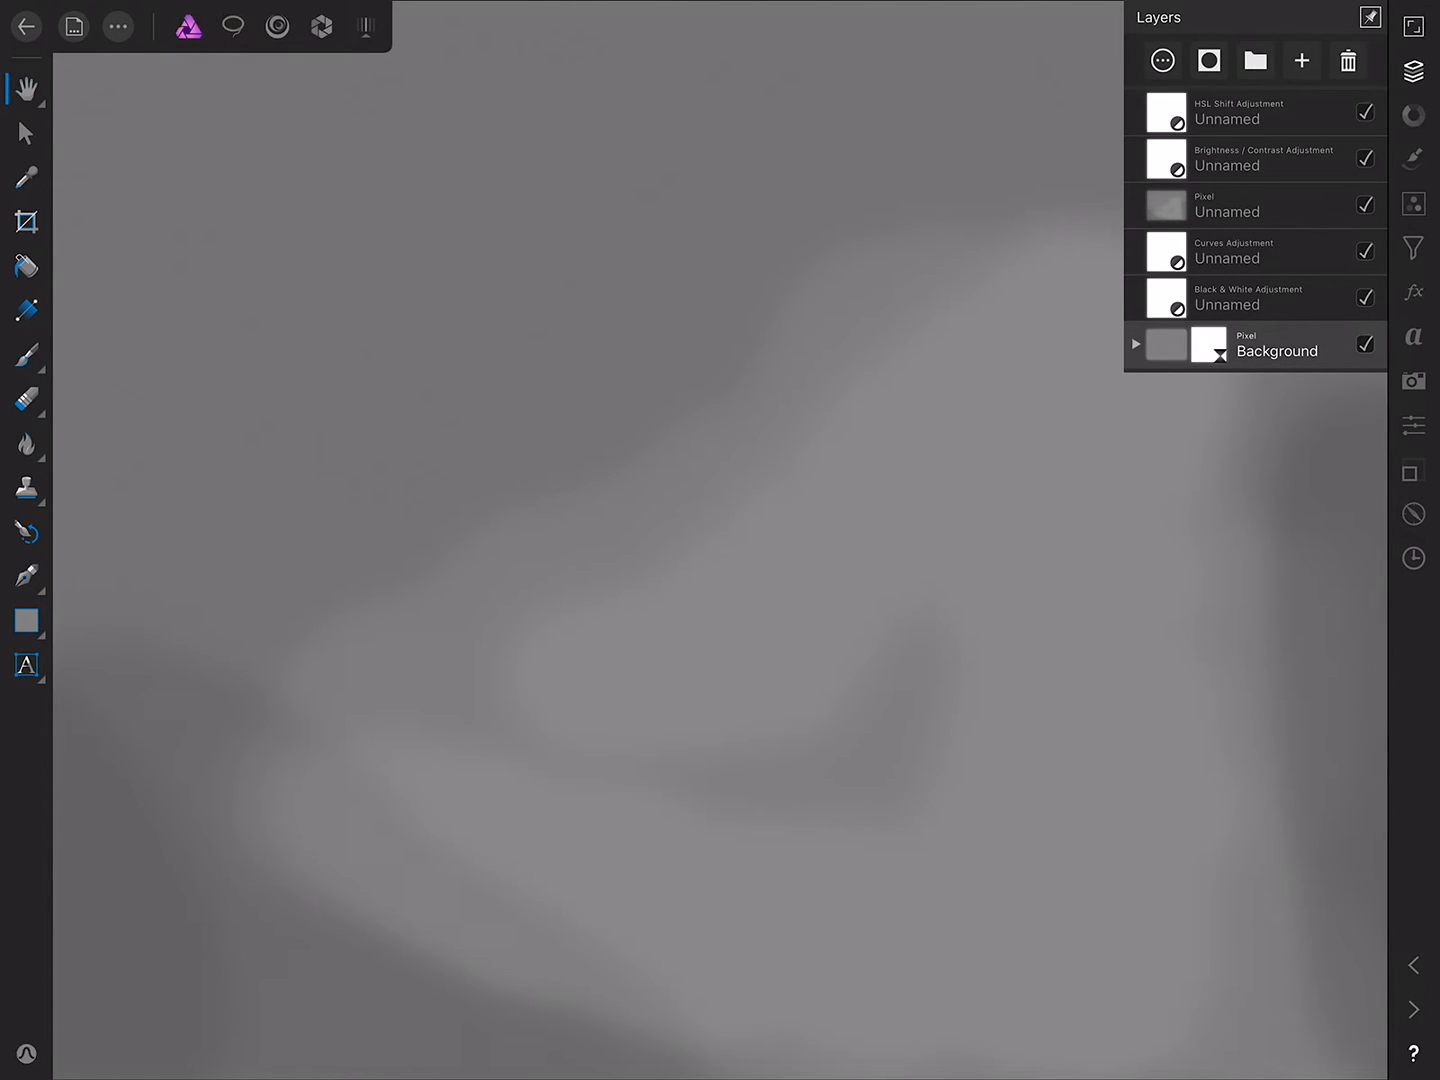
left_click(1135, 343)
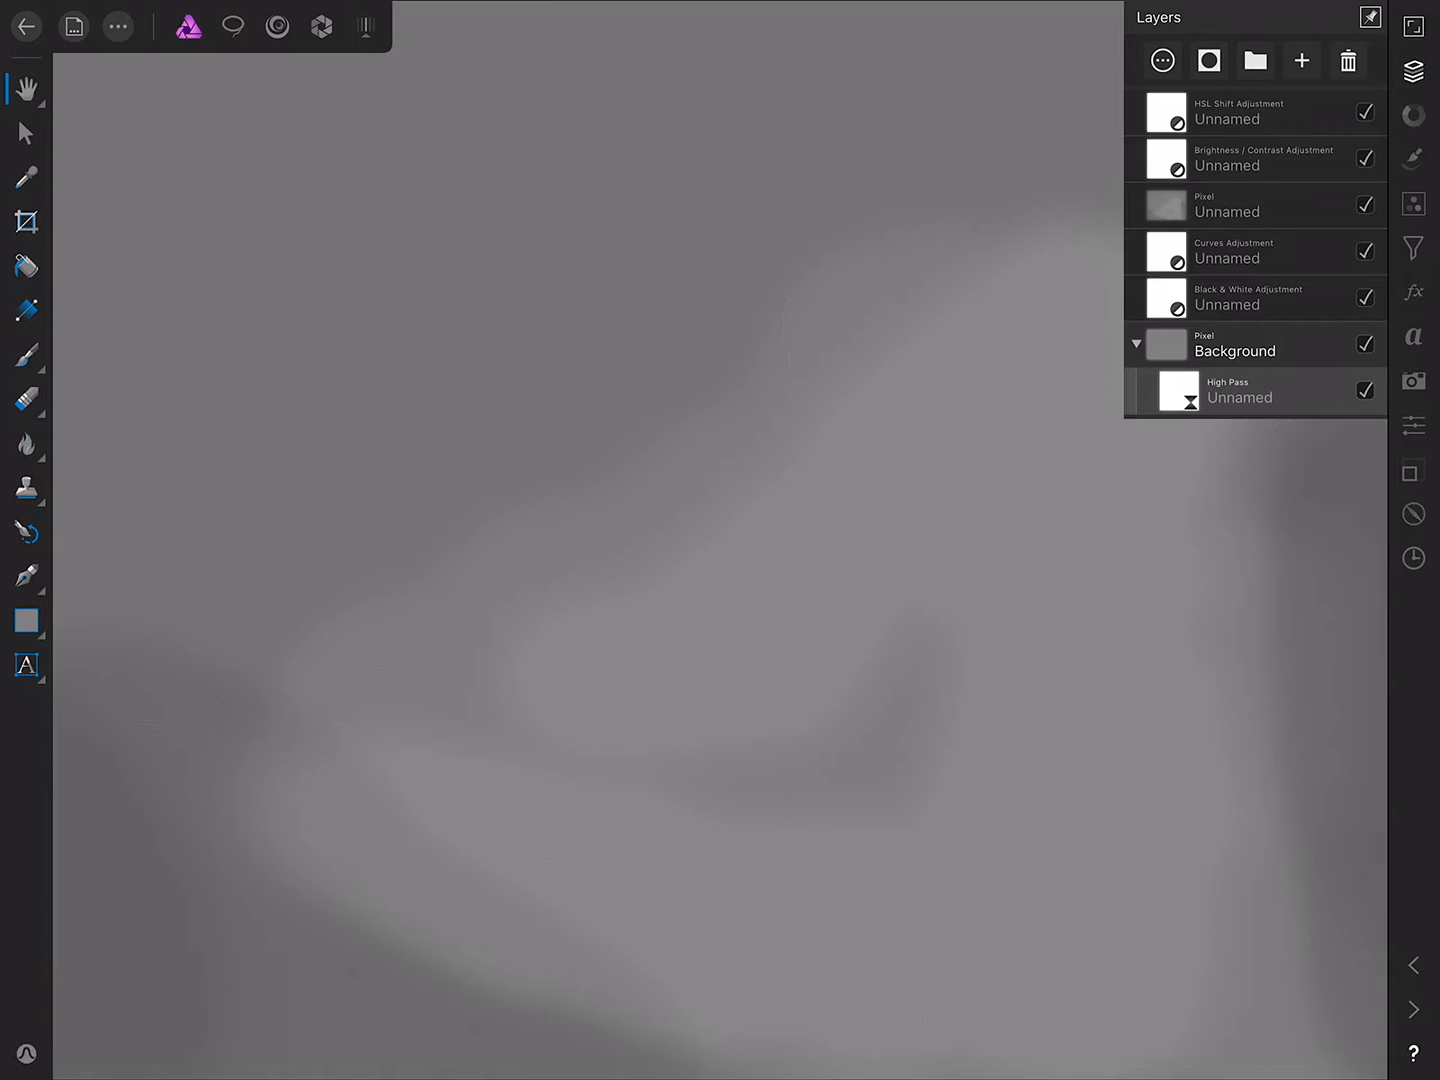
left_click(1162, 60)
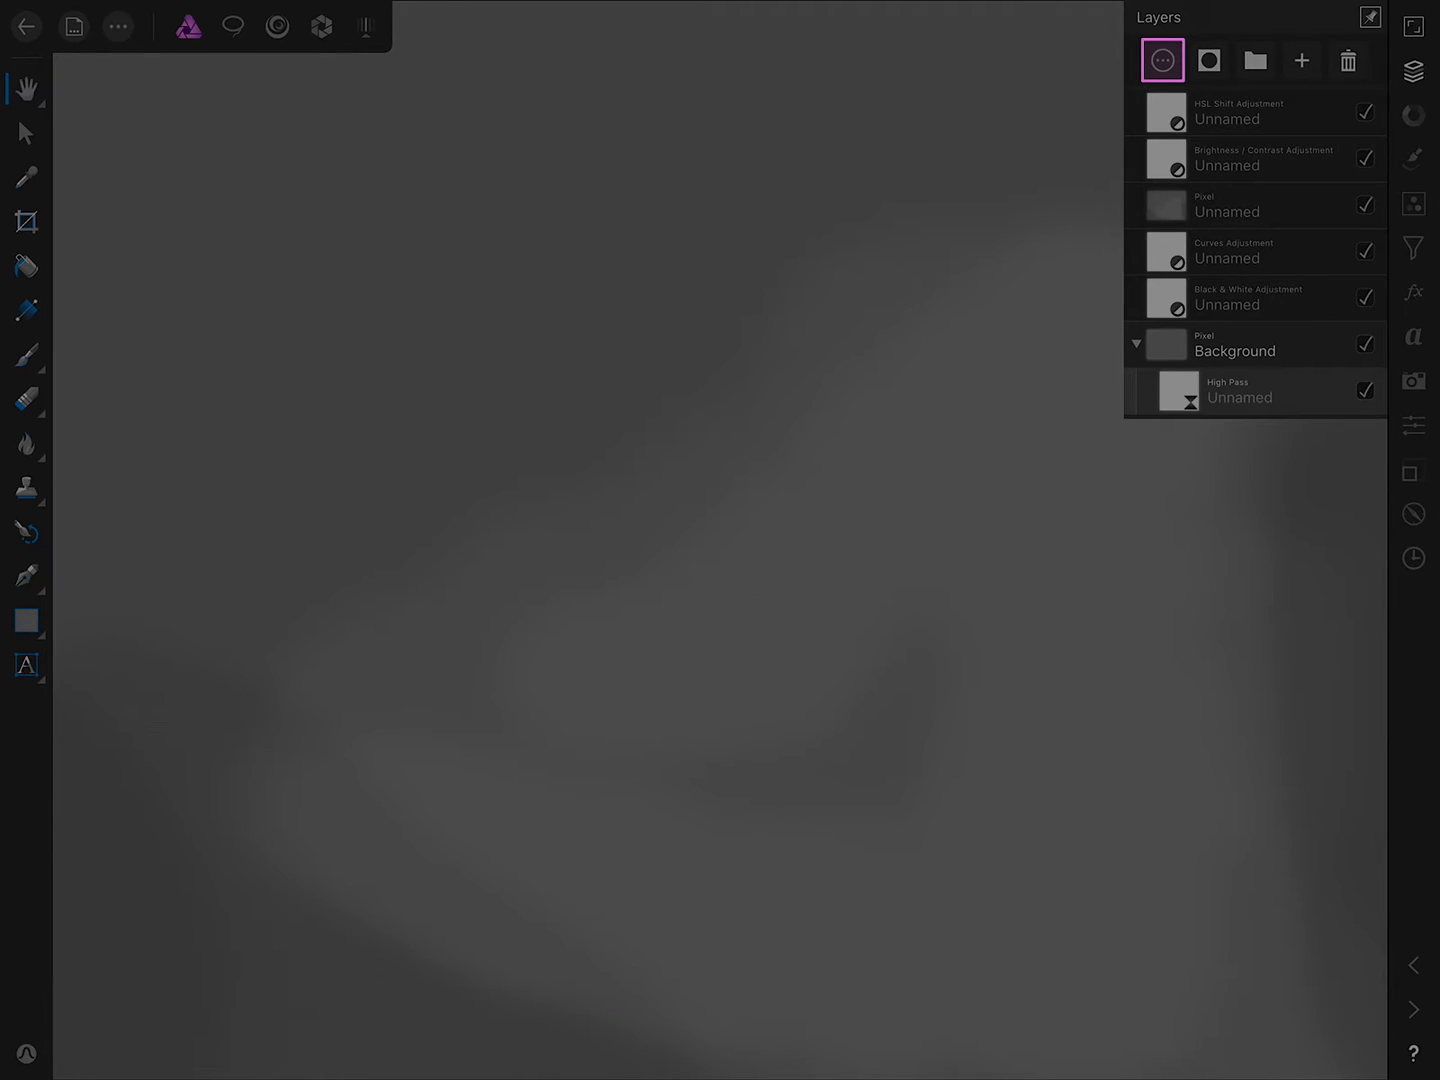
left_click(1163, 60)
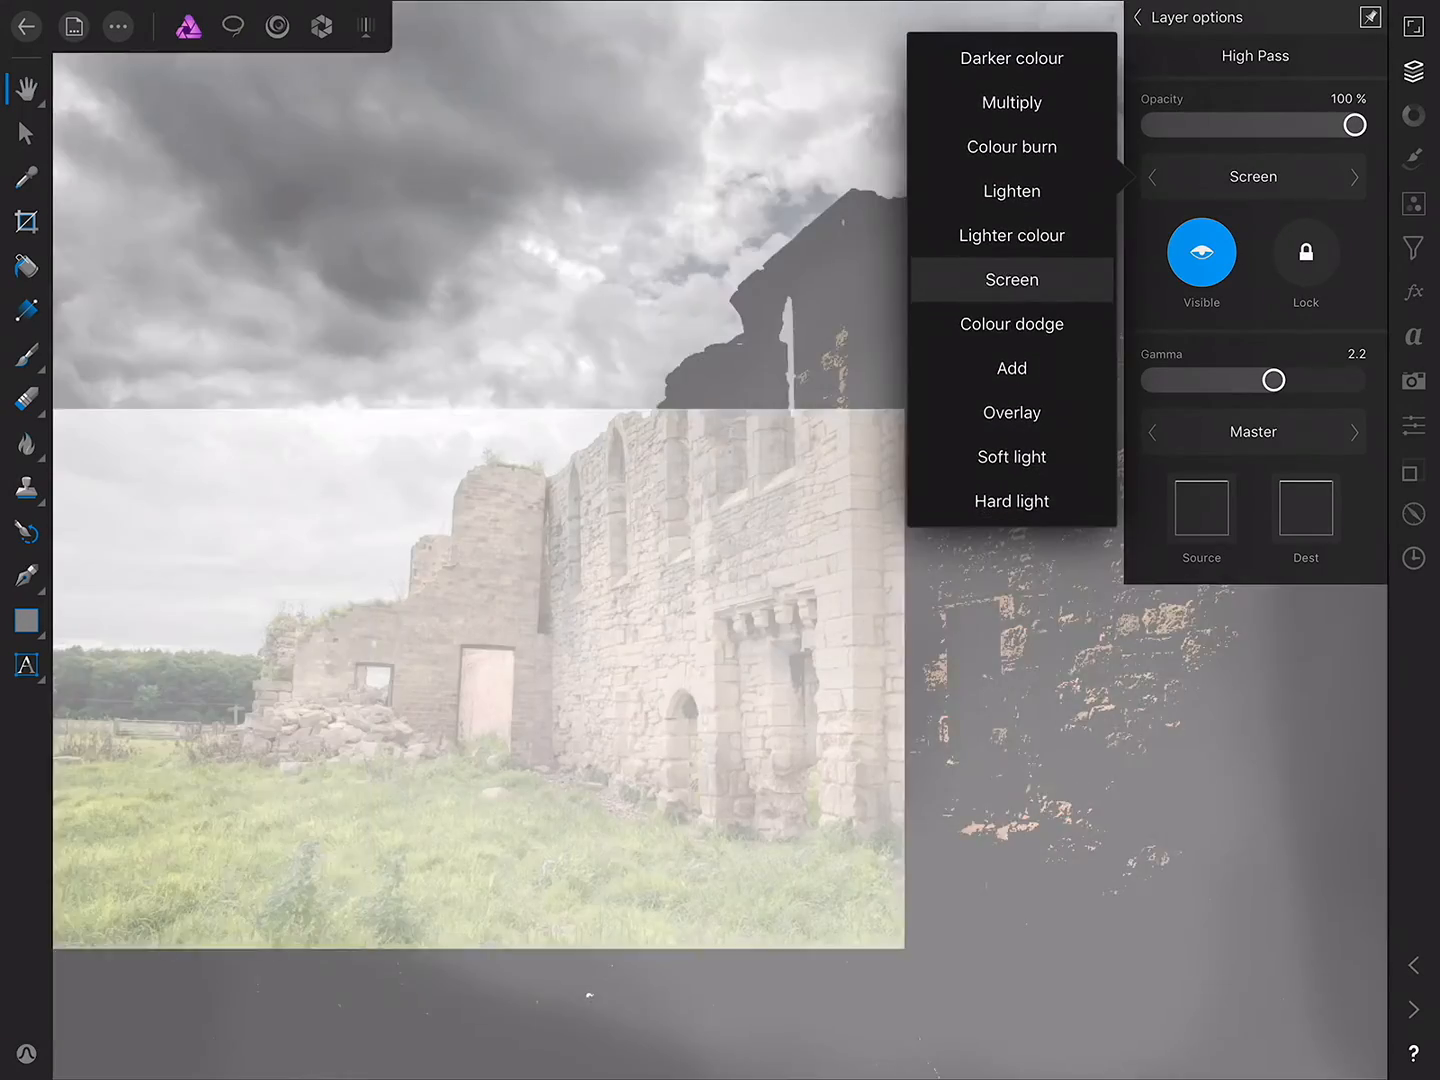
left_click(1011, 280)
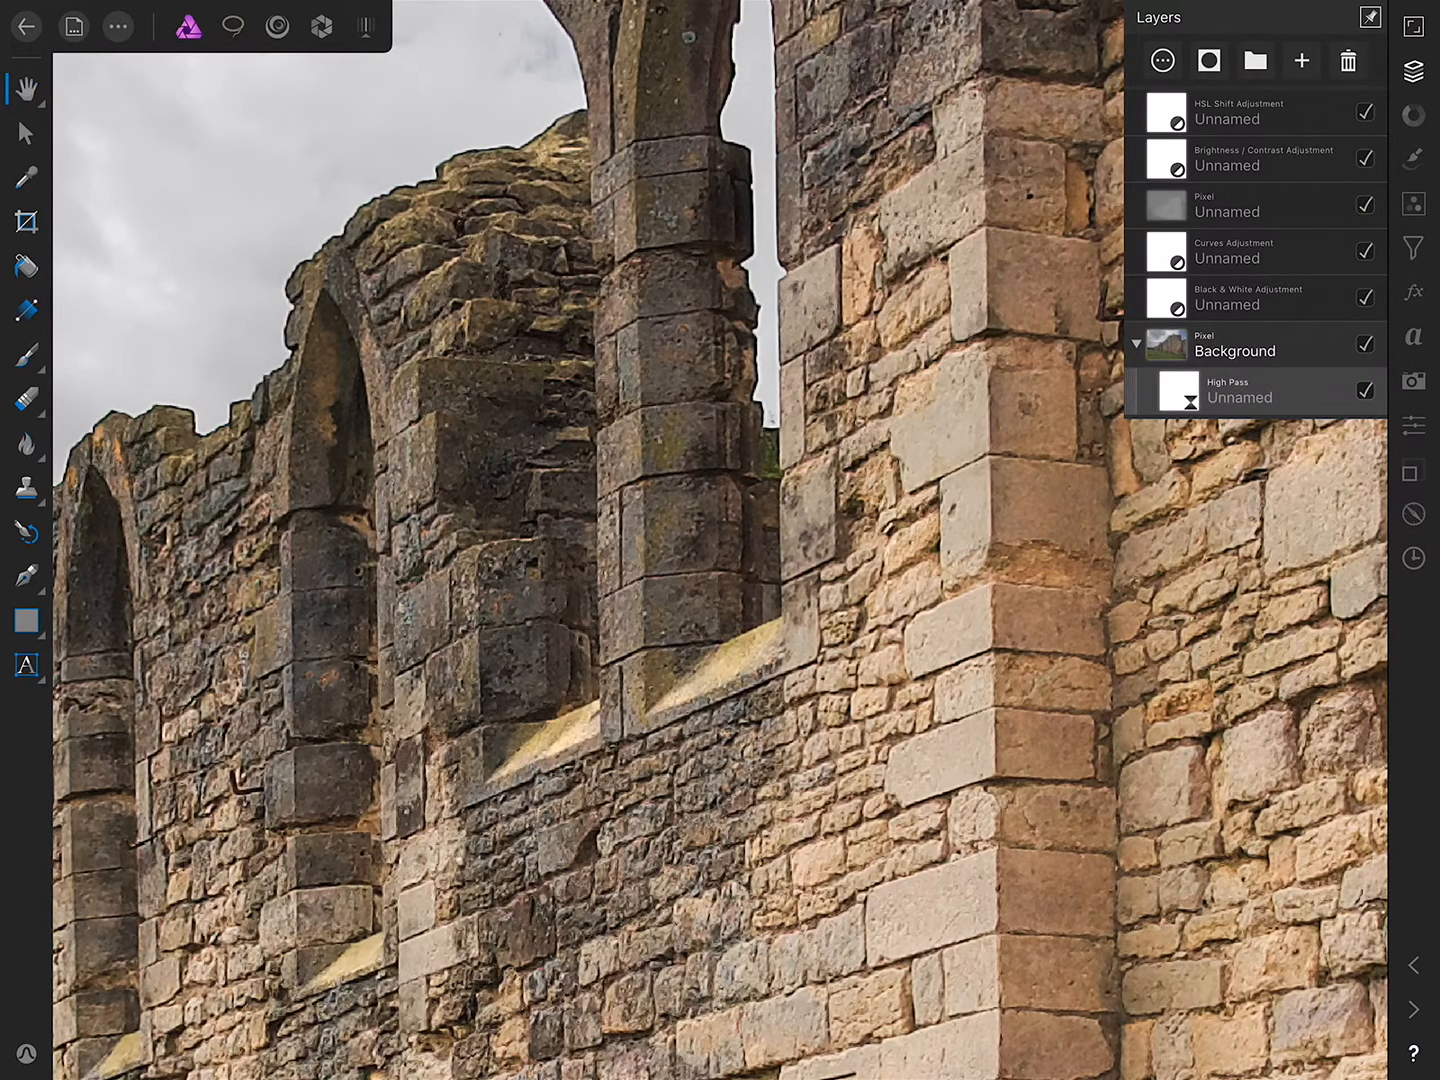
left_click(1364, 390)
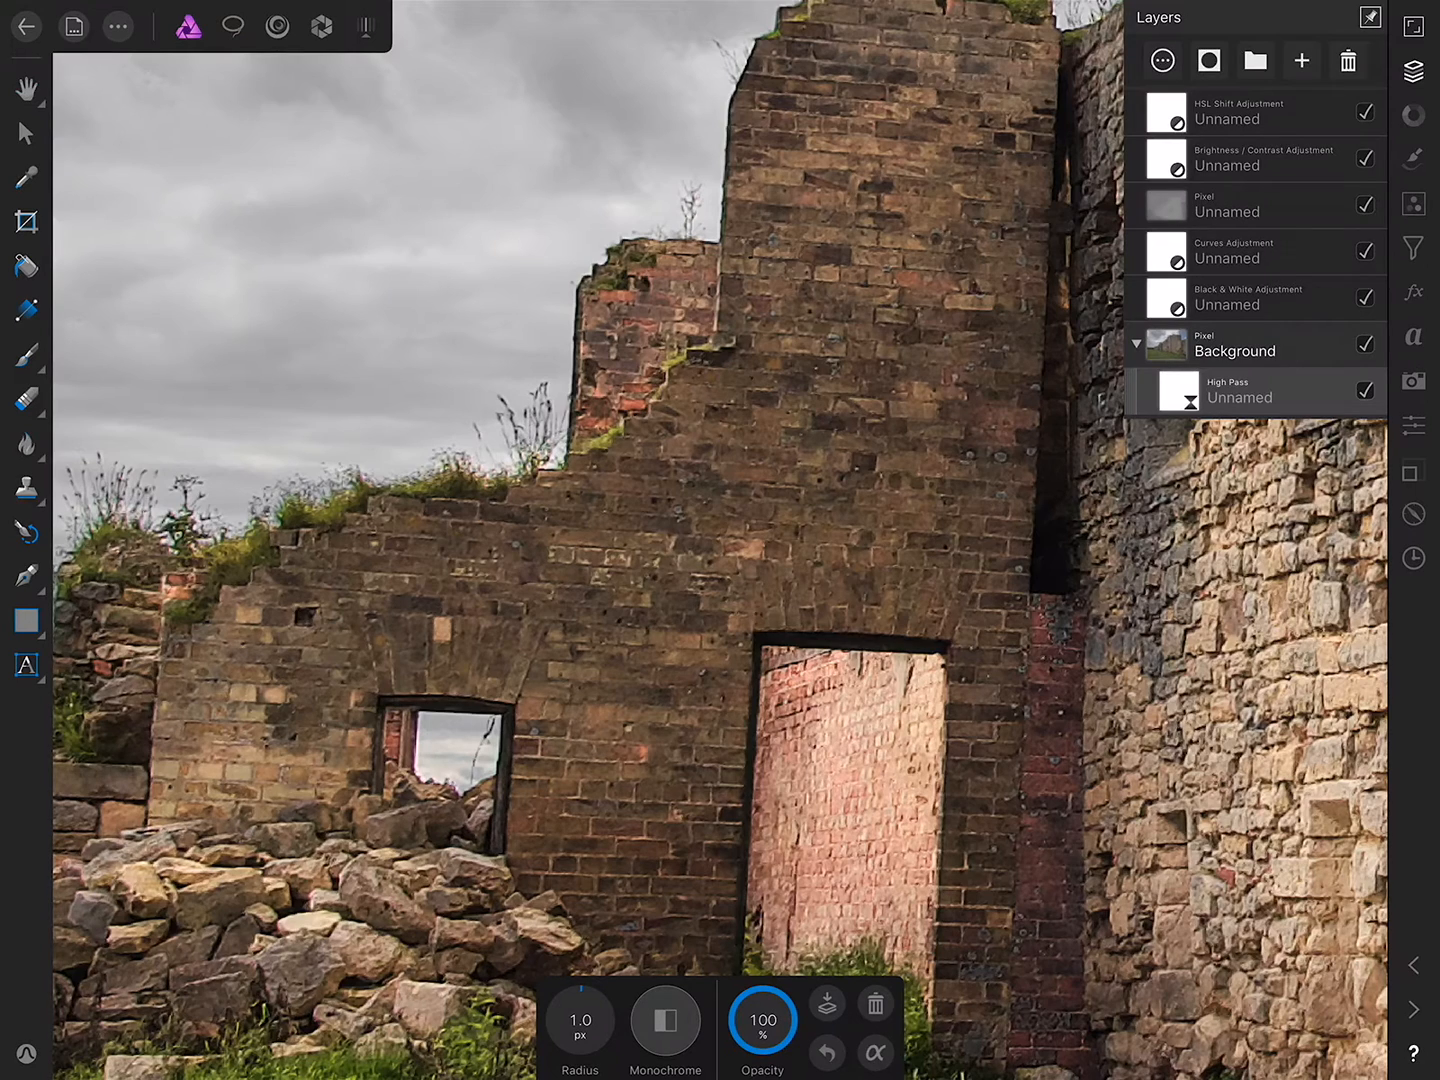
left_click(579, 1020)
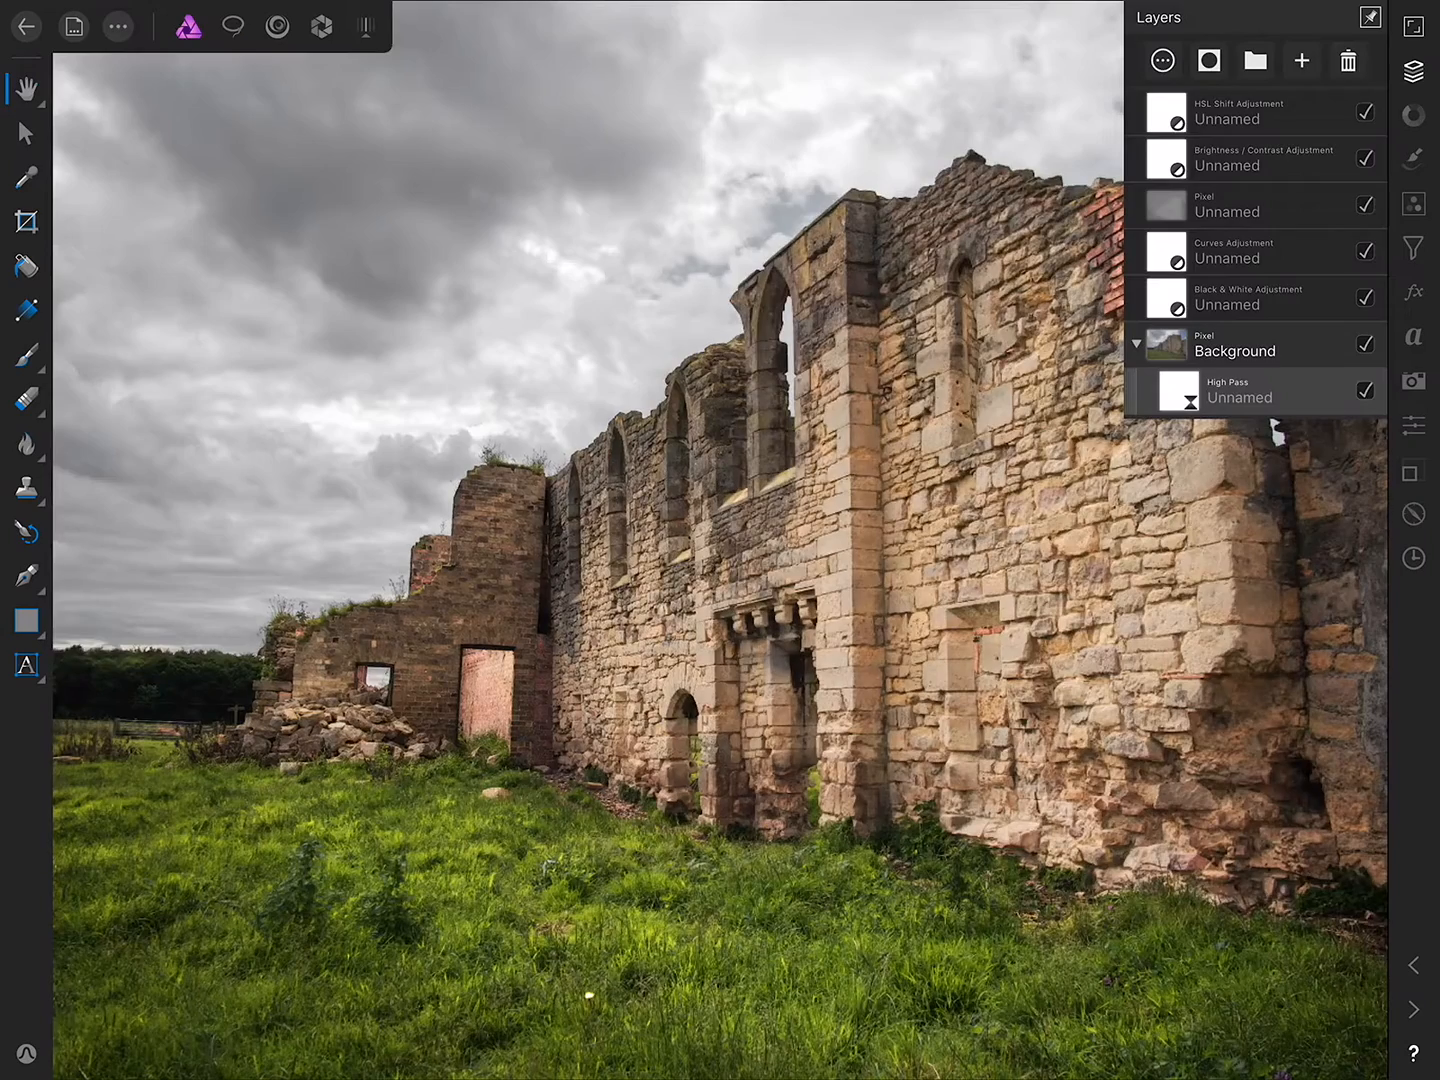
Open History and scrub from the original photo back to the final edit
left_click(1413, 558)
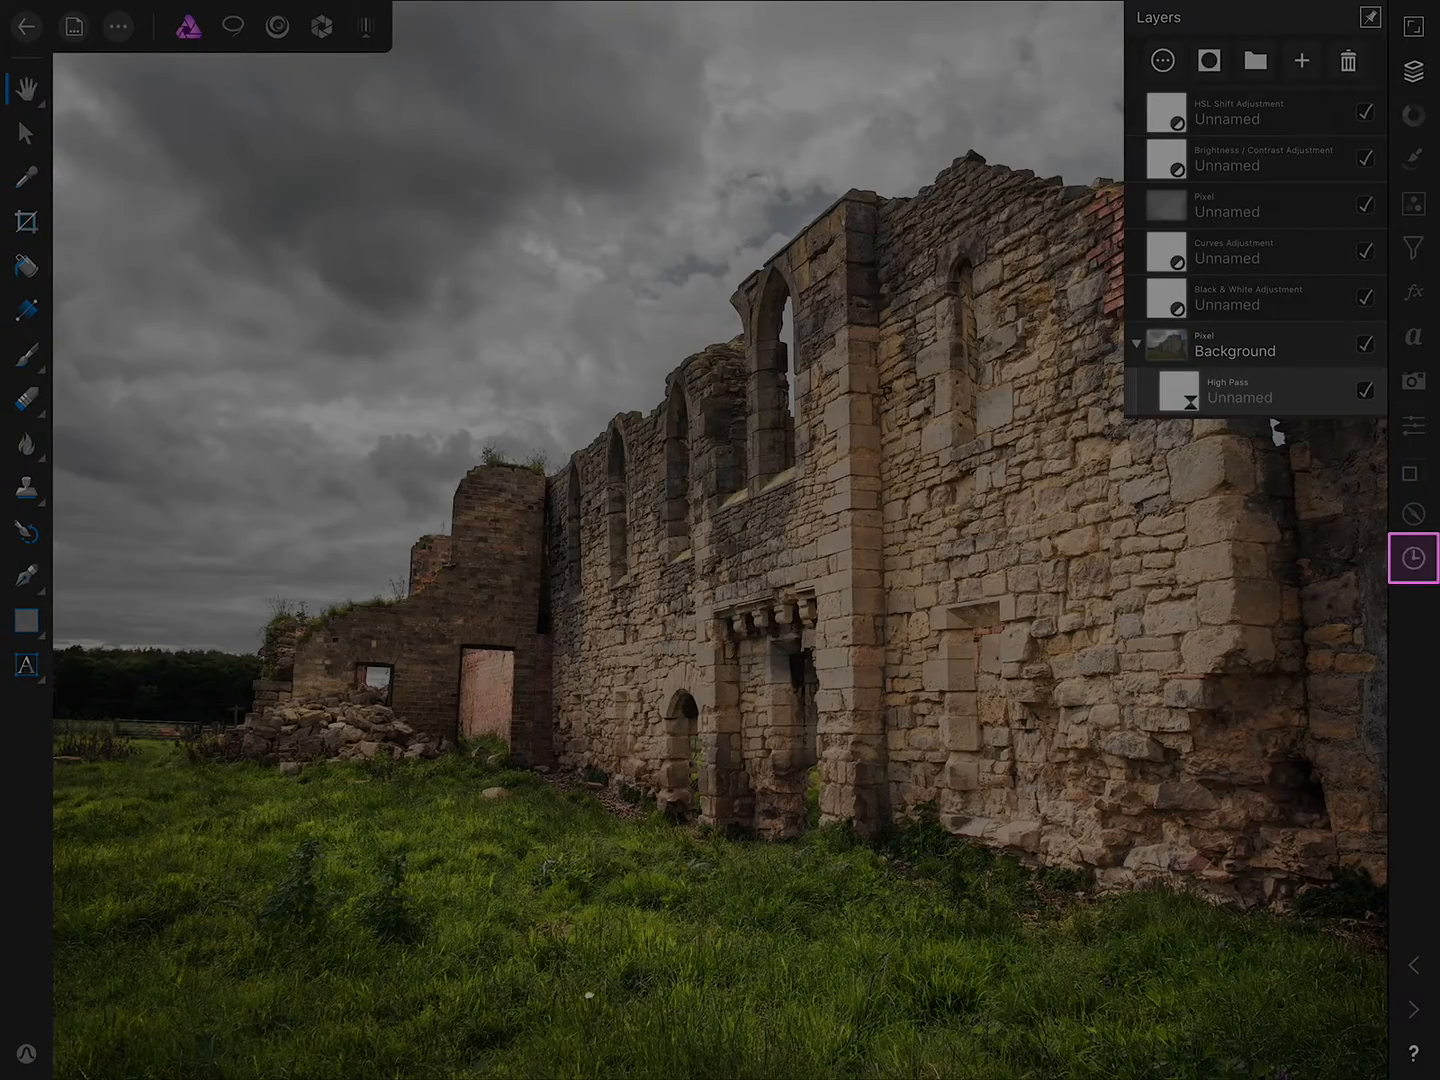
left_click(1413, 557)
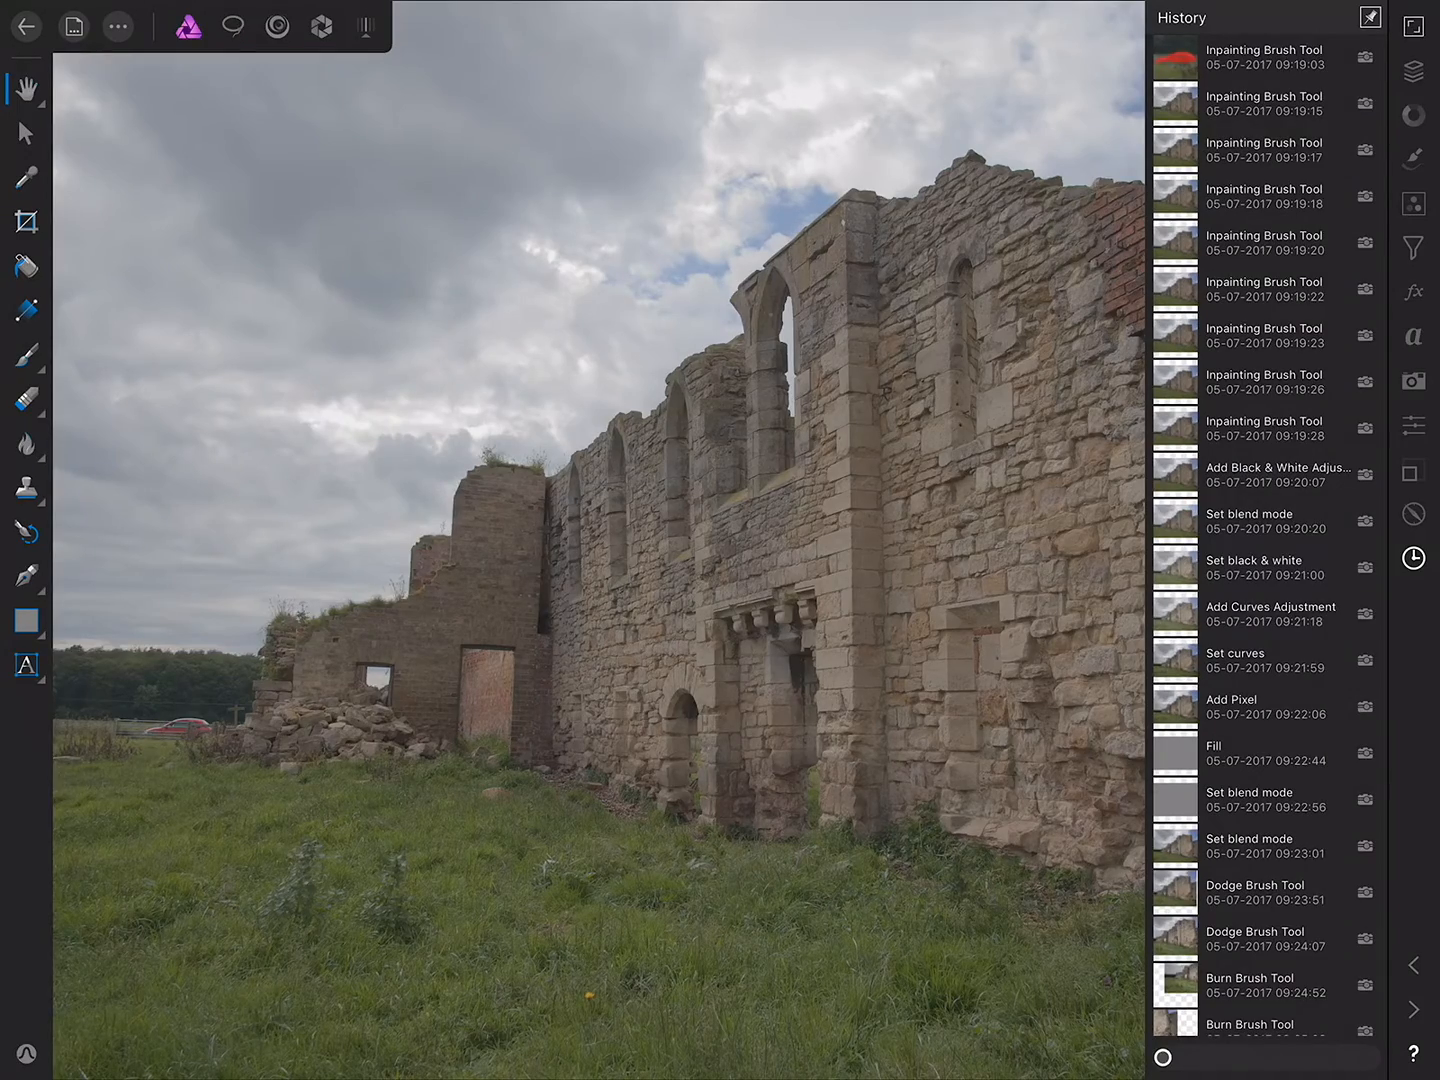
left_click_drag(1160, 1057, 1240, 1057)
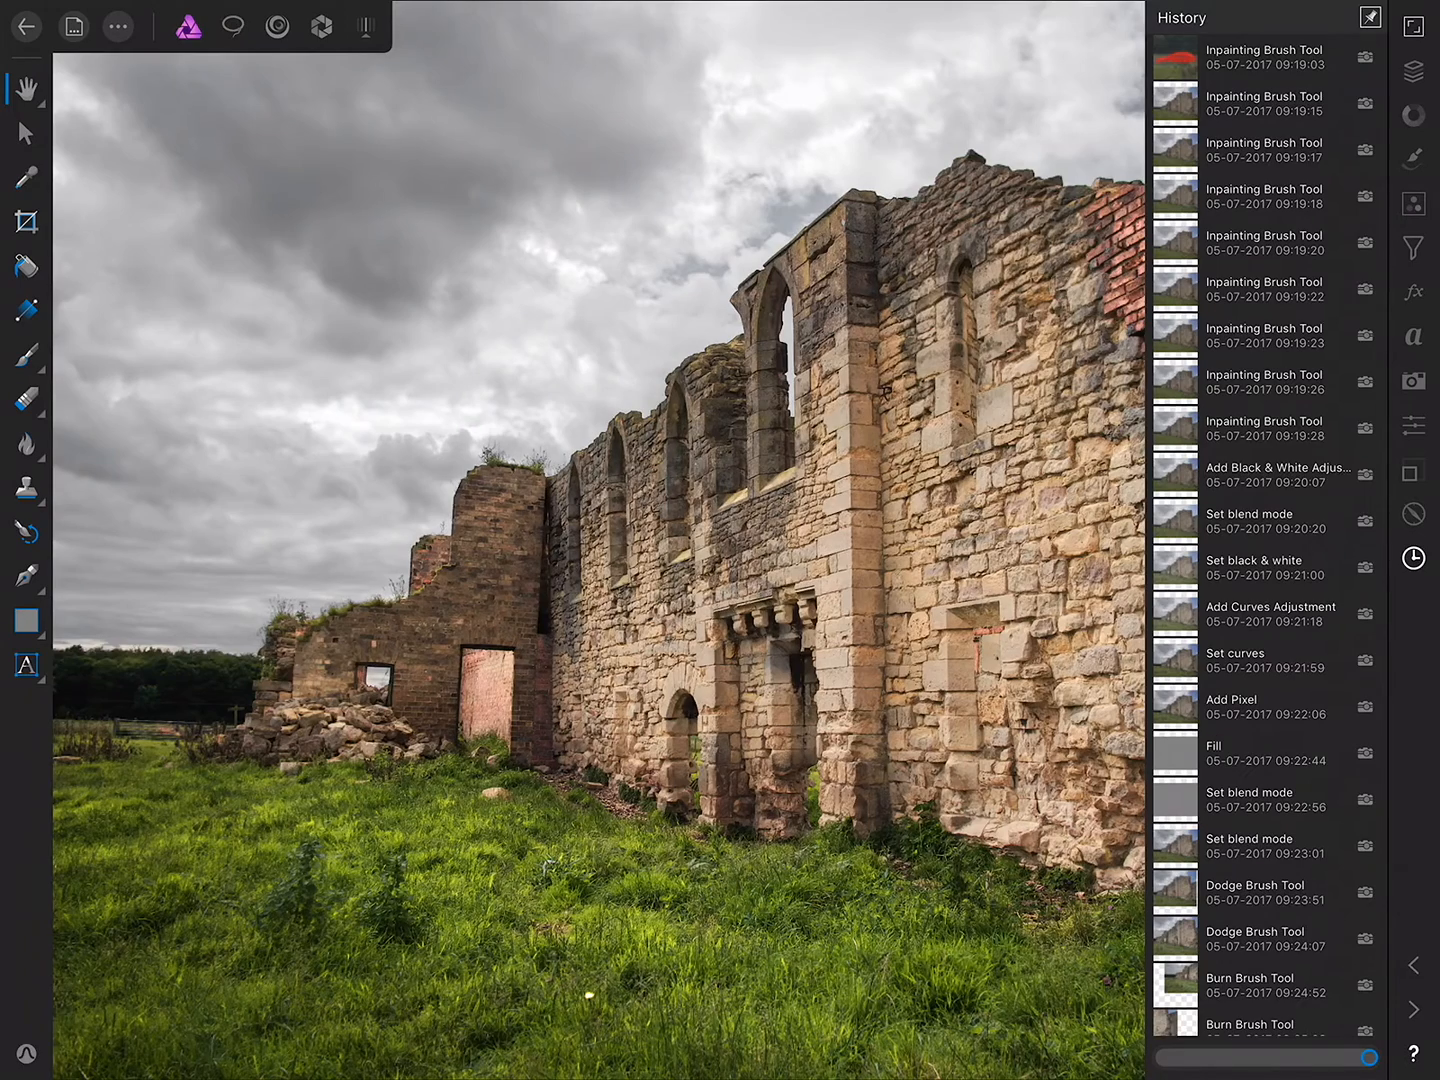
scroll("down", 3)
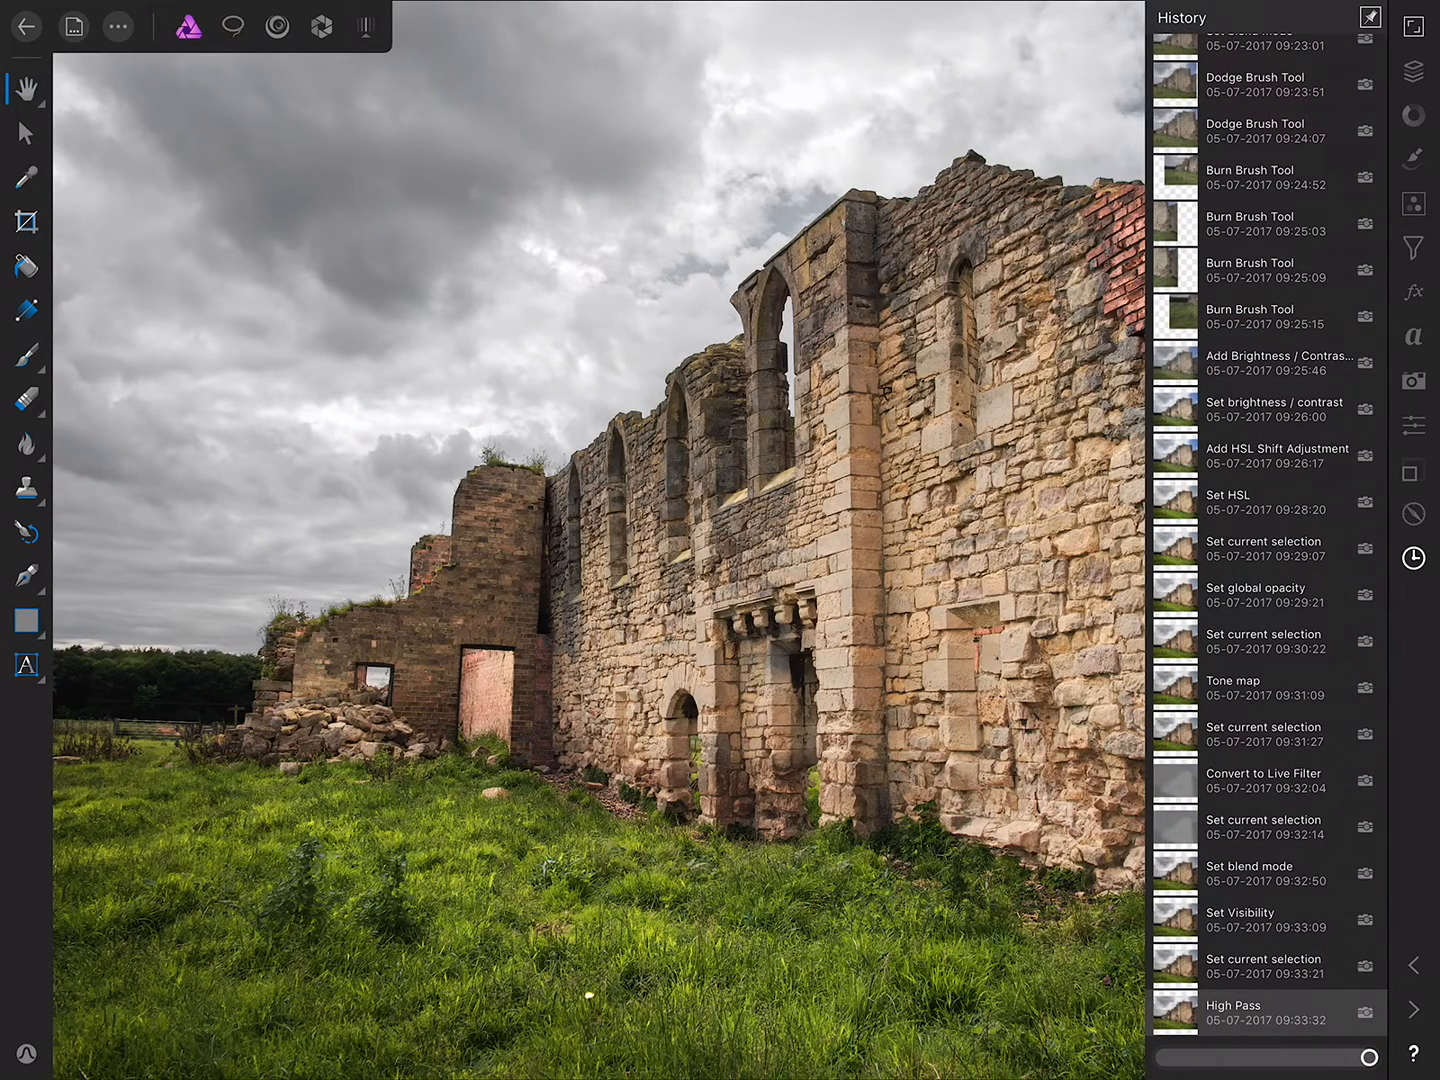